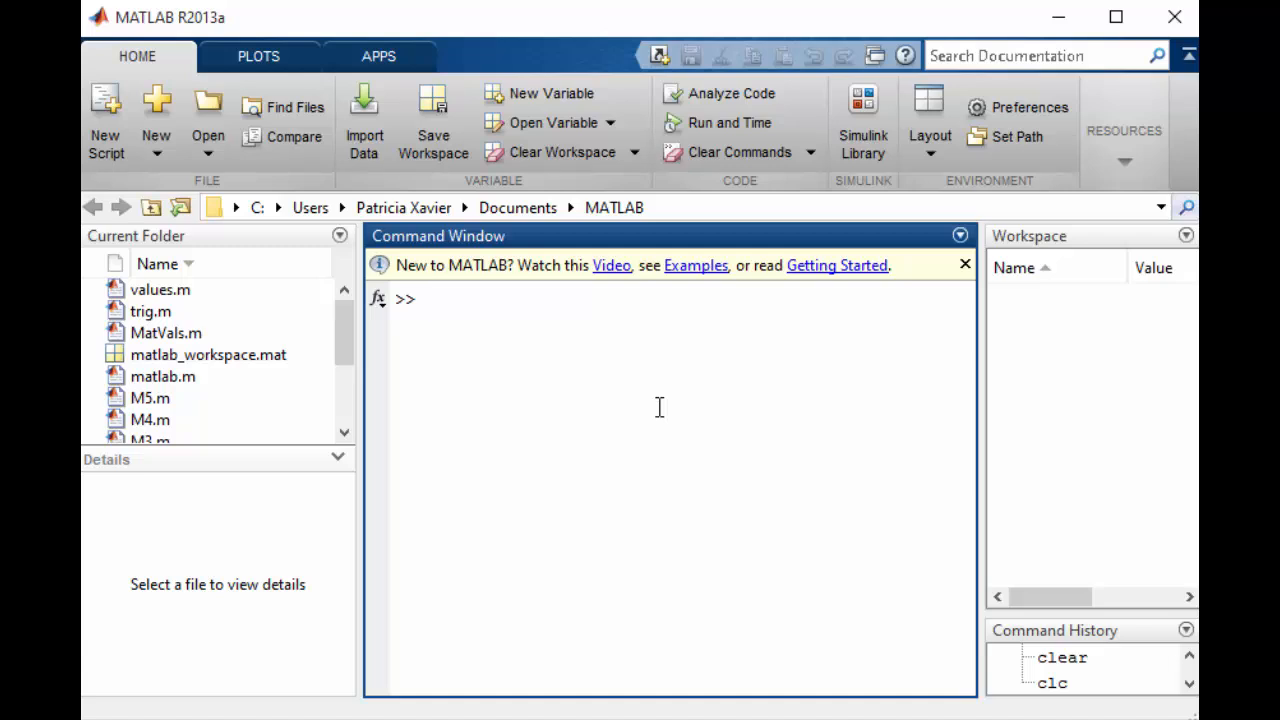
# - Define Current=10 and Voltage=22 in the Command Window and compute Power=Current*Voltage, giving 220
pyautogui.write('Curren')
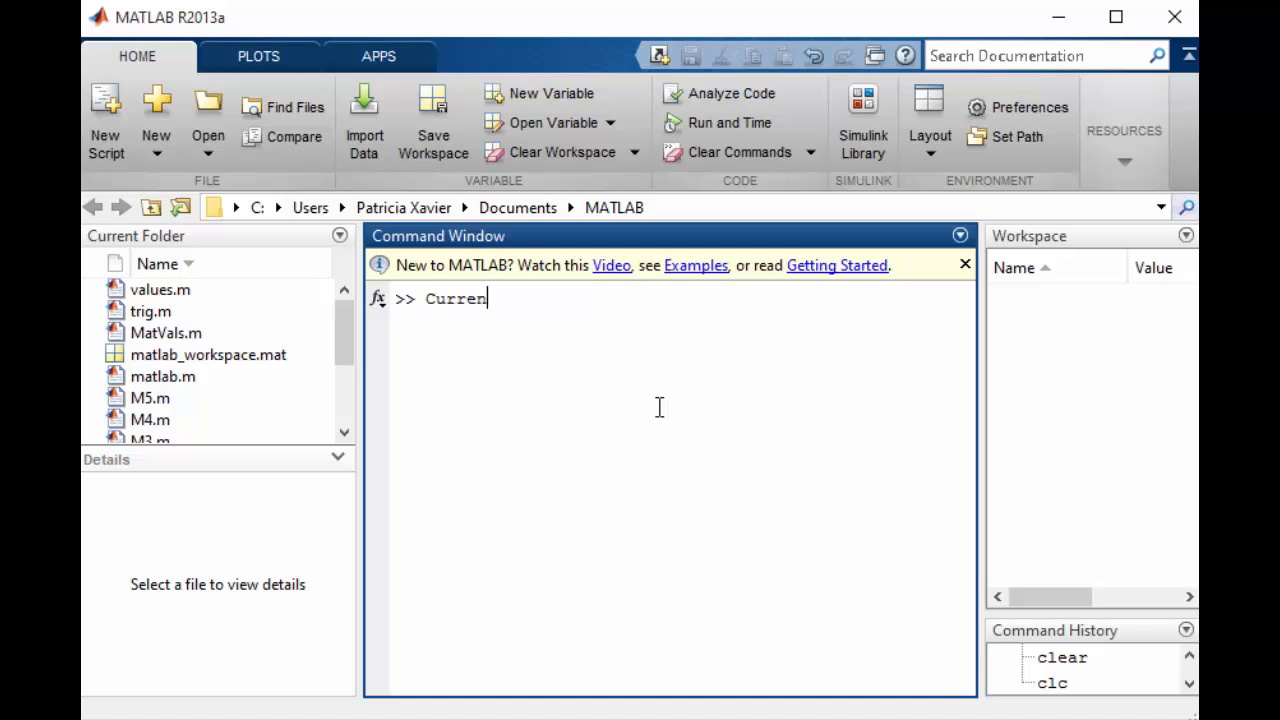
pyautogui.write('t-')
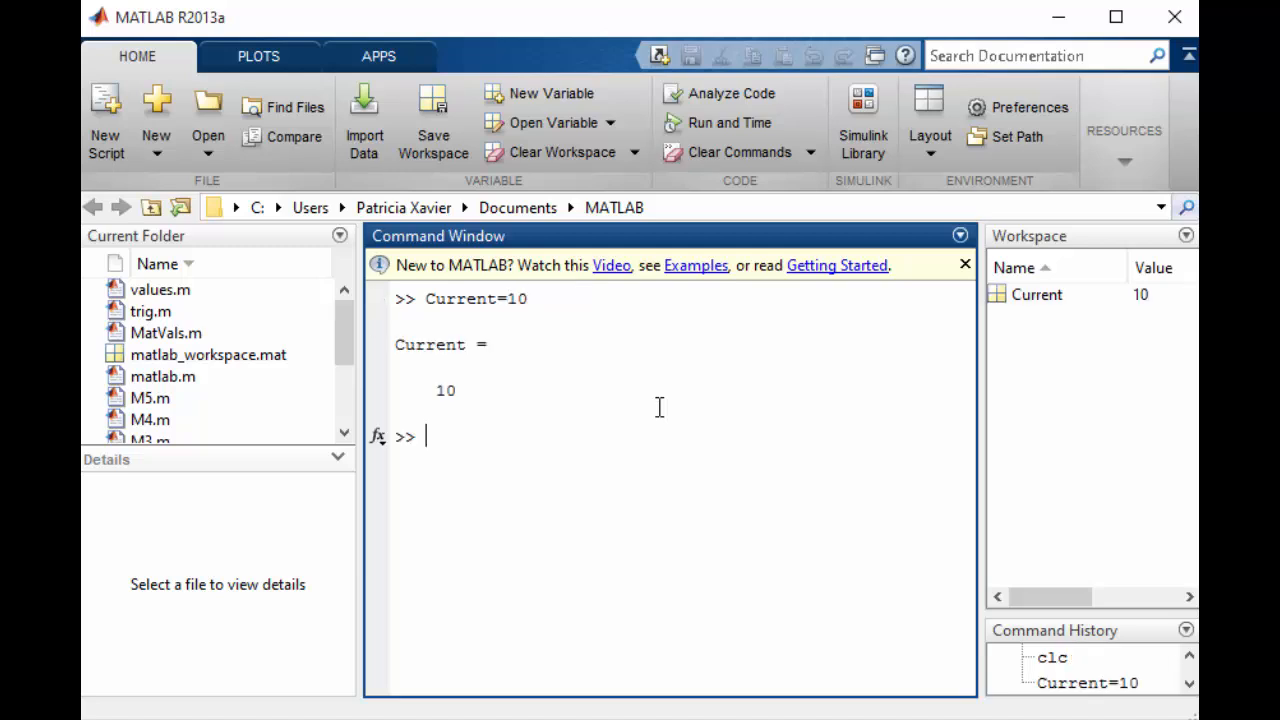
pyautogui.write('Voltage')
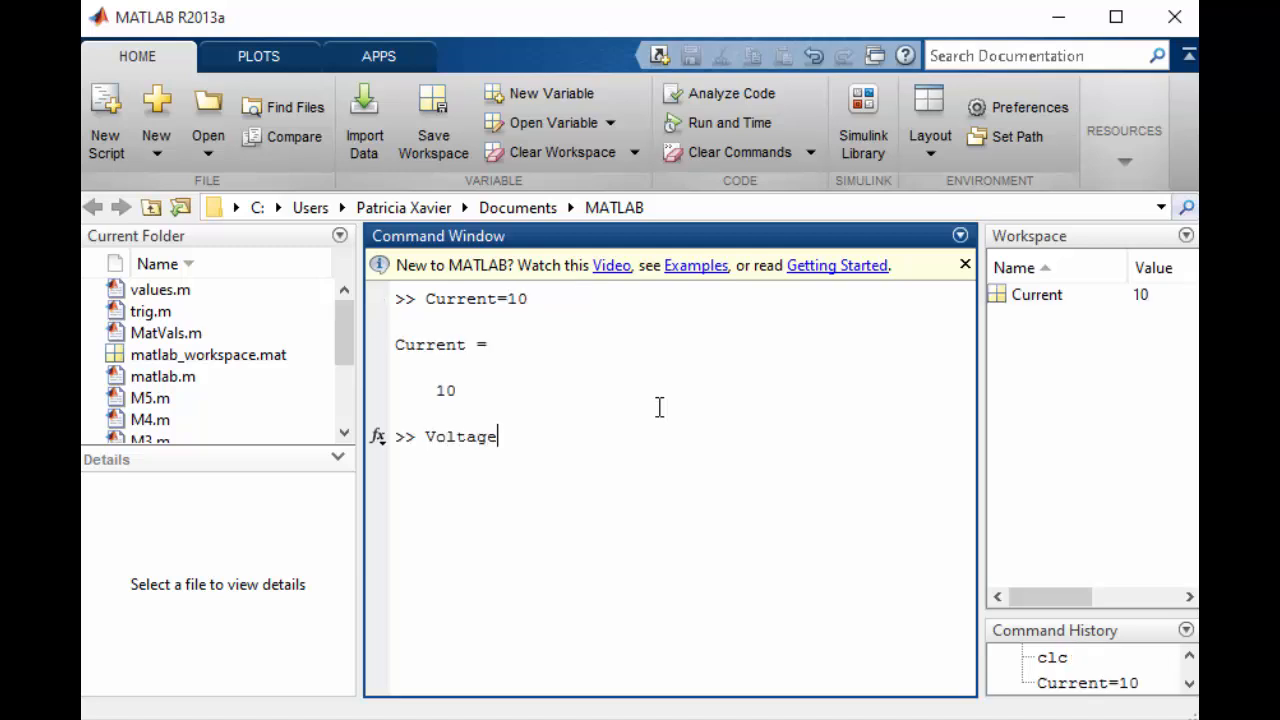
pyautogui.write('=22')
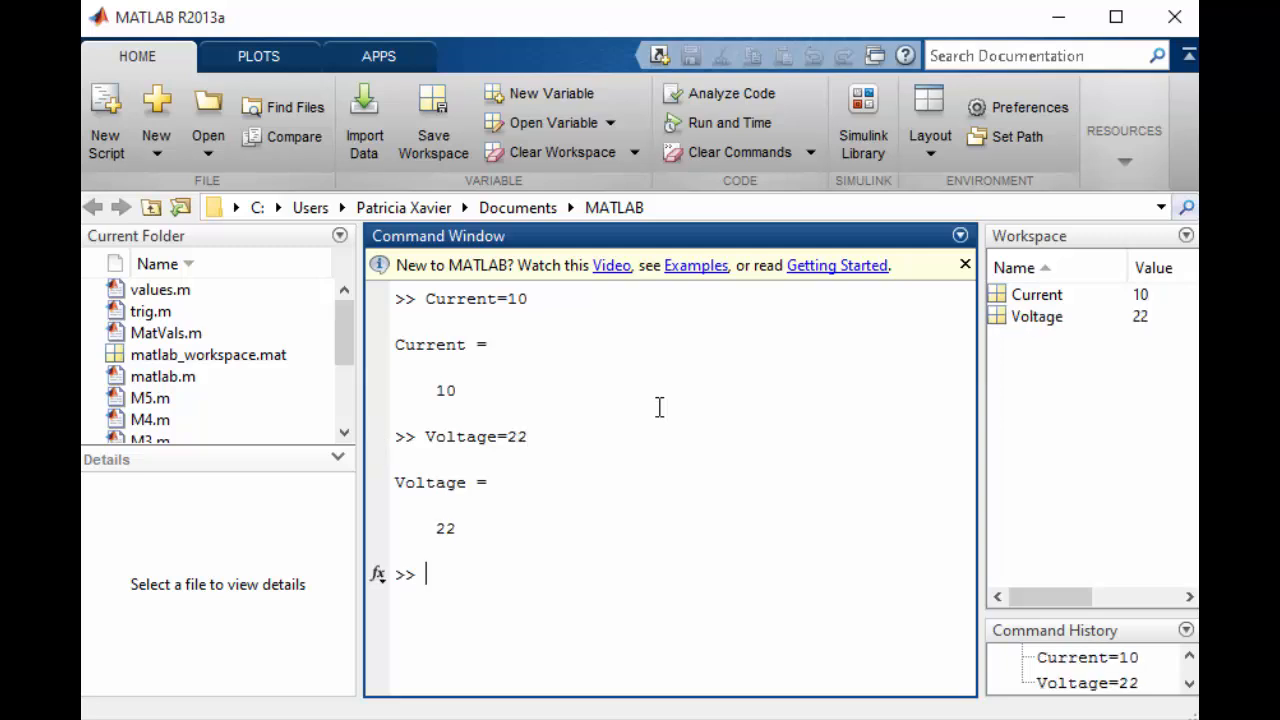
pyautogui.write('Po')
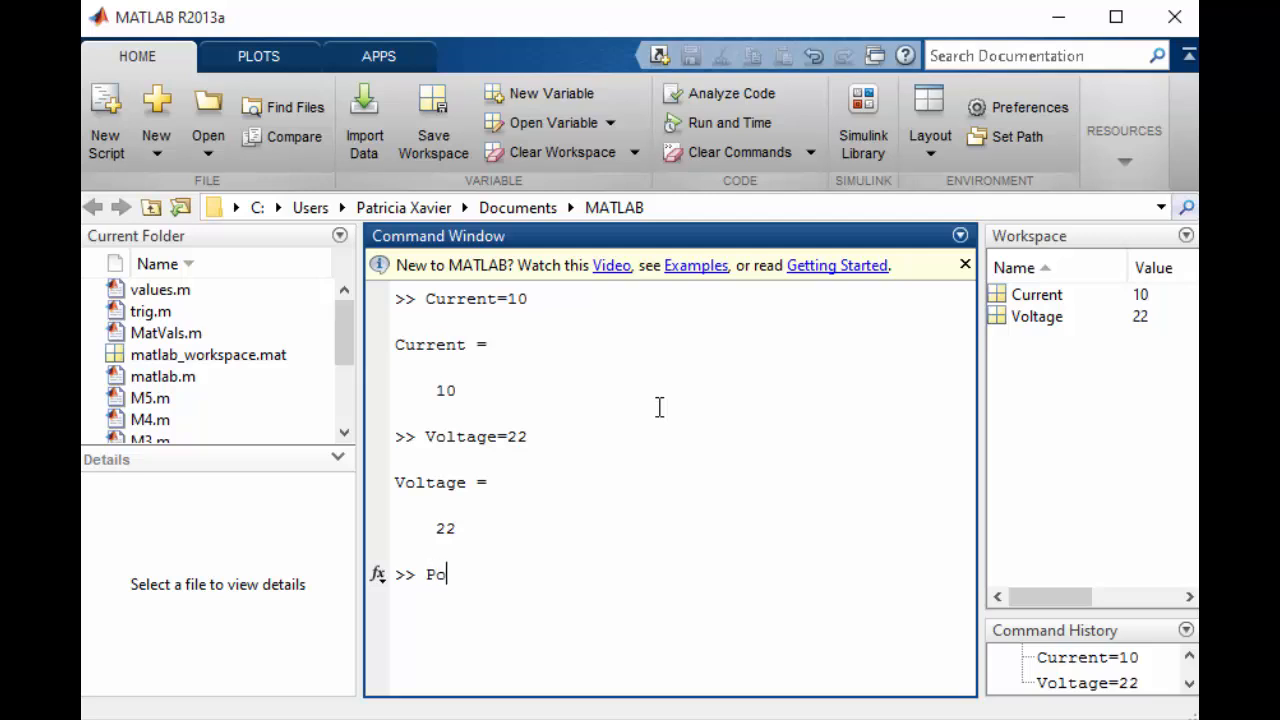
pyautogui.write('wer=')
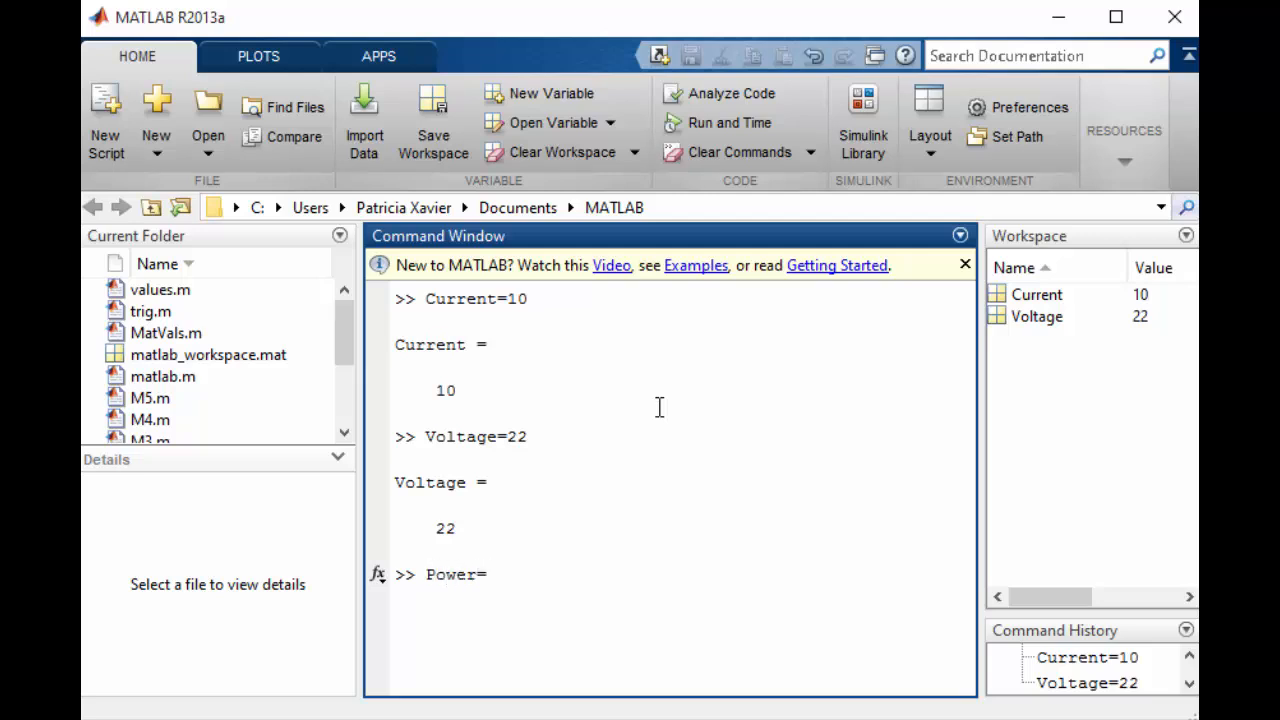
pyautogui.write('Current*Voltage')
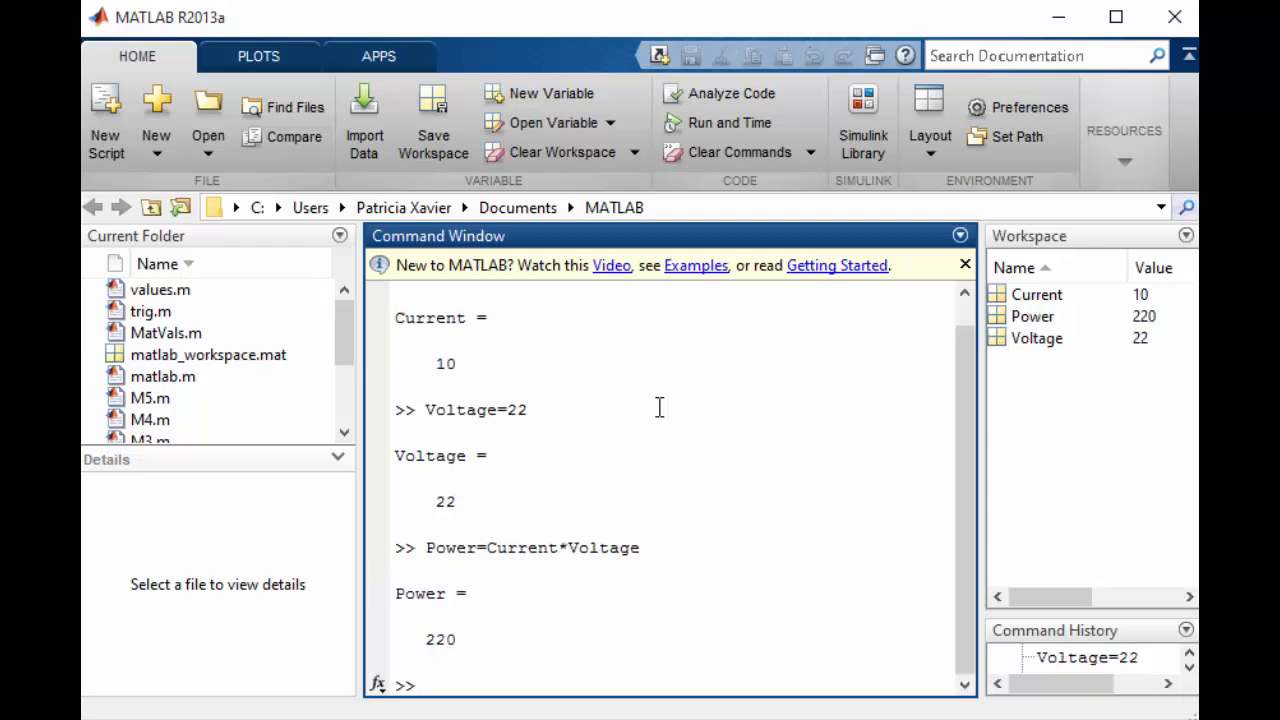
pyautogui.moveTo(820, 530)
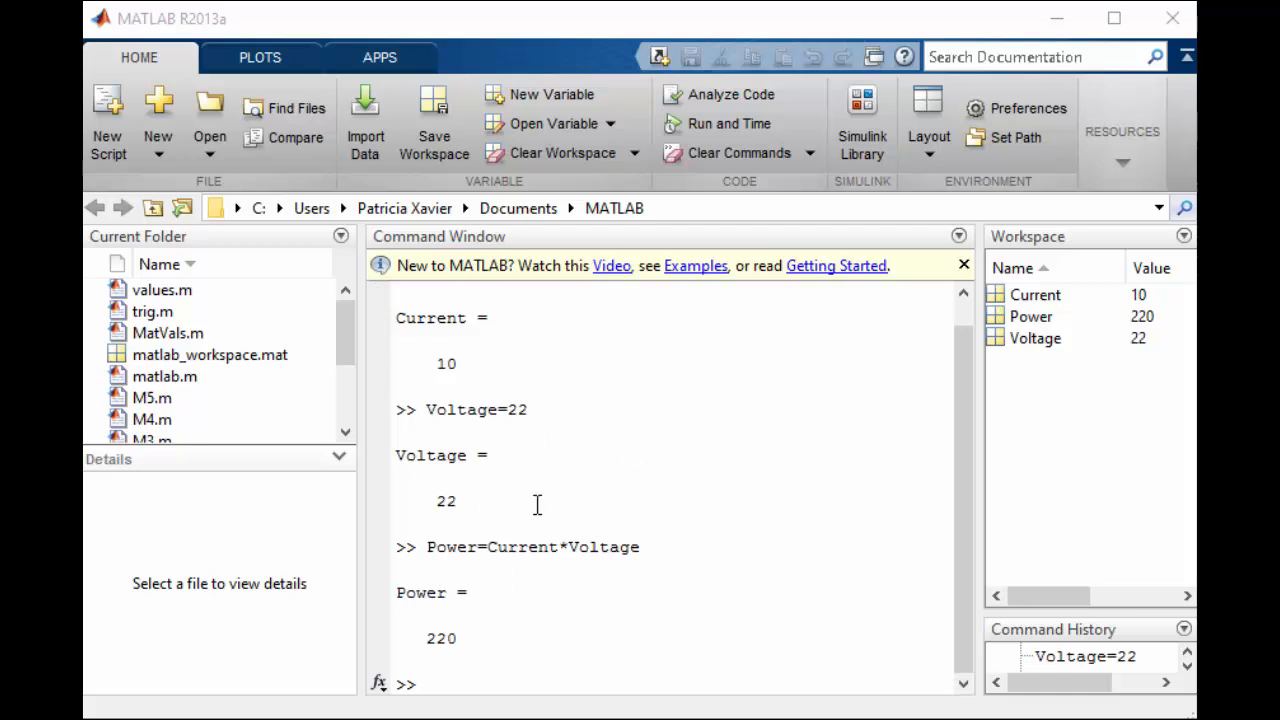
pyautogui.moveTo(542, 524)
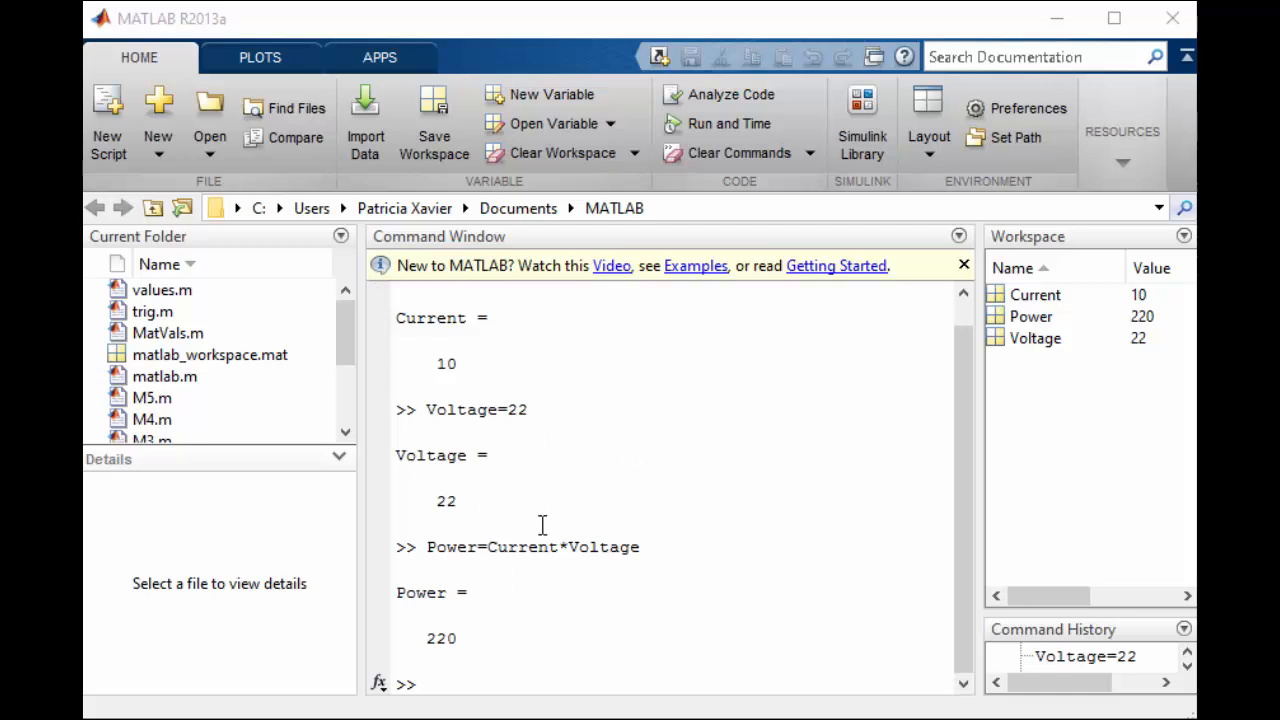
pyautogui.moveTo(108, 118)
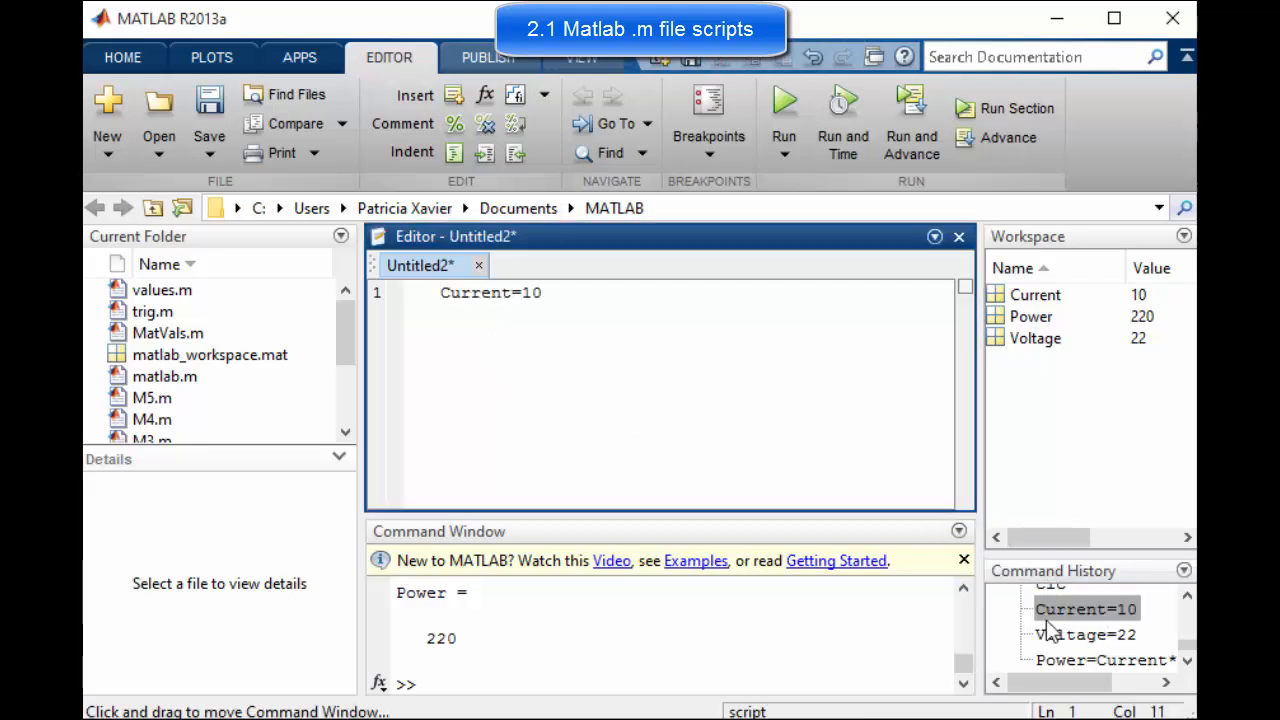
# - Write a script with Current=10; Voltage=22; Power=Current*Voltage; and disp(Power)
pyautogui.write('Voltage=22;')
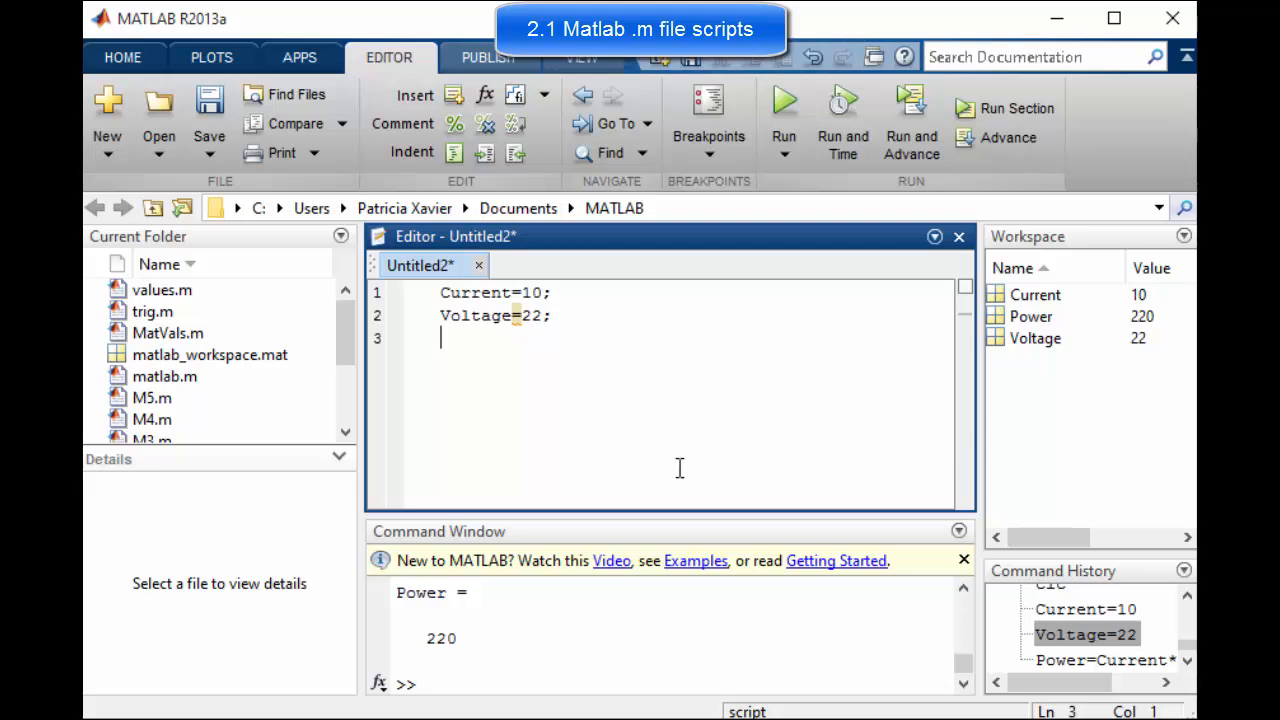
pyautogui.click(1100, 660)
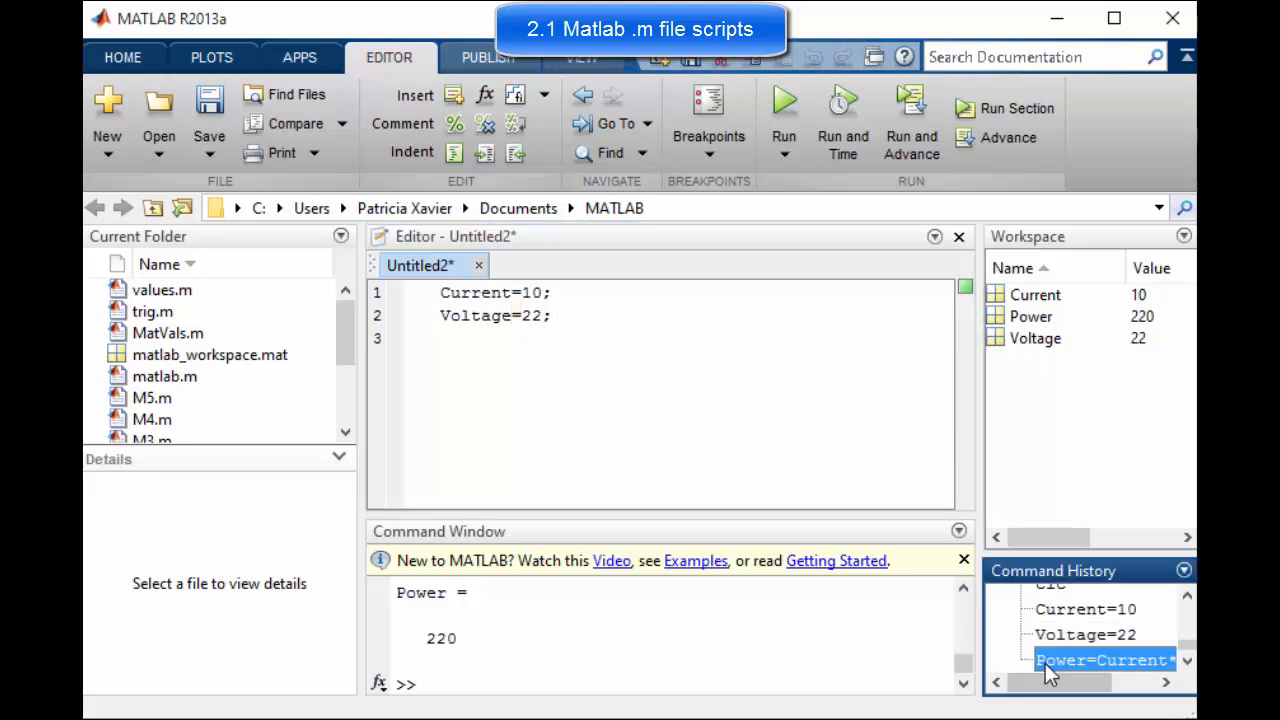
pyautogui.write('Power=Current*Voltage')
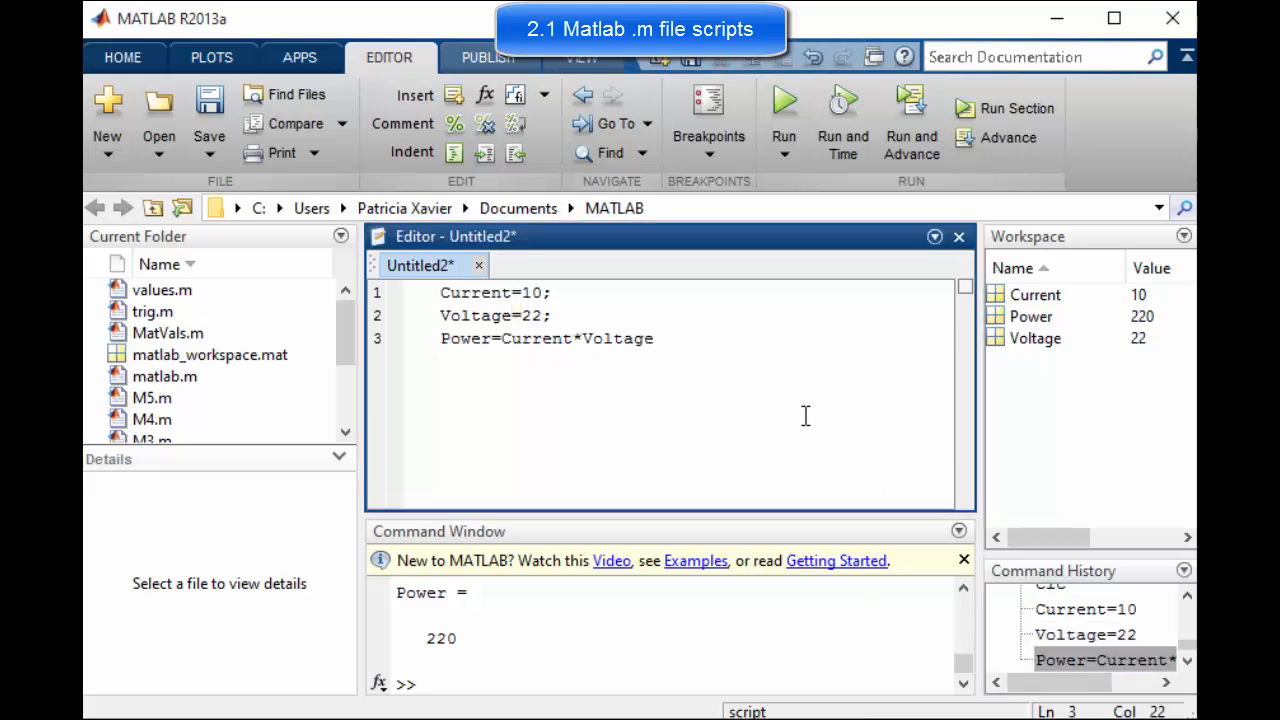
pyautogui.write('disp(Po')
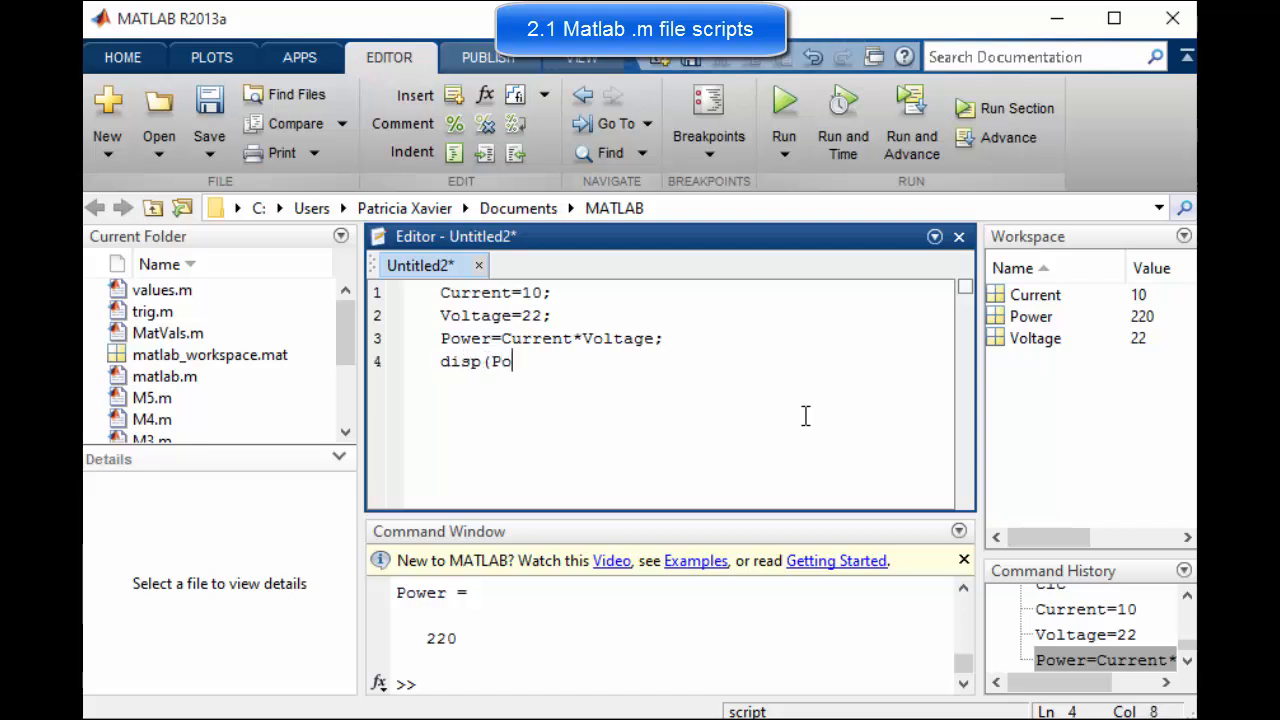
pyautogui.write('wer)')
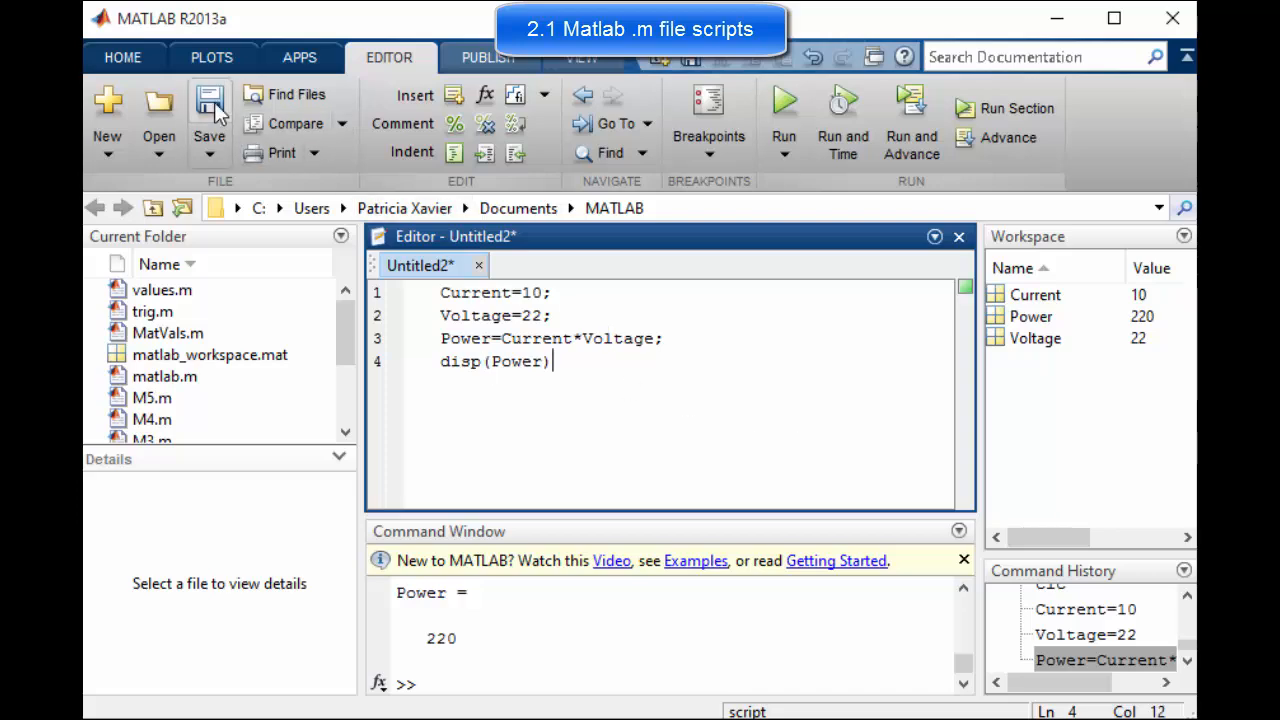
# - Save the new script as PowerCalc.m in the MATLAB documents folder
pyautogui.click(208, 108)
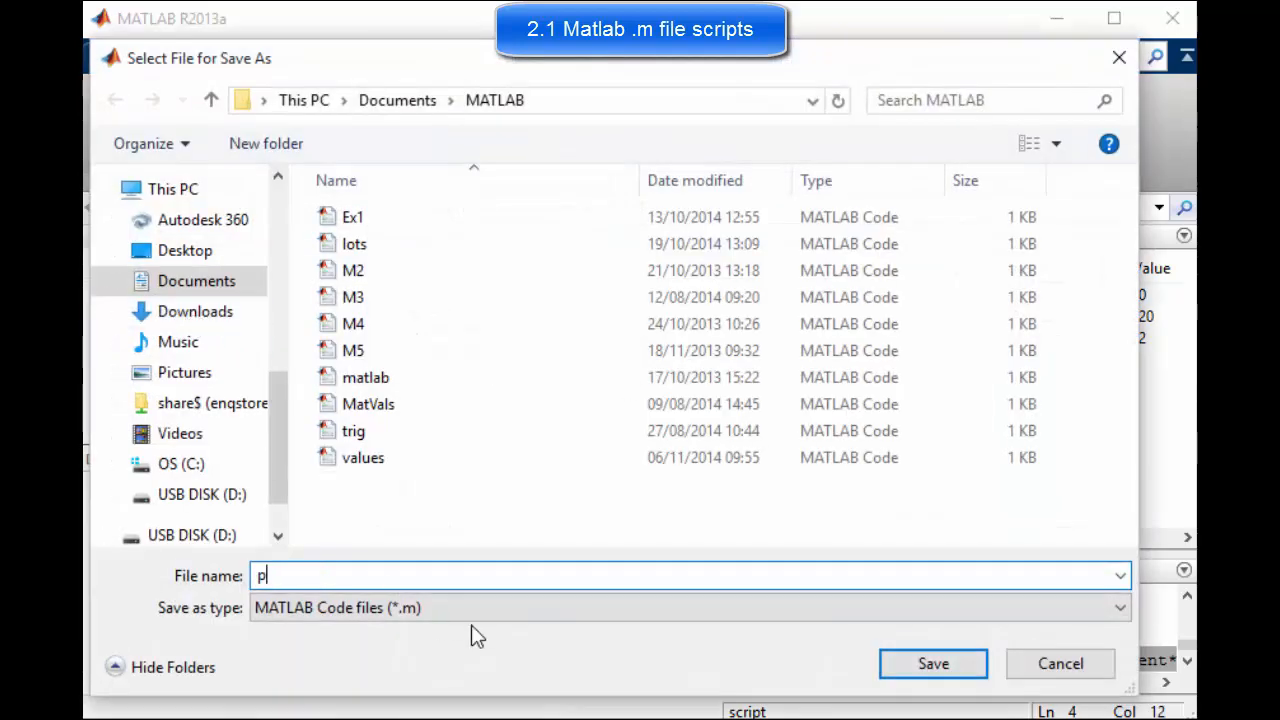
pyautogui.write('P')
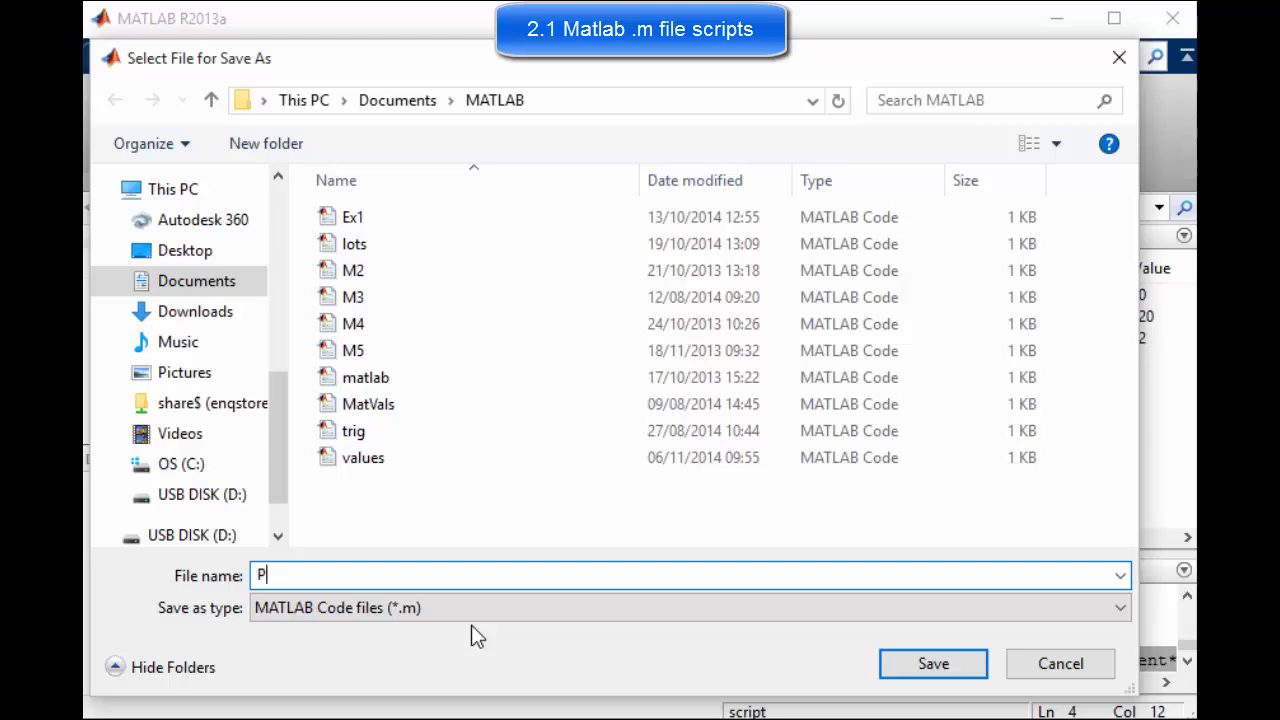
pyautogui.write('owerCl')
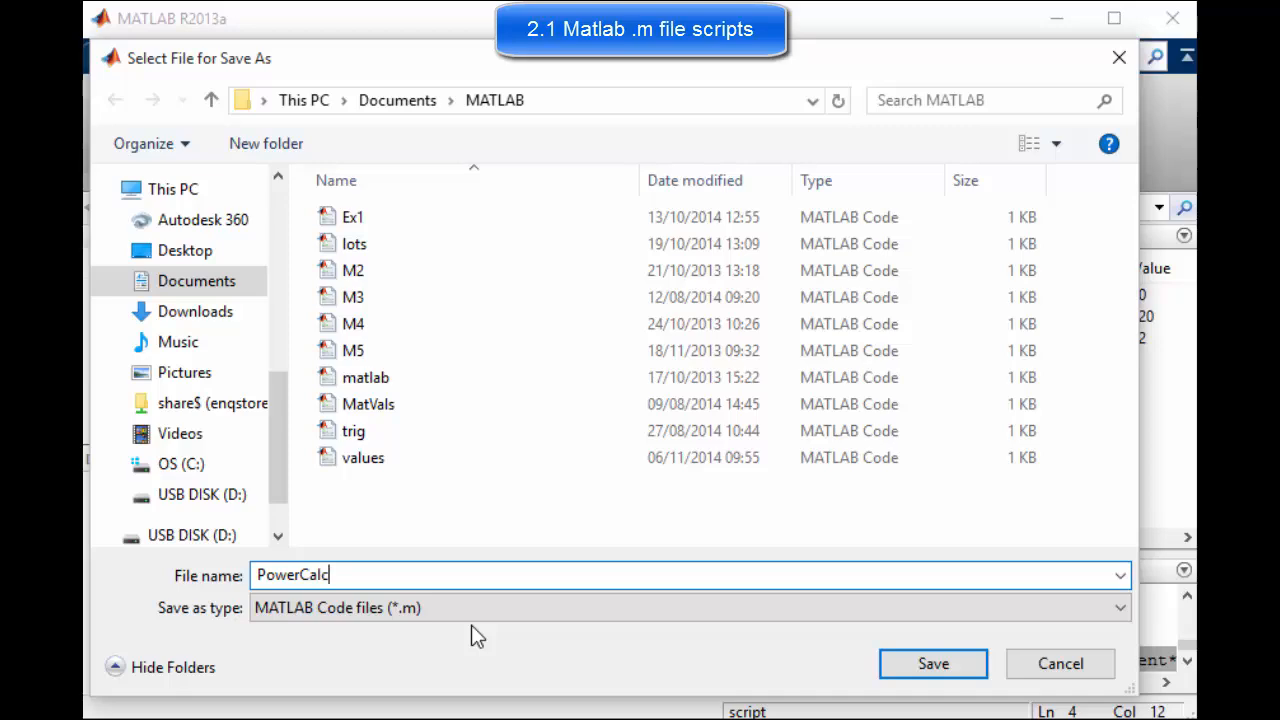
pyautogui.click(932, 664)
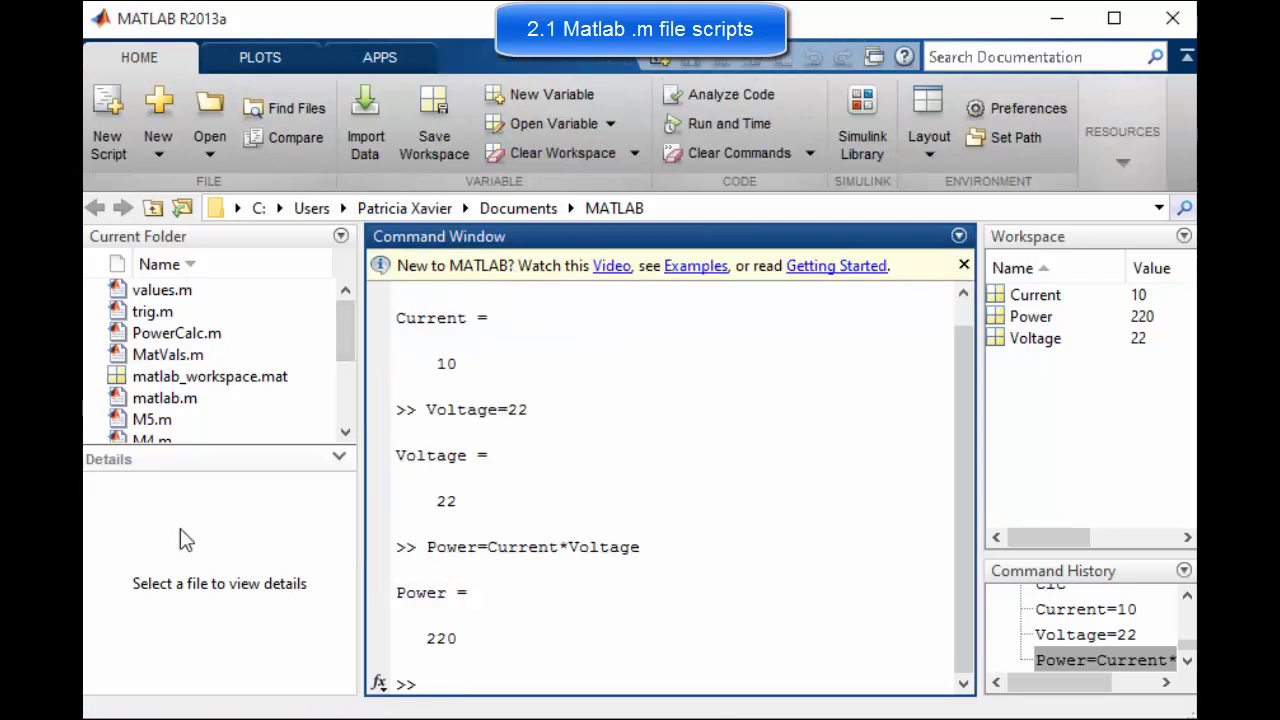
# - Run PowerCalc.m from the Current Folder panel so the Command Window prints 220
pyautogui.click(176, 332)
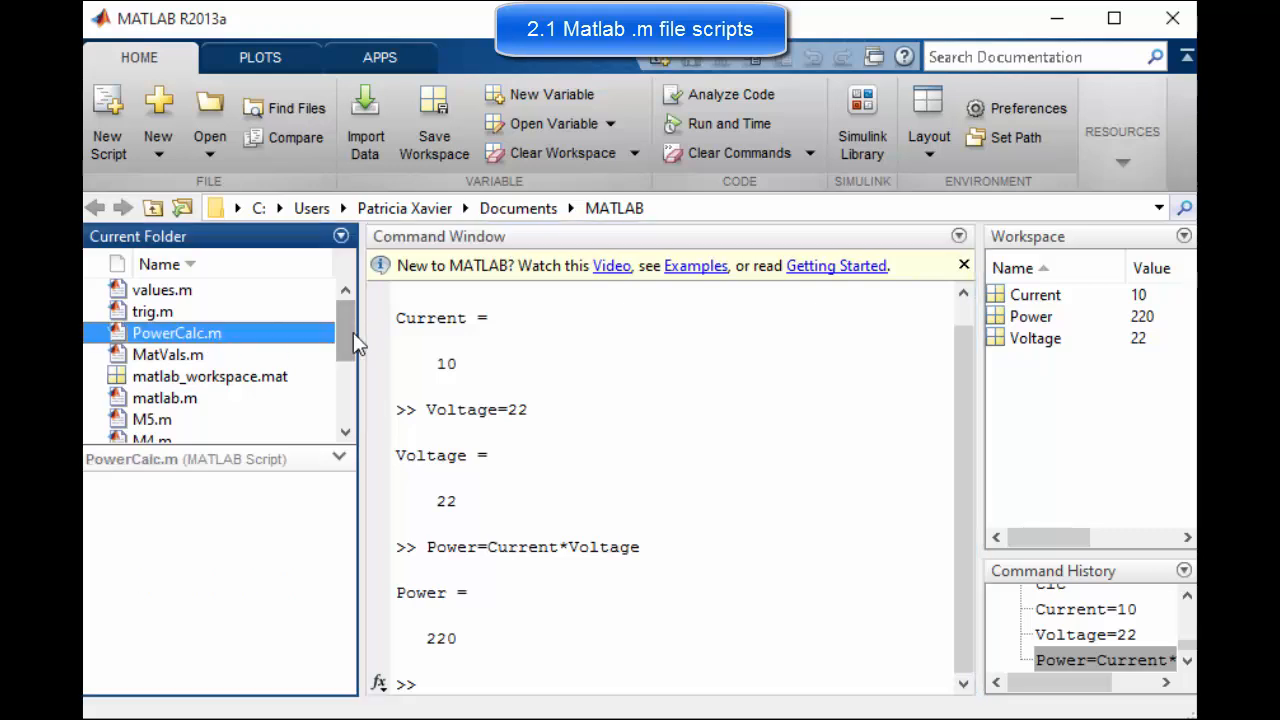
pyautogui.moveTo(196, 320)
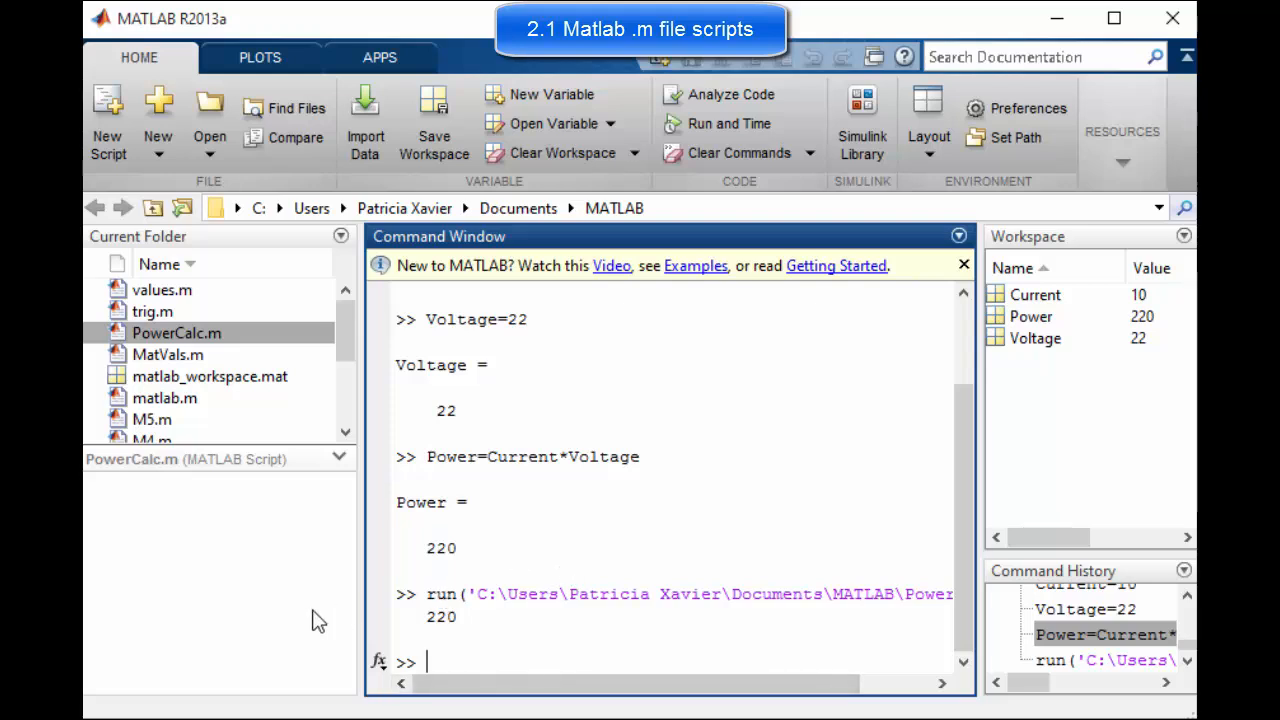
pyautogui.doubleClick(442, 616)
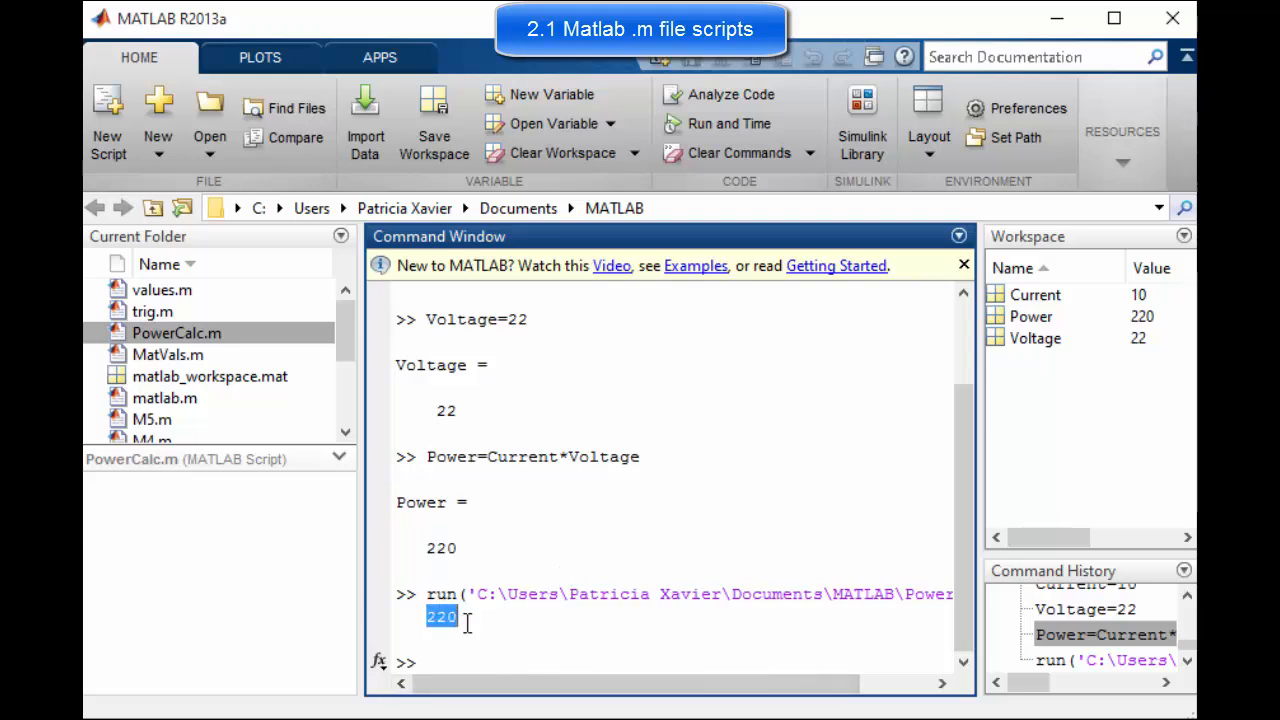
pyautogui.click(176, 332)
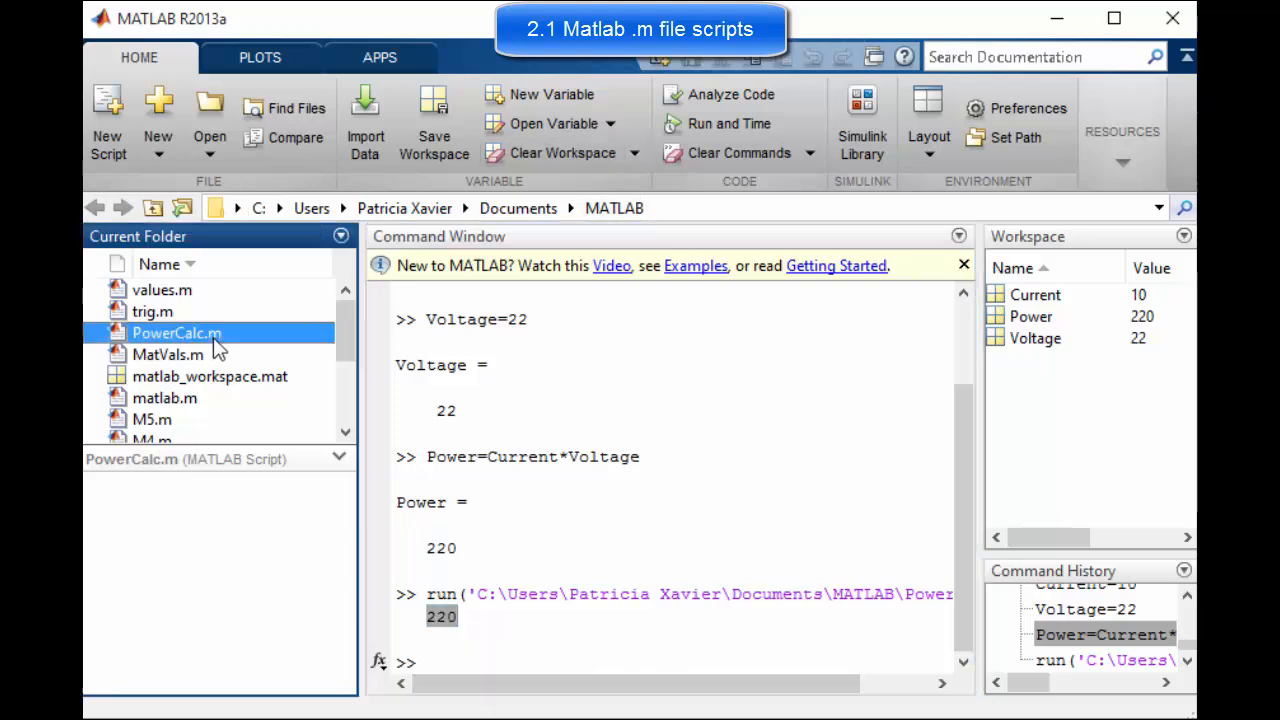
# - Open PowerCalc.m in the editor, undock it to its own window, then dock it back
pyautogui.doubleClick(176, 332)
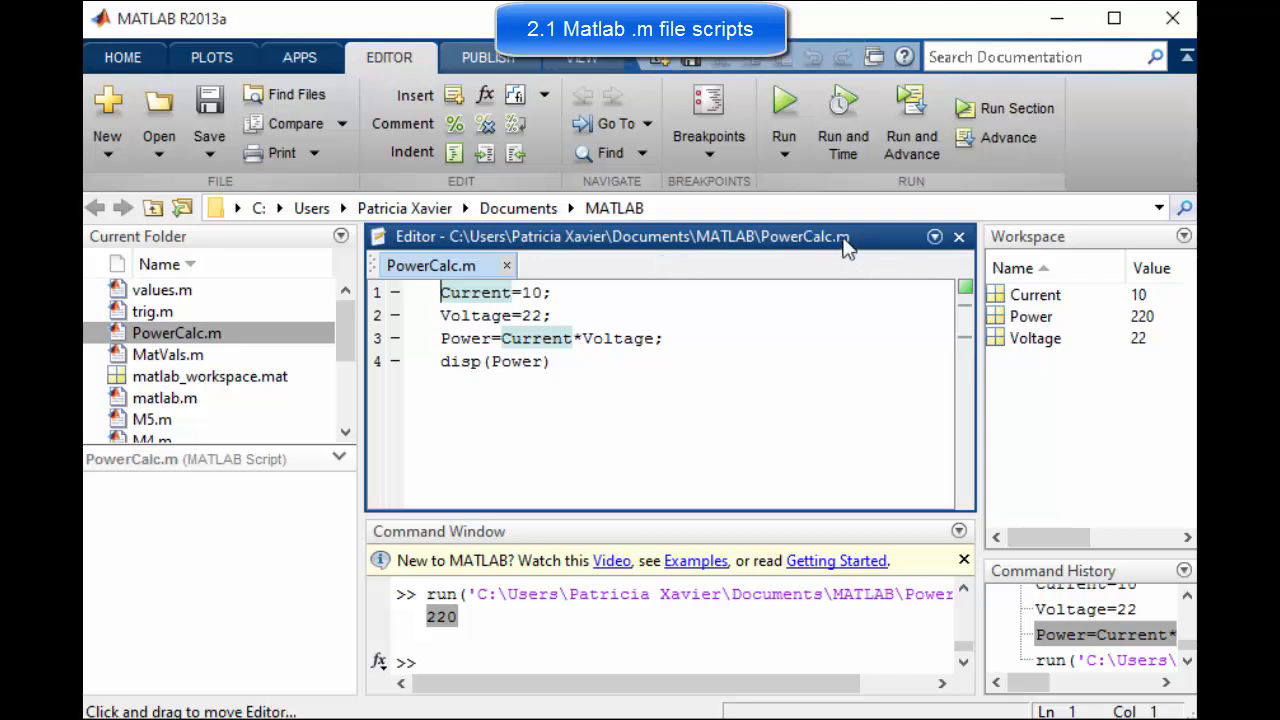
pyautogui.moveTo(938, 244)
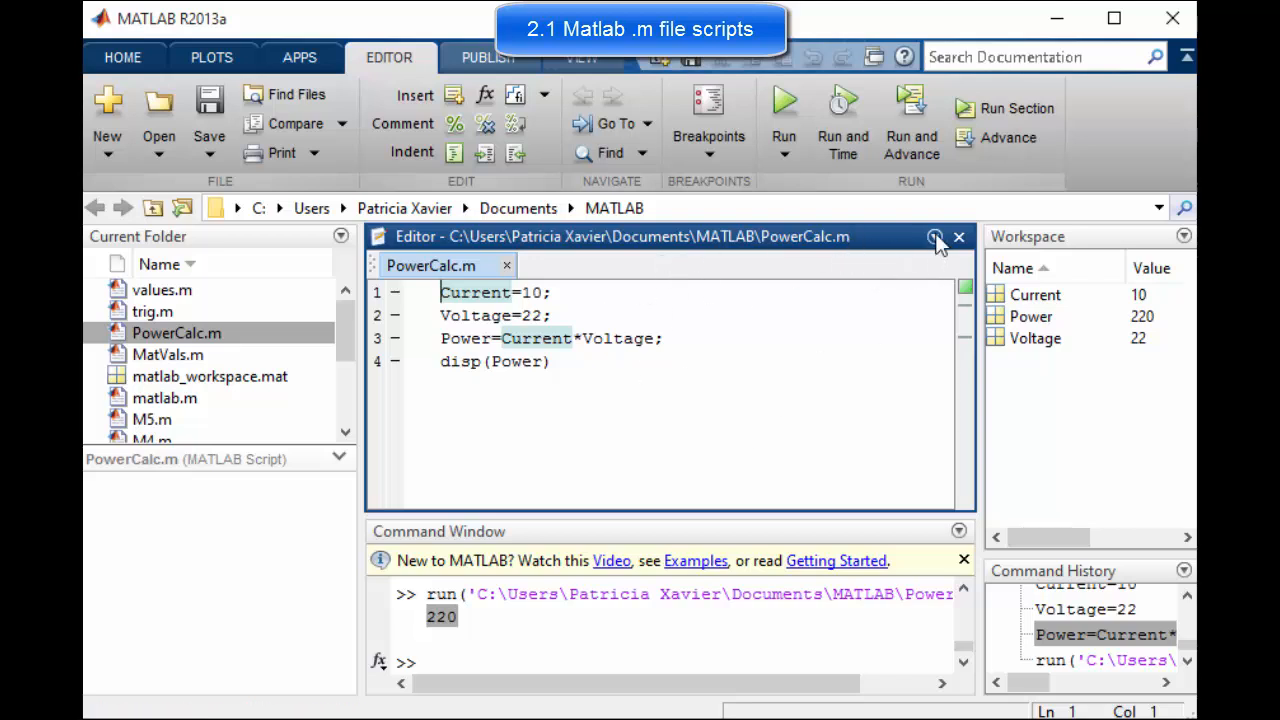
pyautogui.click(934, 236)
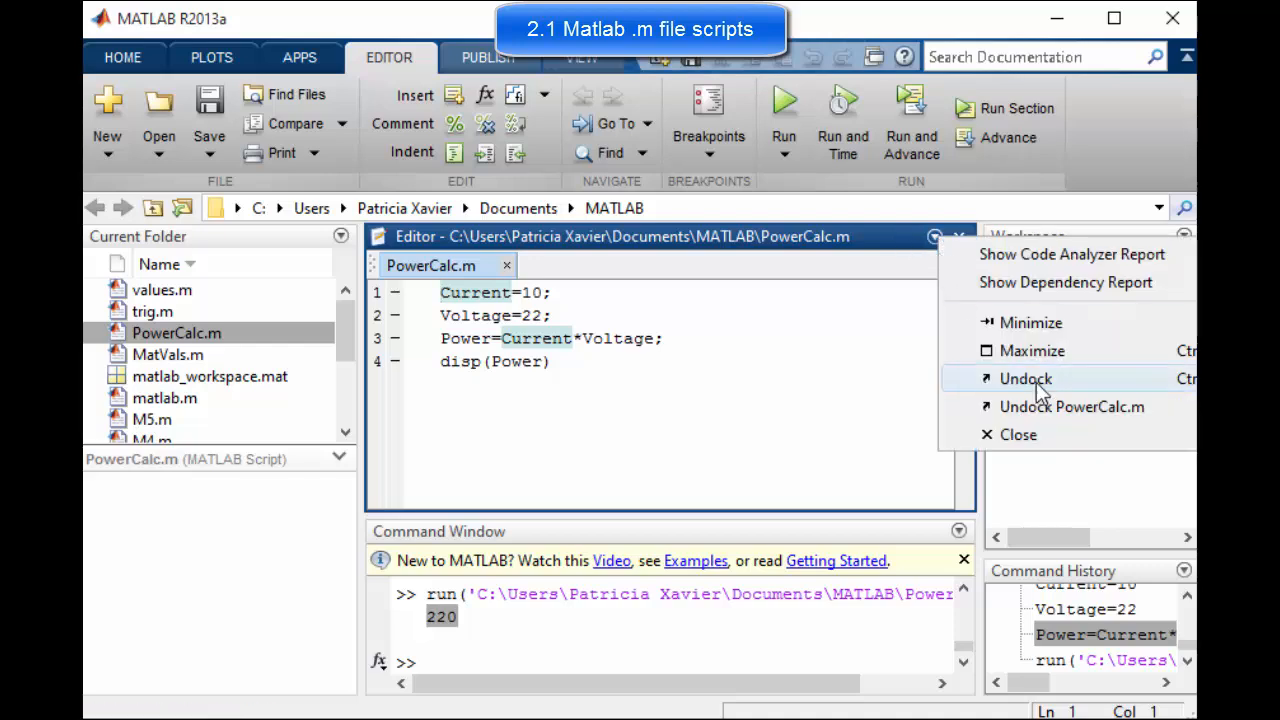
pyautogui.click(1026, 378)
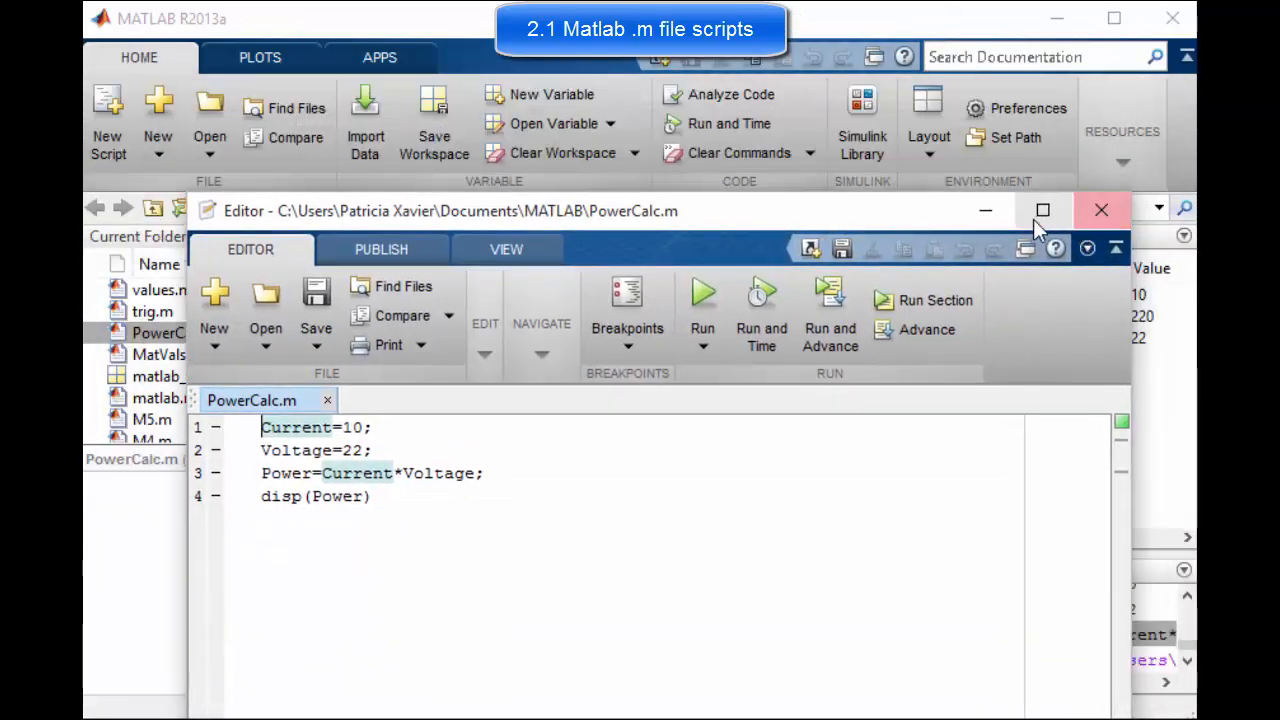
pyautogui.click(1088, 248)
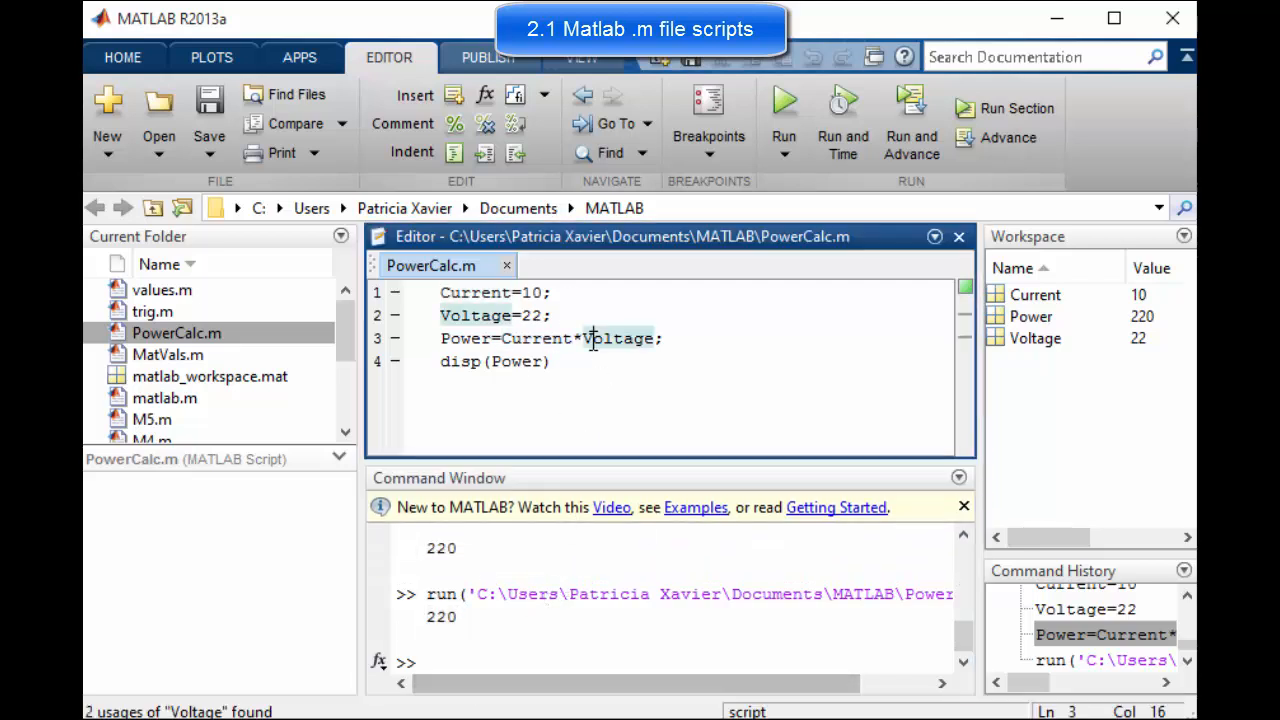
# - Change Current from 10 to 13 on line 1 of PowerCalc.m and save the script
pyautogui.click(530, 292)
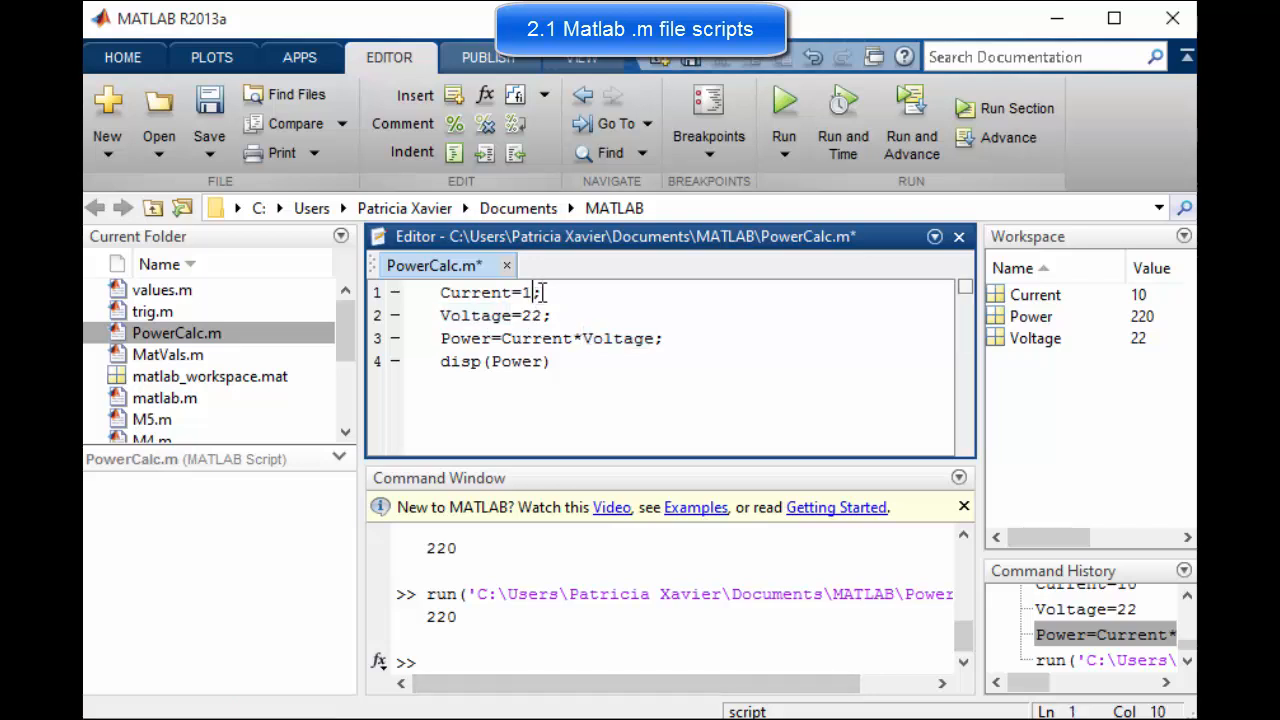
pyautogui.write('3')
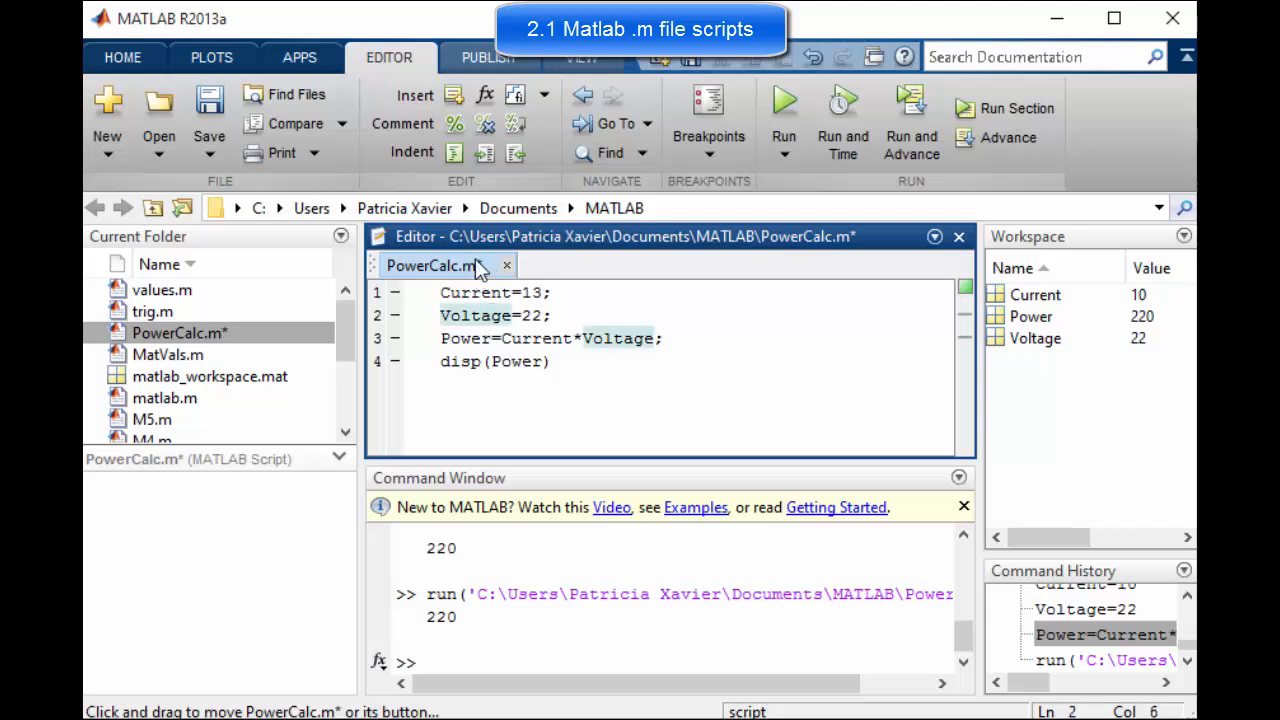
pyautogui.moveTo(208, 108)
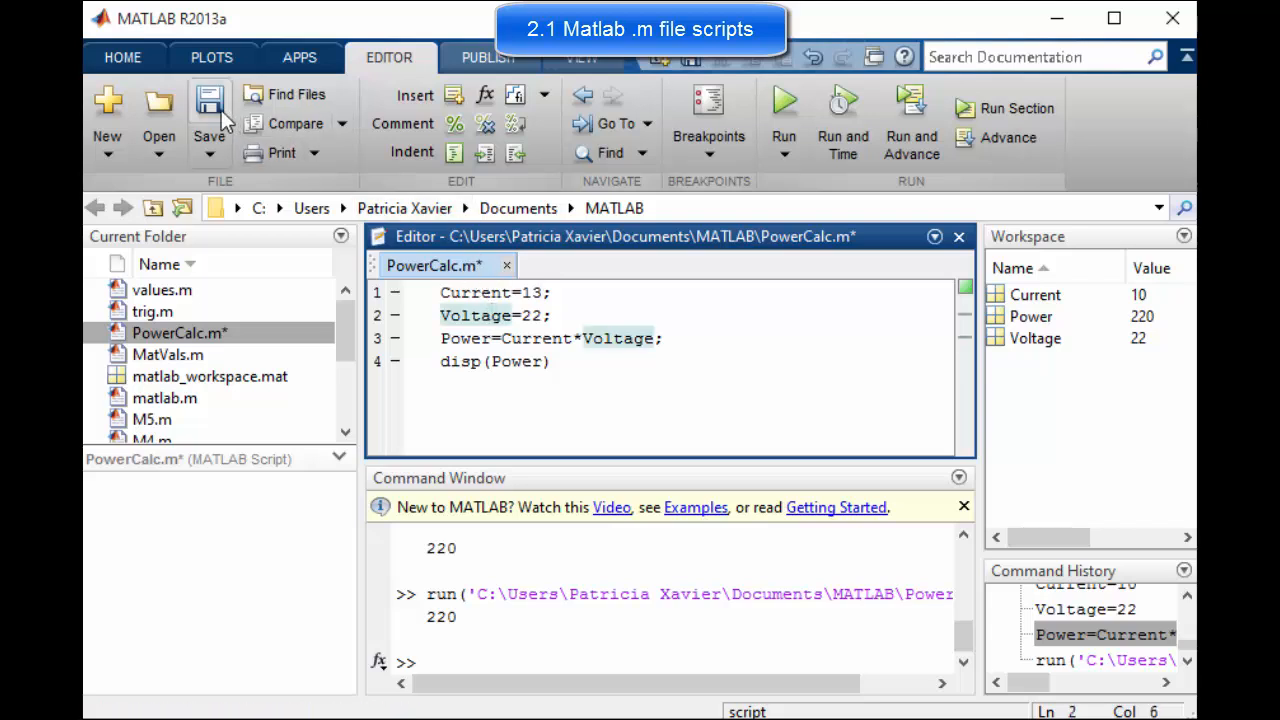
pyautogui.click(208, 110)
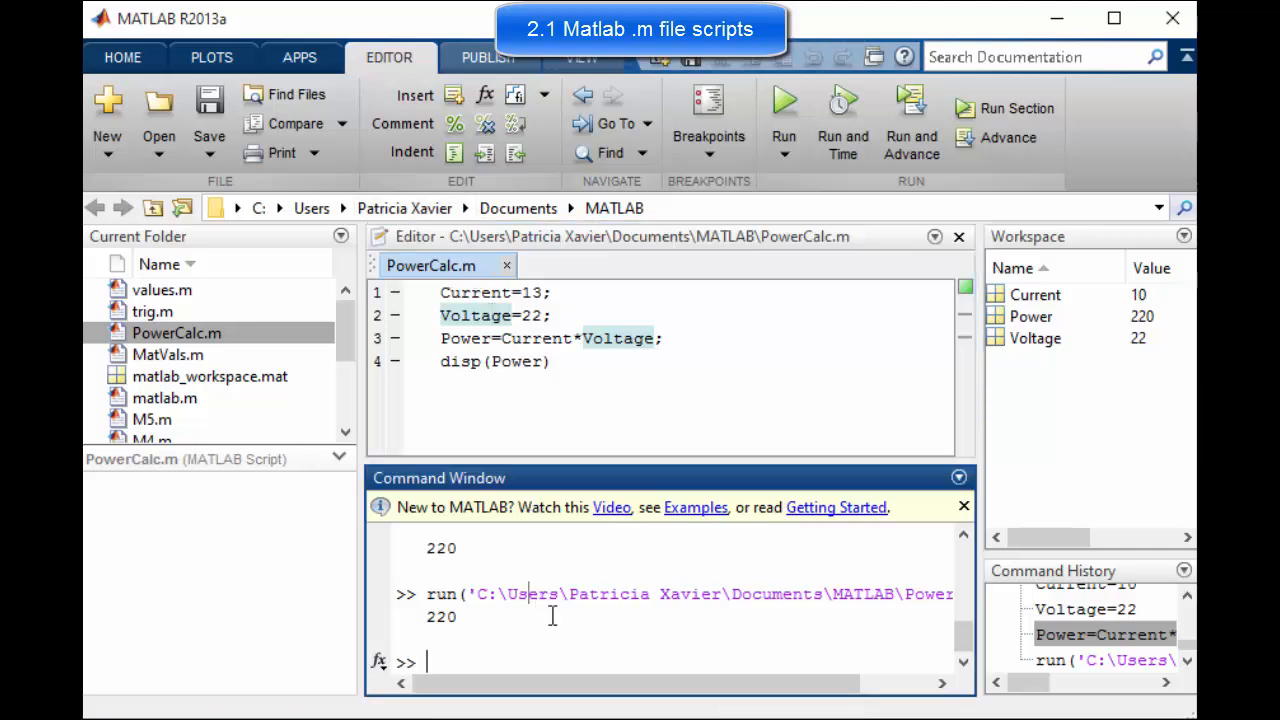
# - Run PowerCalc by name in the Command Window so it prints 286
pyautogui.write('Power')
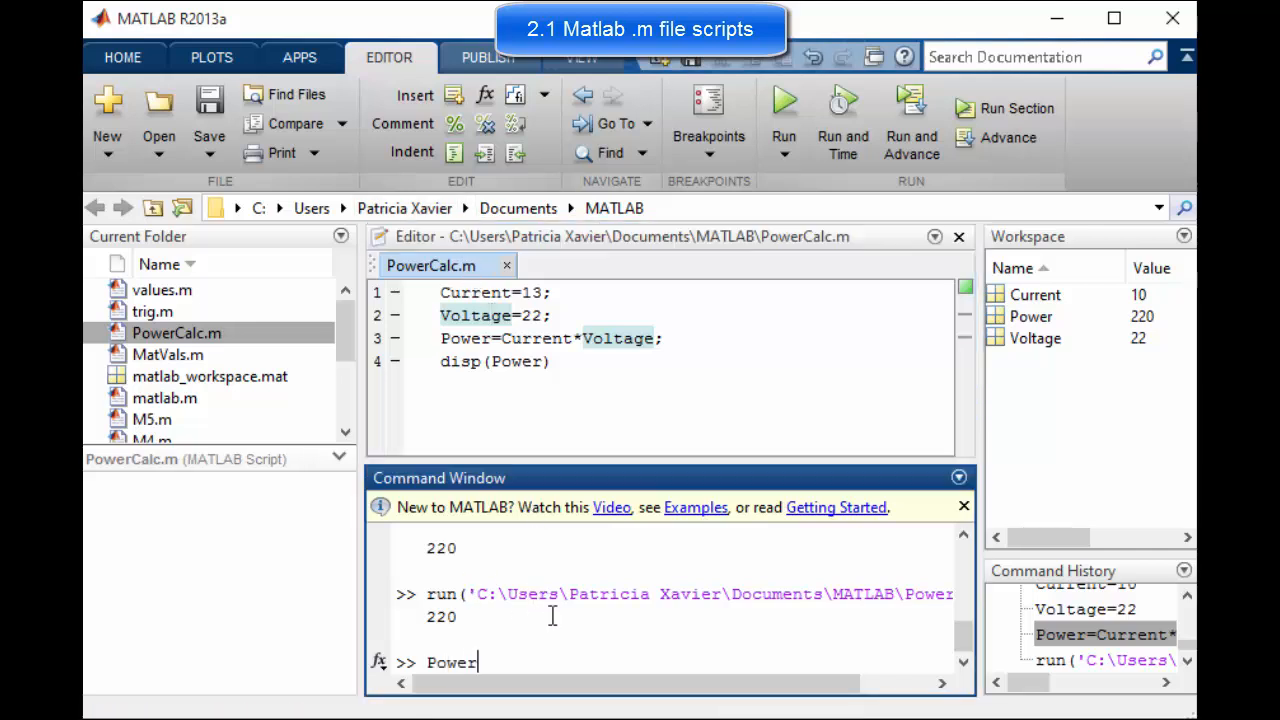
pyautogui.write('Calc')
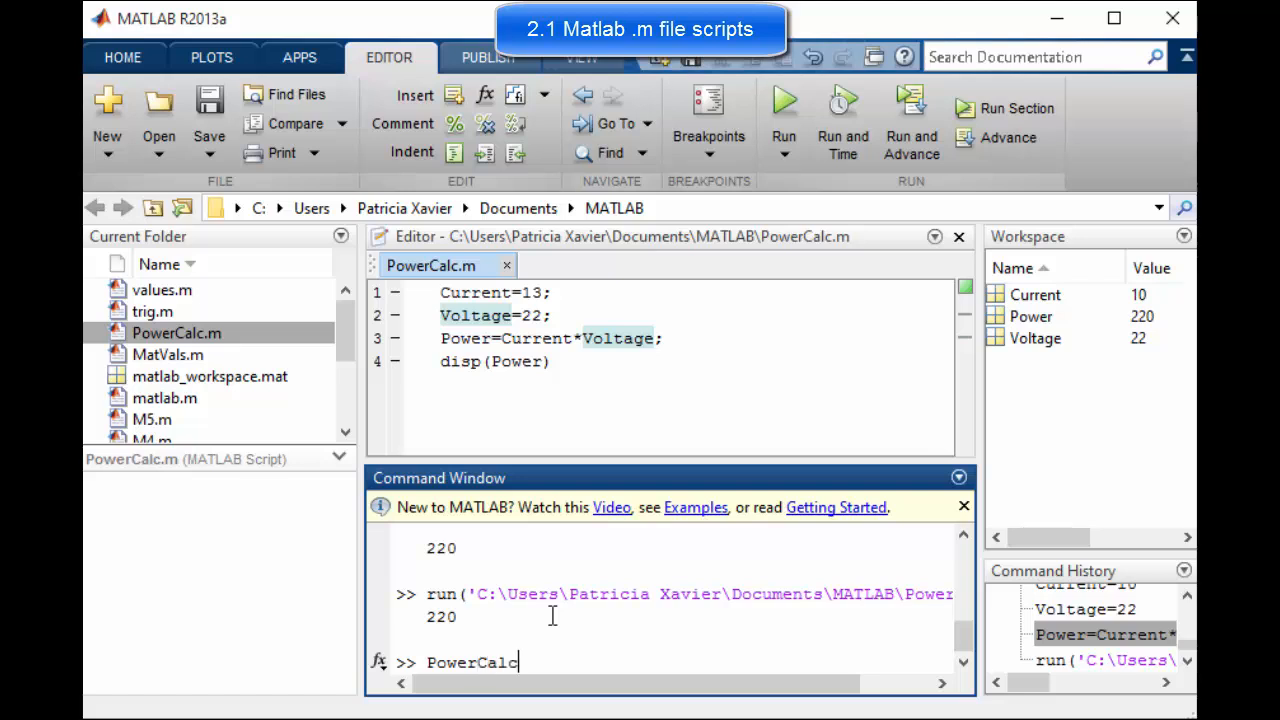
pyautogui.press('enter')
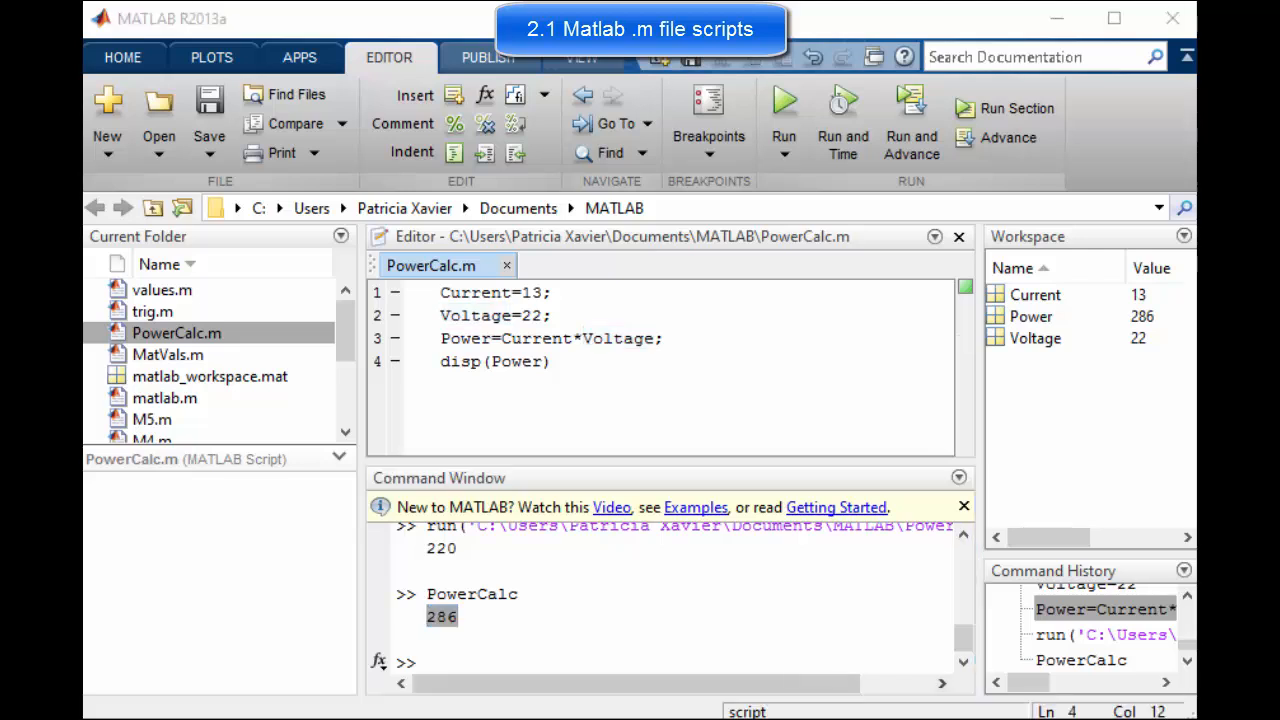
pyautogui.moveTo(968, 708)
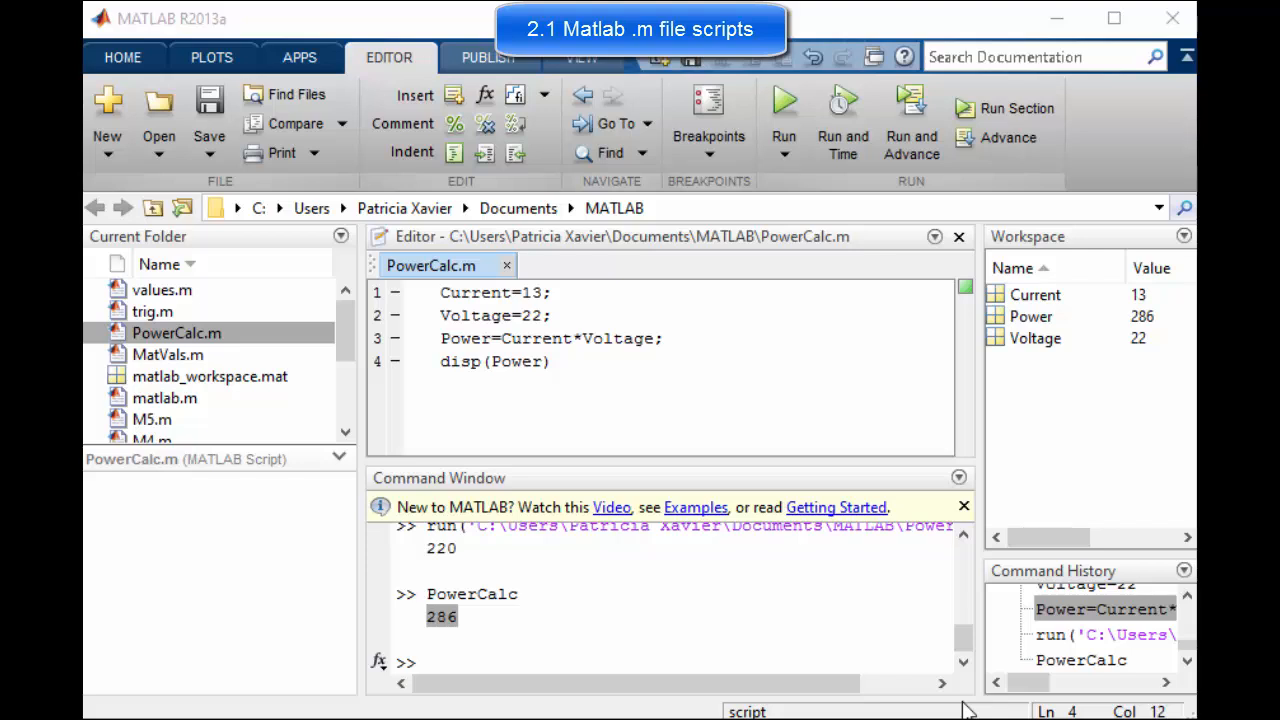
pyautogui.moveTo(572, 162)
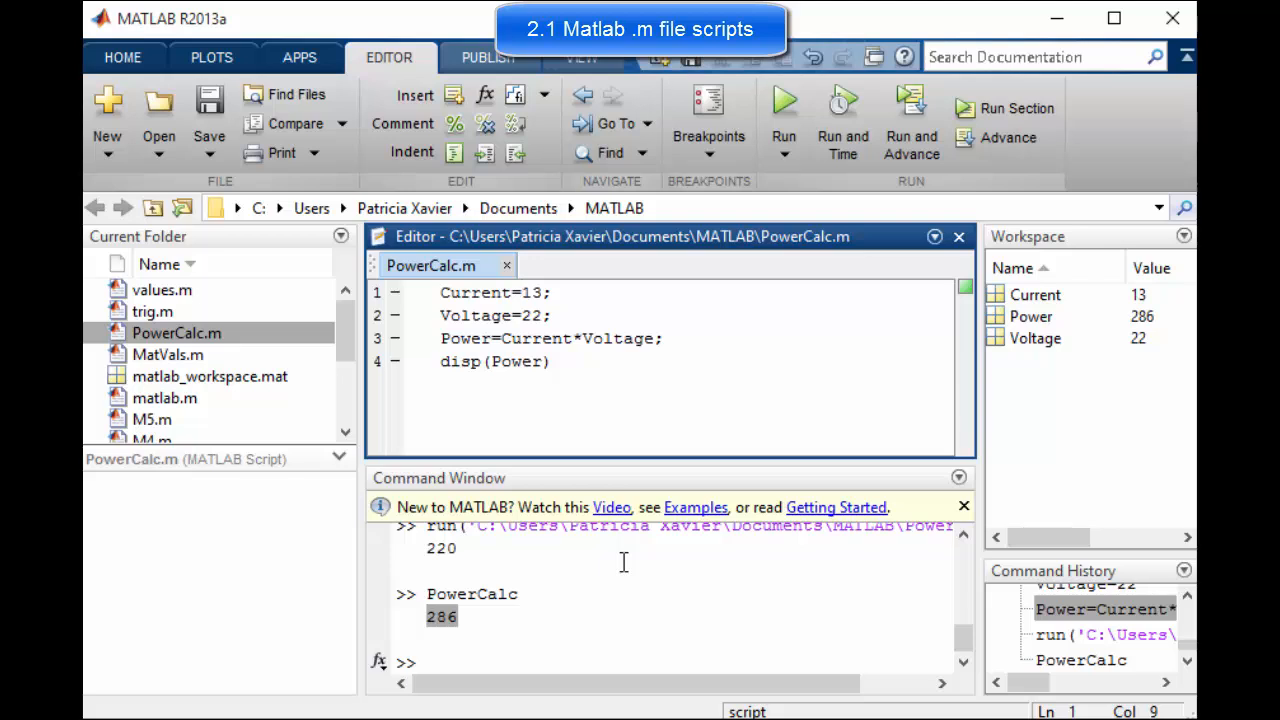
# - Replace the fixed values with input('Enter value of current in amps') and input('Enter value of voltage in volts')
pyautogui.write('input')
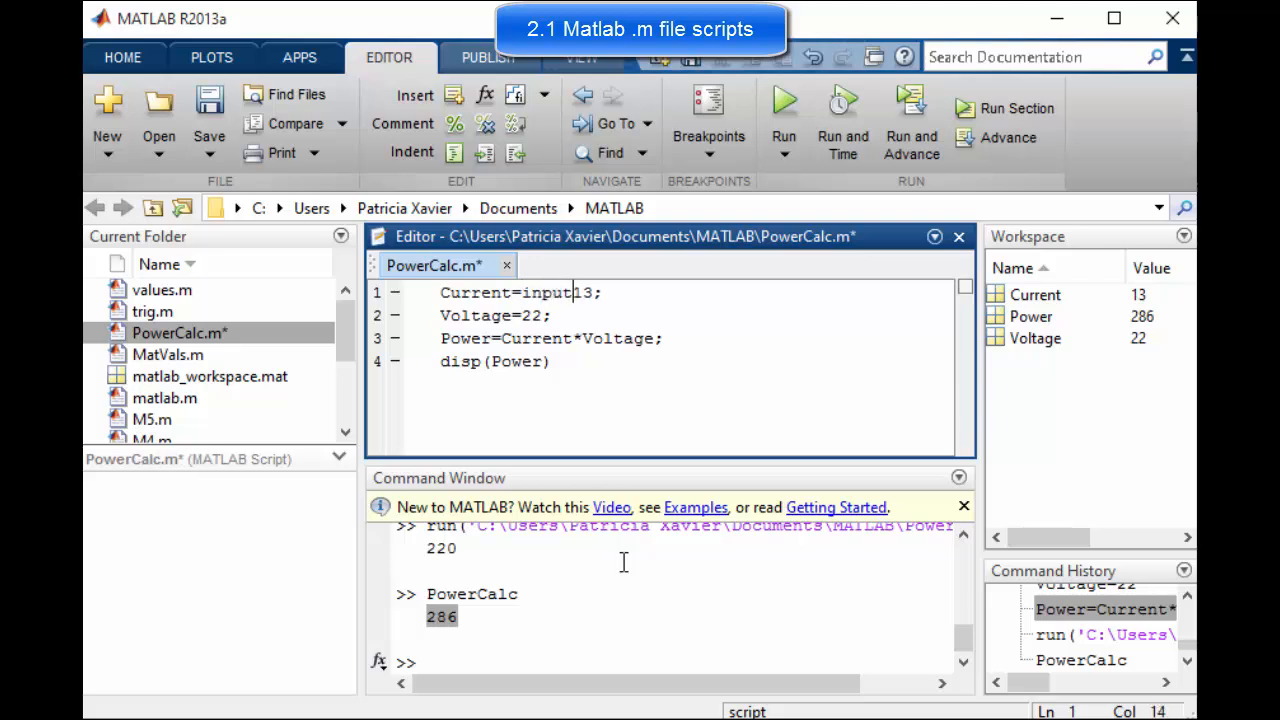
pyautogui.write("('")
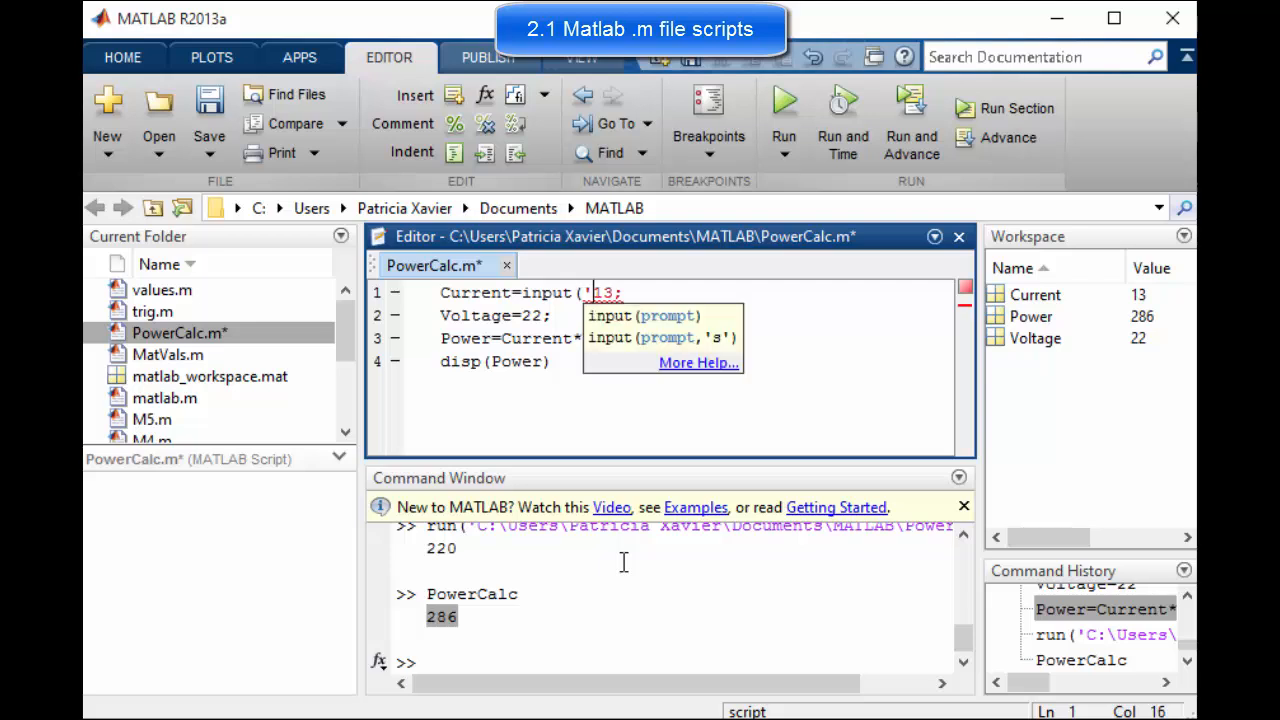
pyautogui.write('Enter value of')
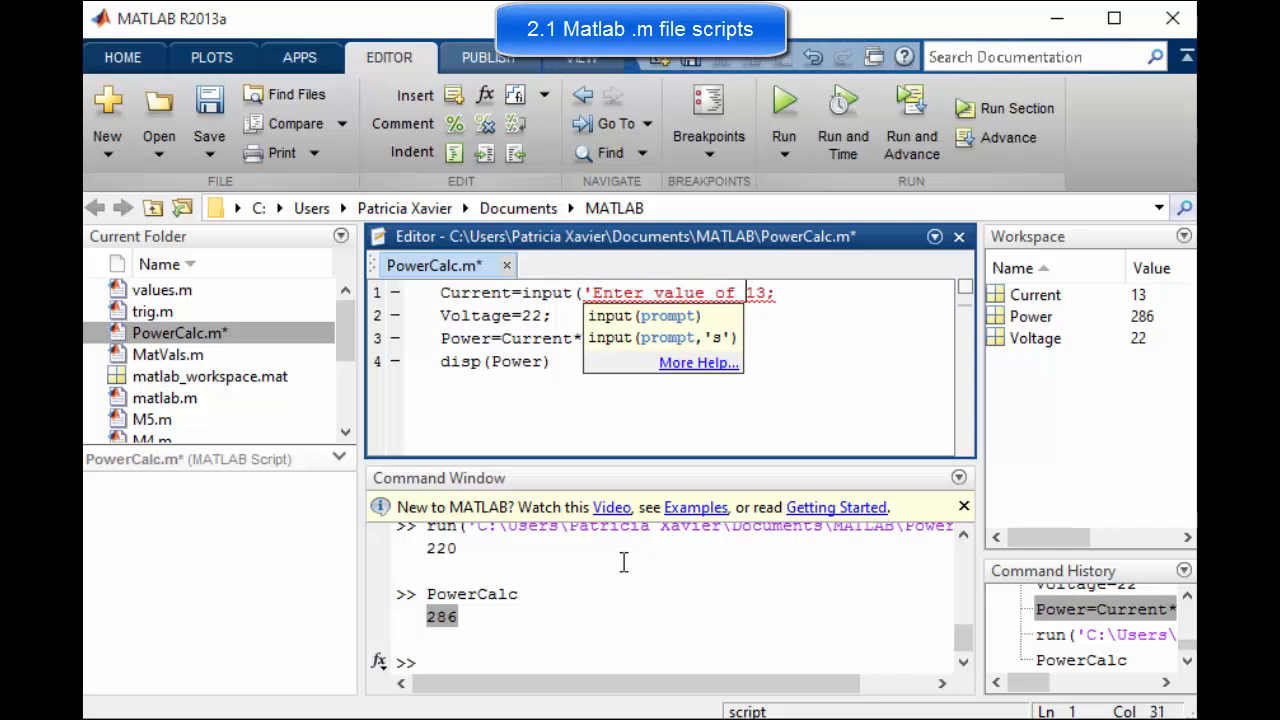
pyautogui.write("current in amps'")
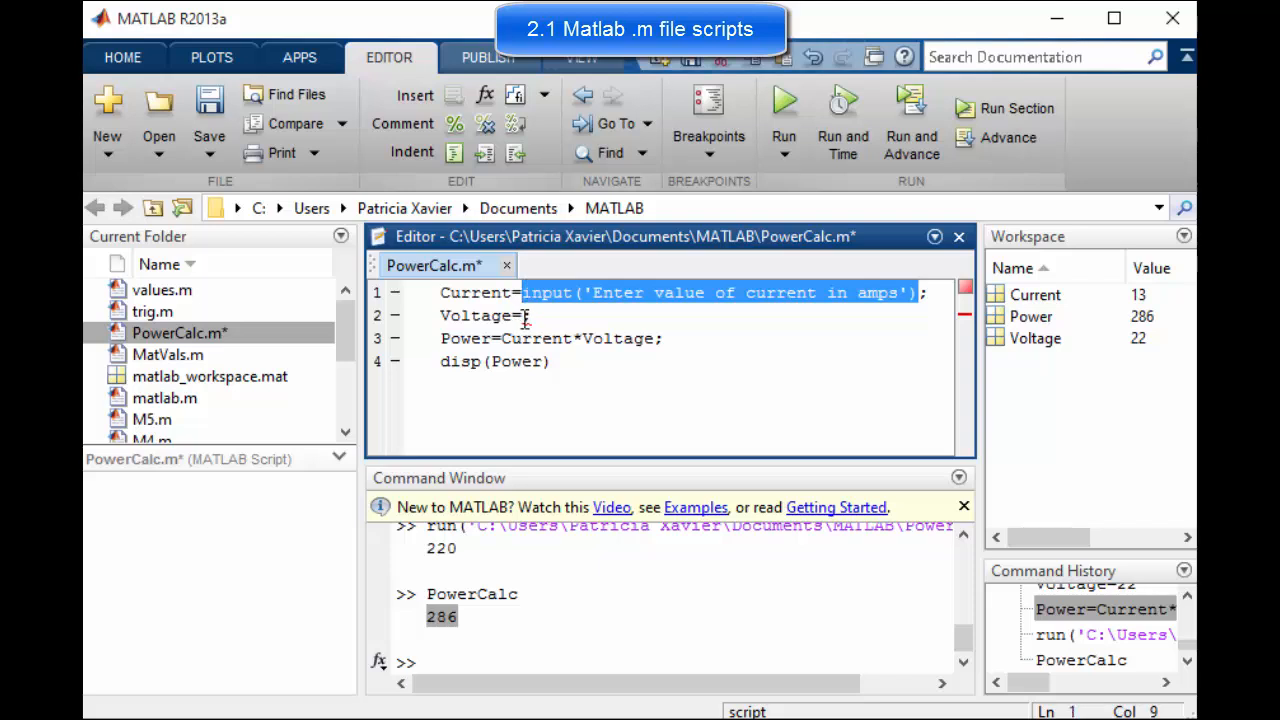
pyautogui.write("input('Enter value of current in amps');")
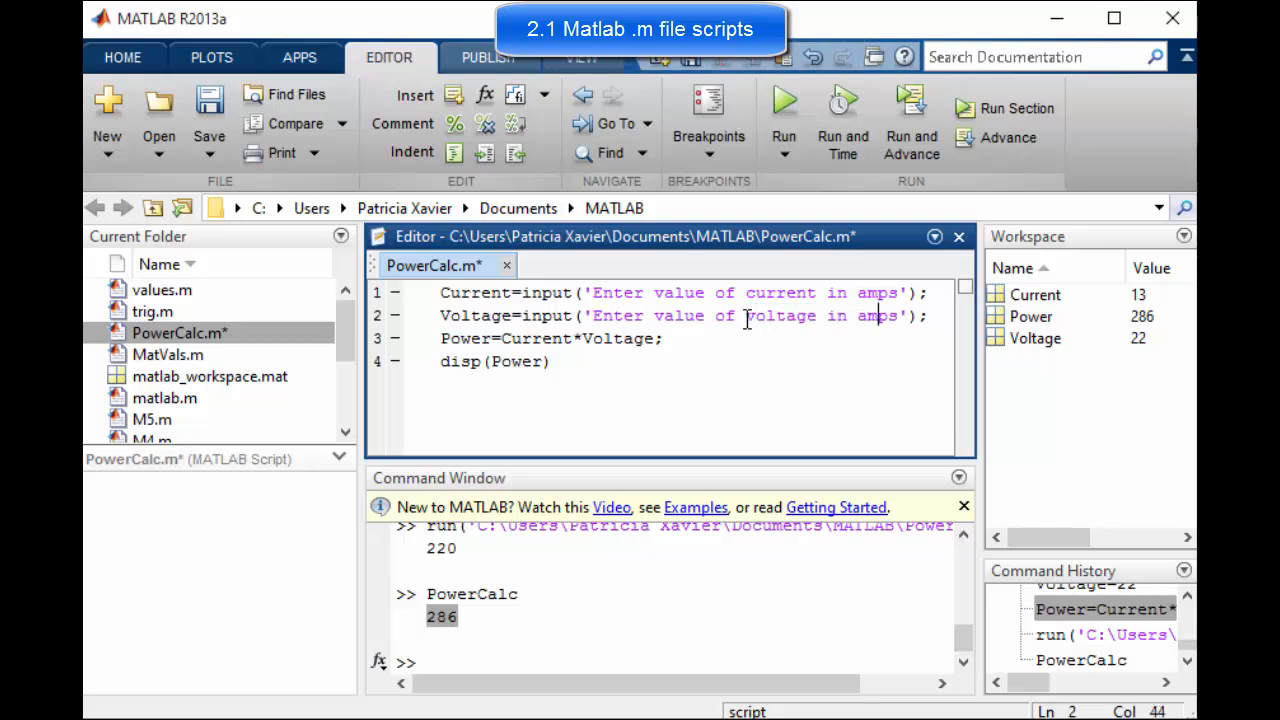
pyautogui.write('volt')
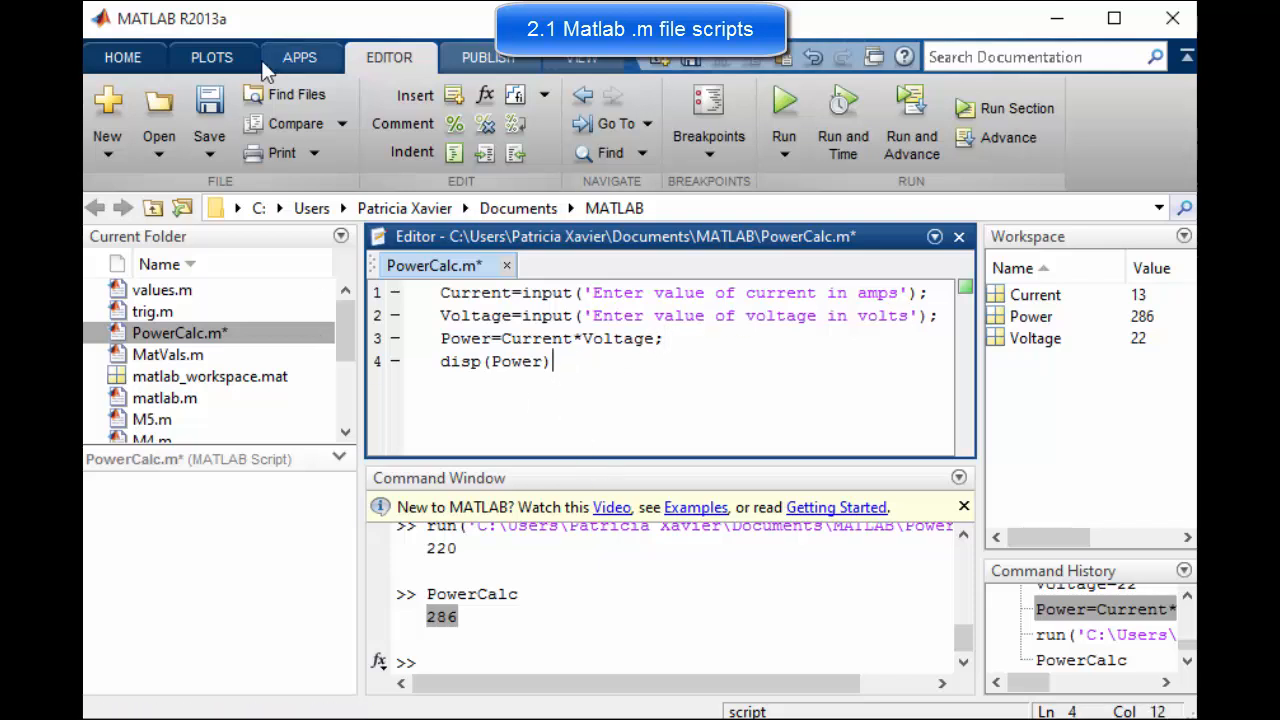
pyautogui.moveTo(210, 110)
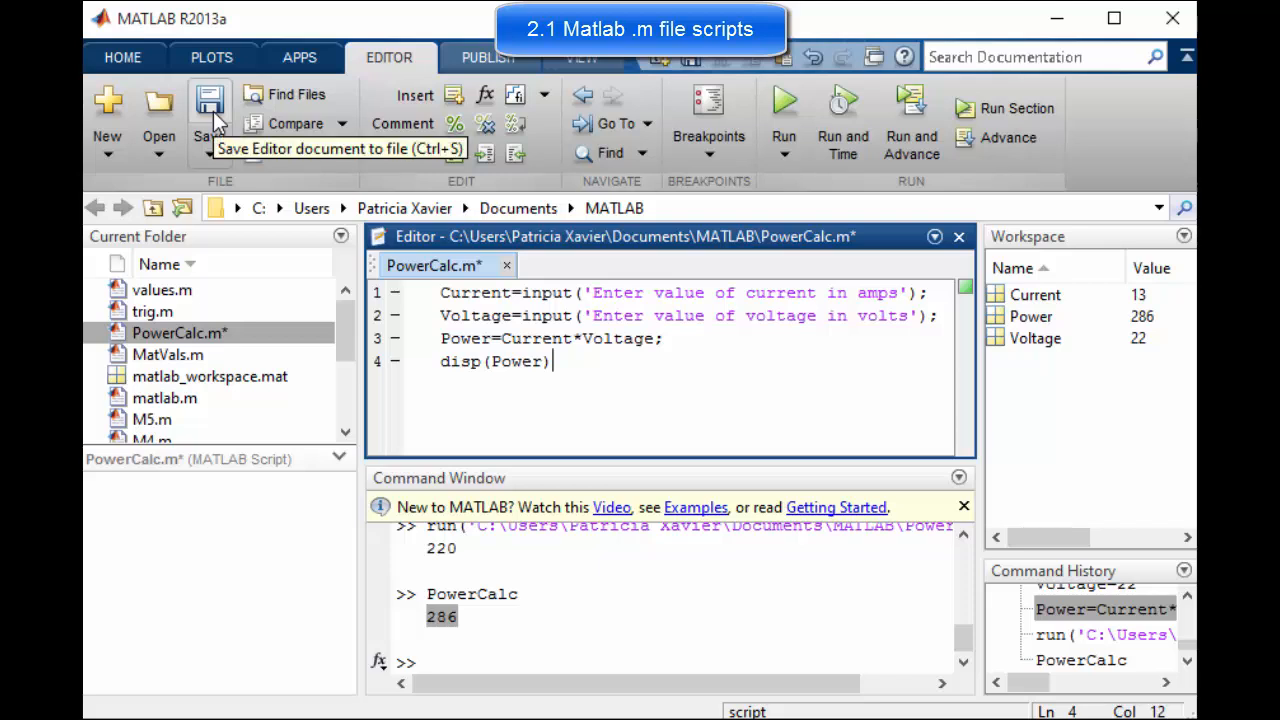
# - Save the prompting script and run it with current 444 and voltage 34, printing 15096
pyautogui.click(210, 108)
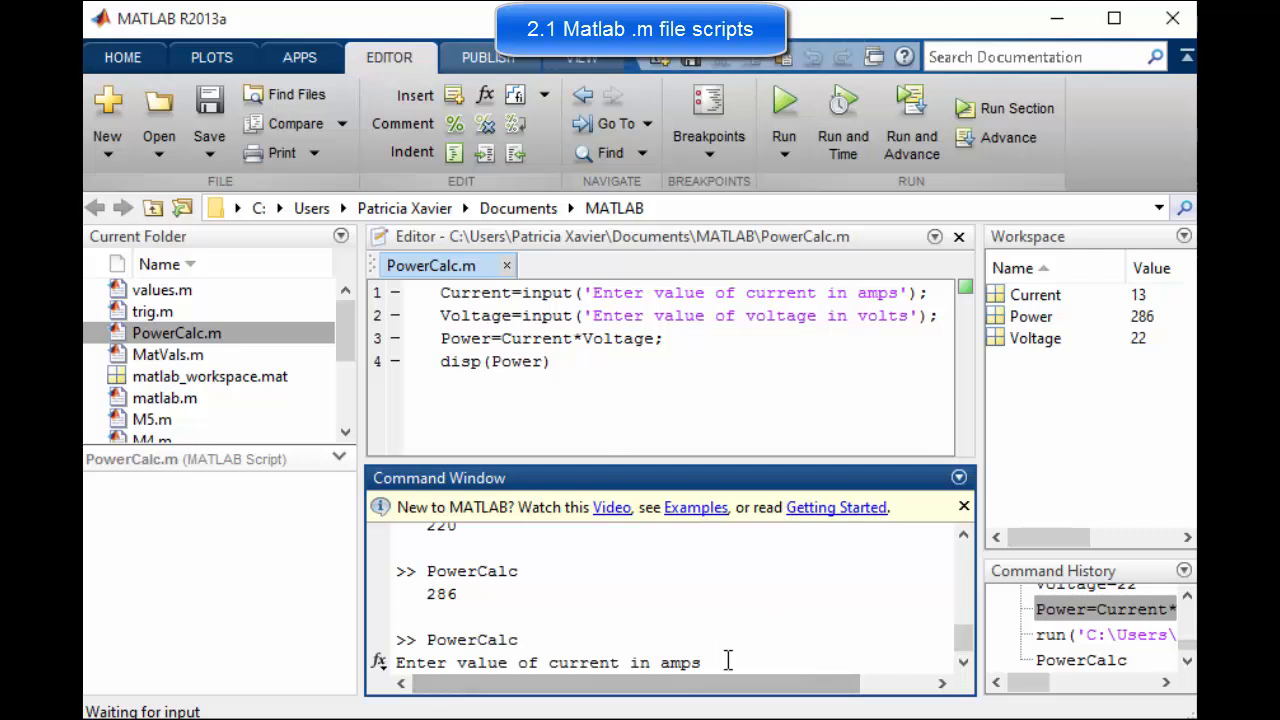
pyautogui.write('444')
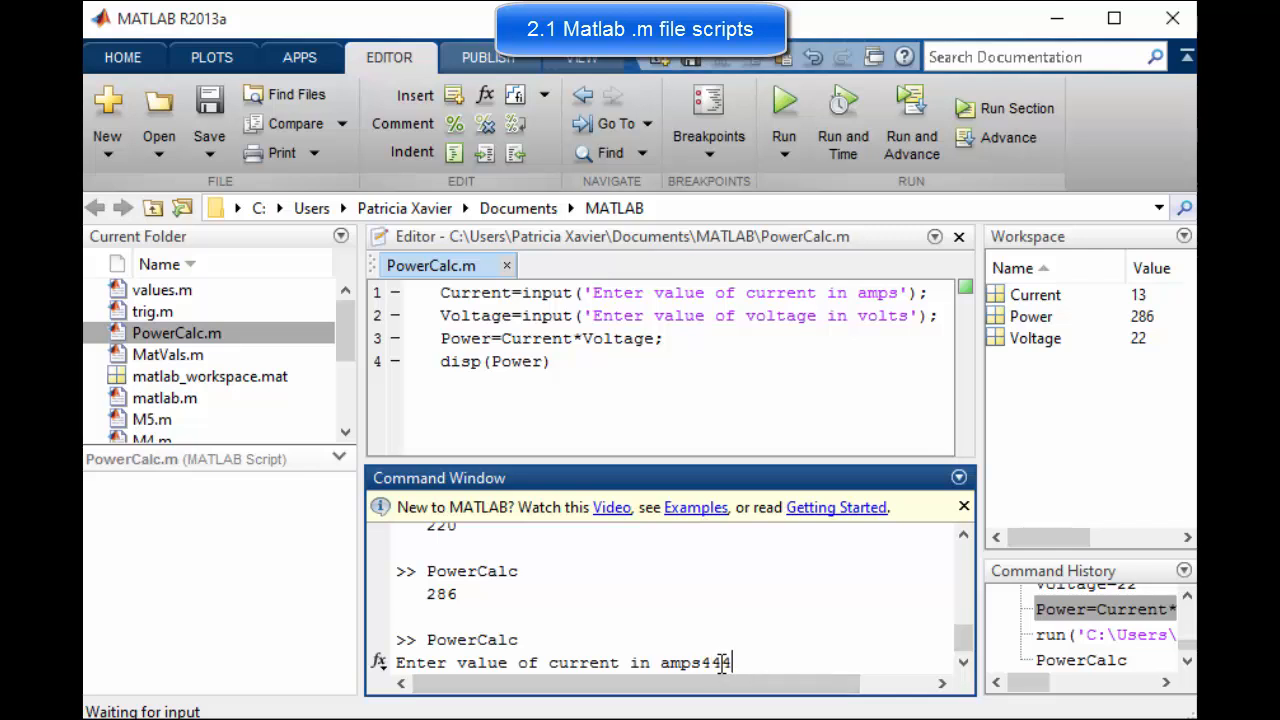
pyautogui.press('enter')
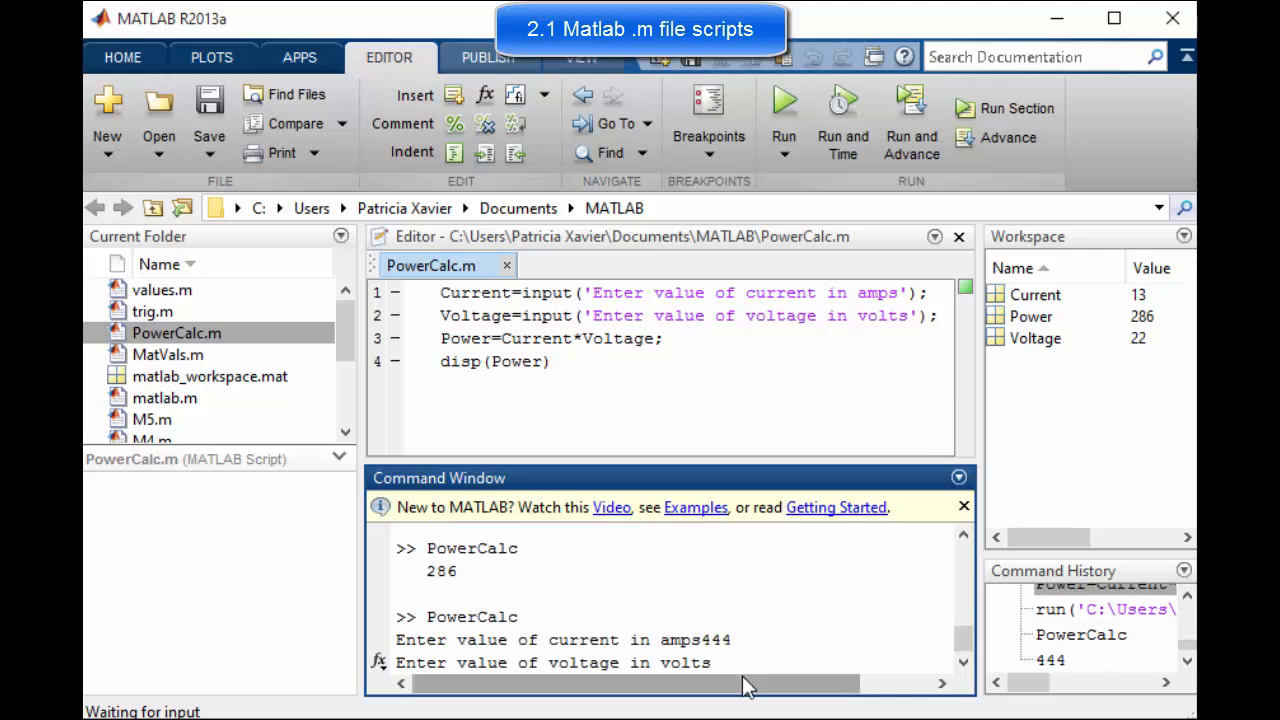
pyautogui.write('34')
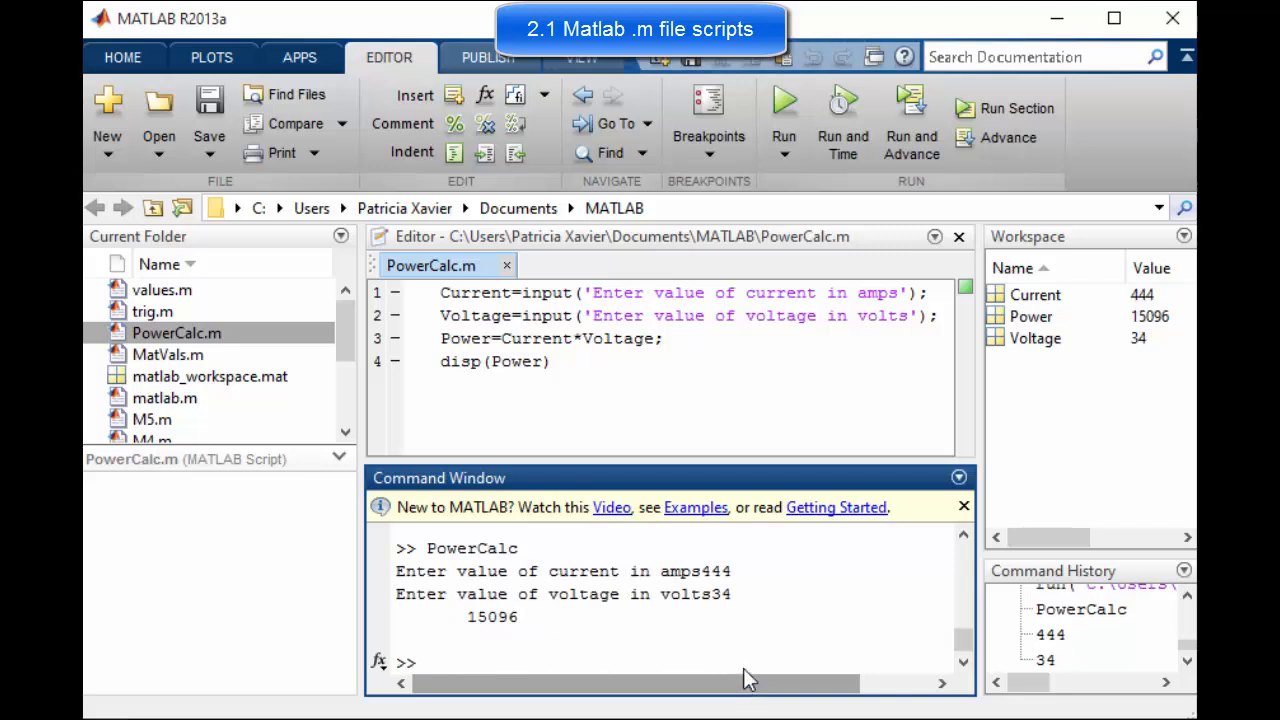
pyautogui.click(900, 292)
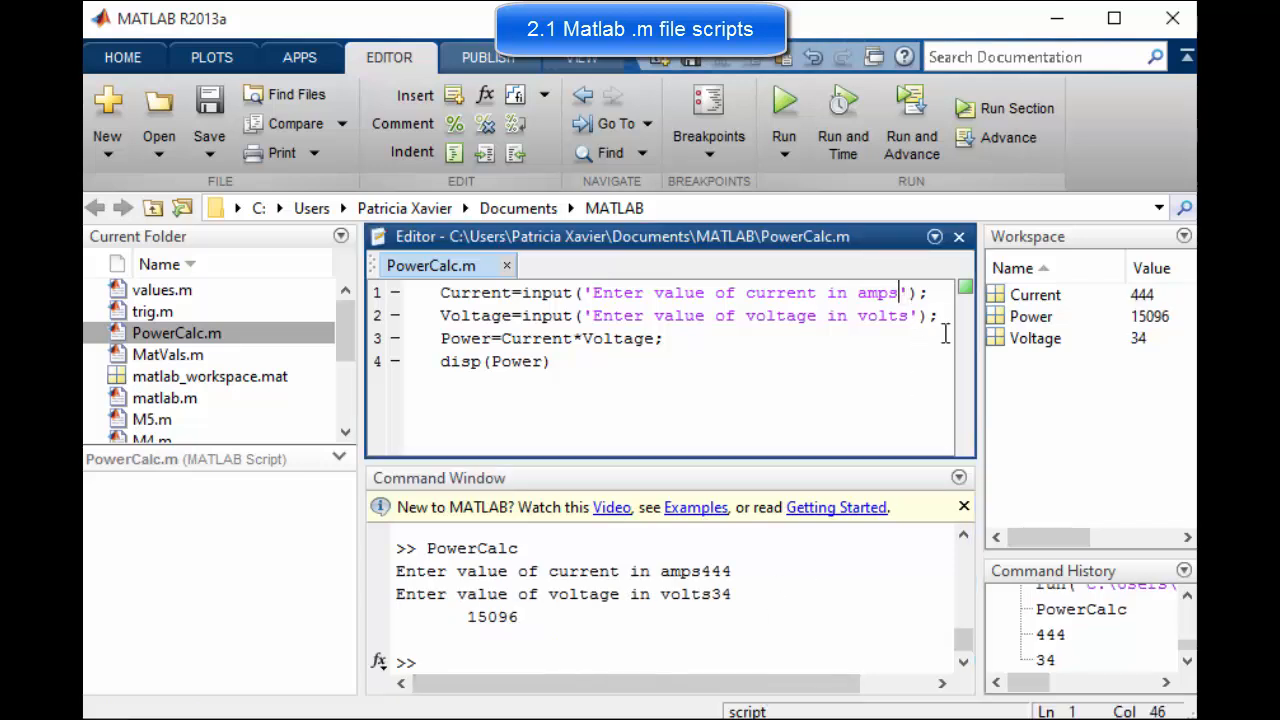
# - Append ': ' to the end of the amps and volts prompt strings
pyautogui.write(':')
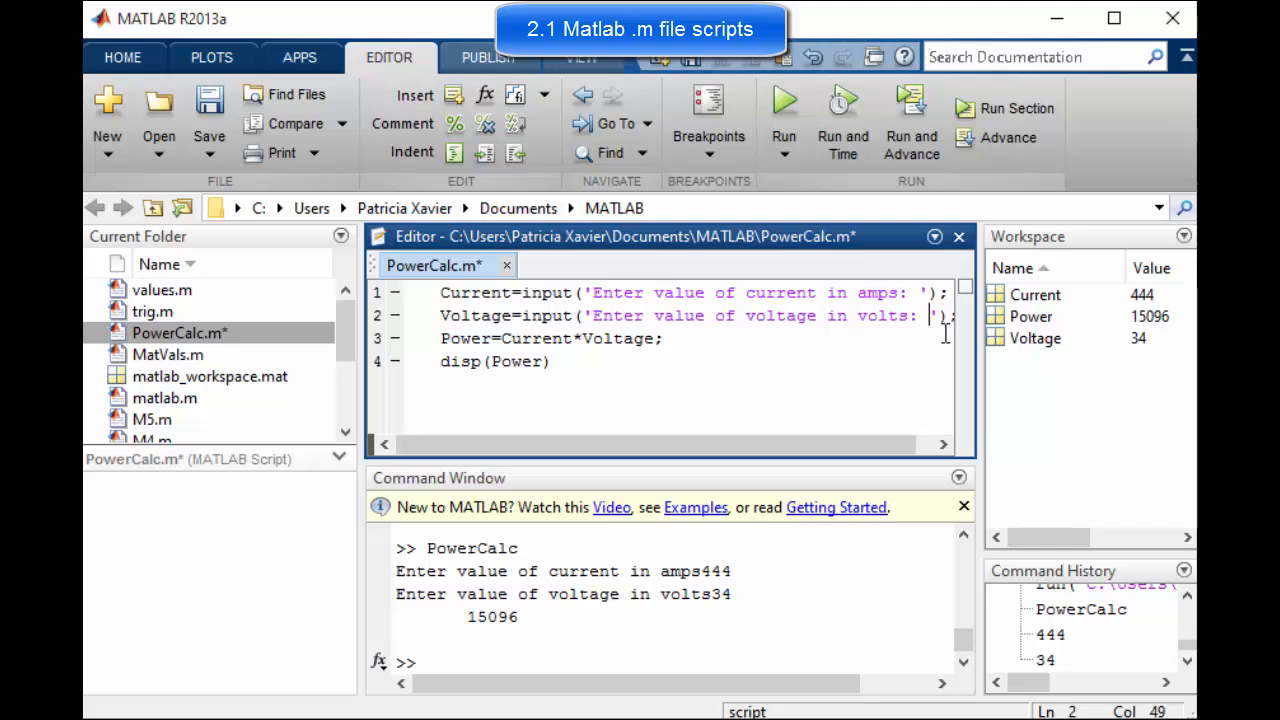
pyautogui.click(924, 292)
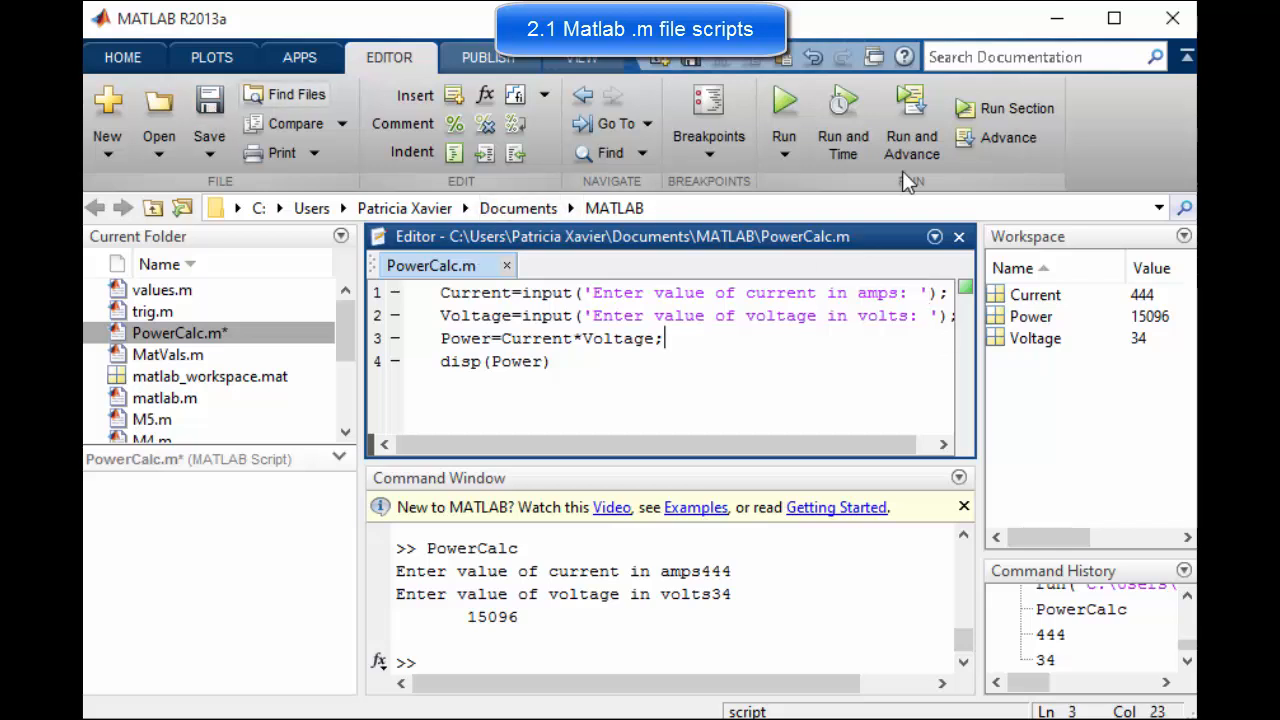
# - Save and run PowerCalc.m with current 10 and voltage 22, printing power 220
pyautogui.click(784, 98)
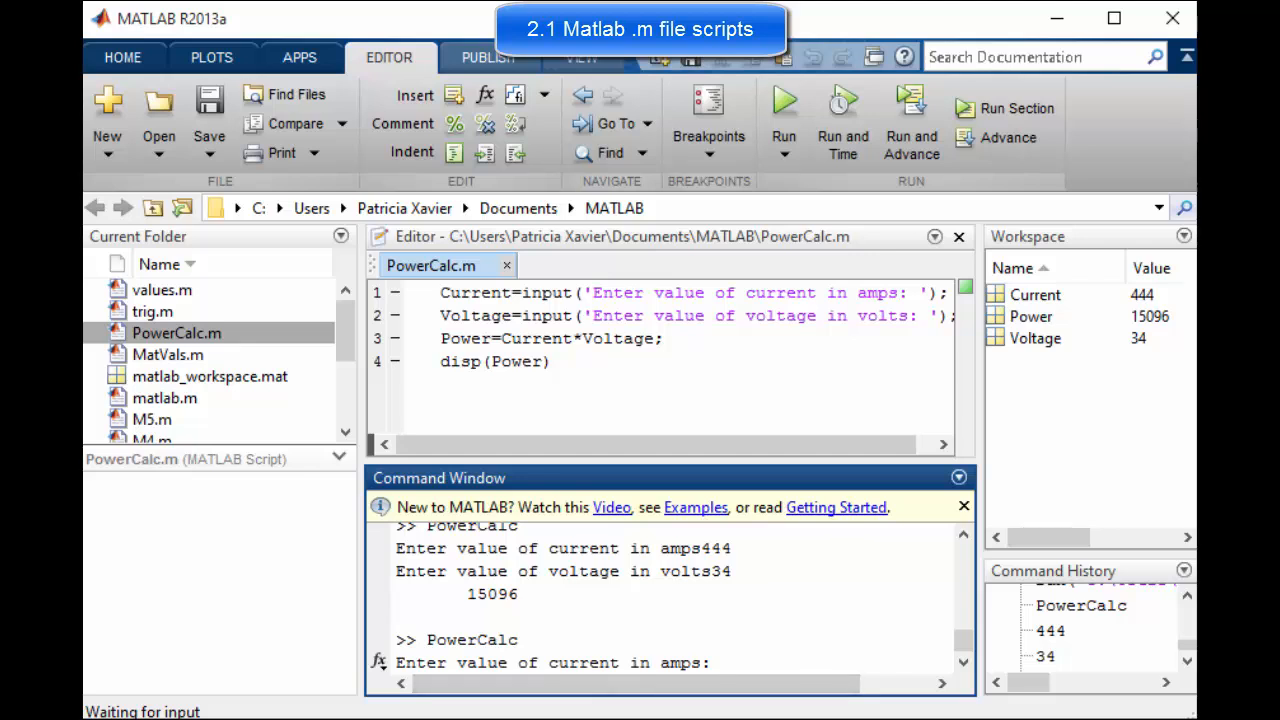
pyautogui.write('10')
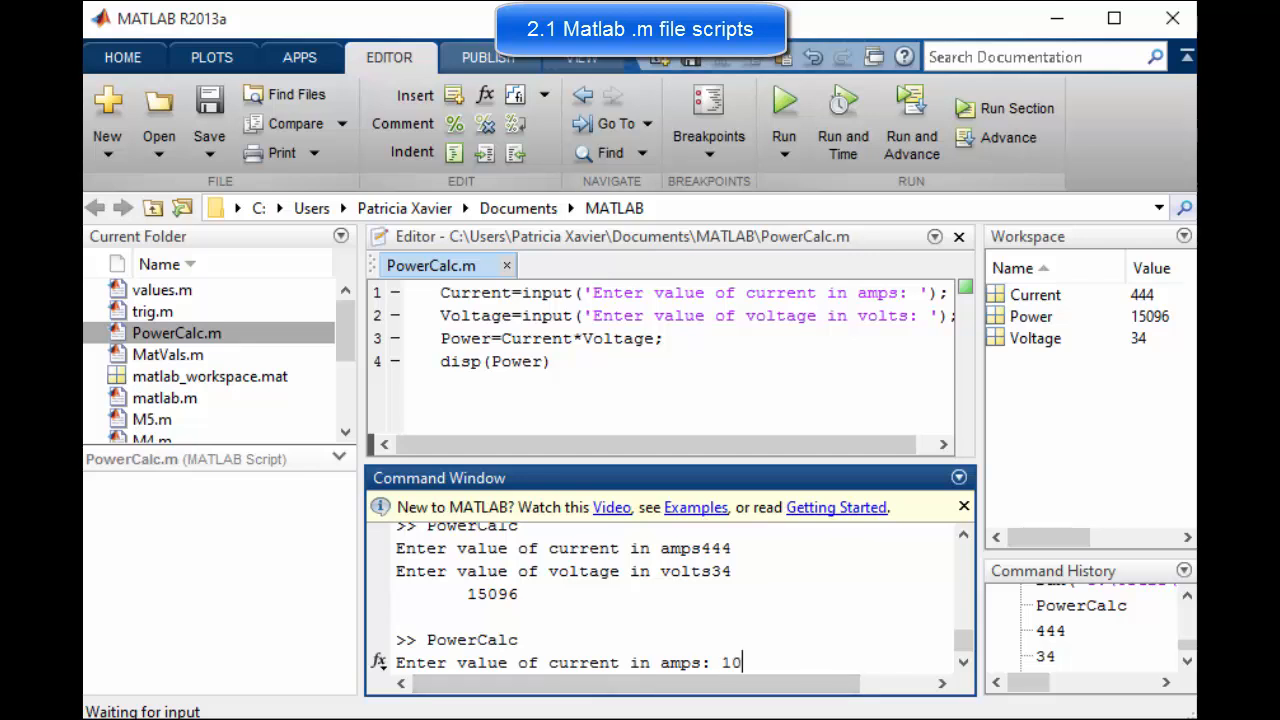
pyautogui.write('22')
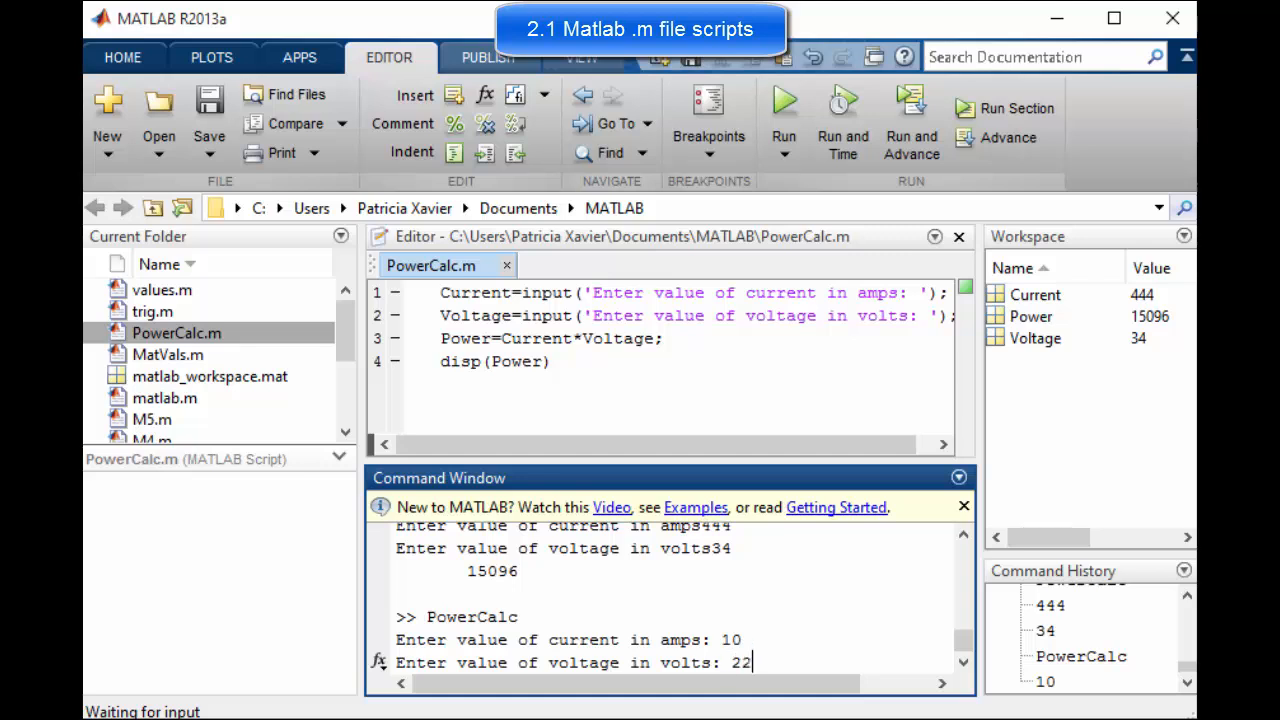
pyautogui.press('enter')
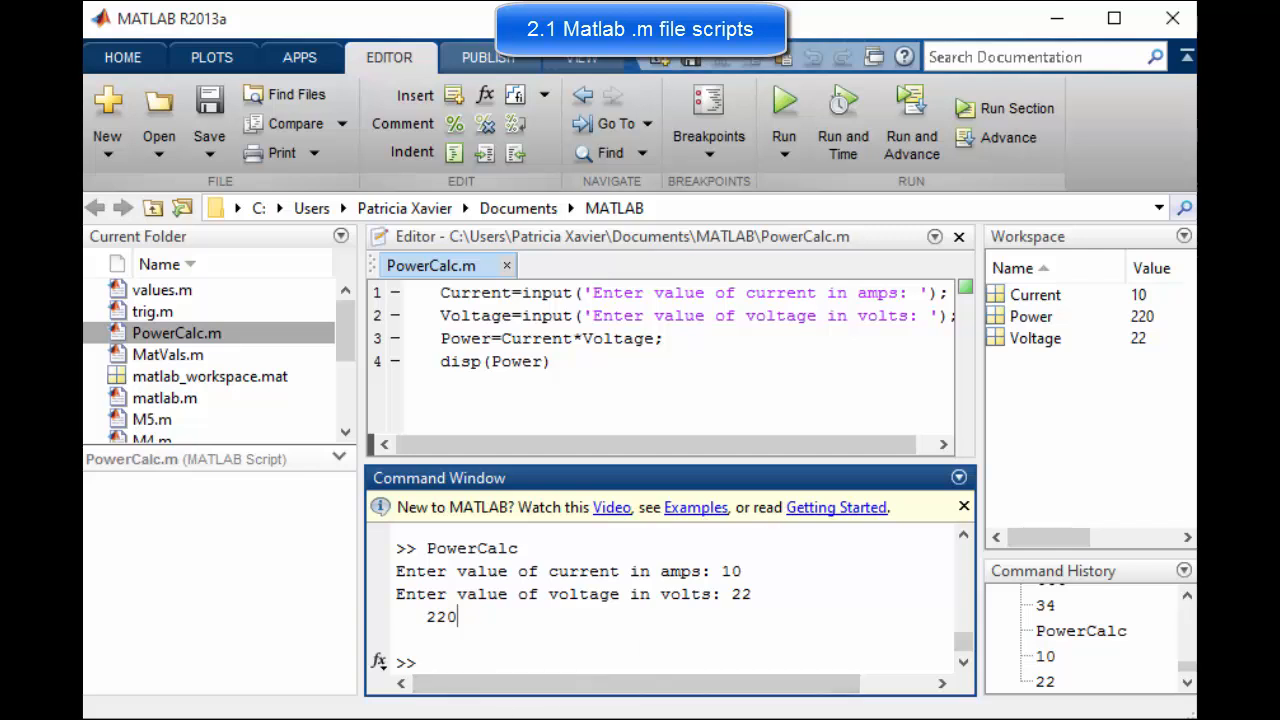
pyautogui.click(510, 338)
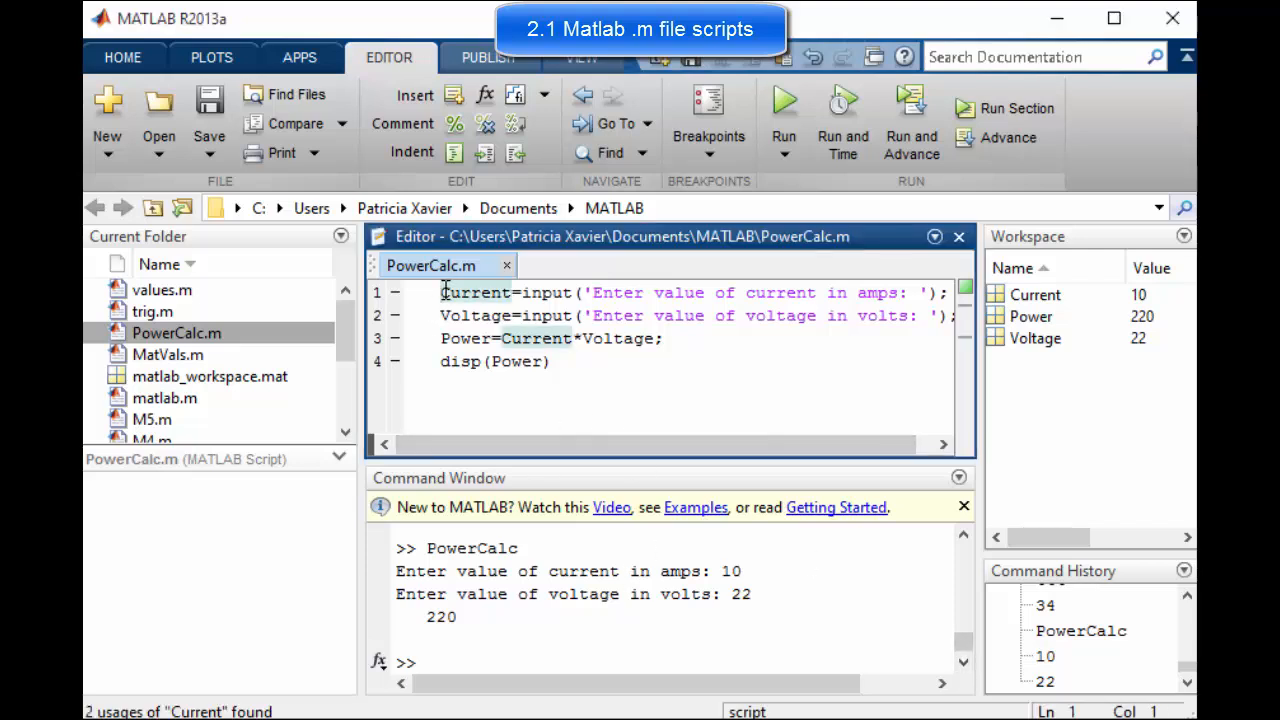
# - Add a leading comment '%Prompt user current value' above the first input line
pyautogui.press('Enter')
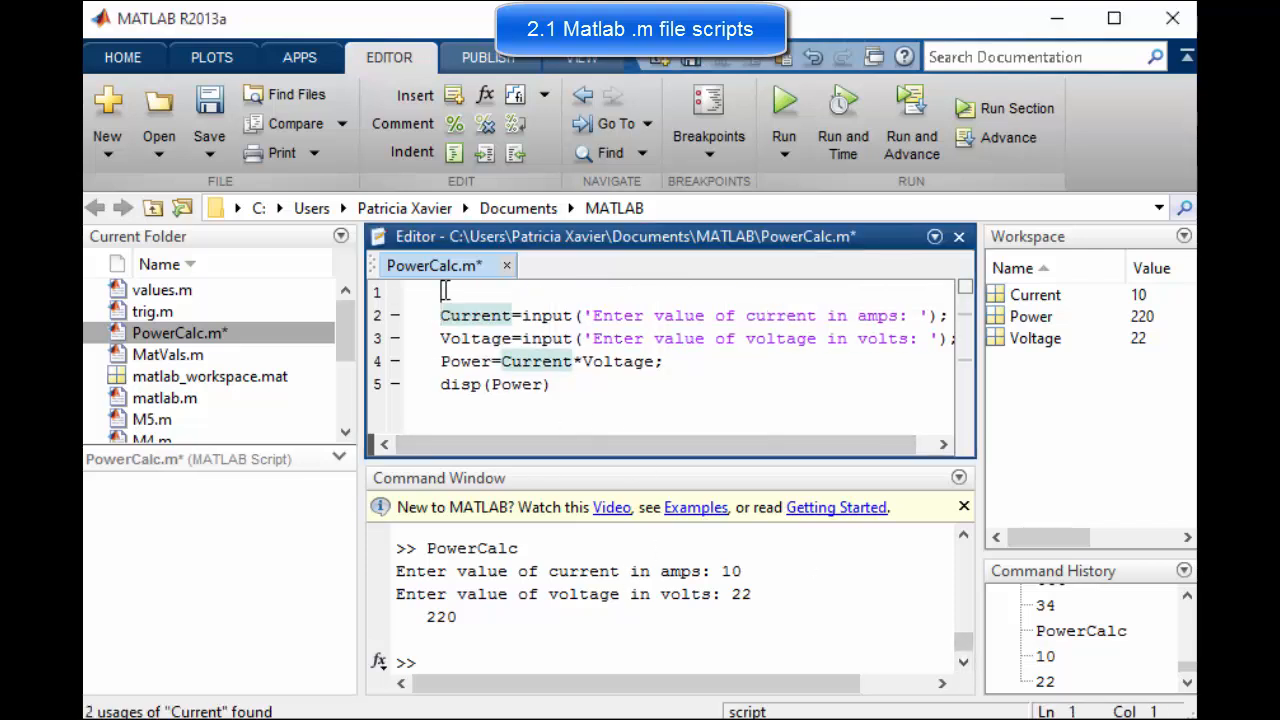
pyautogui.write('%Prompt')
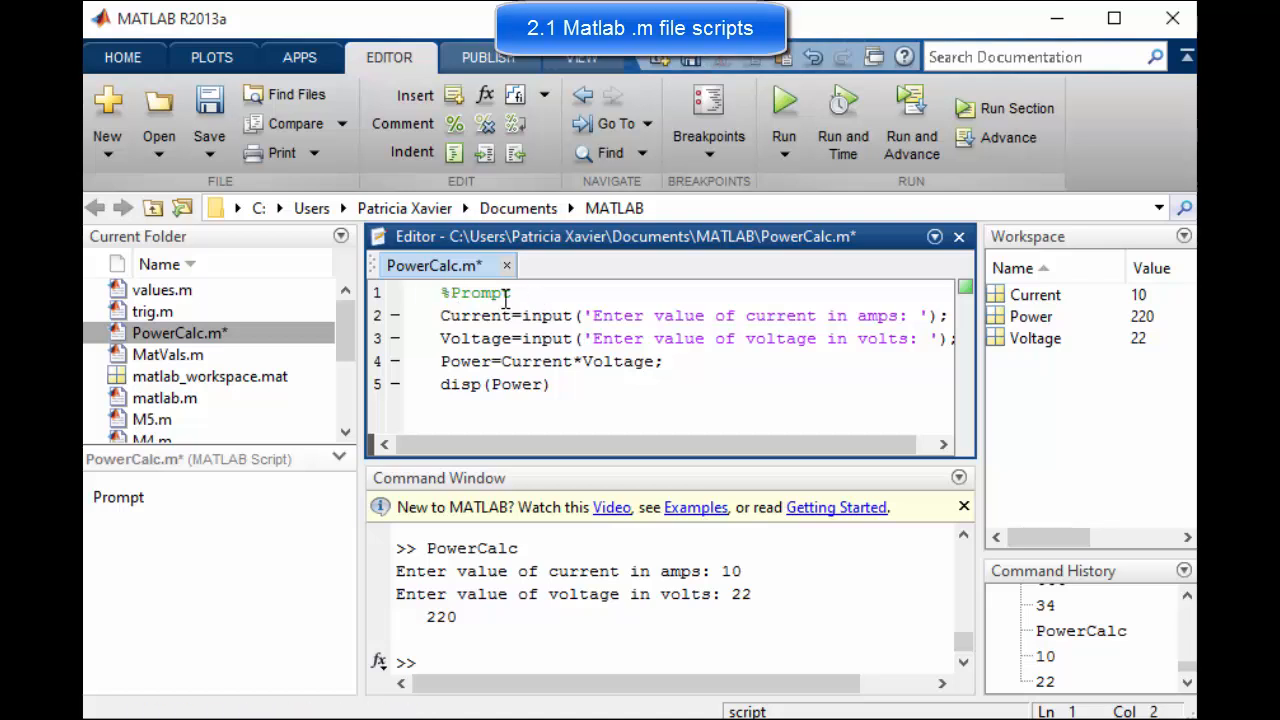
pyautogui.doubleClick(480, 292)
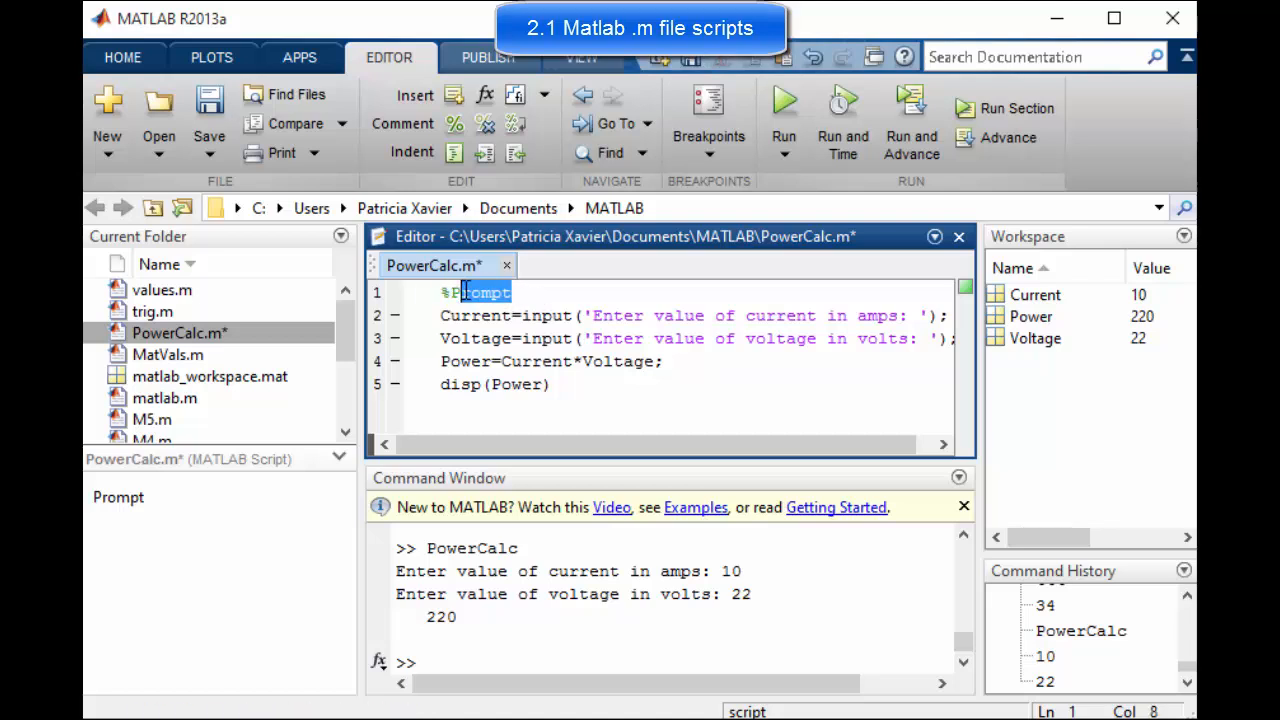
pyautogui.click(476, 338)
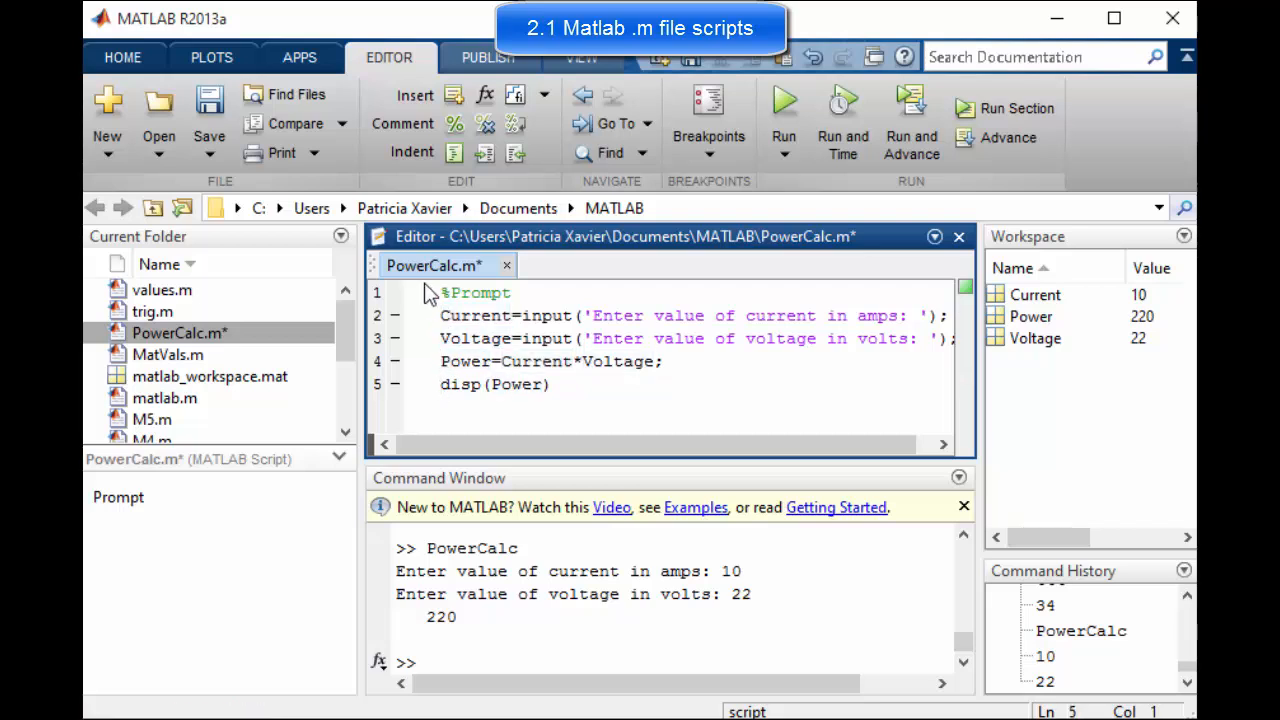
pyautogui.doubleClick(480, 292)
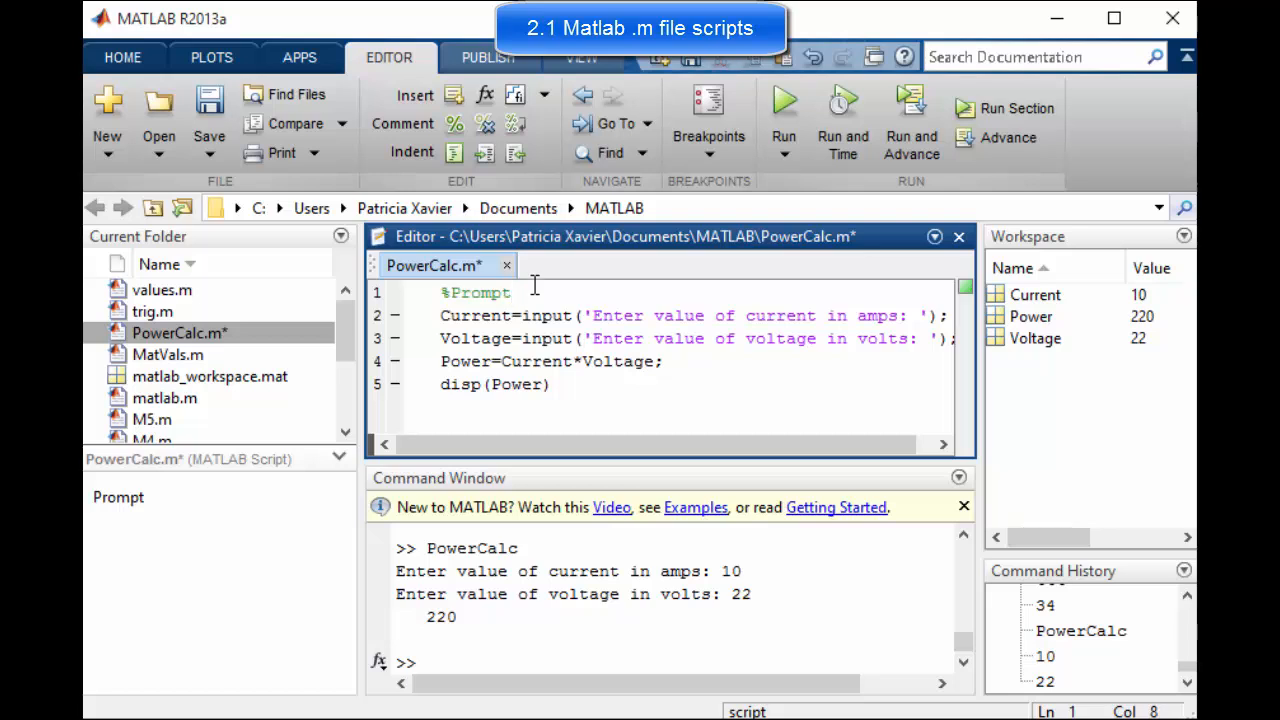
pyautogui.write('use for')
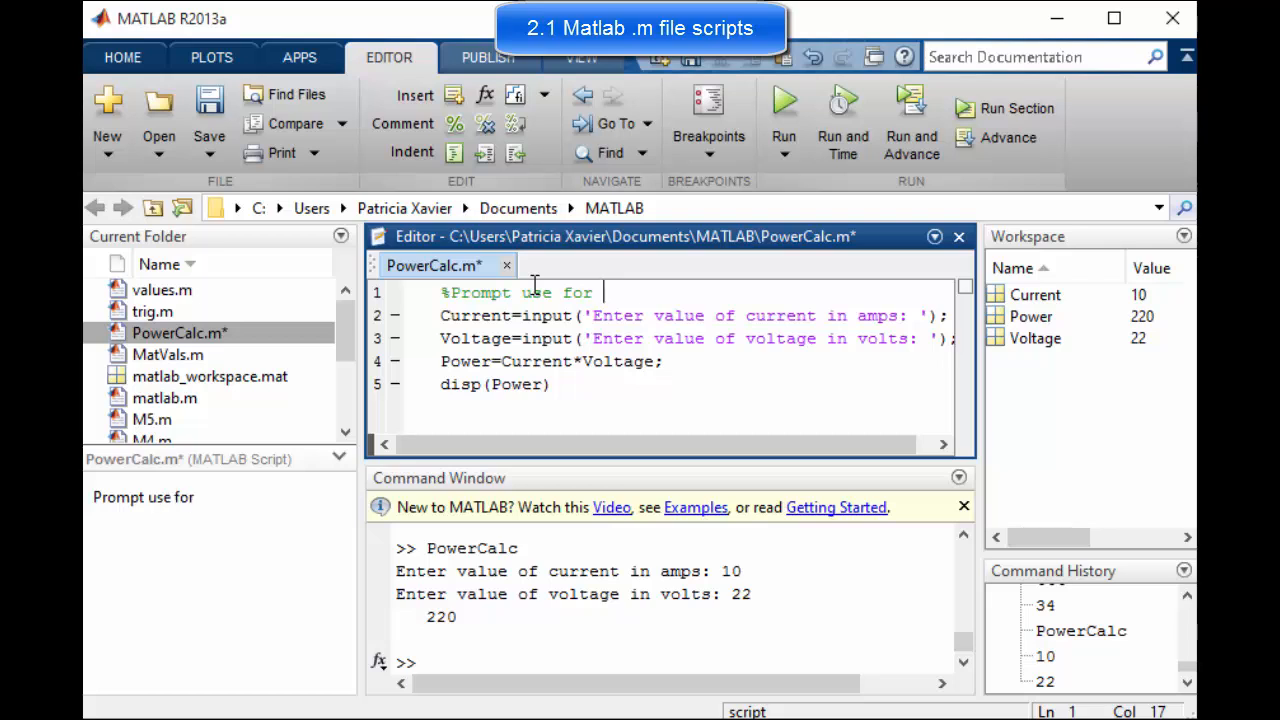
pyautogui.write('current va')
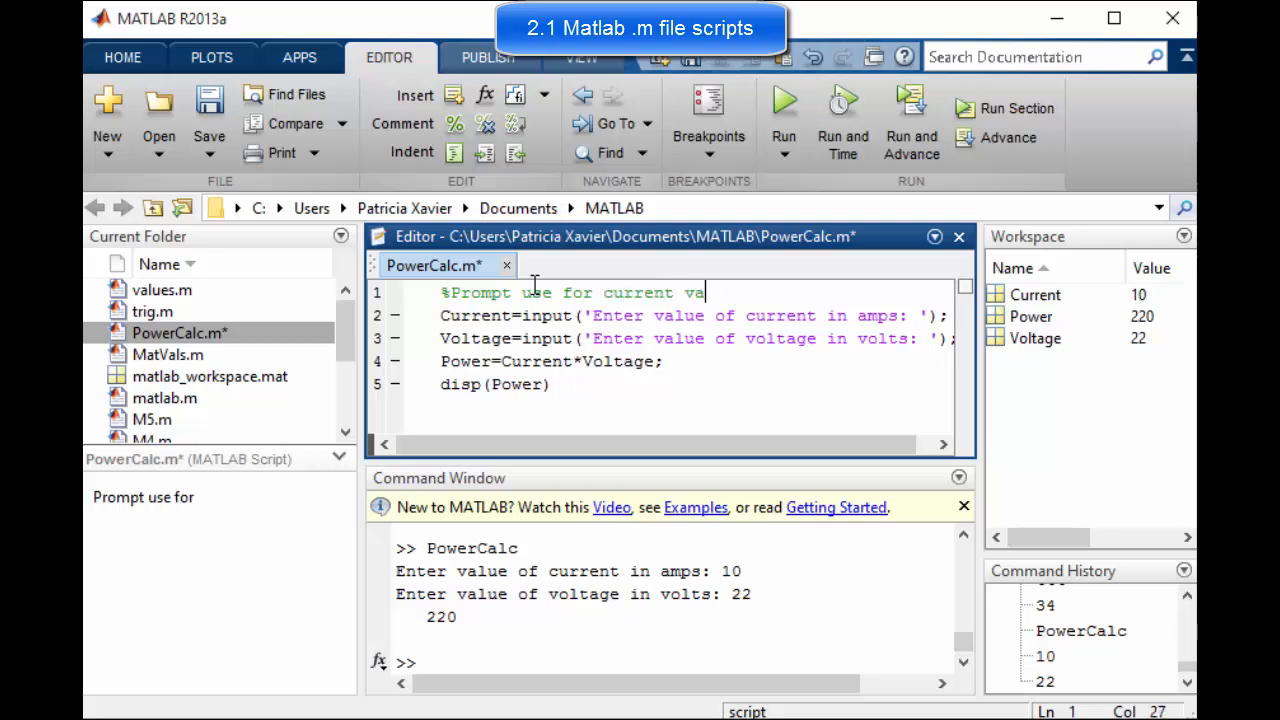
pyautogui.write('lue')
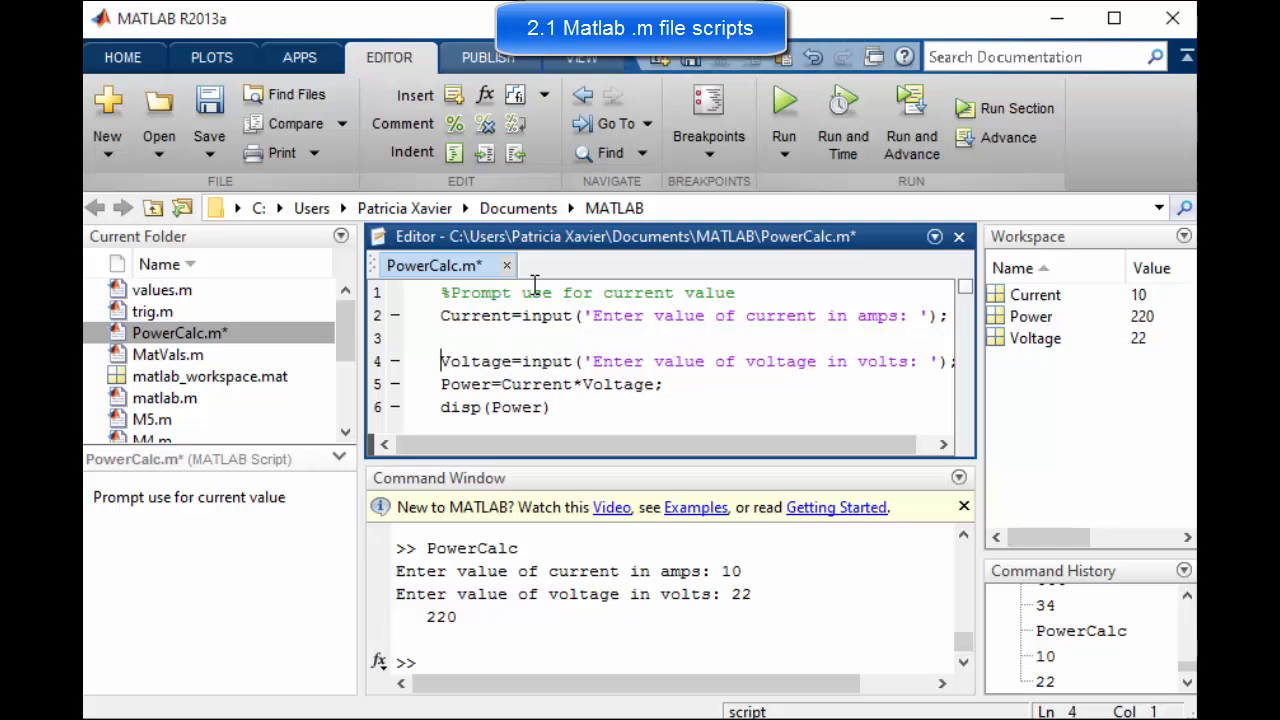
# - Add comments for prompting voltage, computing power, and outputting it above their lines
pyautogui.write('%Prompt user for')
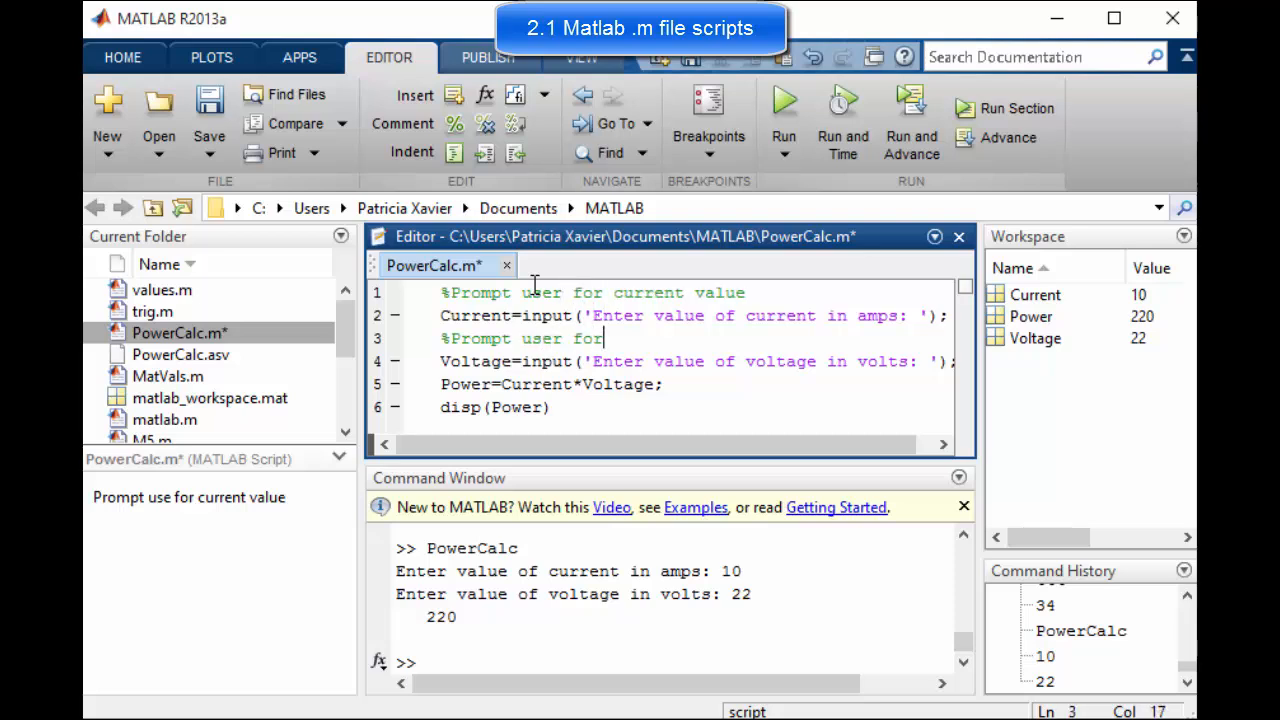
pyautogui.write('voltage value')
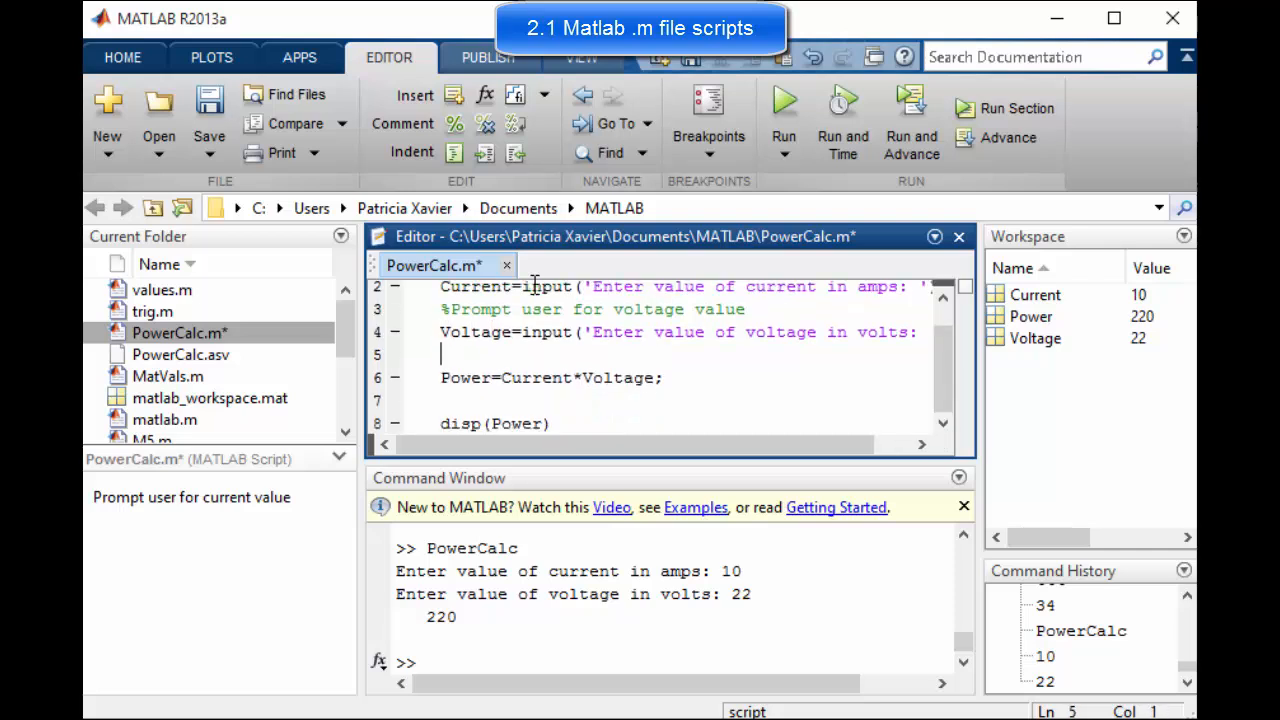
pyautogui.write('%')
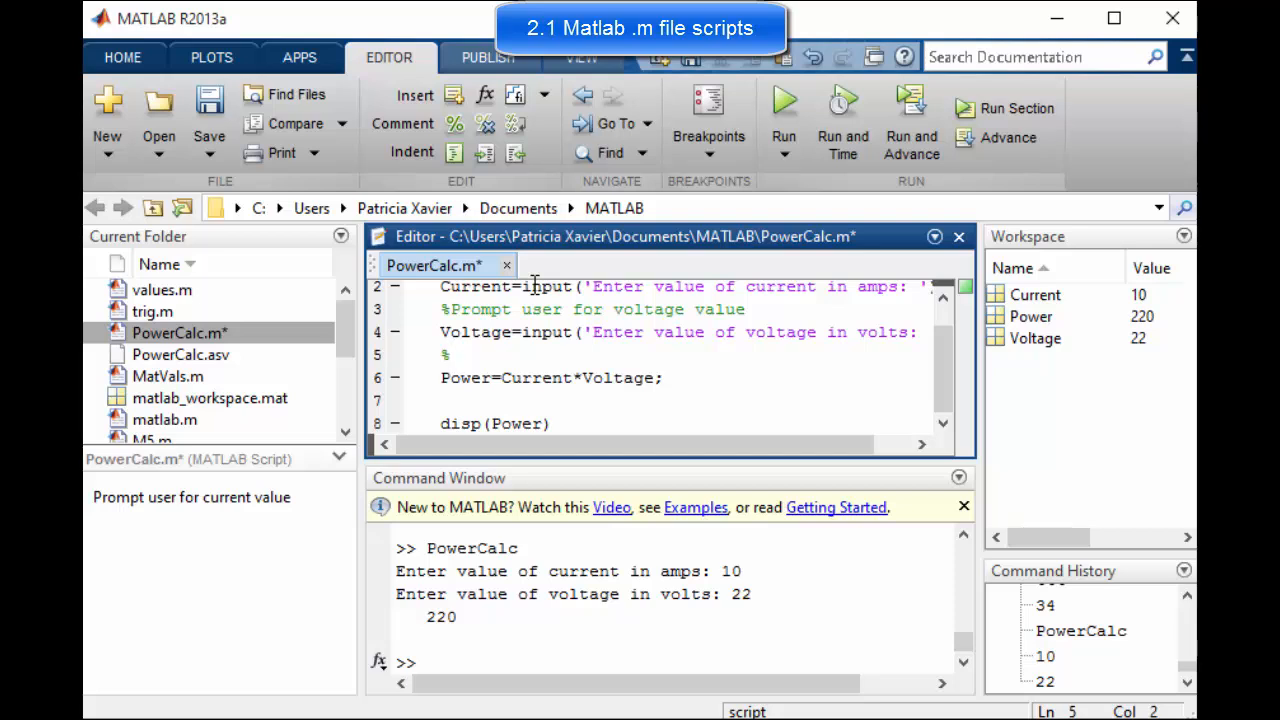
pyautogui.write('Compute')
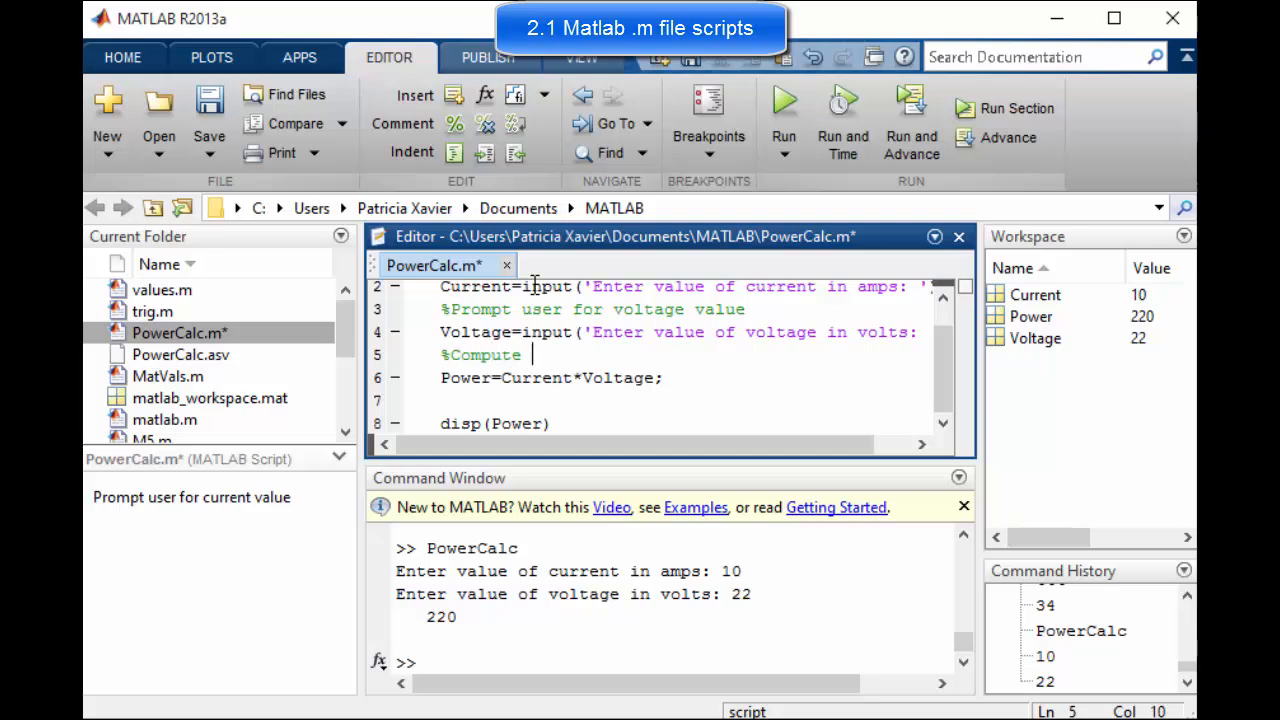
pyautogui.write('Power')
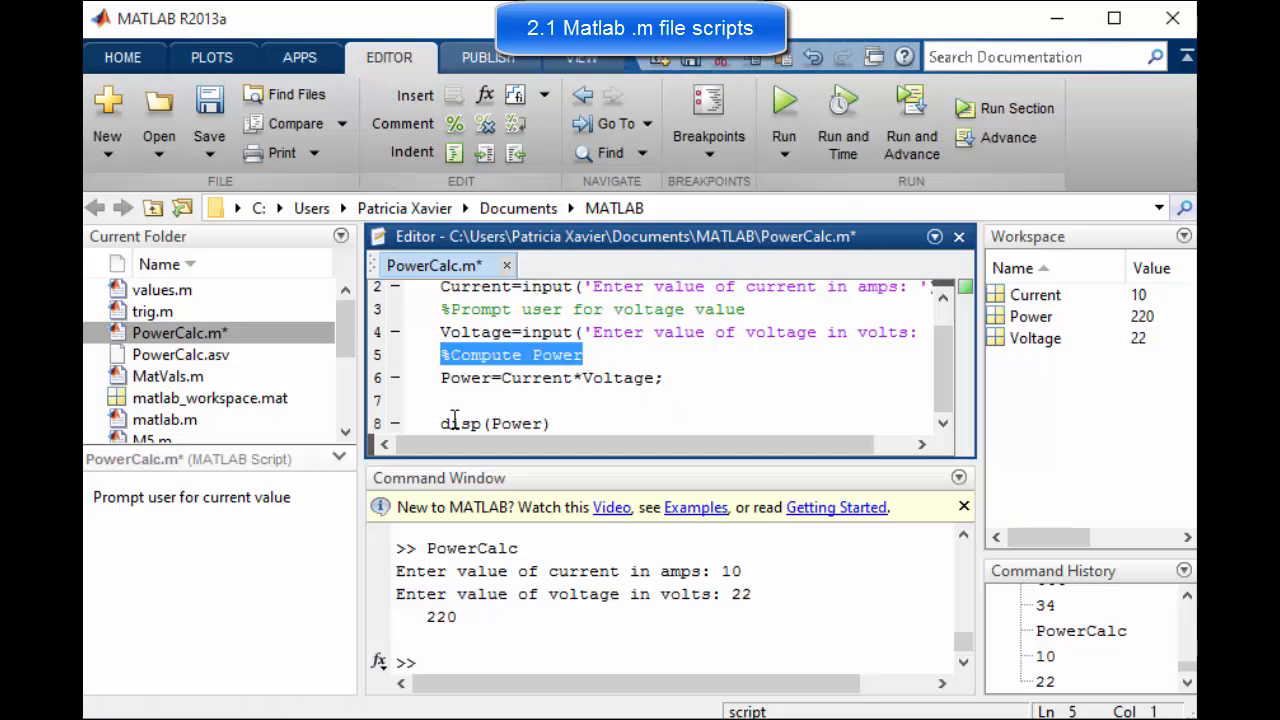
pyautogui.click(464, 400)
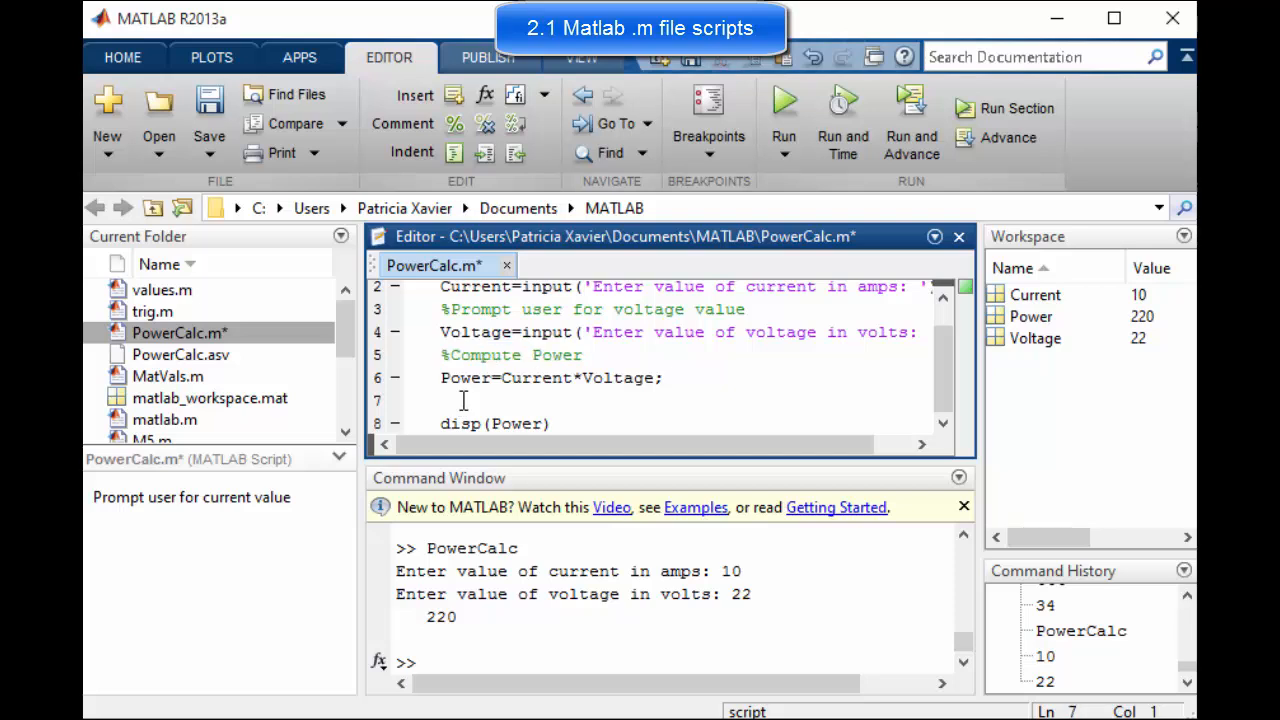
pyautogui.click(444, 400)
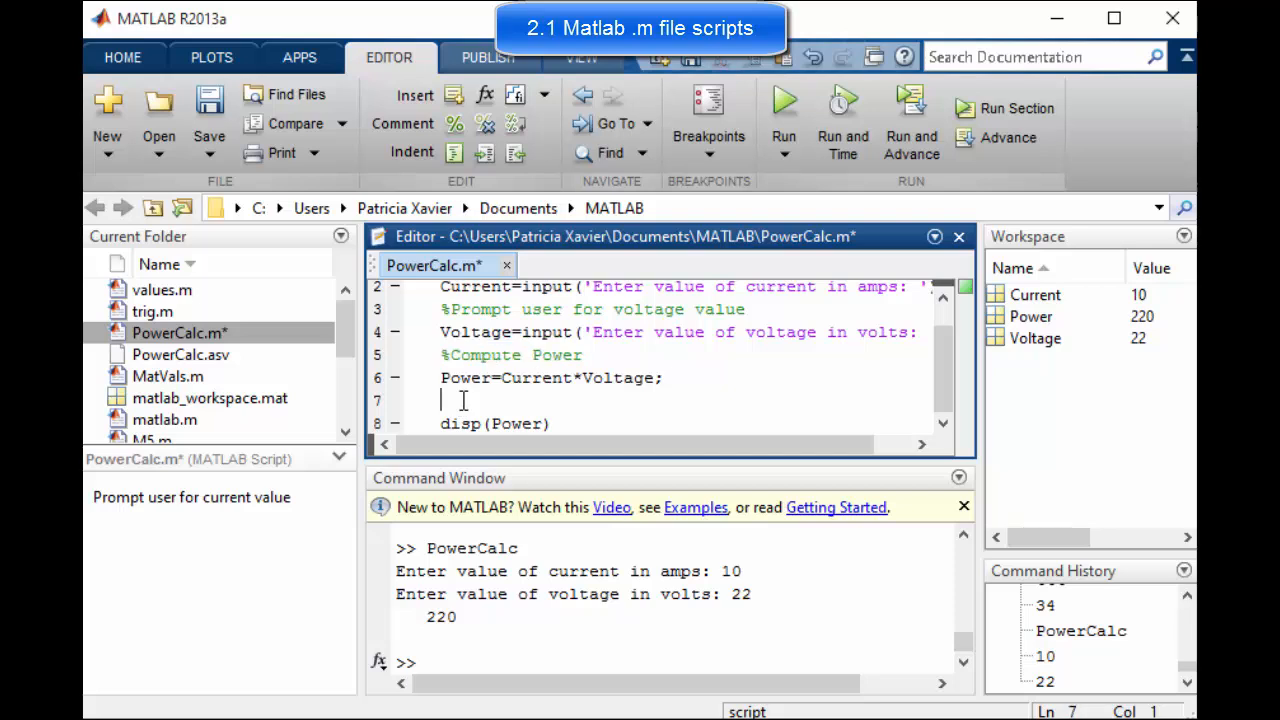
pyautogui.write('%Outpi')
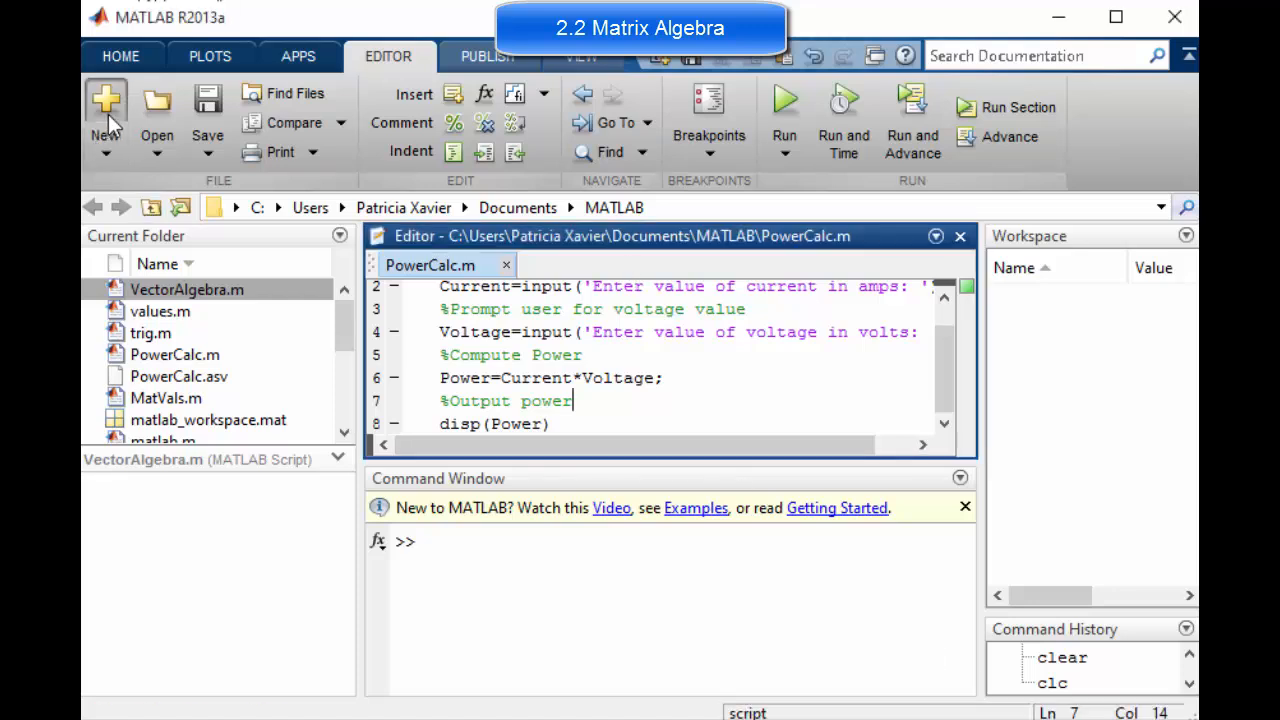
# - In a new blank script define Neo=[3 5 7 8; 2 9 7 9]; with a suppressing semicolon
pyautogui.click(104, 108)
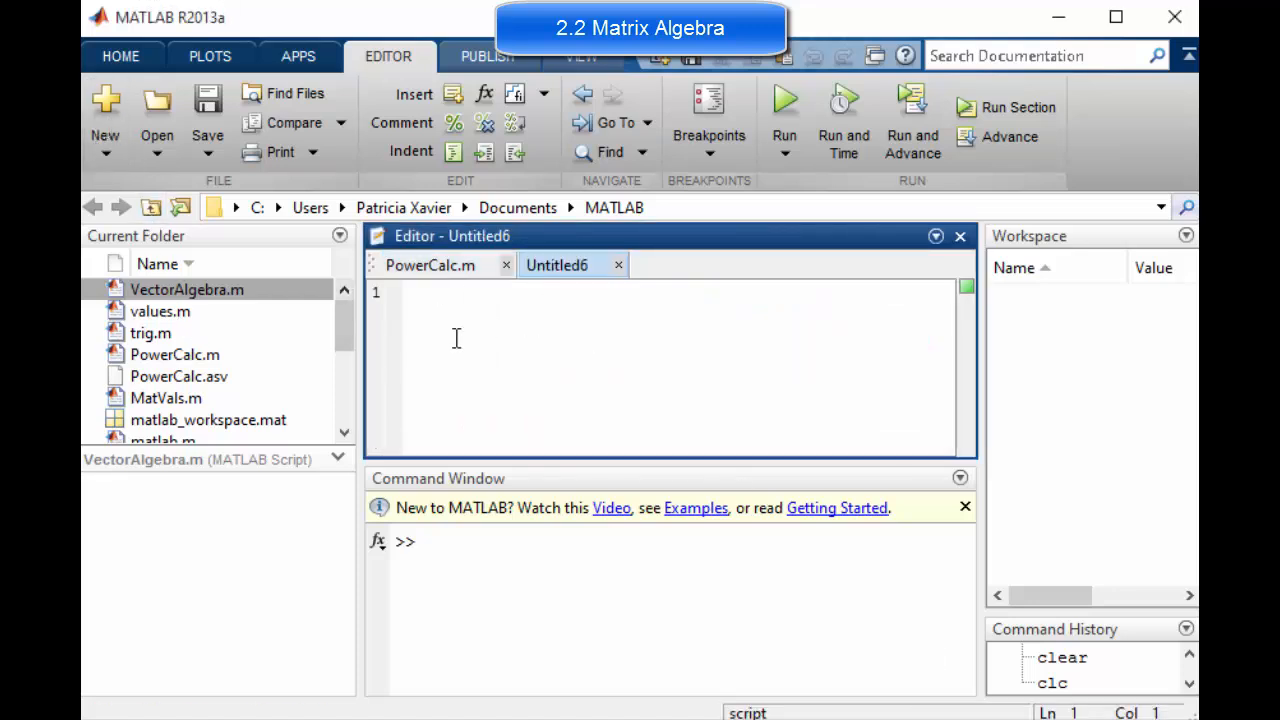
pyautogui.write('Neo')
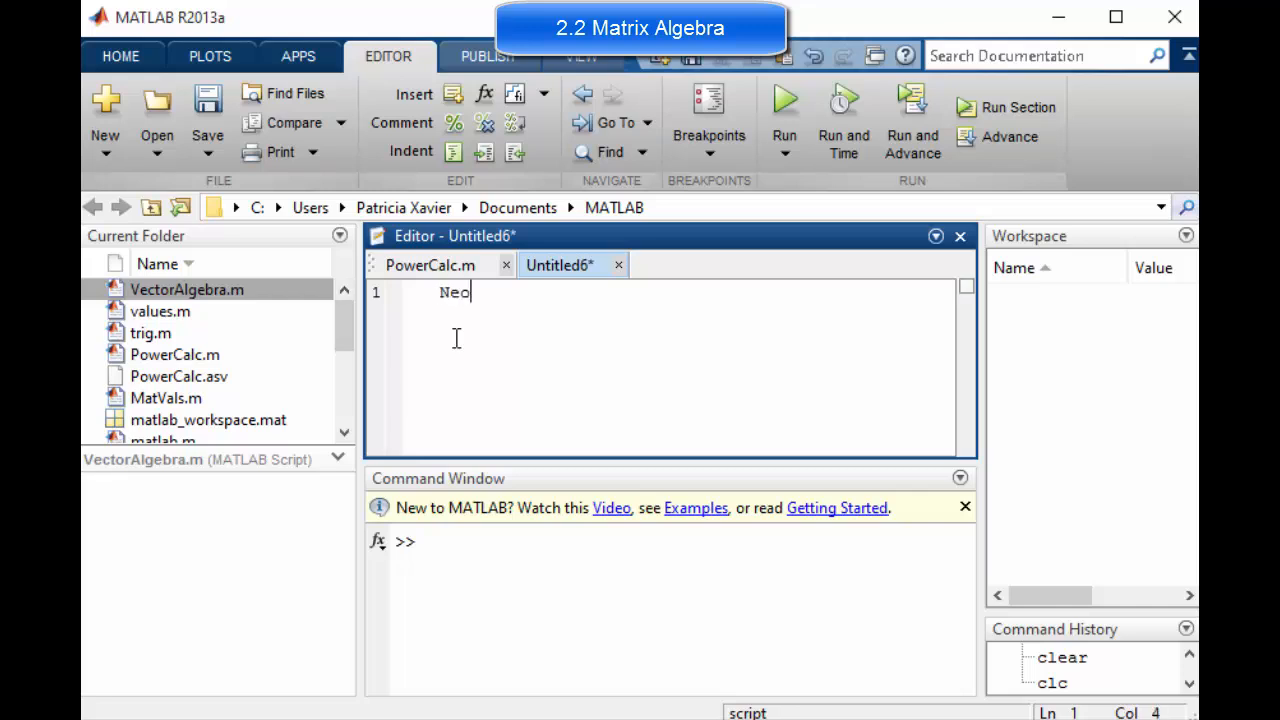
pyautogui.write('=[')
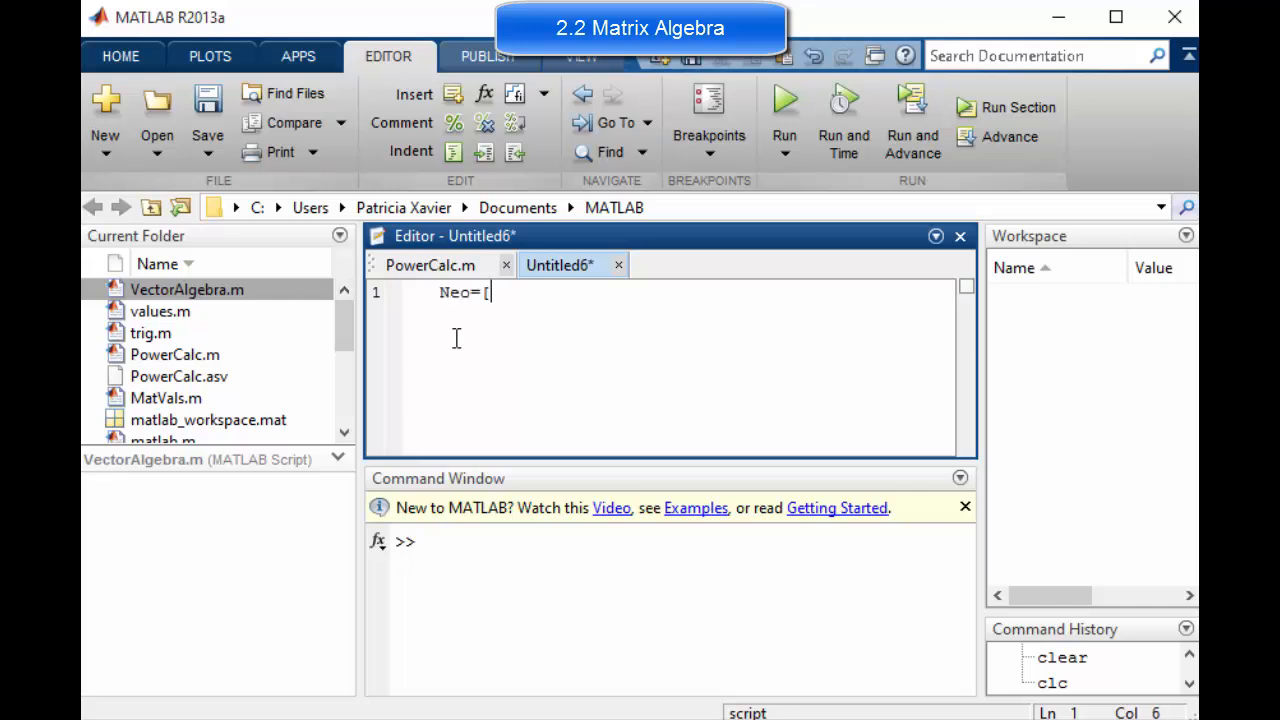
pyautogui.write('3 5 7 8')
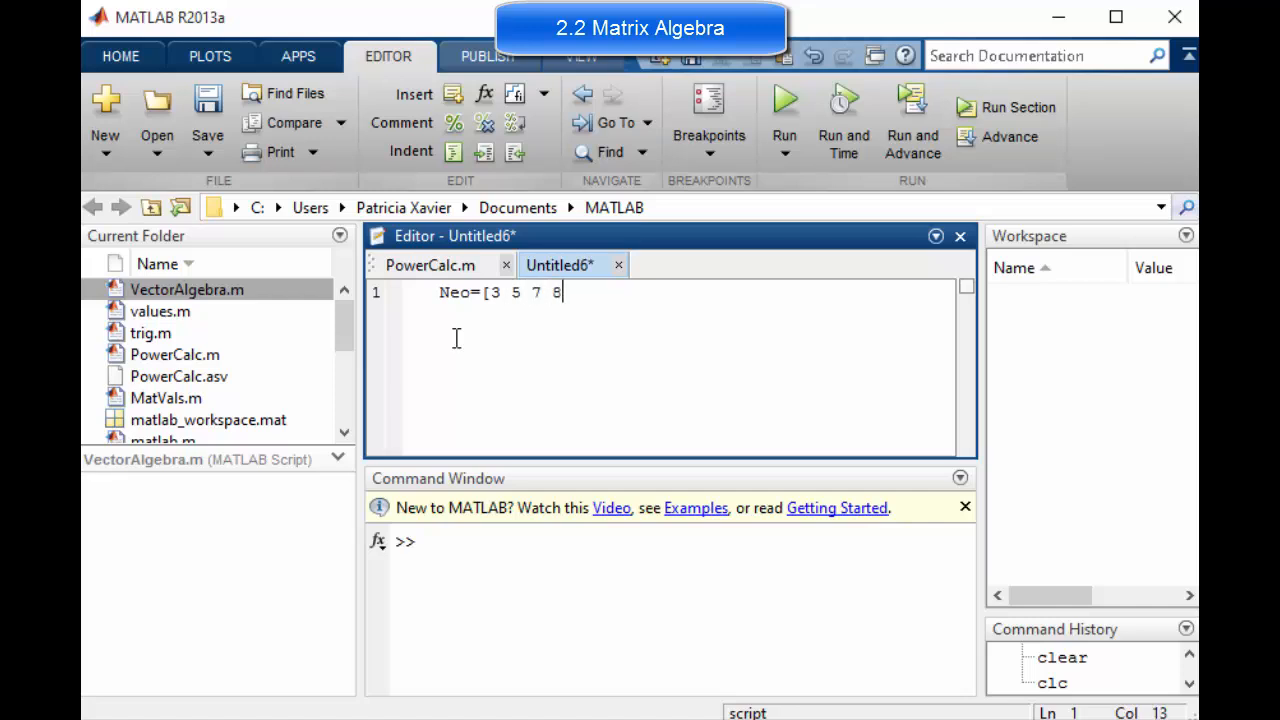
pyautogui.write('; 2 9')
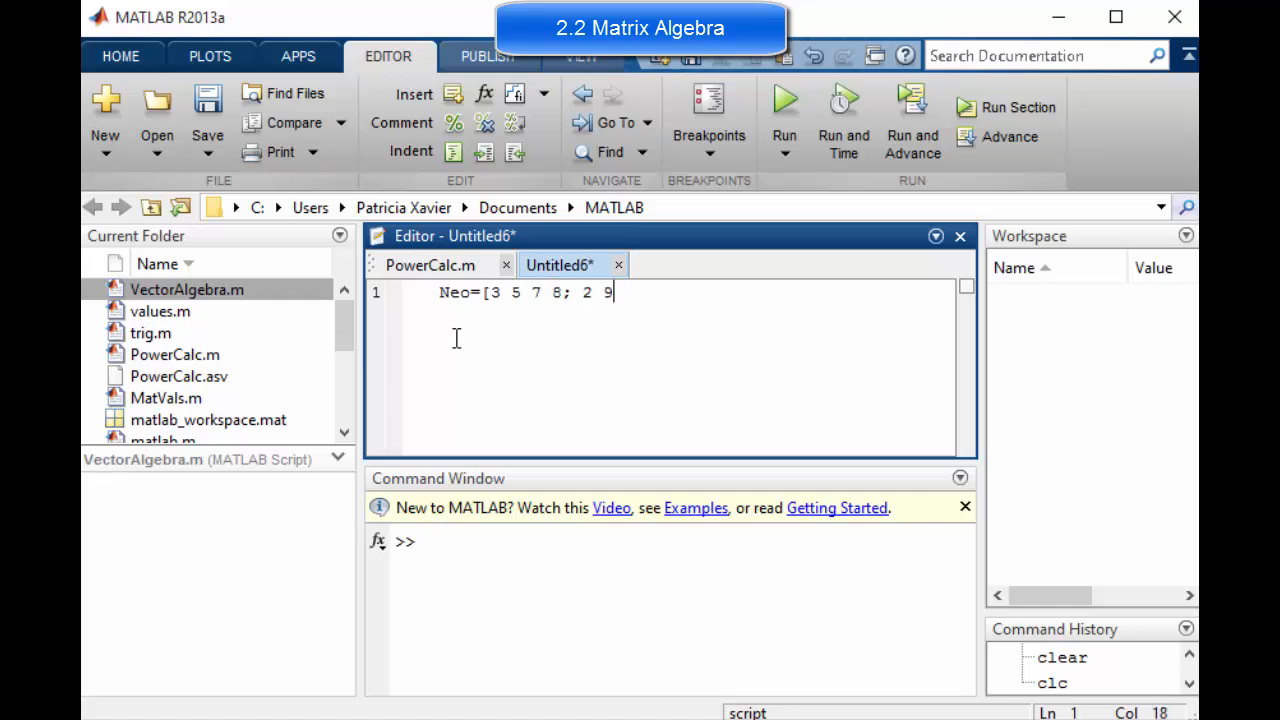
pyautogui.write('7 9]')
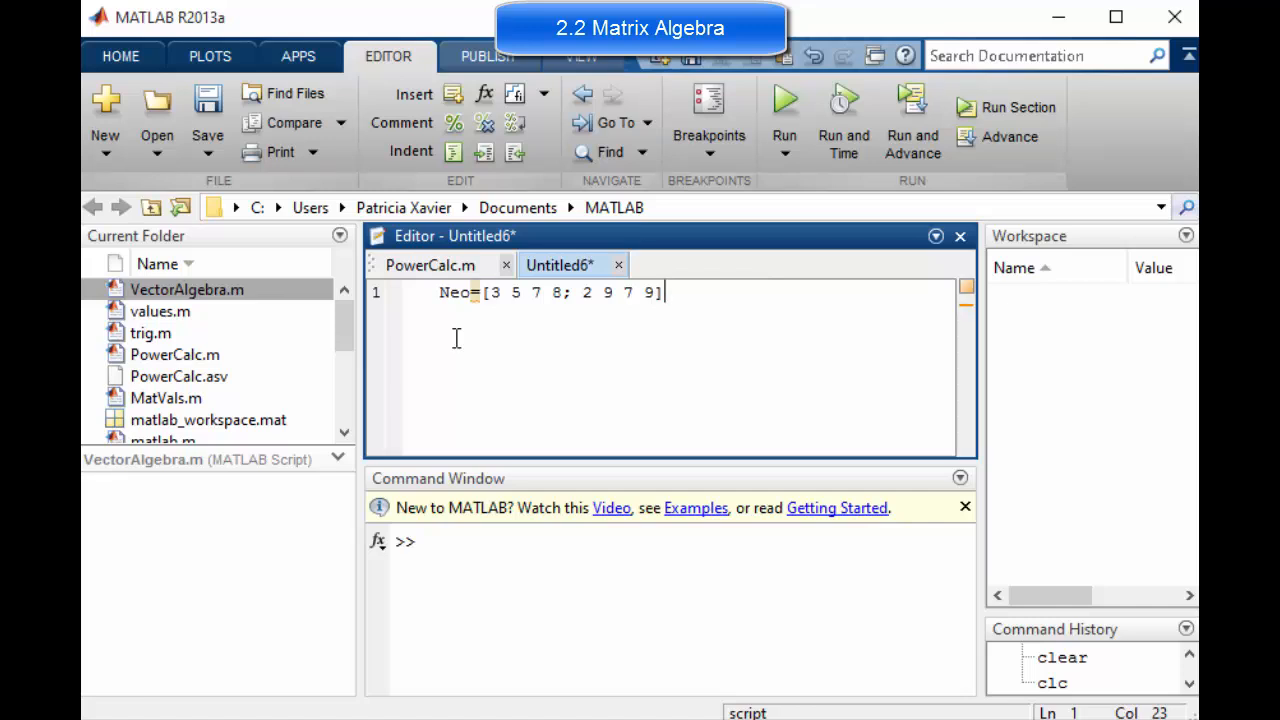
pyautogui.write(';')
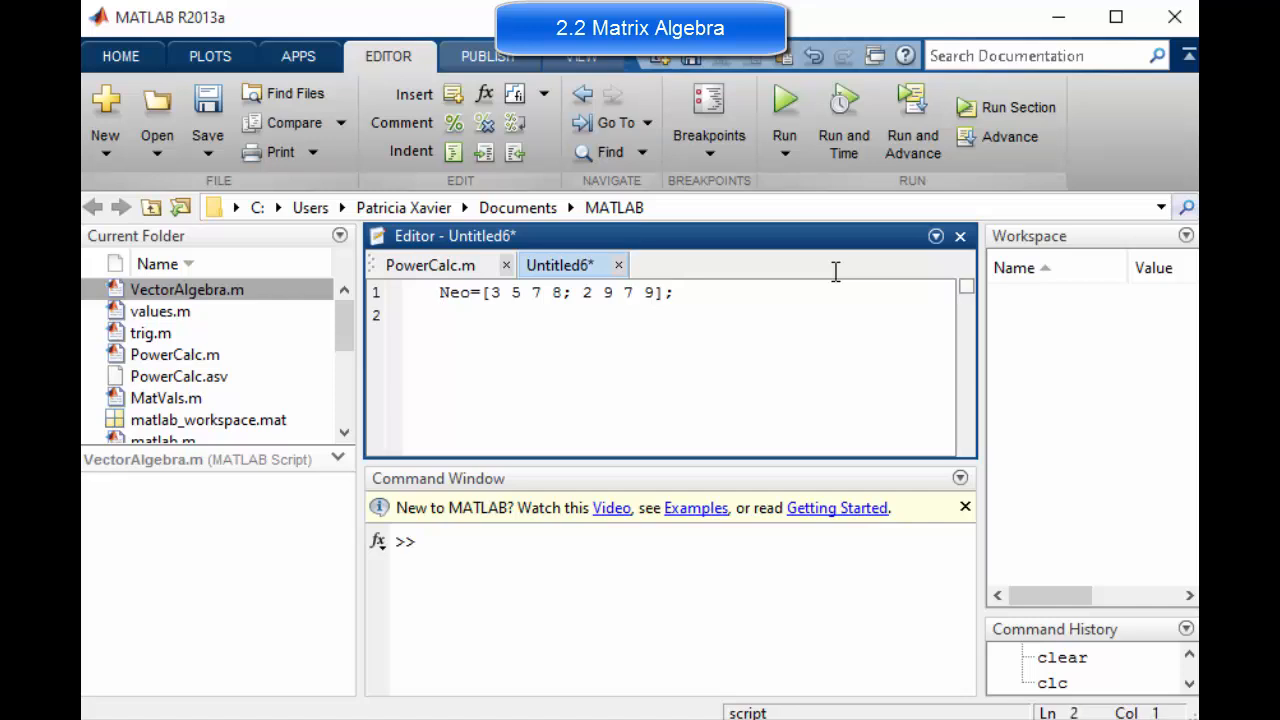
# - Define Trinity=[8 2 5 8; 9 1 9 7]; on the next line
pyautogui.write('Trin')
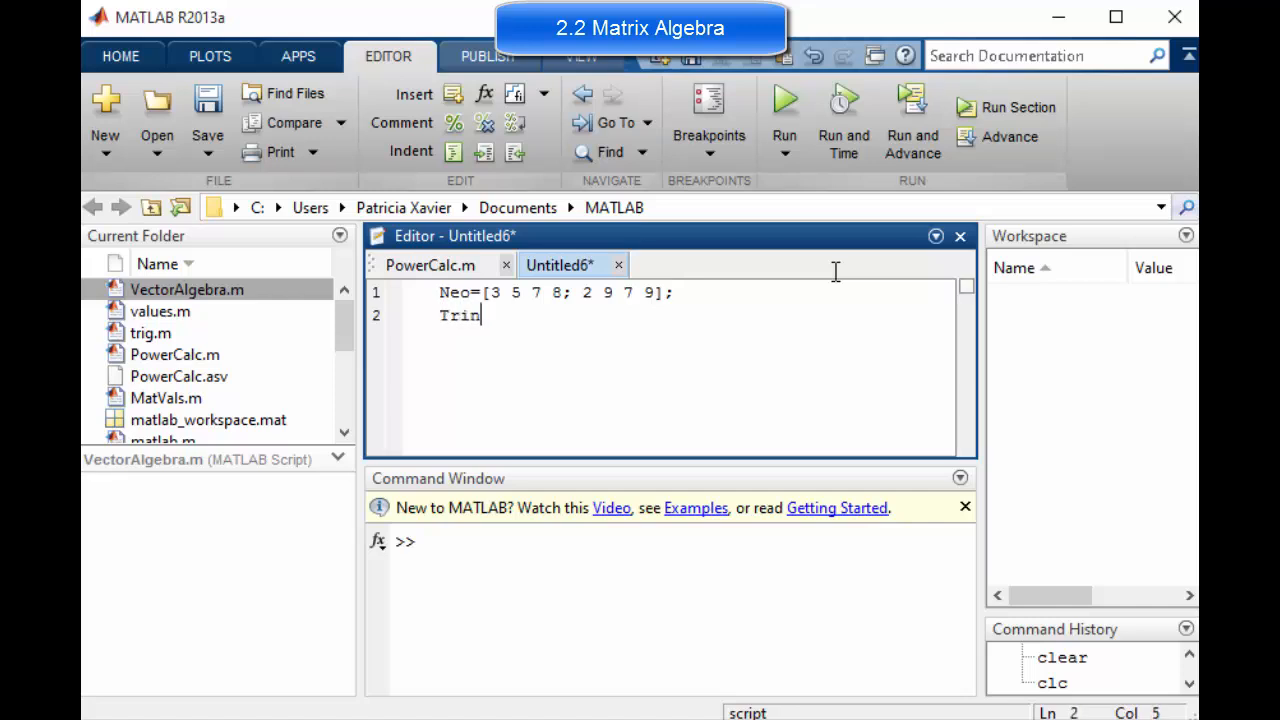
pyautogui.write('t')
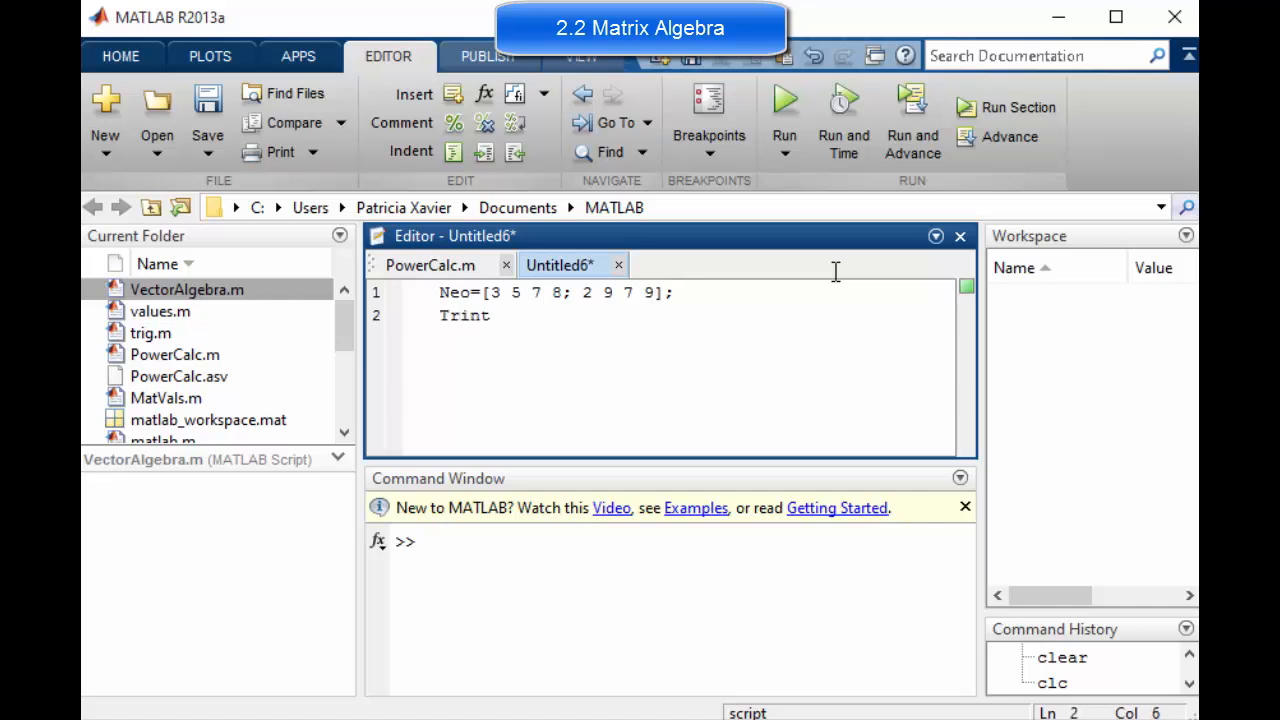
pyautogui.write('inity=')
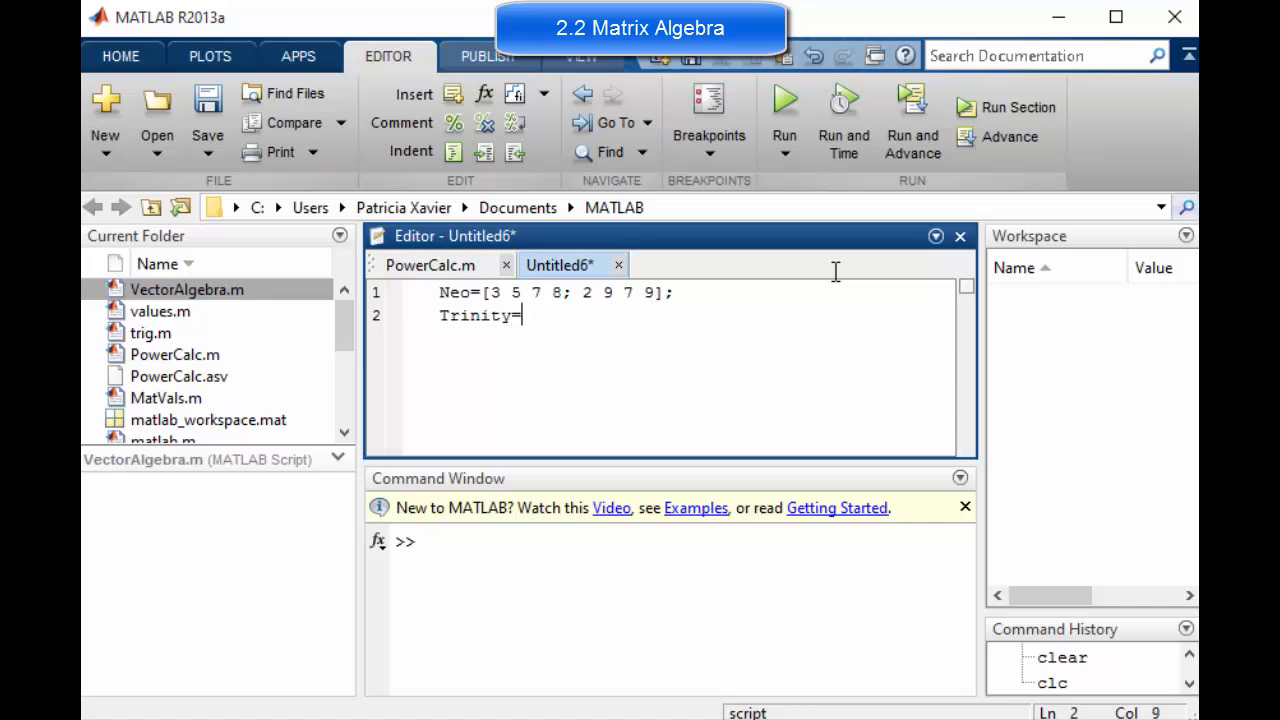
pyautogui.write('[8 2 5')
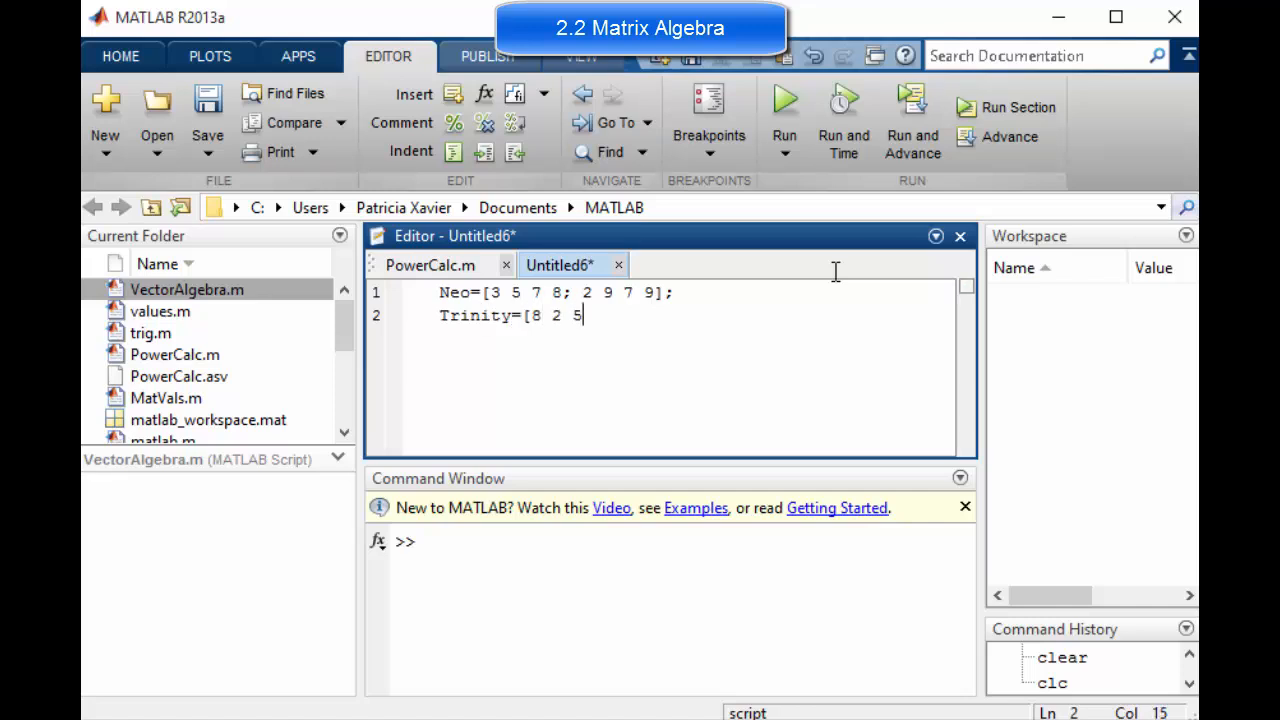
pyautogui.write('8;')
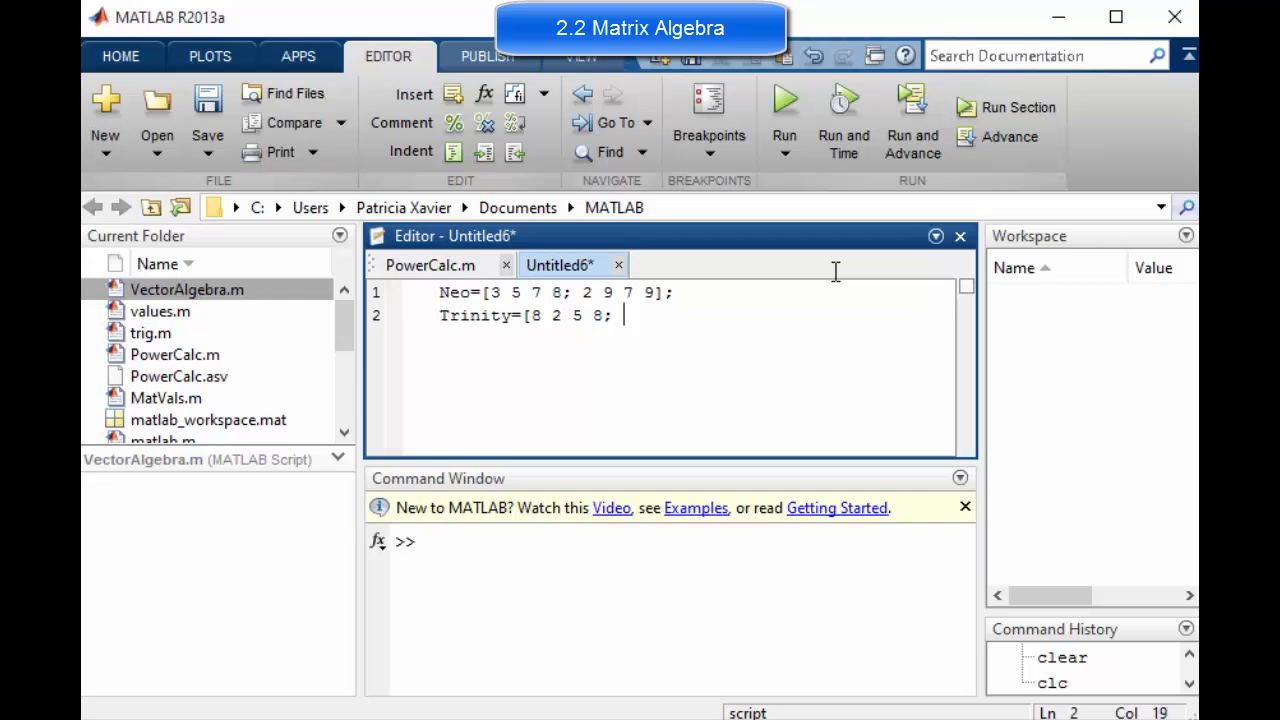
pyautogui.write('9 1 9 7')
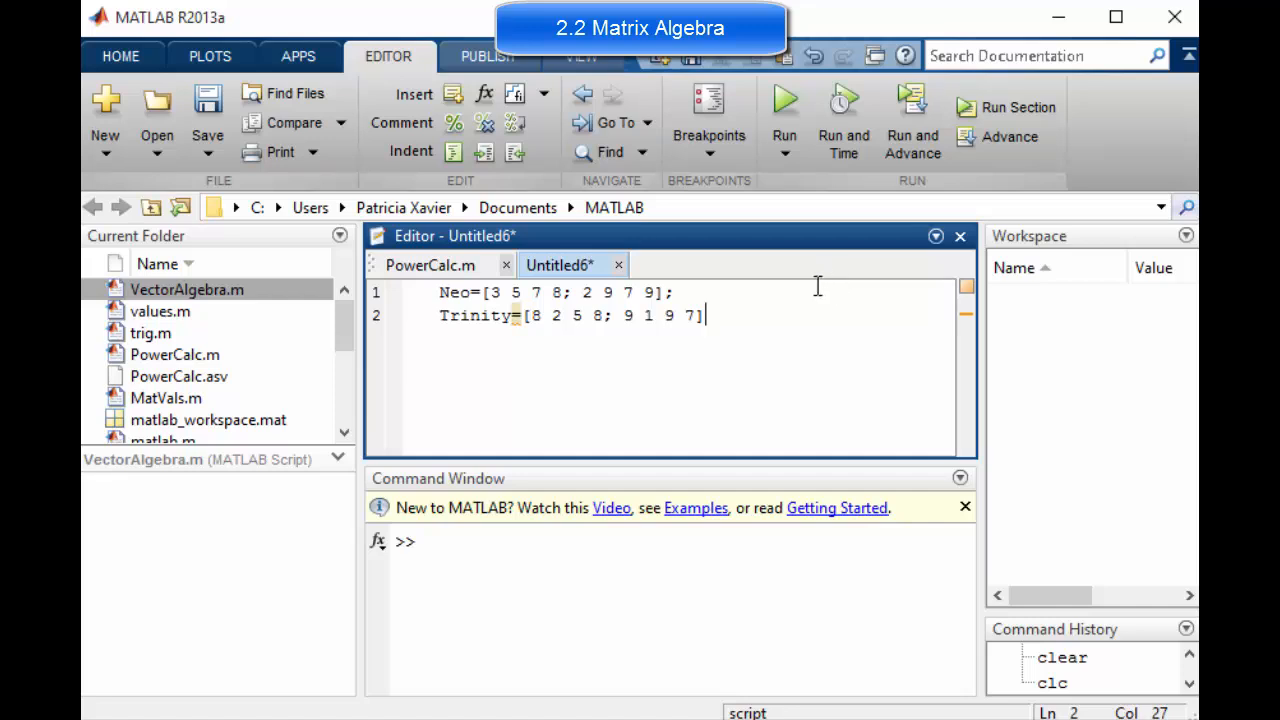
pyautogui.moveTo(718, 316)
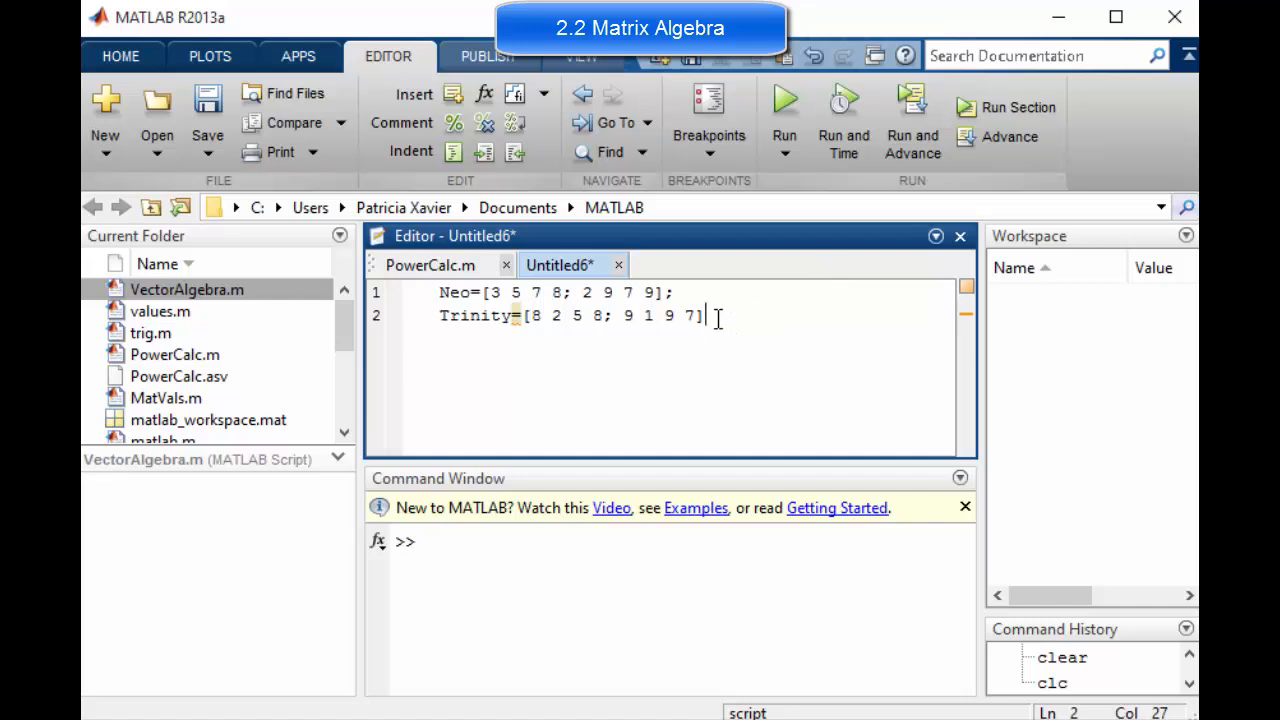
pyautogui.write(';')
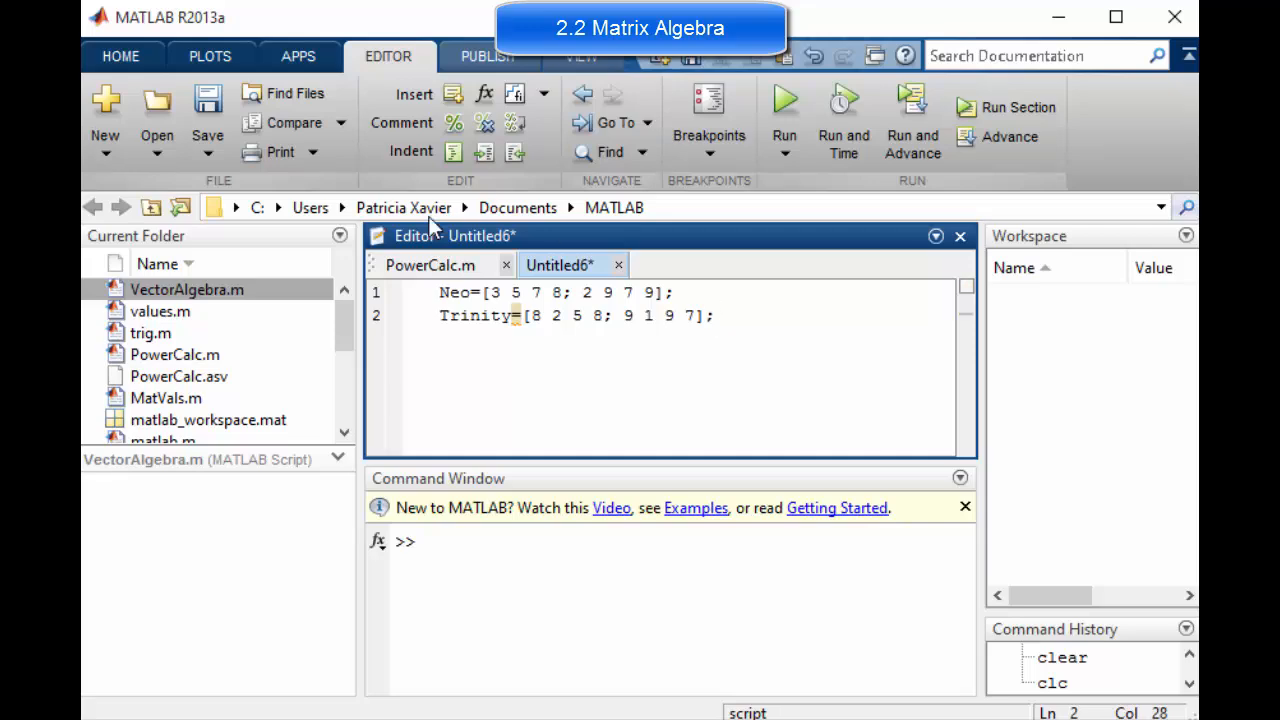
# - Save the untitled matrix script as MatrixAlgebra.m in the MATLAB folder
pyautogui.click(208, 108)
pyautogui.write('Matrix')
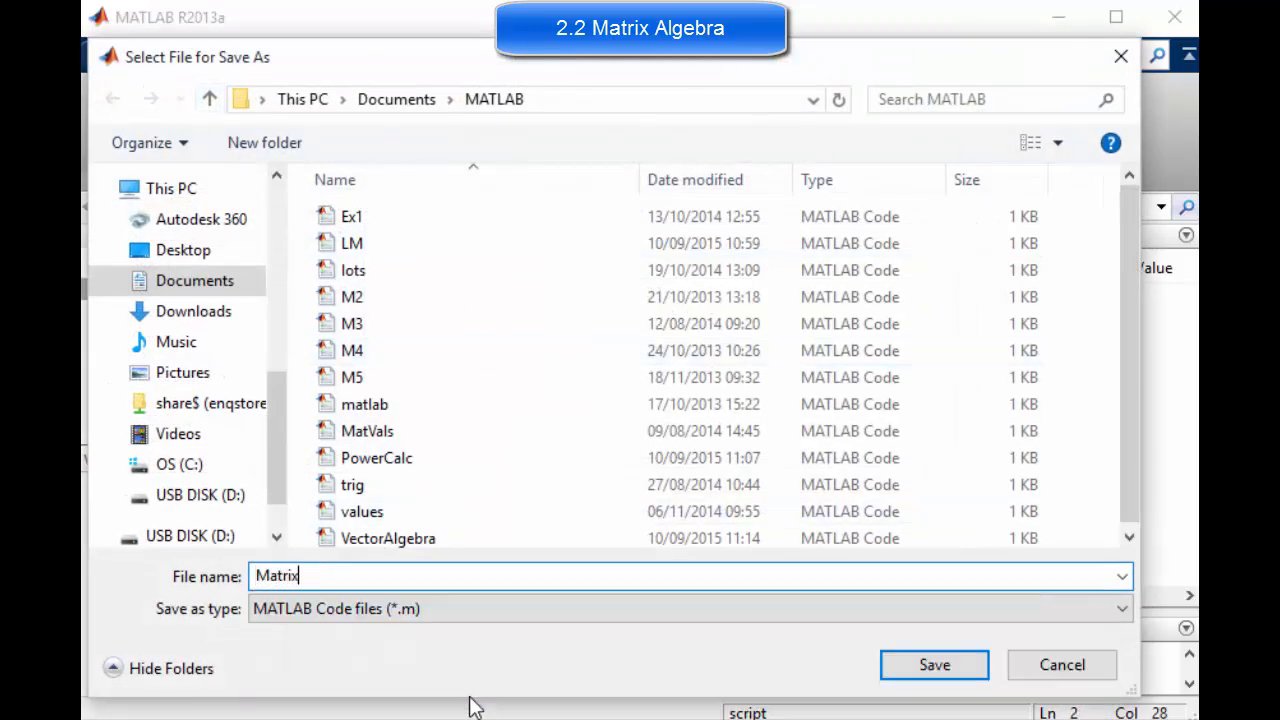
pyautogui.write('Algebra')
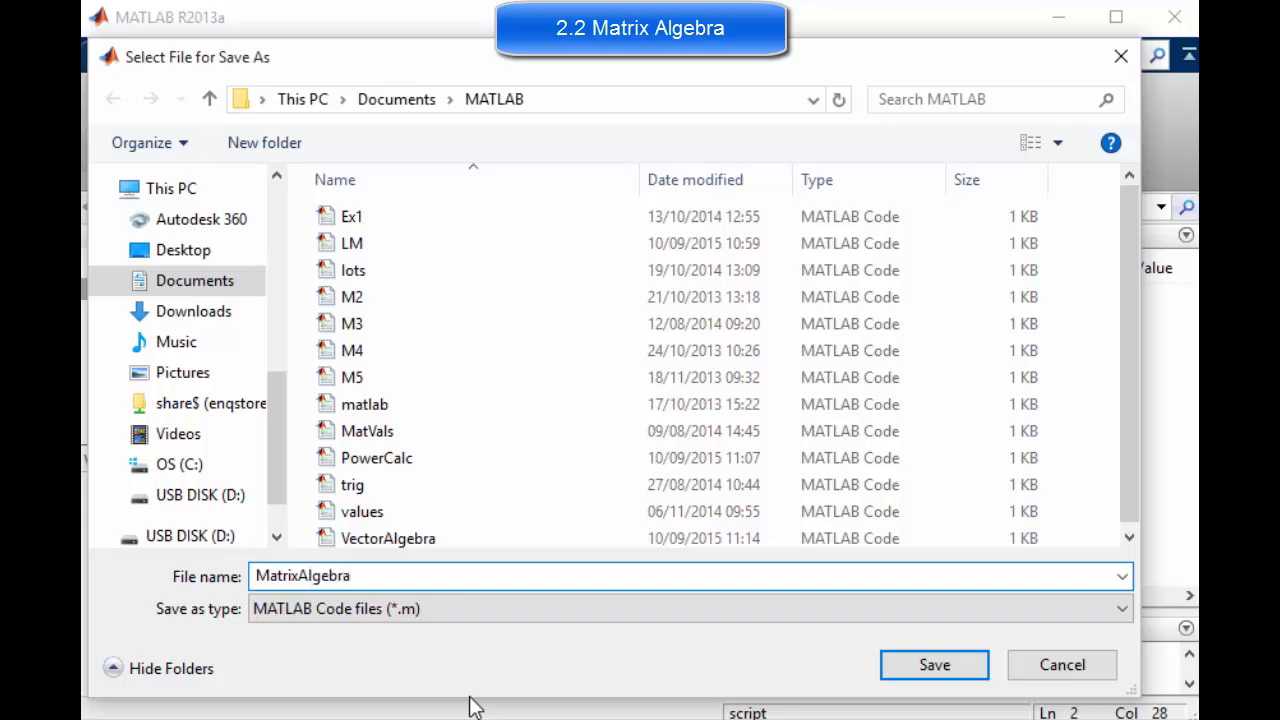
pyautogui.click(932, 664)
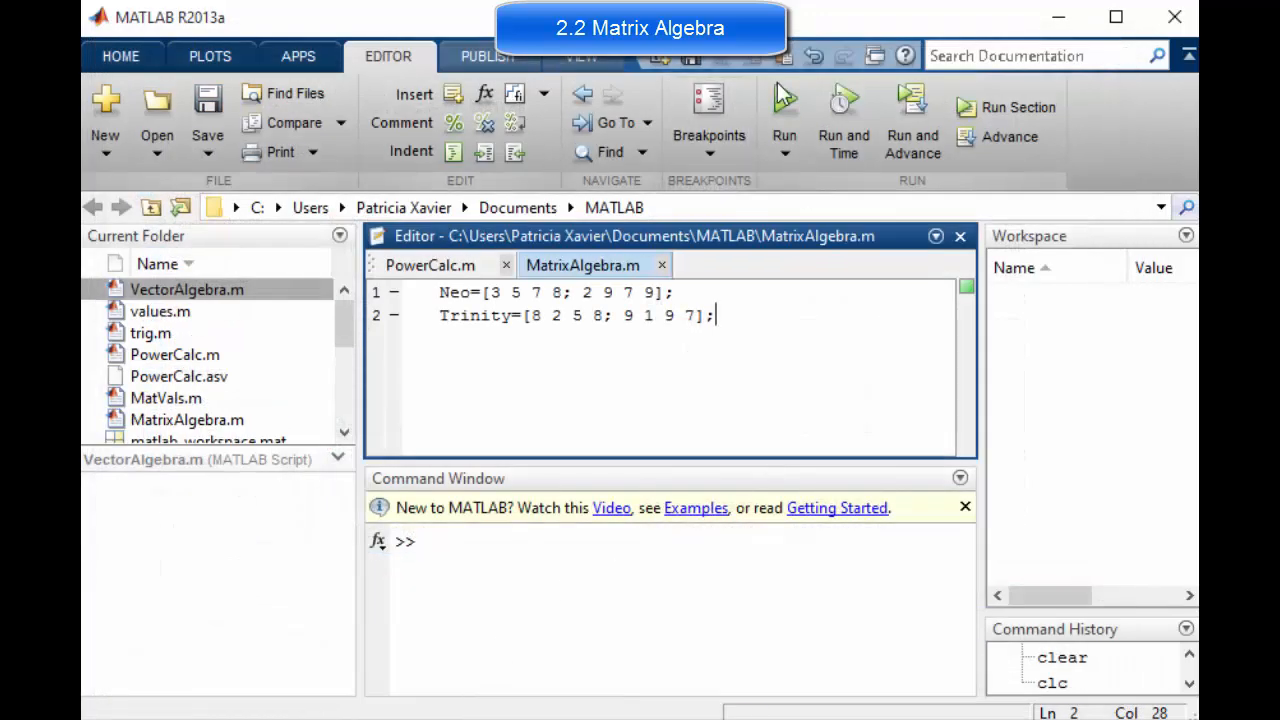
pyautogui.moveTo(1056, 308)
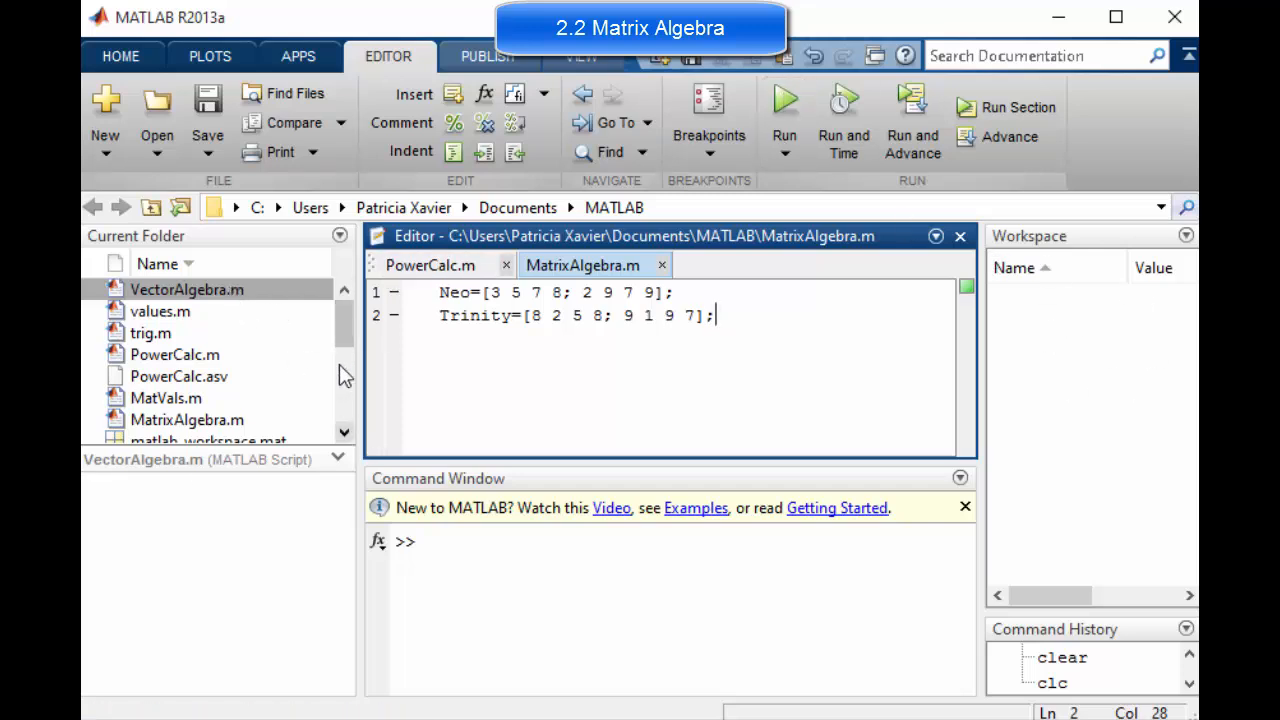
pyautogui.click(188, 420)
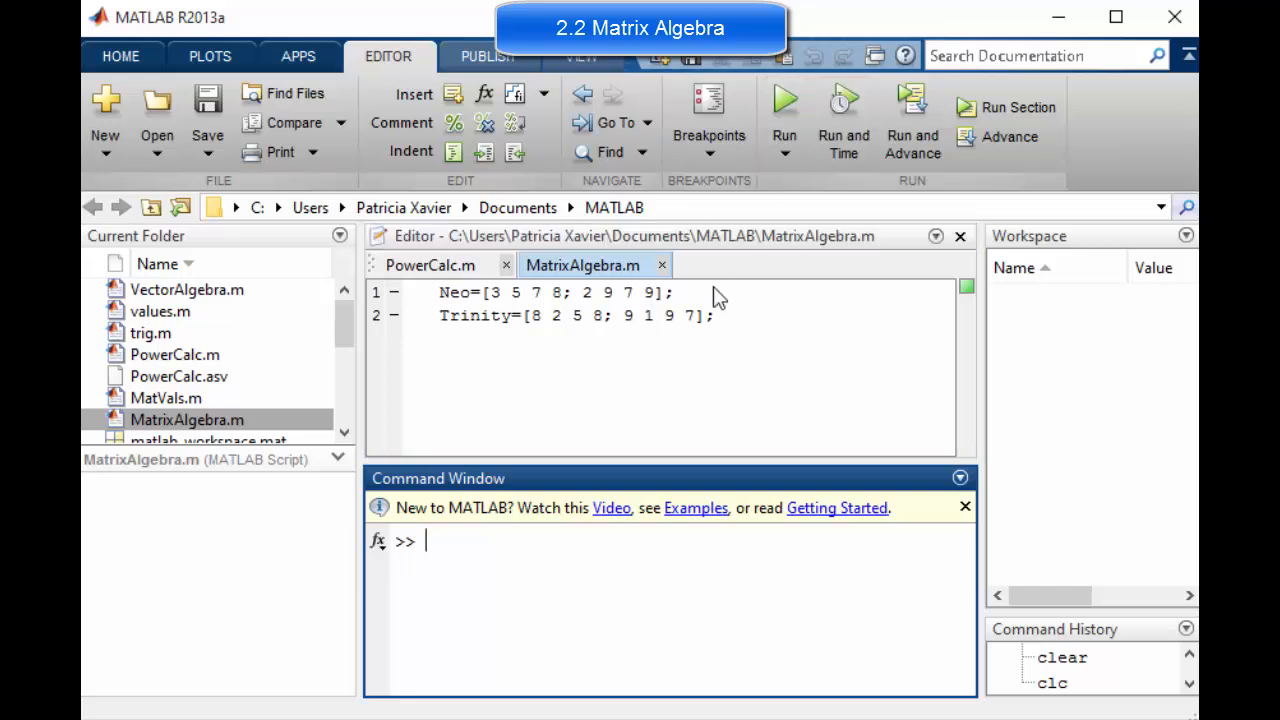
# - Run MatrixAlgebra and inspect Neo and Trinity in the Workspace panel
pyautogui.click(784, 108)
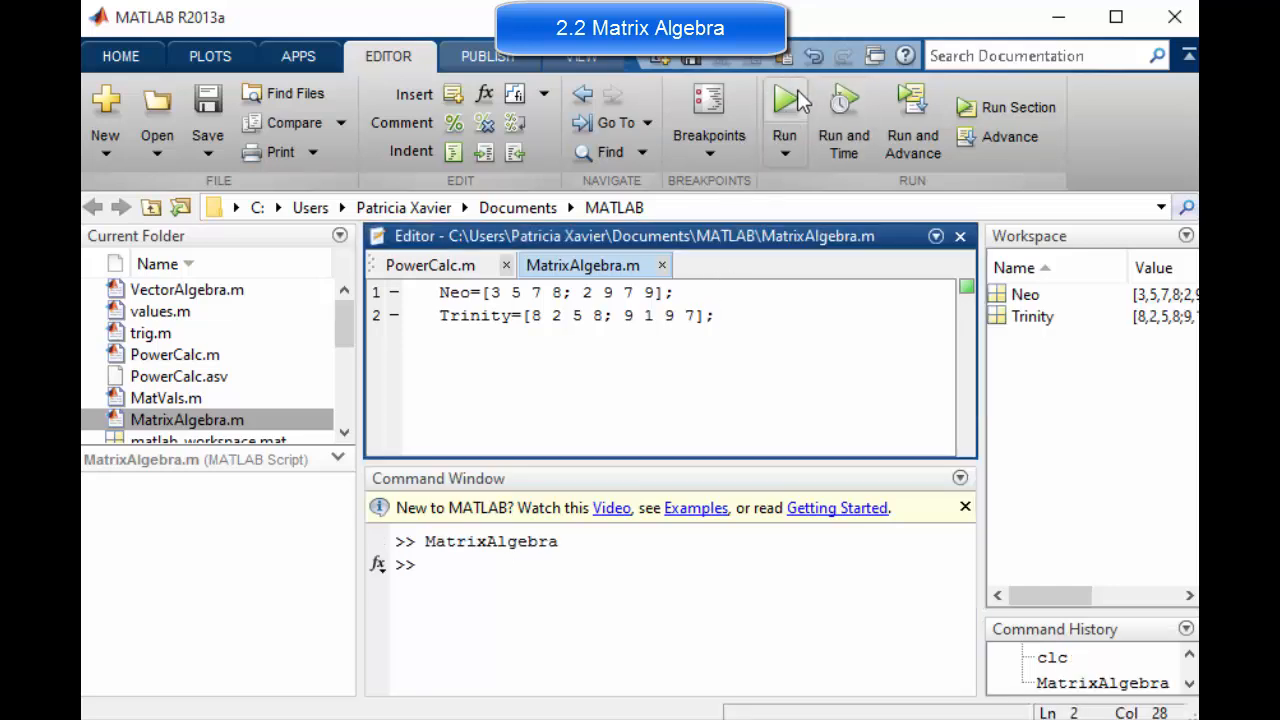
pyautogui.click(464, 558)
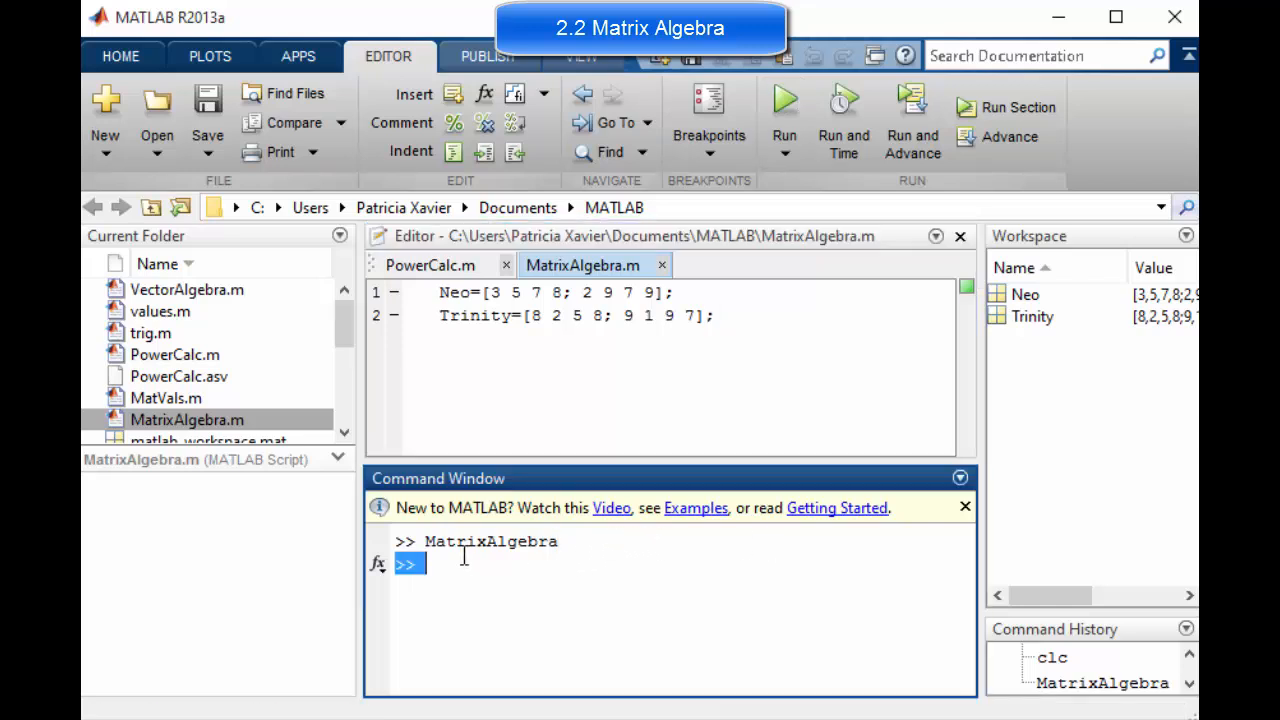
pyautogui.click(1024, 294)
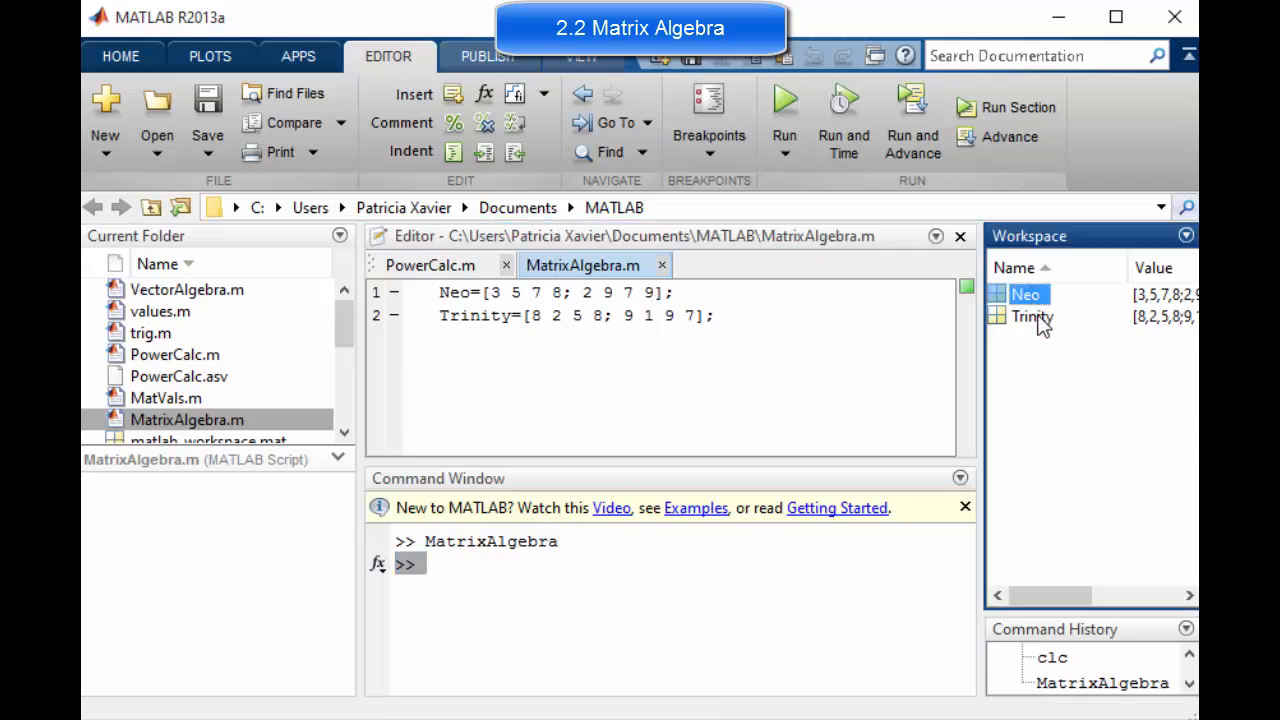
pyautogui.click(1032, 316)
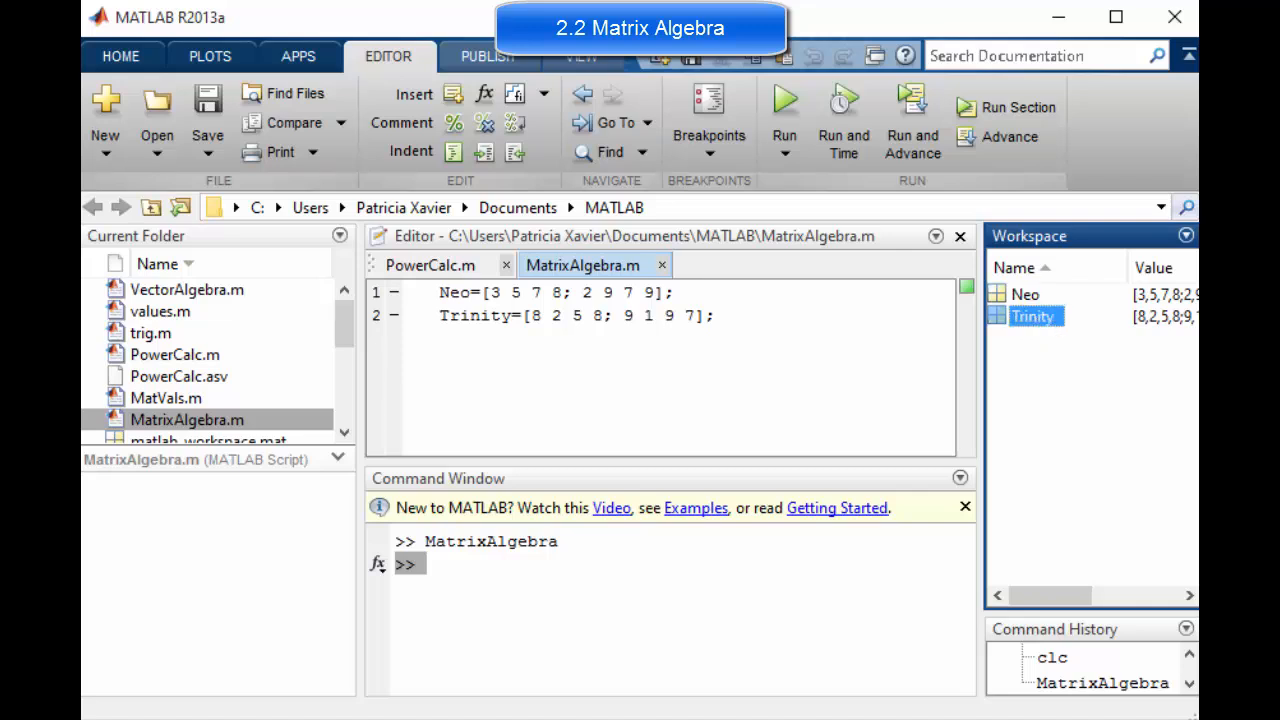
pyautogui.click(590, 572)
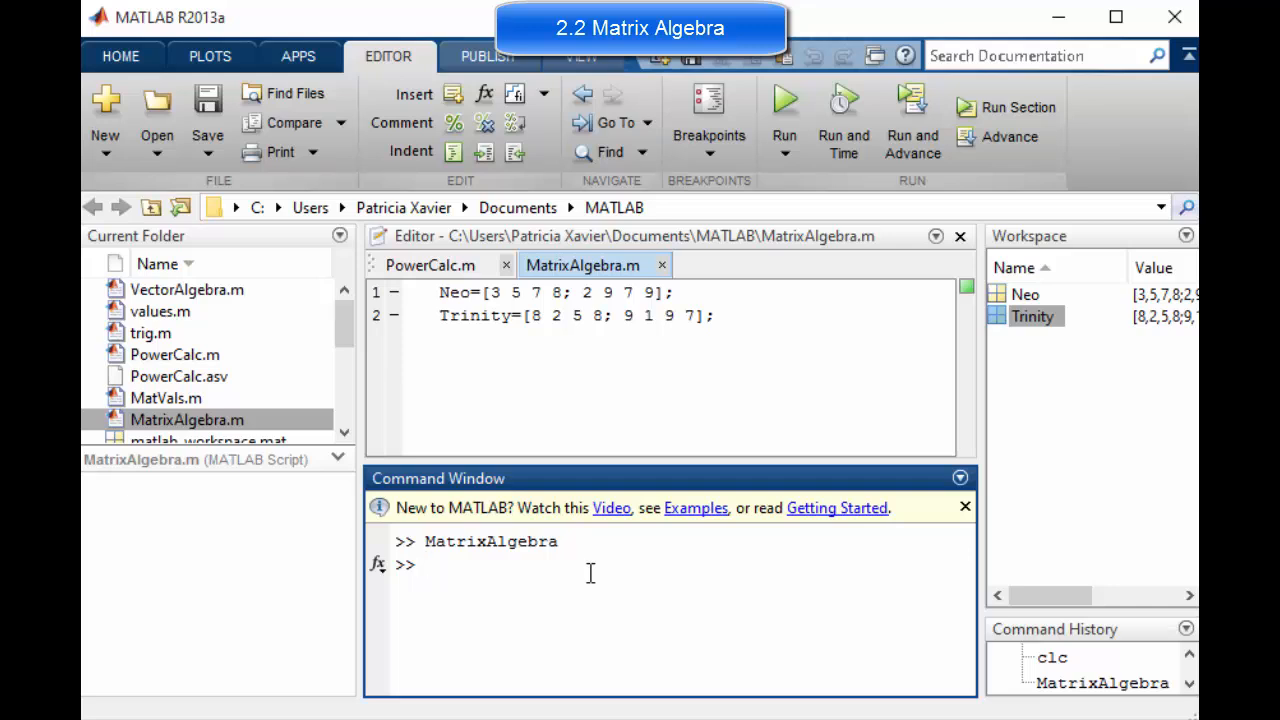
# - Enter Neo1=Neo+1, then Neo1*4 to produce Neo4 in the Command Window
pyautogui.write('N')
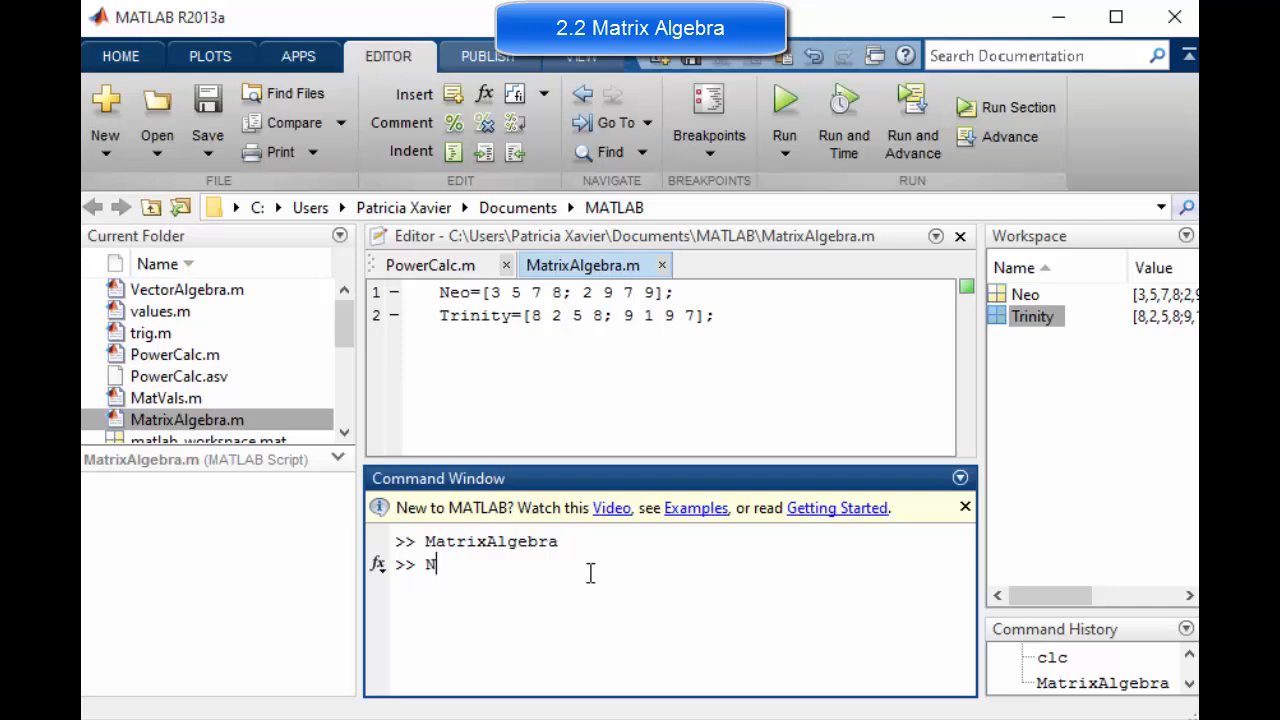
pyautogui.write('eo')
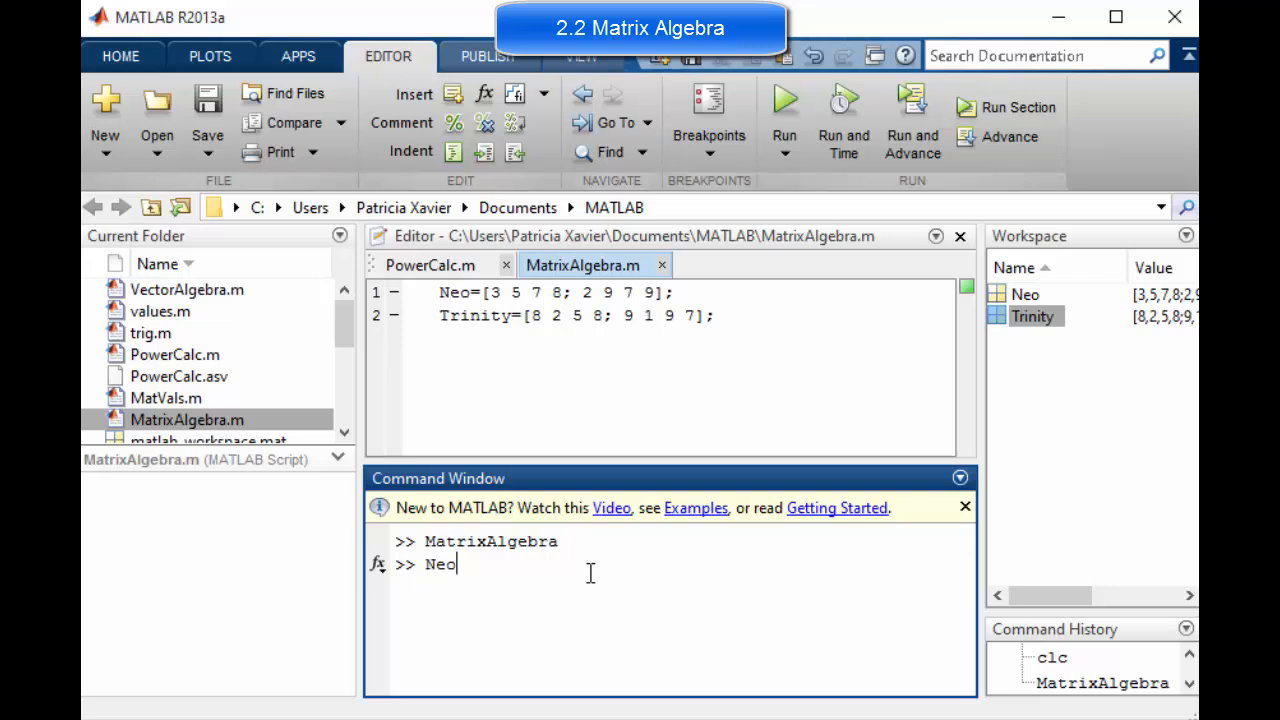
pyautogui.write('+1')
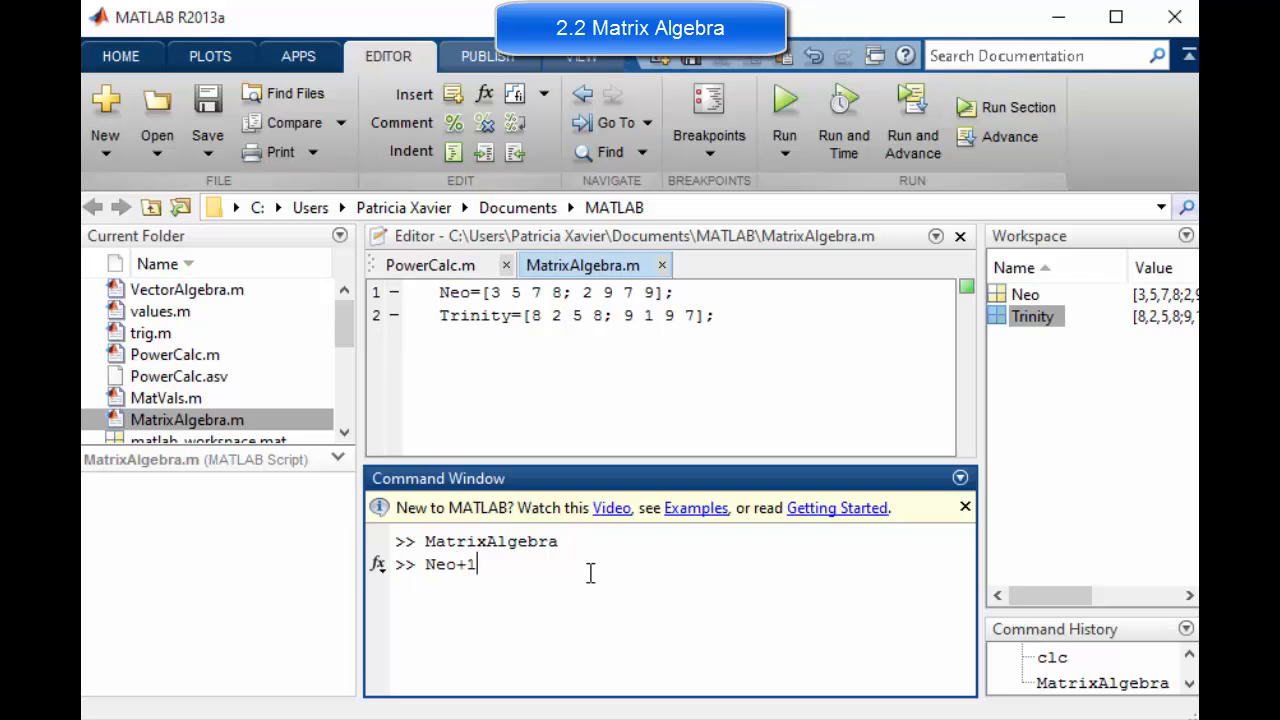
pyautogui.press('Backspace')
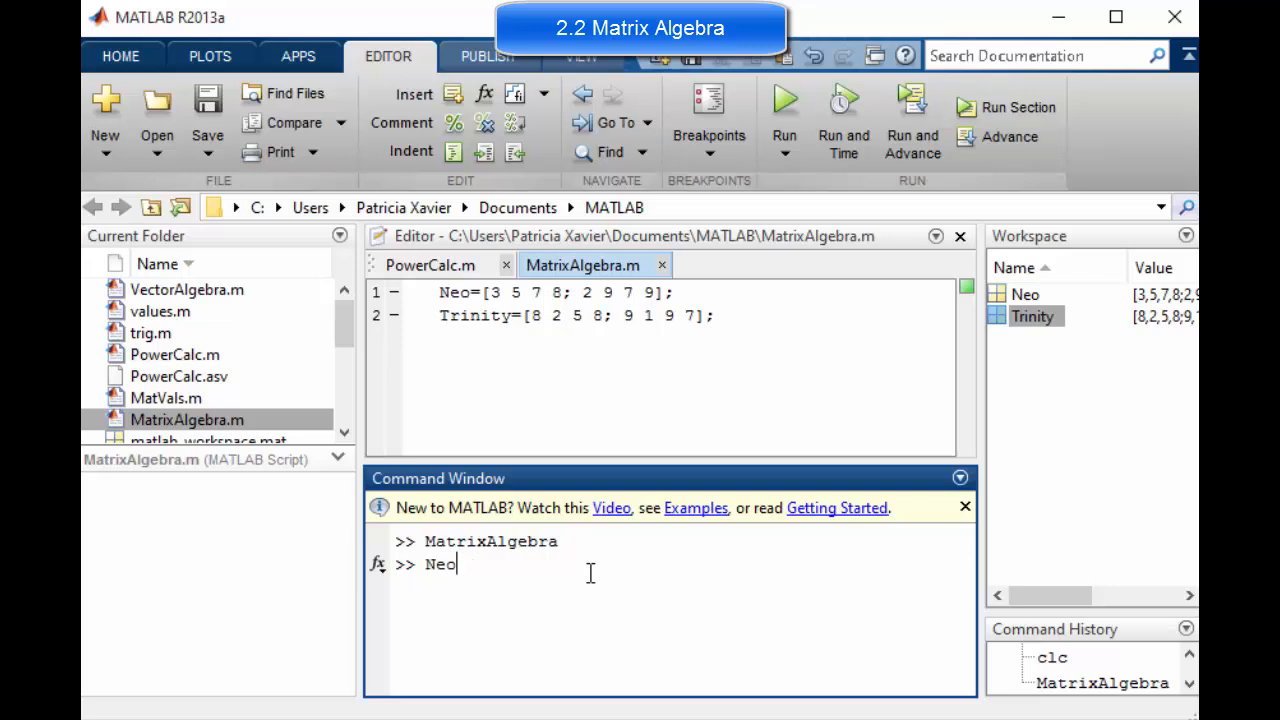
pyautogui.write('1')
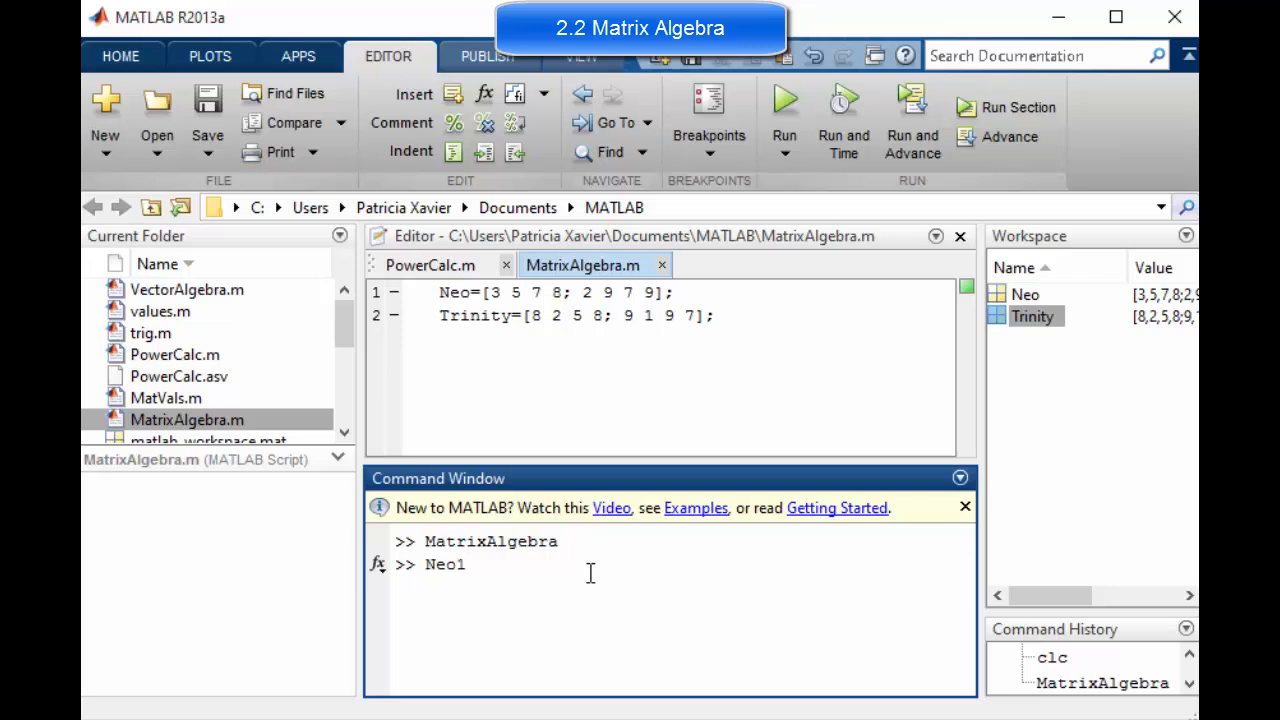
pyautogui.write('=N')
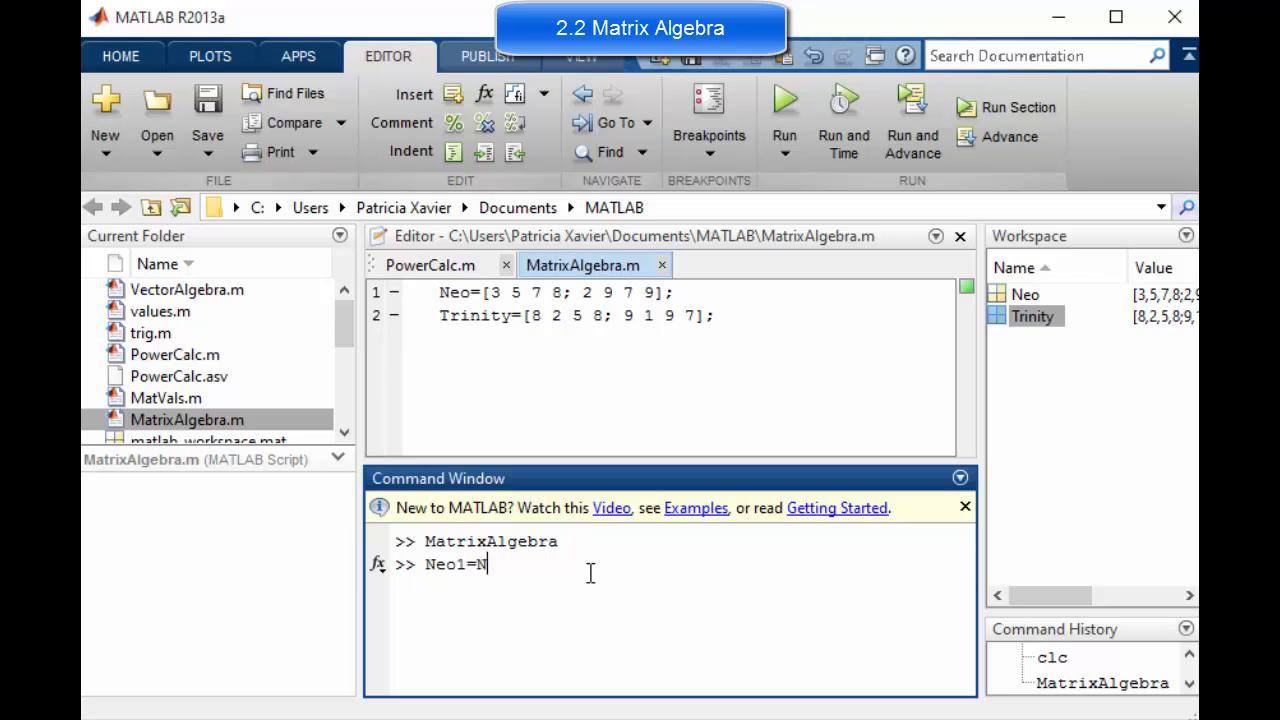
pyautogui.write('eo+')
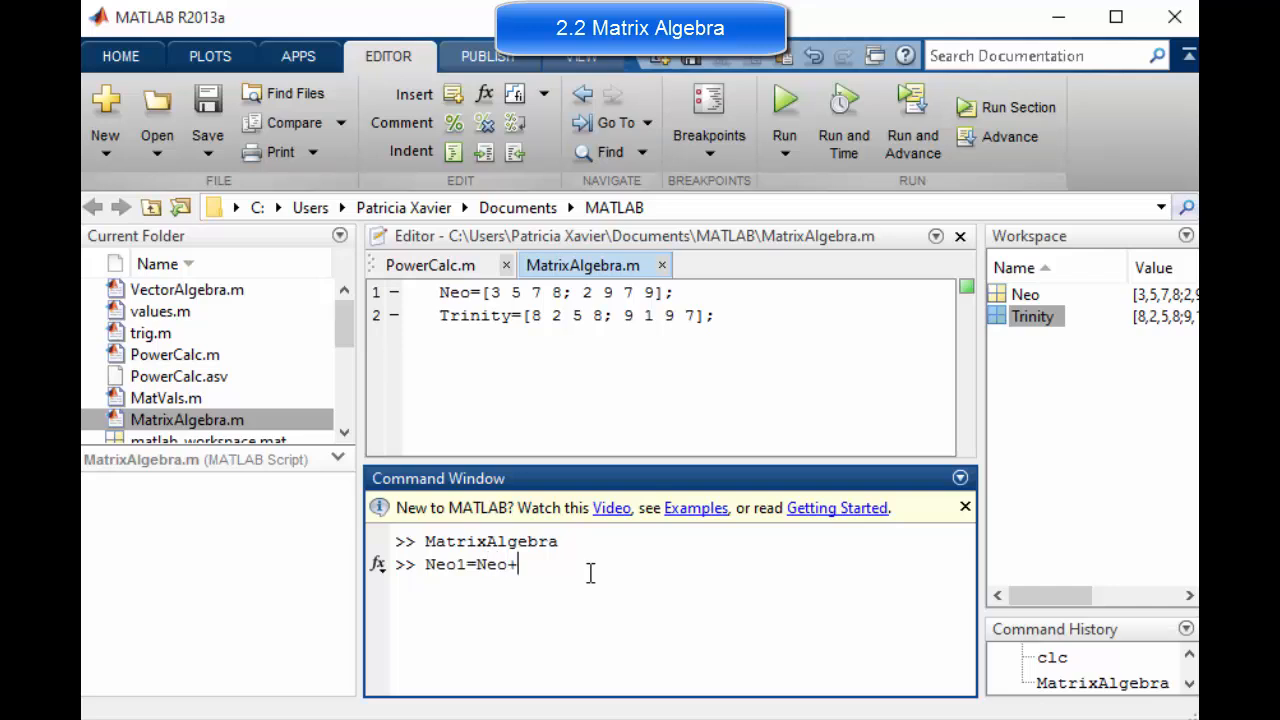
pyautogui.write('1')
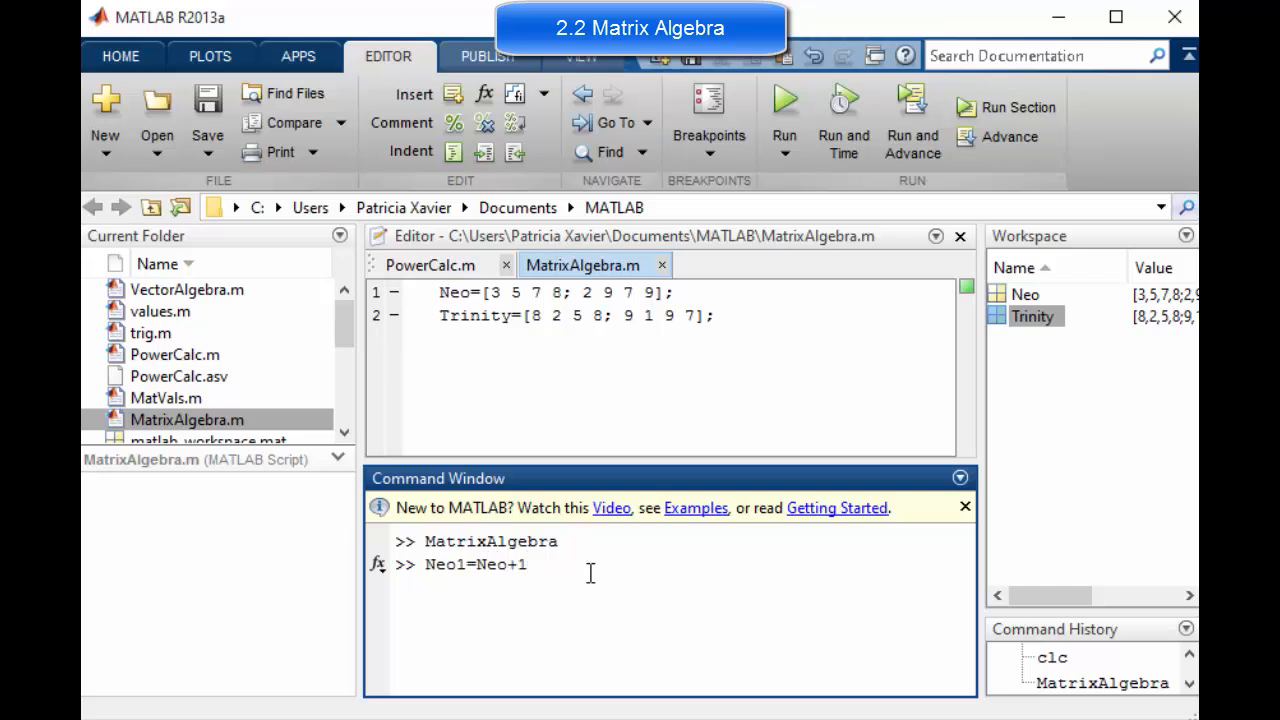
pyautogui.press('enter')
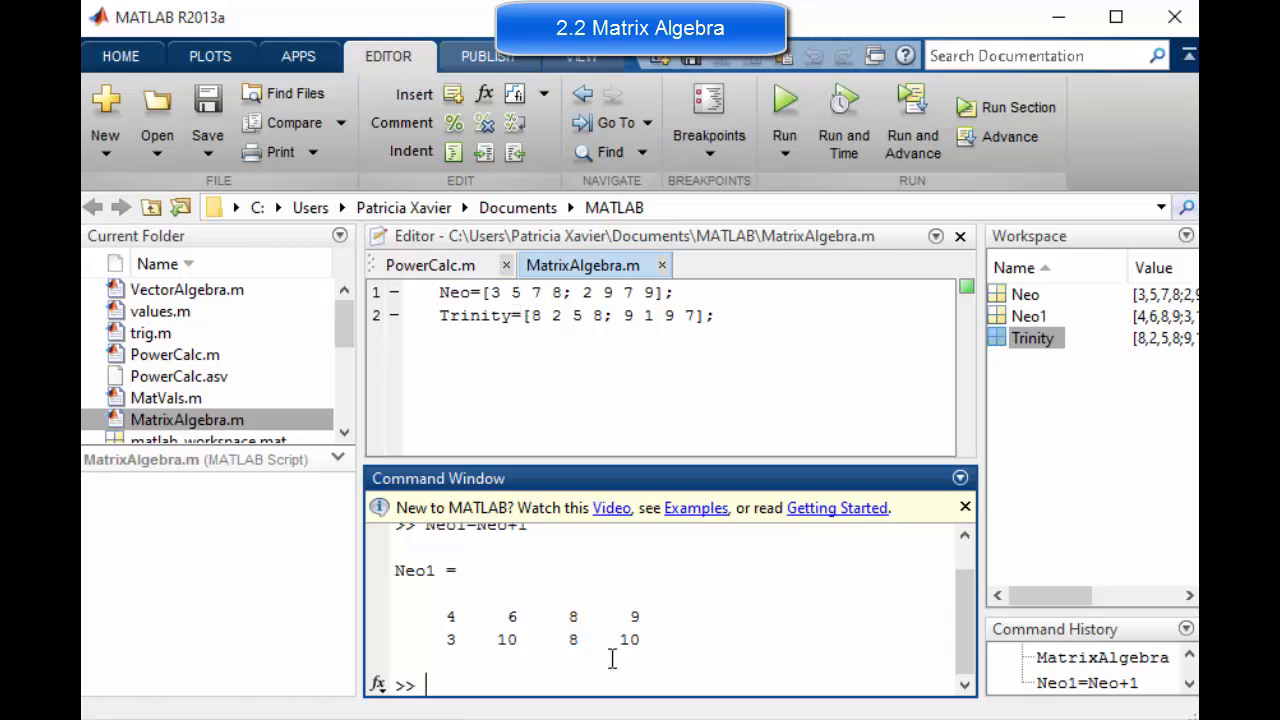
pyautogui.write('Neo1=Neo1')
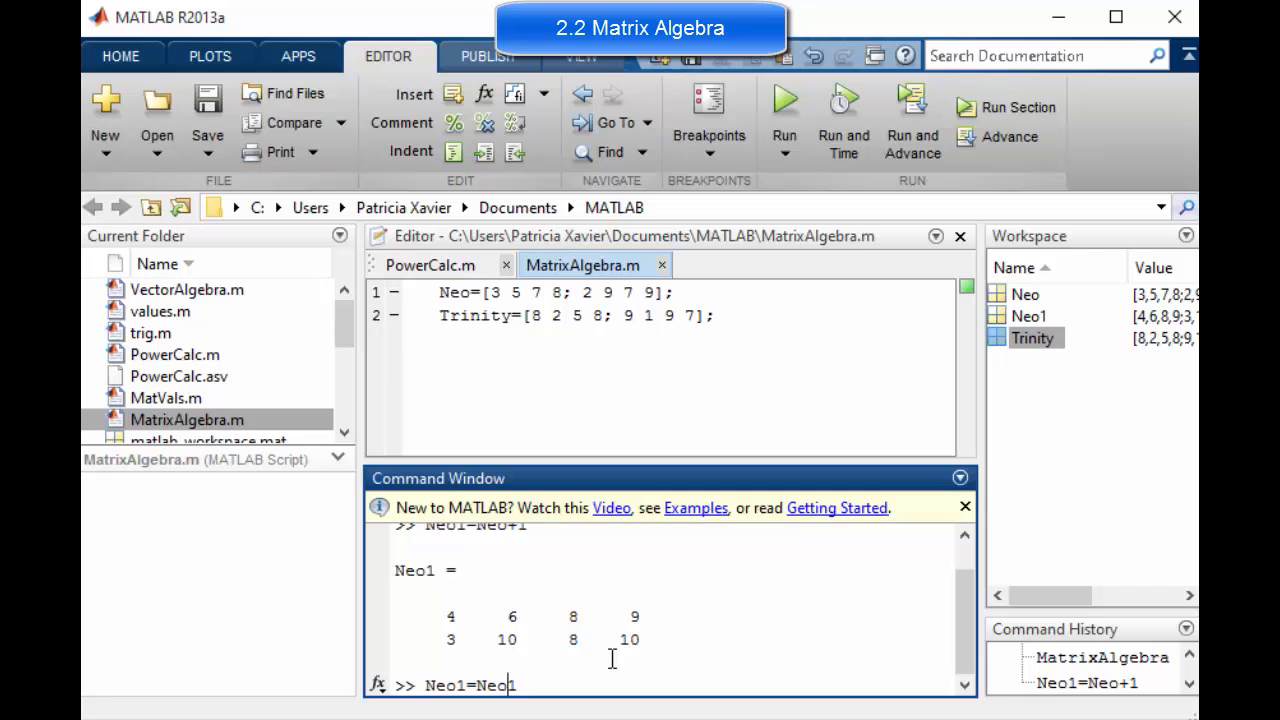
pyautogui.write('*4')
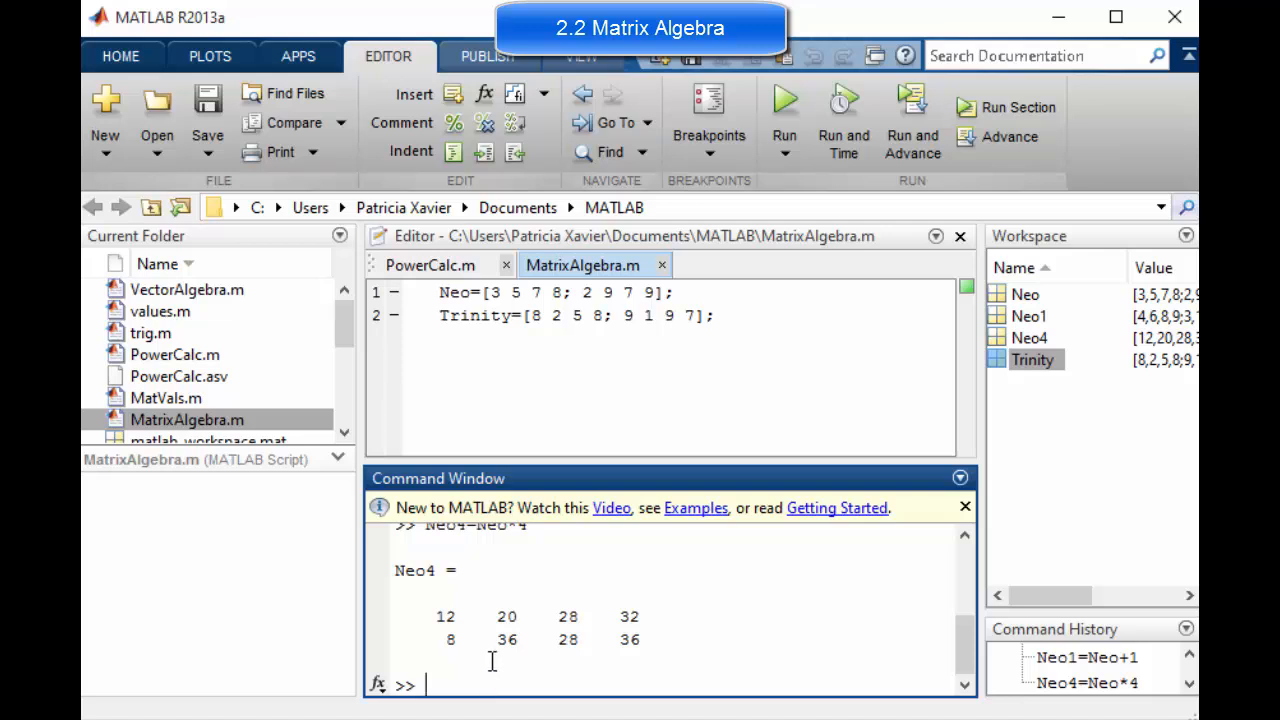
# - Enter NeoTrinityadd=Neo+Trinity to create the element-wise sum
pyautogui.write('NeoTri')
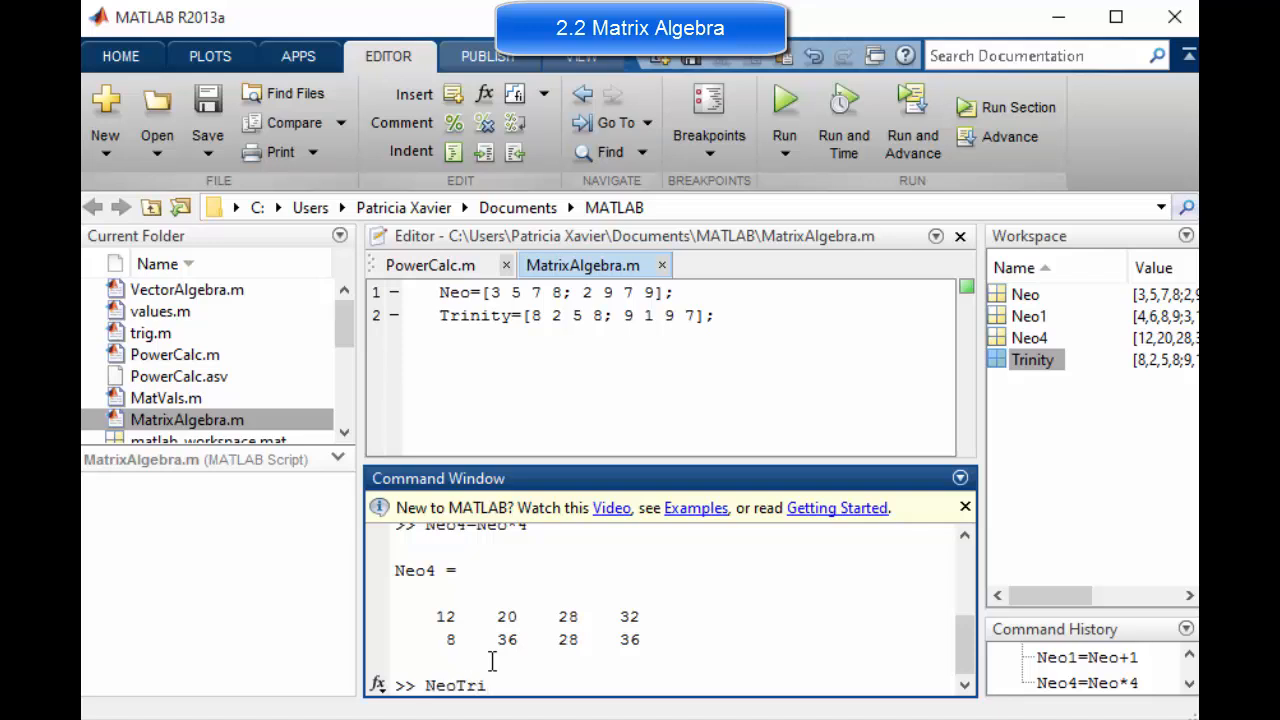
pyautogui.write('nity')
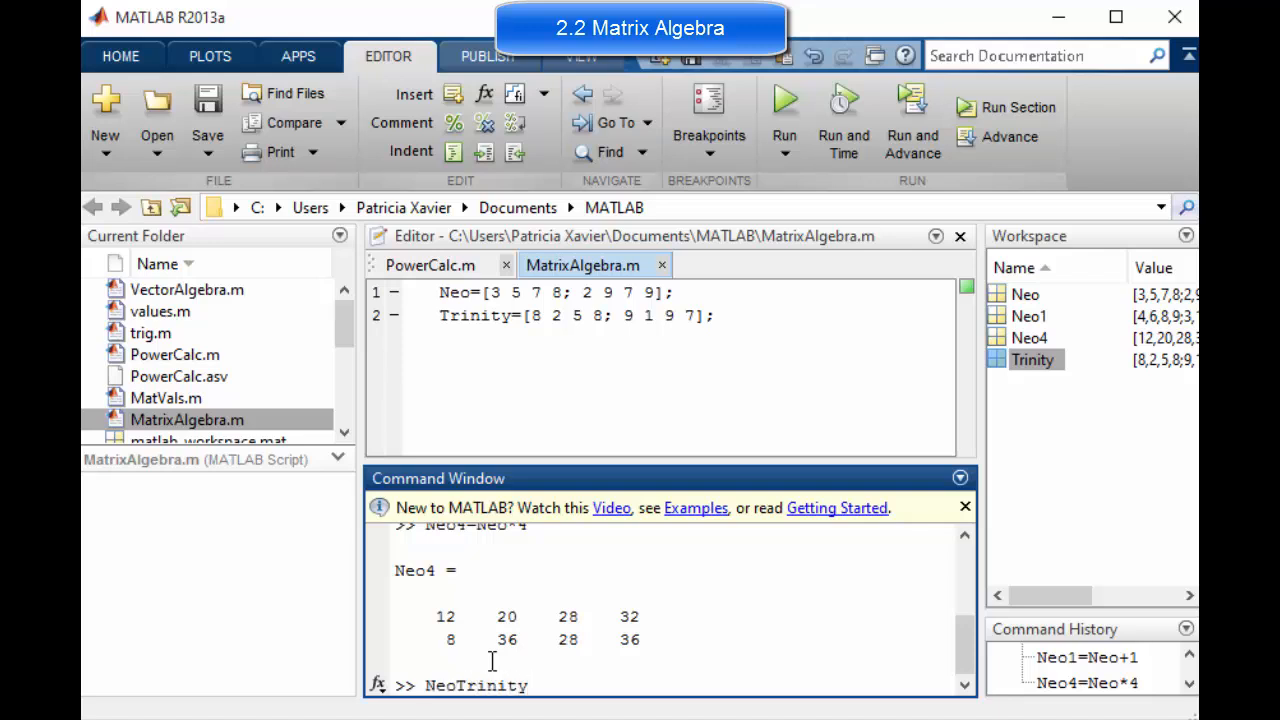
pyautogui.write('add')
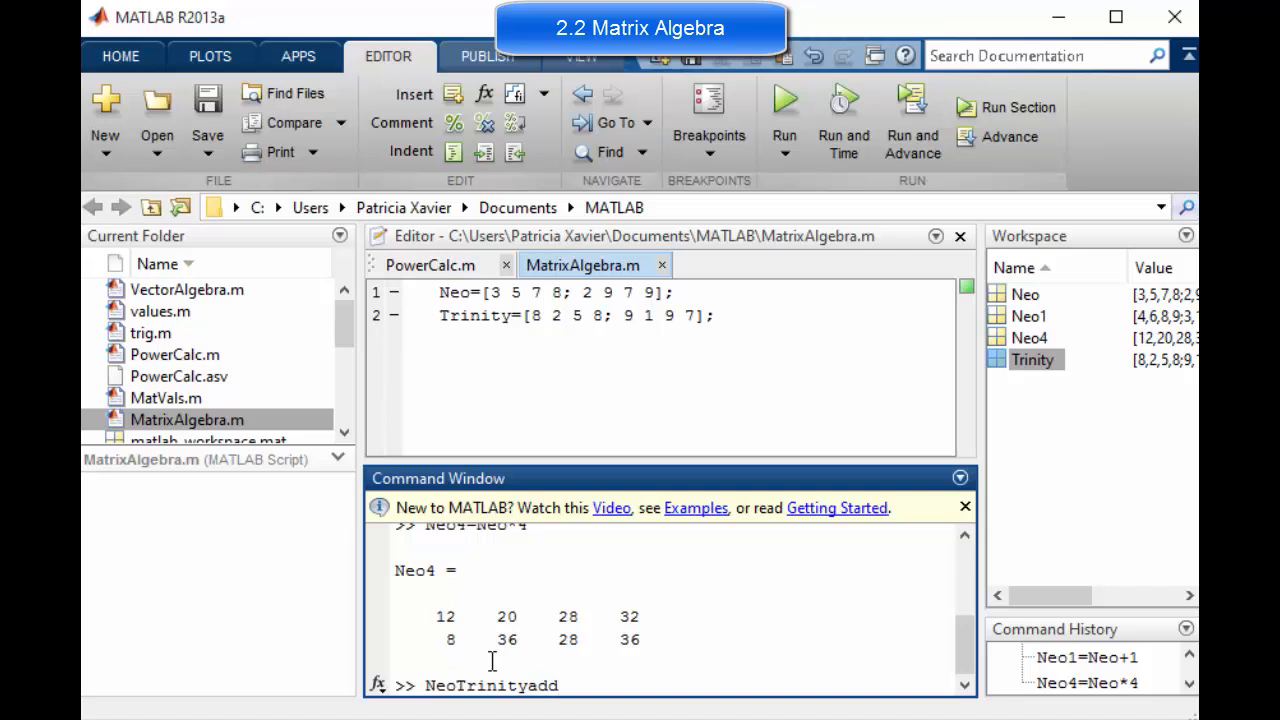
pyautogui.write('=')
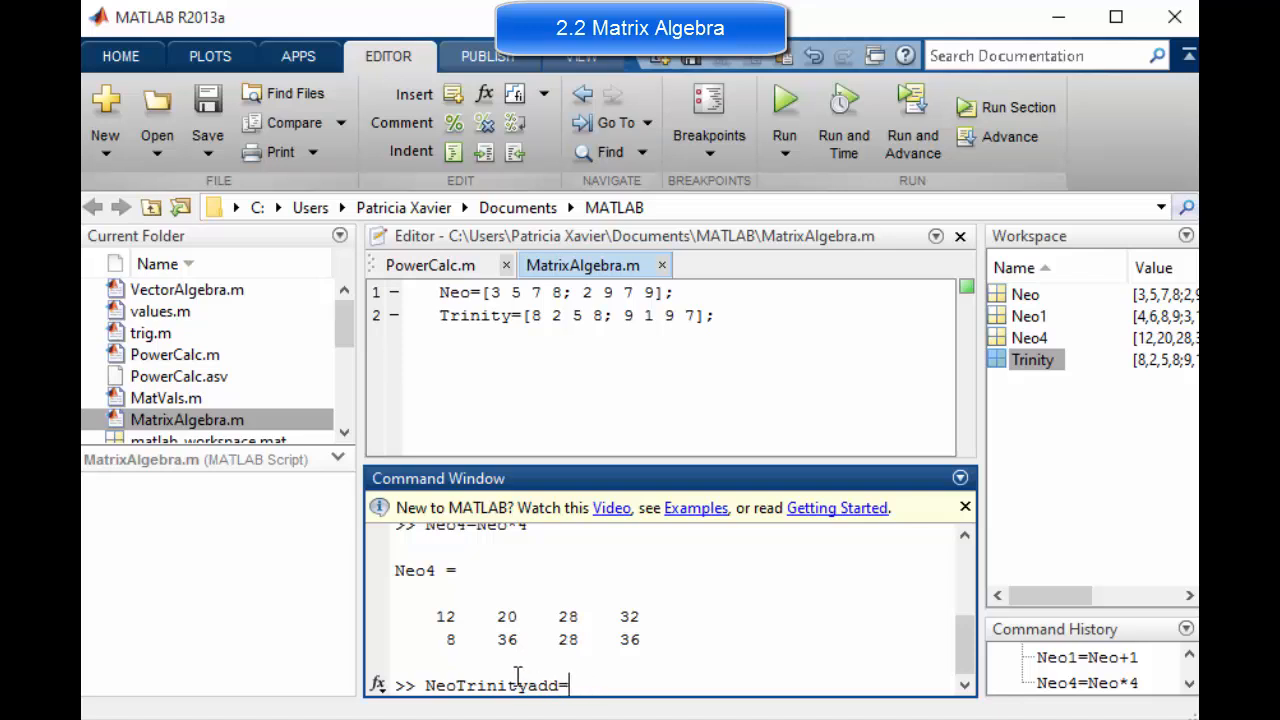
pyautogui.write('Ne')
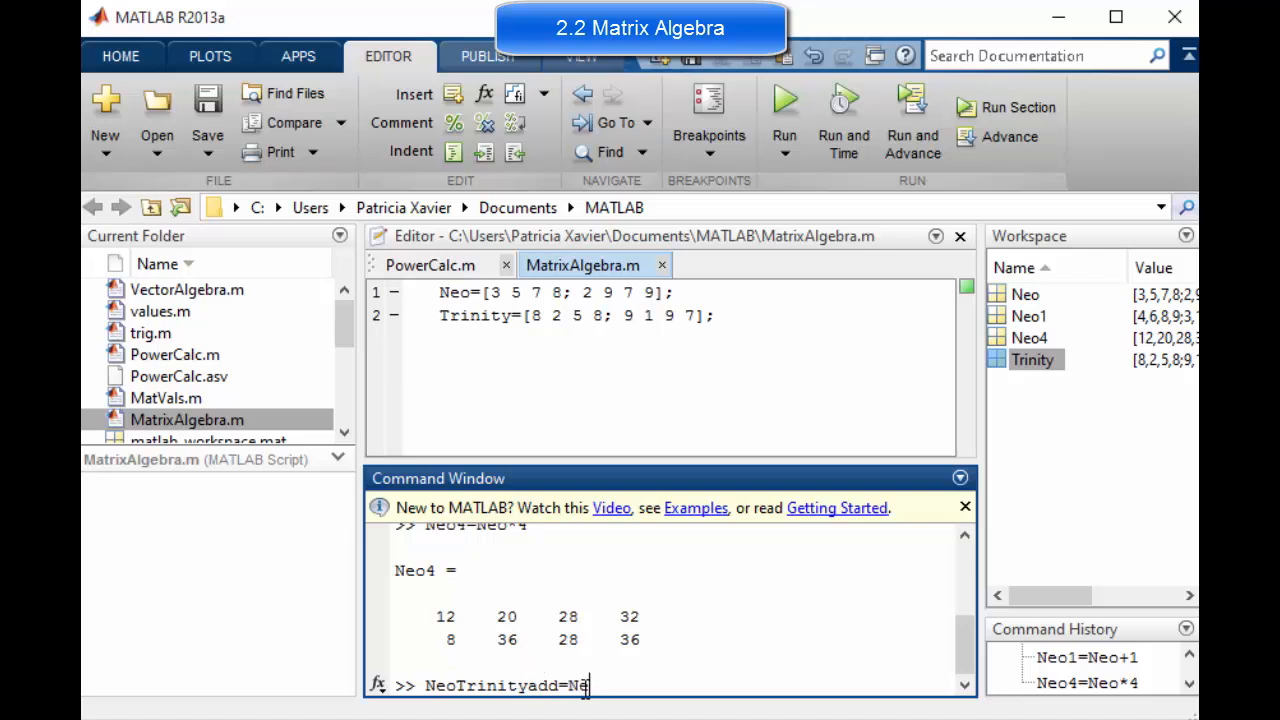
pyautogui.write('+Trinty')
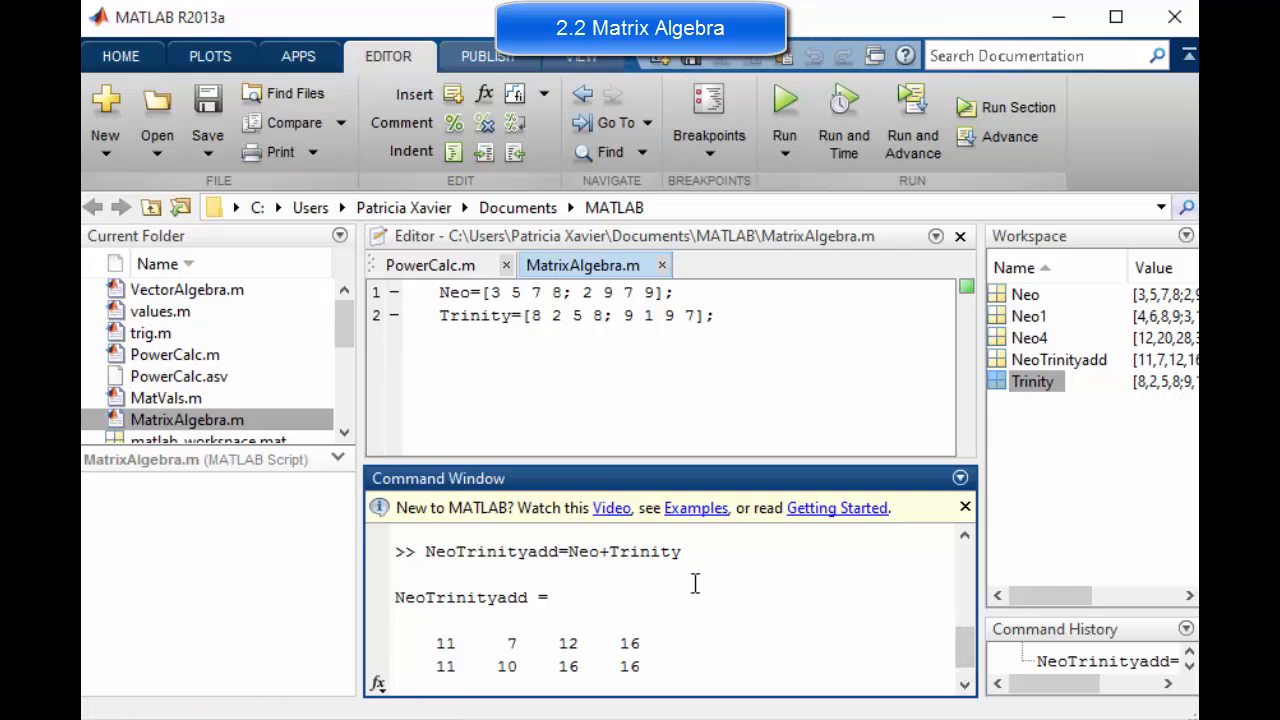
pyautogui.scroll(-3)
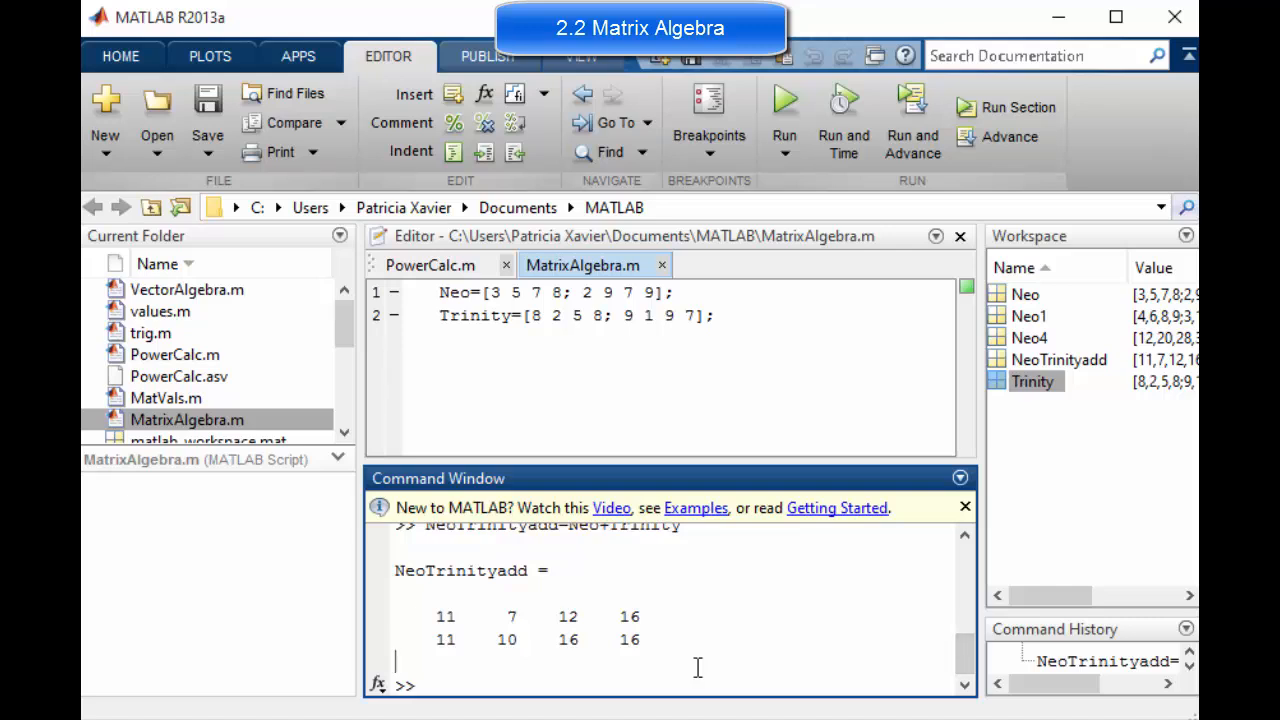
# - Attempt NeoTrinityProduct=Neo*Trinity, hitting the inner-dimension mismatch error
pyautogui.write('NeoTrinityadd=Neo+Trinity')
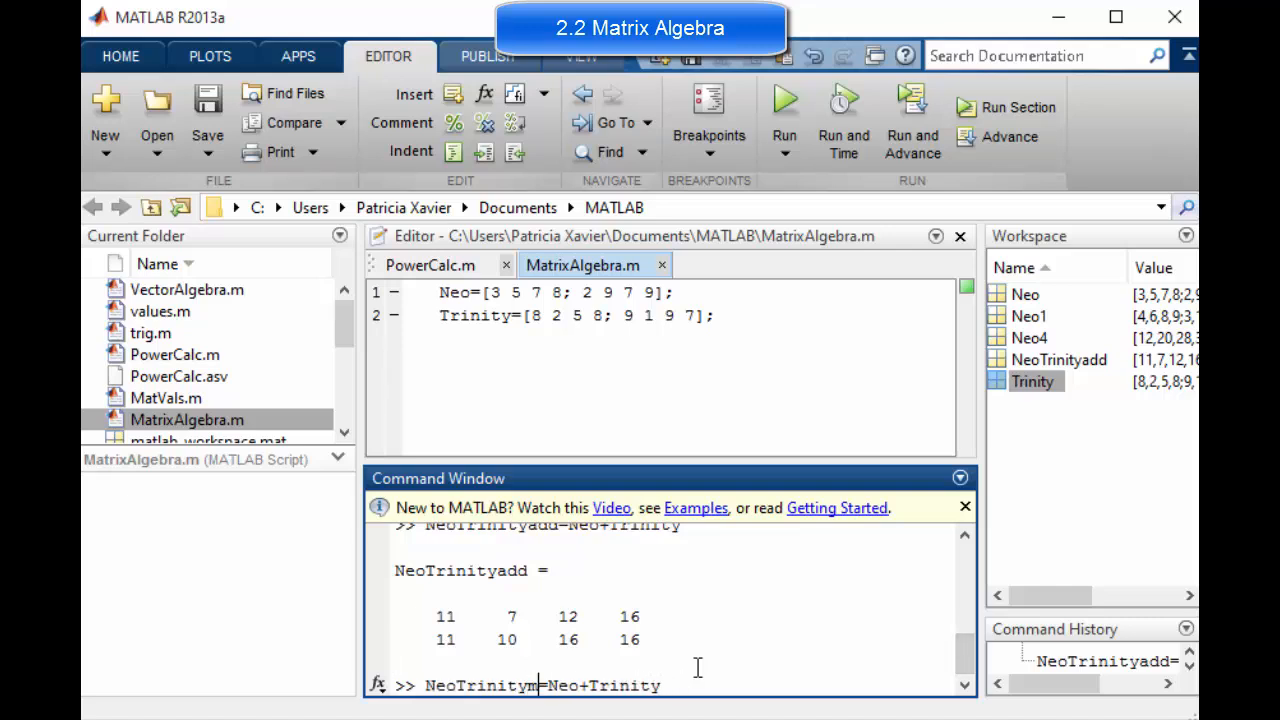
pyautogui.write('product')
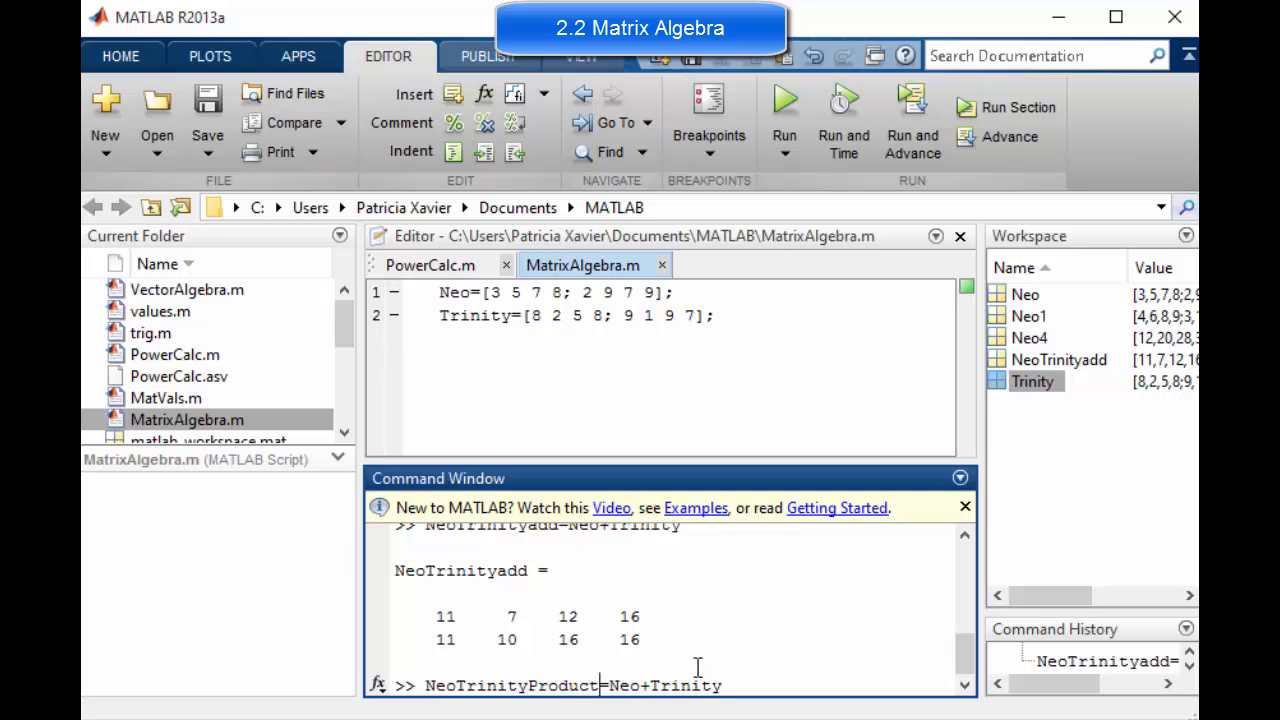
pyautogui.write('*')
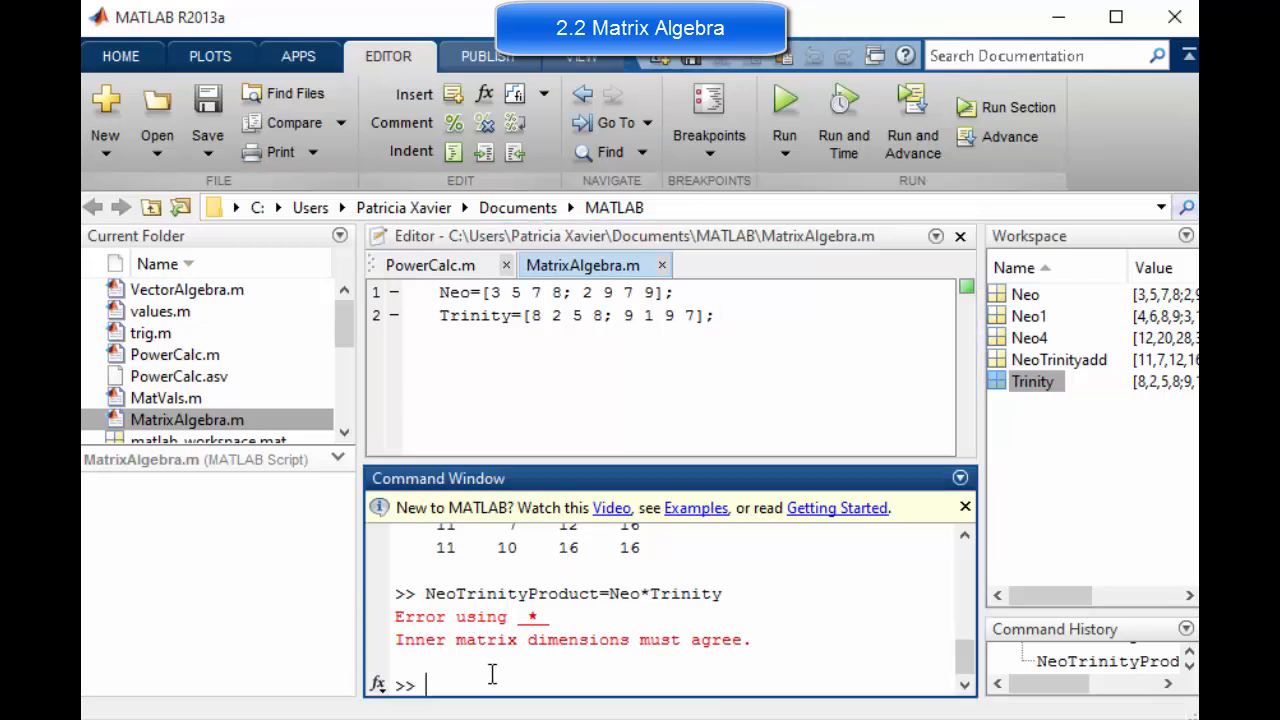
# - Create NeoTransposed=Neo', the 4-by-2 transpose of Neo
pyautogui.write('Transpo')
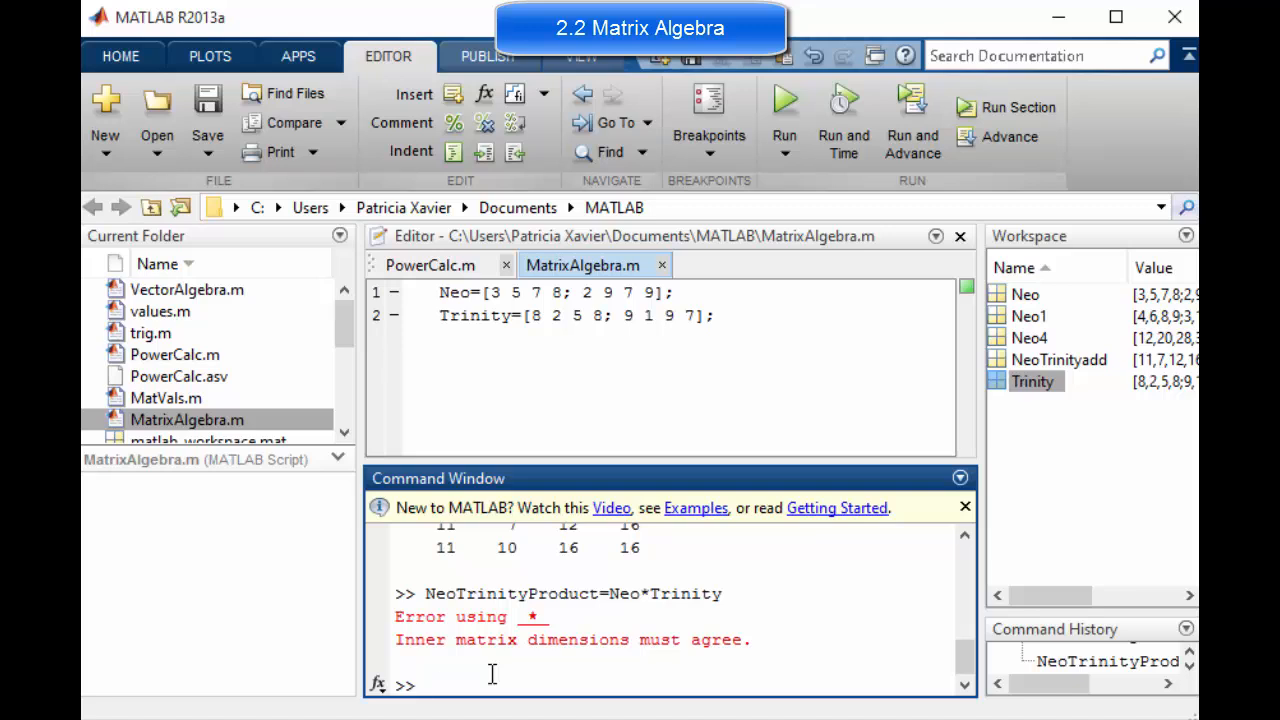
pyautogui.write('N')
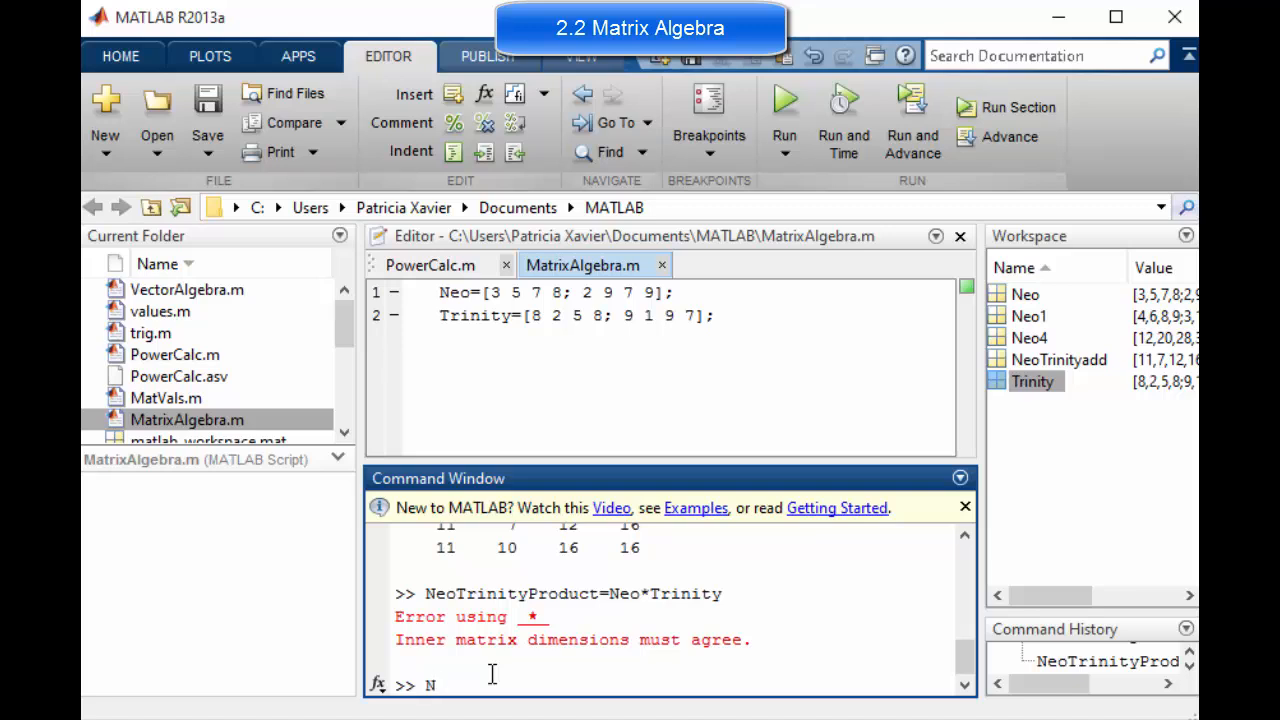
pyautogui.write('eo')
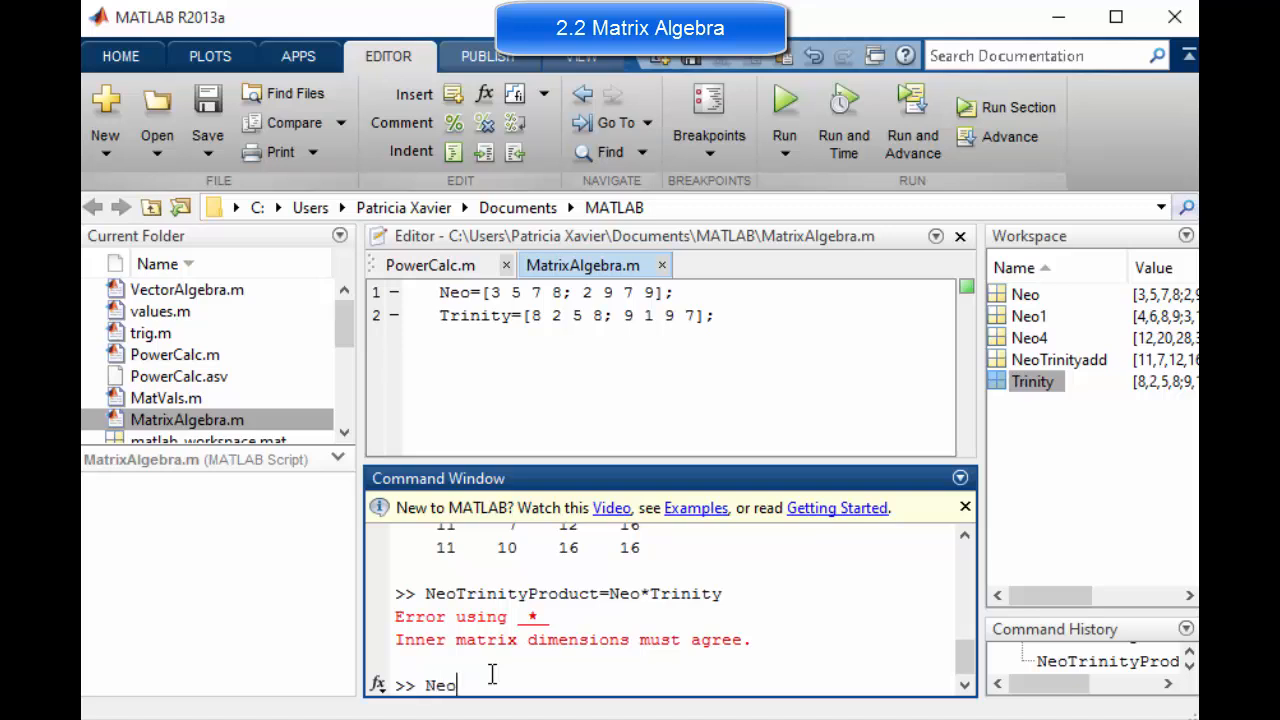
pyautogui.write("'")
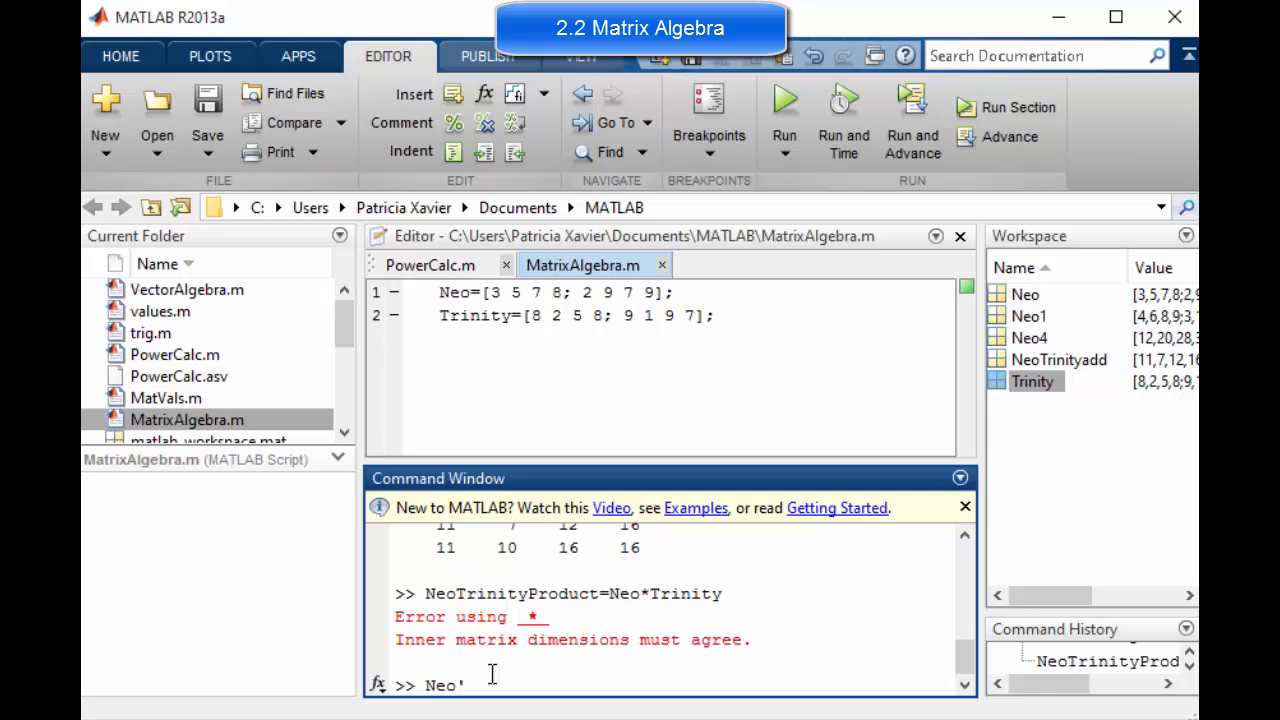
pyautogui.write('NeoTrans')
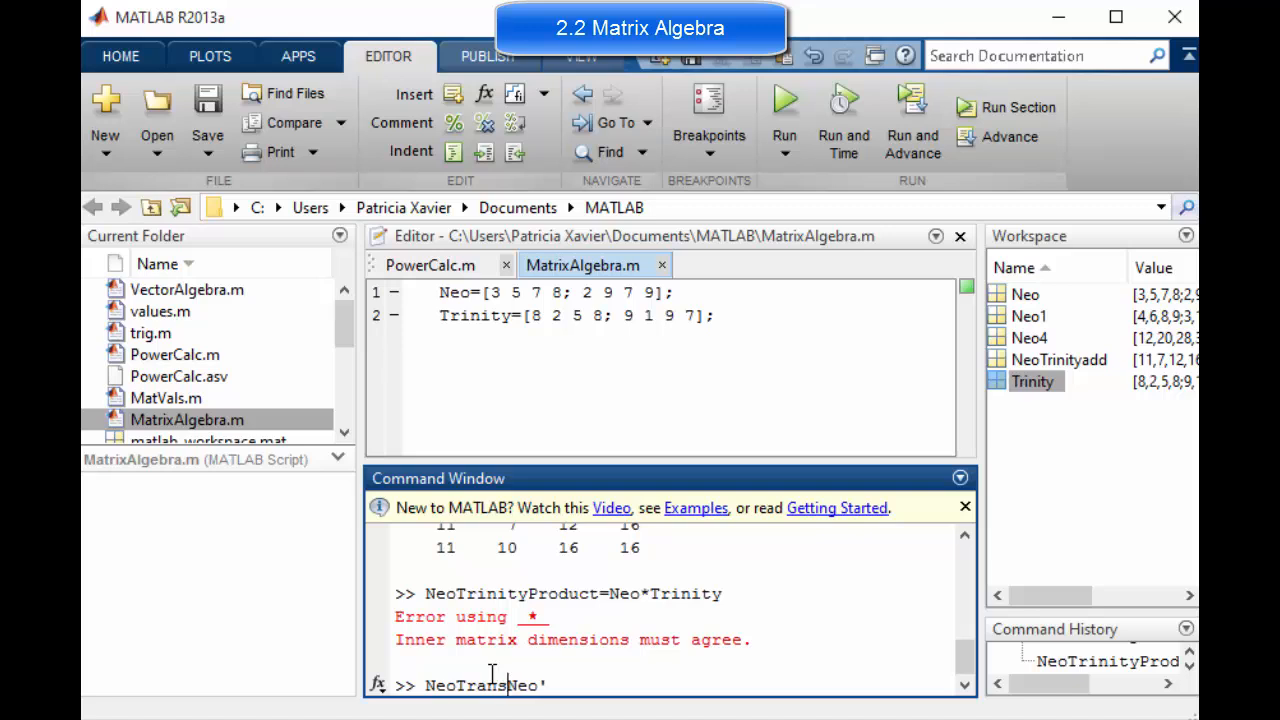
pyautogui.write('posed')
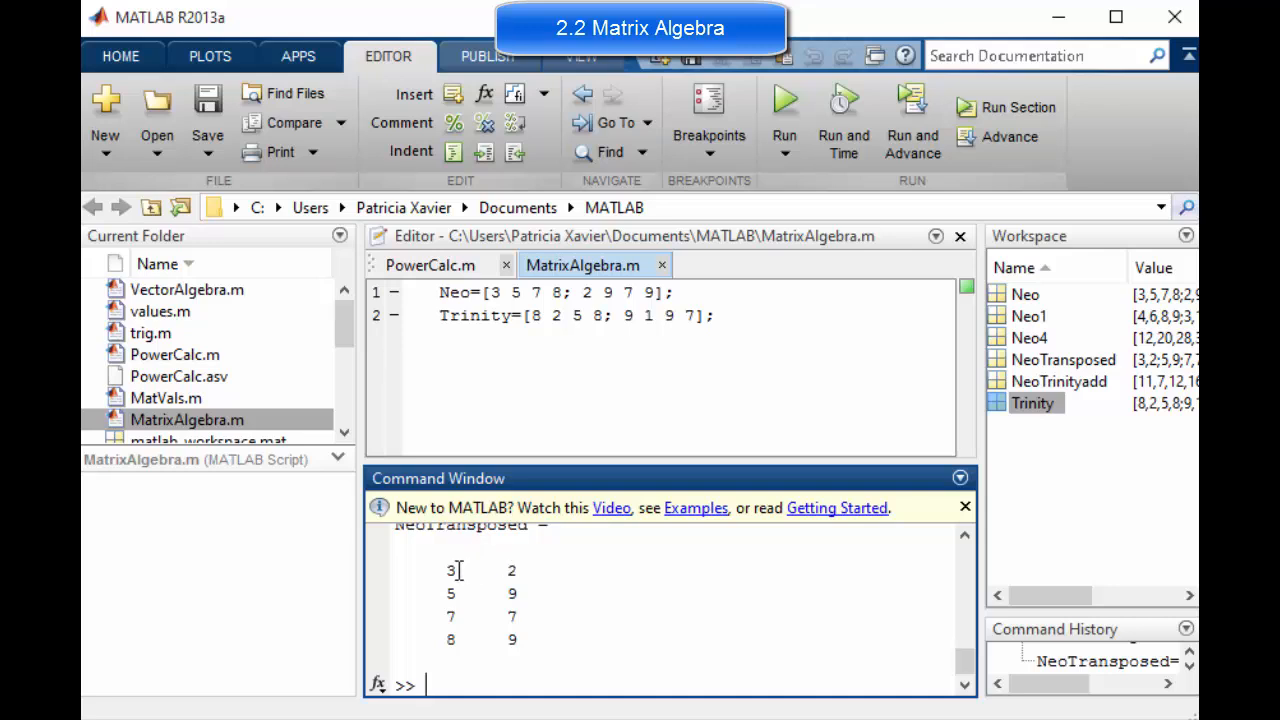
pyautogui.moveTo(568, 556)
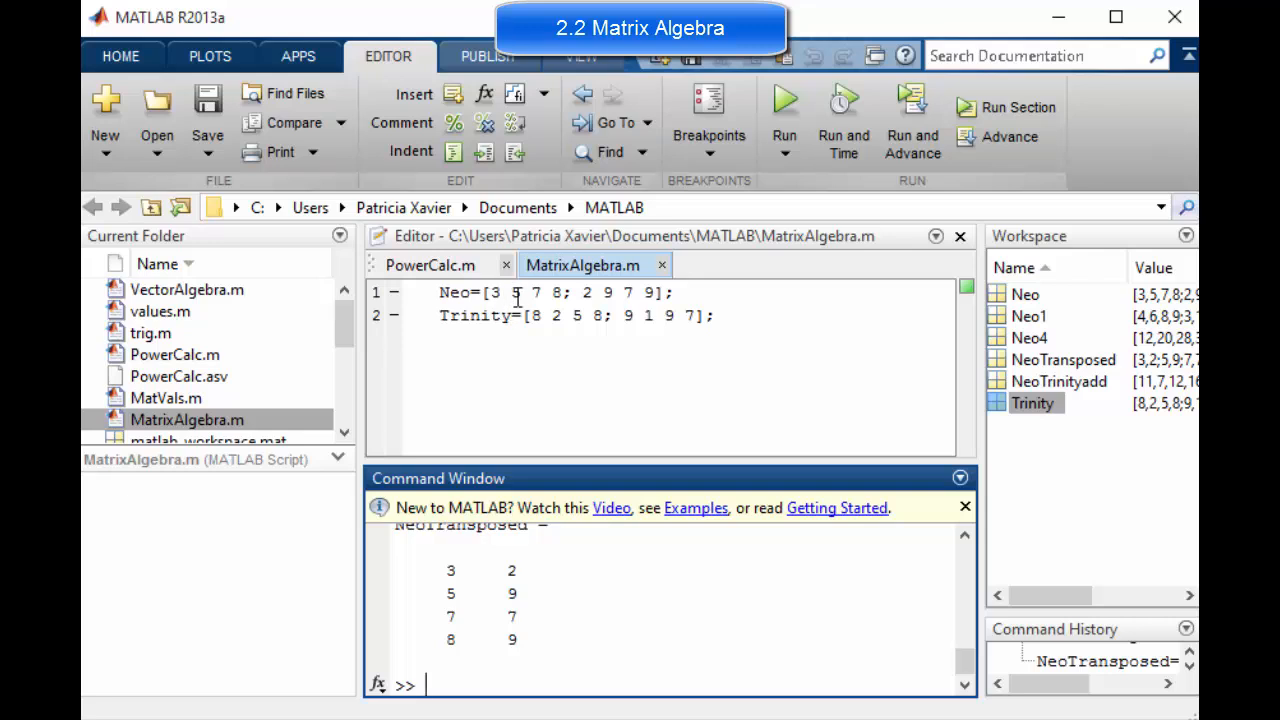
pyautogui.moveTo(490, 576)
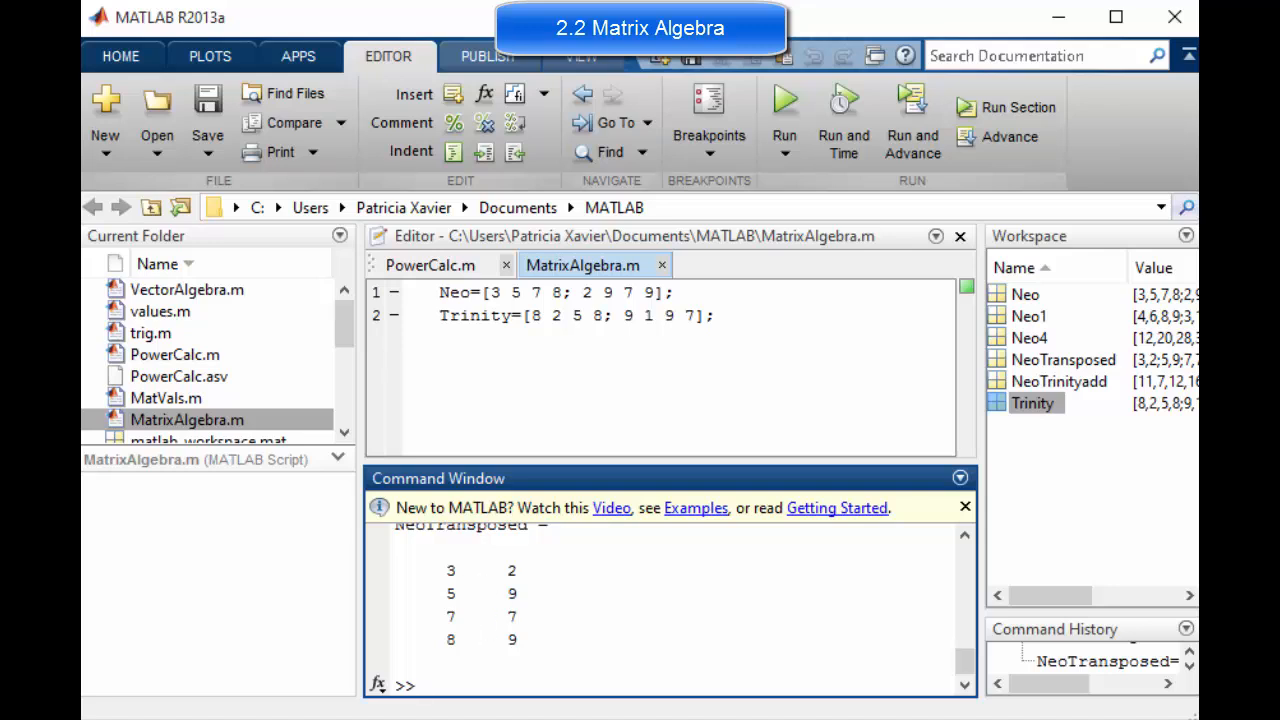
# - Compute NeoTrinityProduct=Trinity*NeoTransposed, giving the 2-by-2 result 133 141; 151 153
pyautogui.write("NeoTransposed=Neo'")
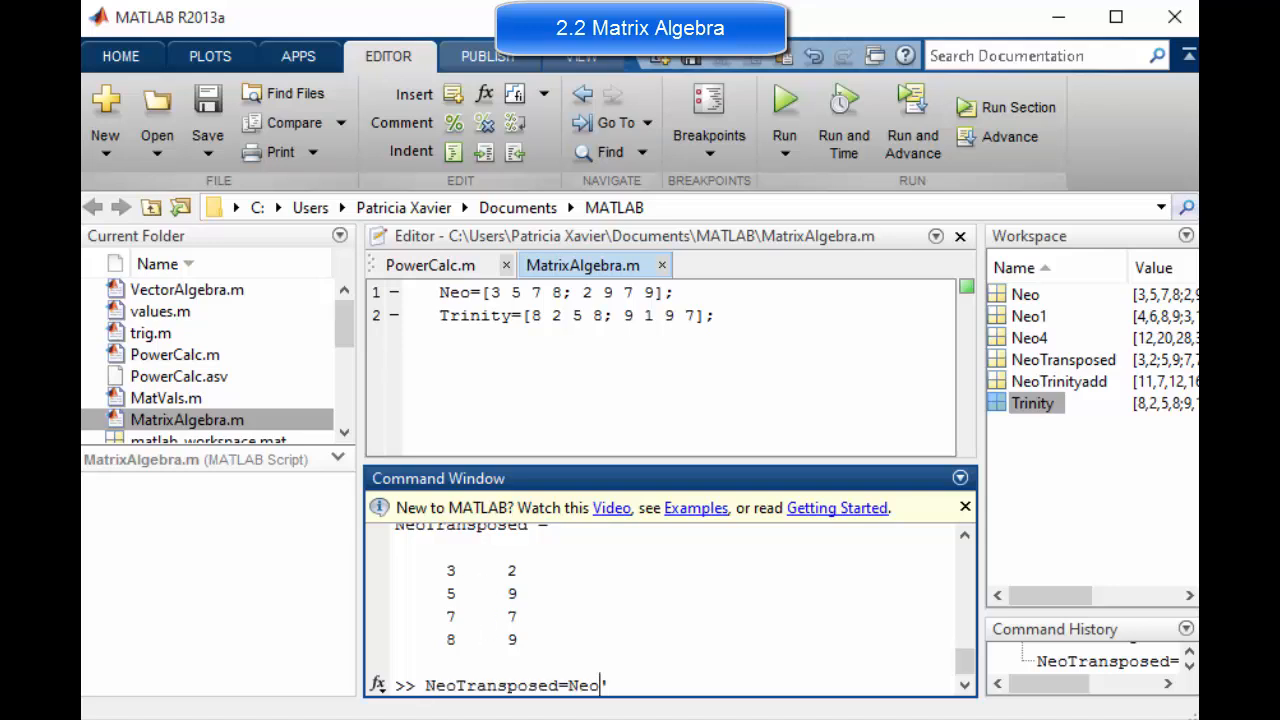
pyautogui.write('NeoTrinityProduct=Neo*Trinity')
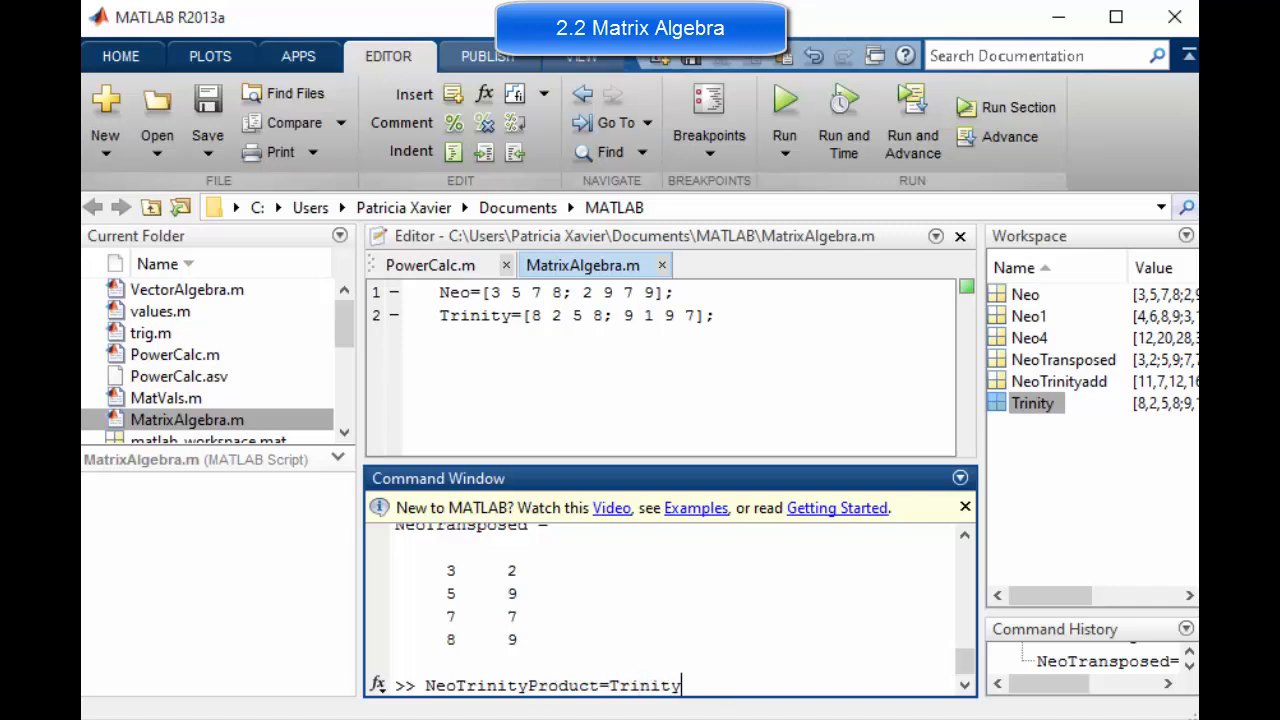
pyautogui.write('*')
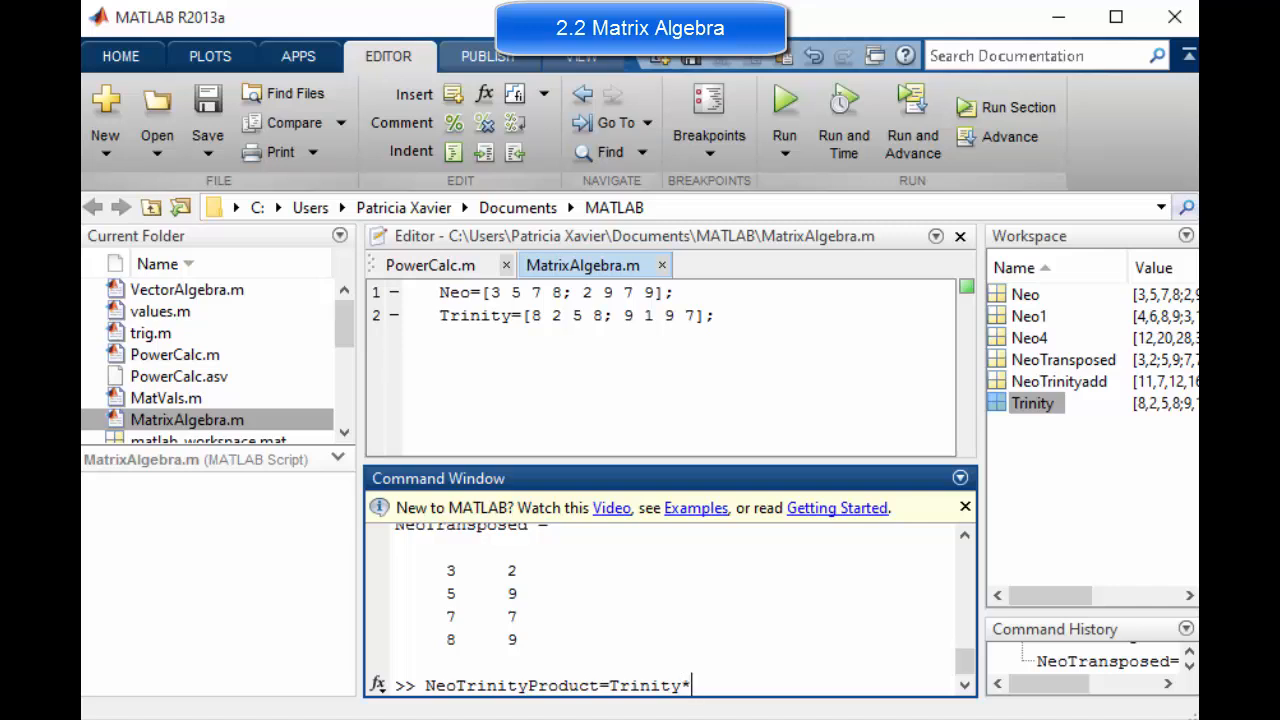
pyautogui.write('Neo')
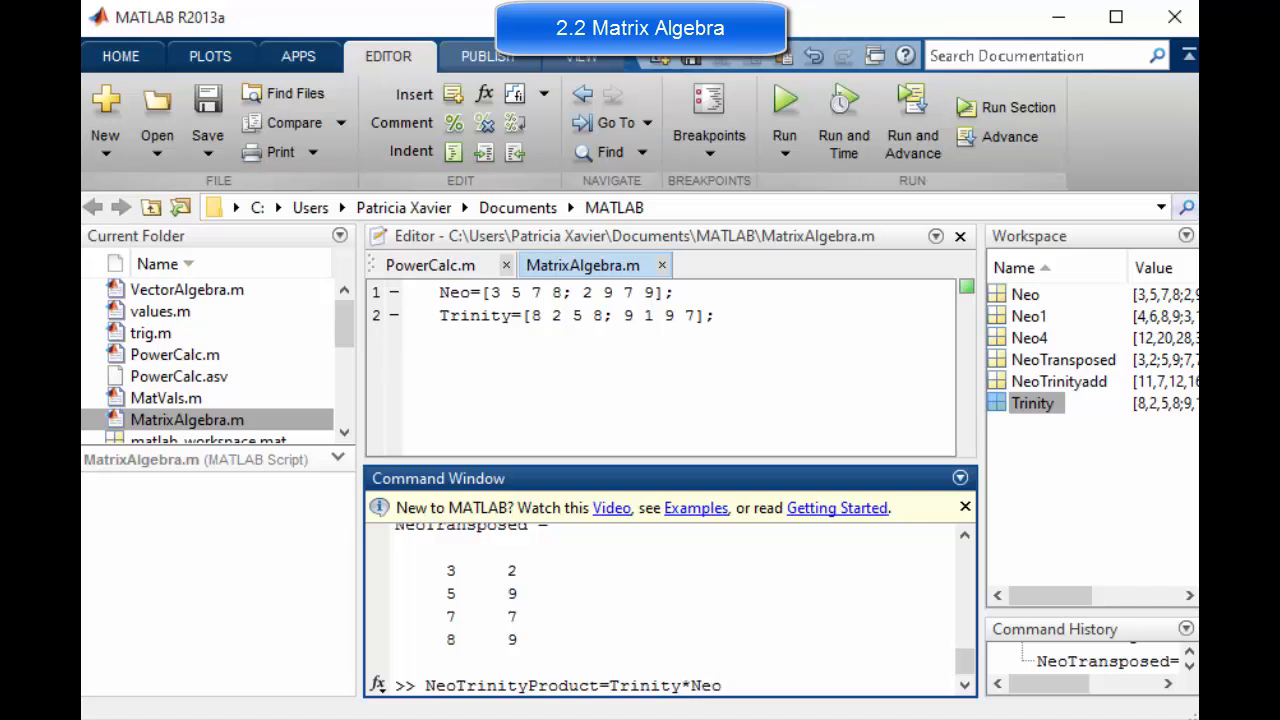
pyautogui.write('TR')
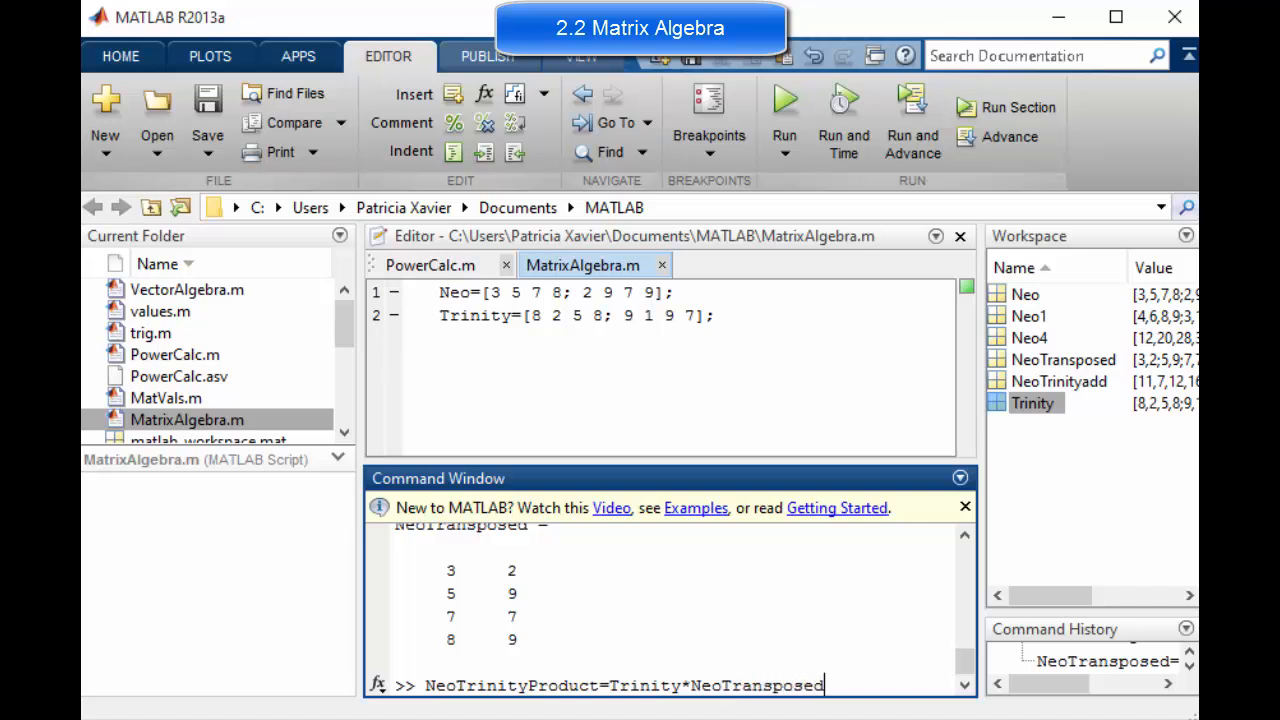
pyautogui.press('enter')
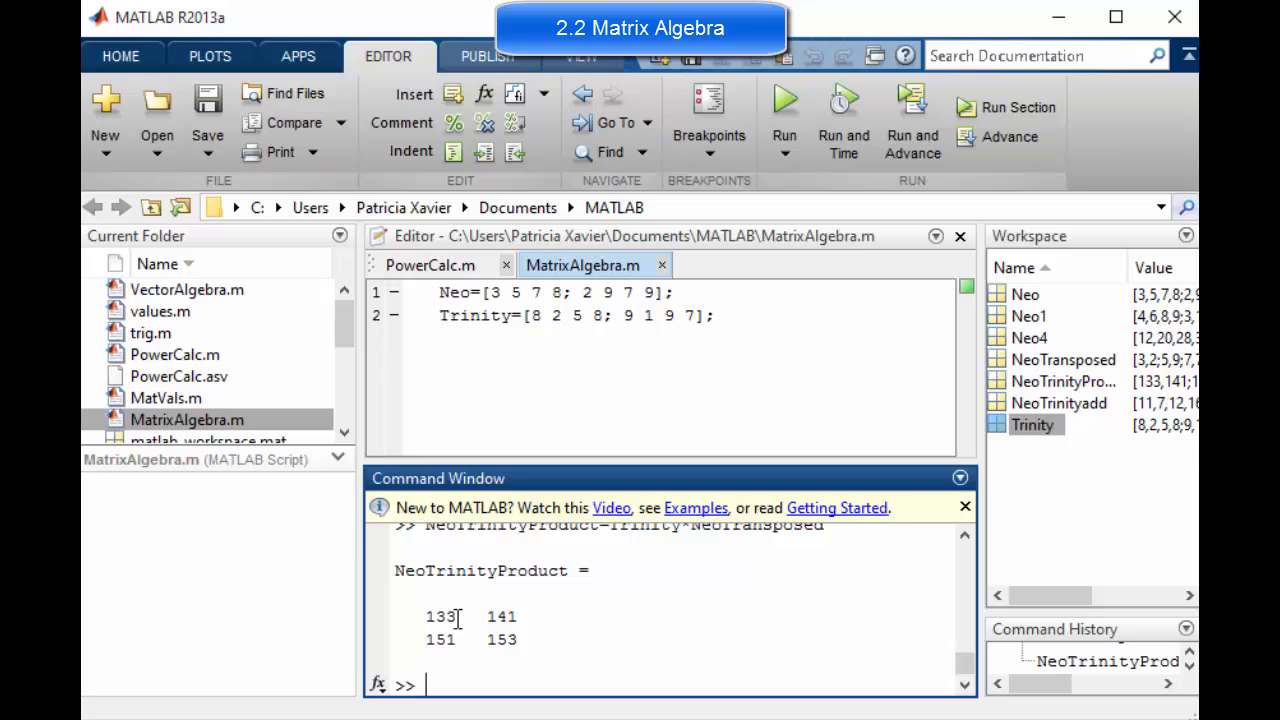
pyautogui.moveTo(428, 640)
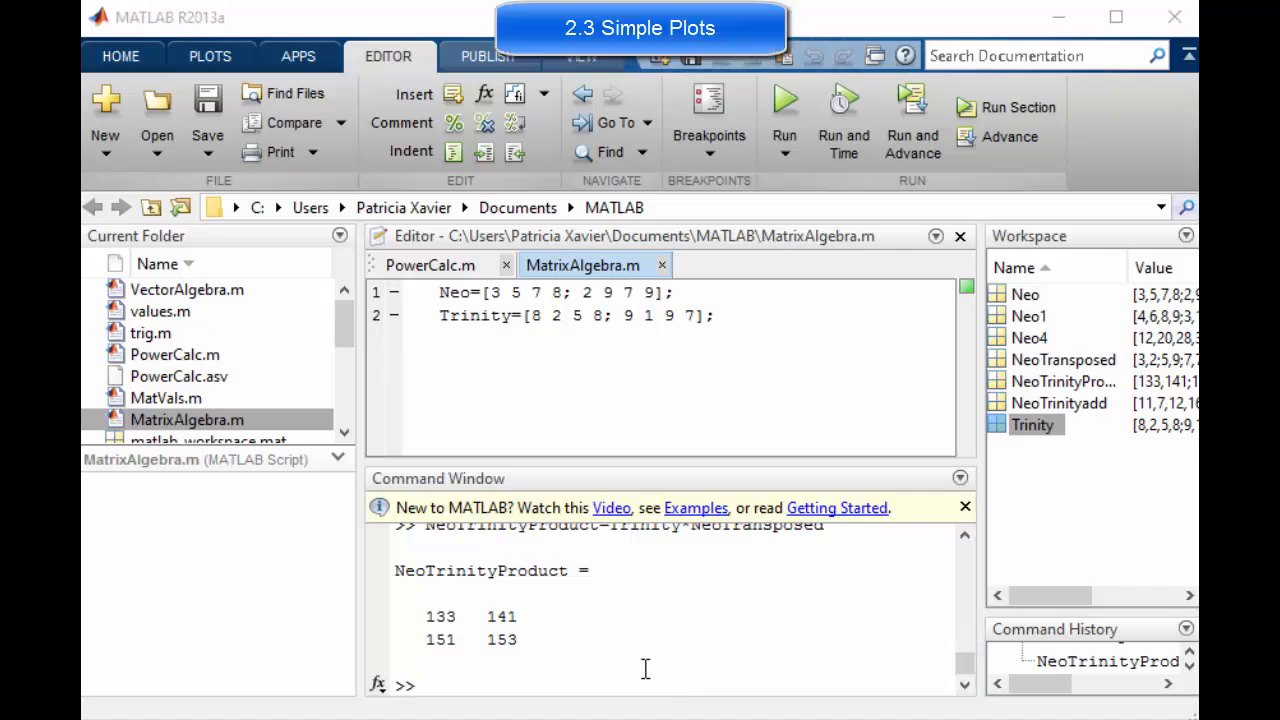
# - Create a new blank script and save it as LandSpeedRecord.m in the MATLAB folder
pyautogui.click(644, 660)
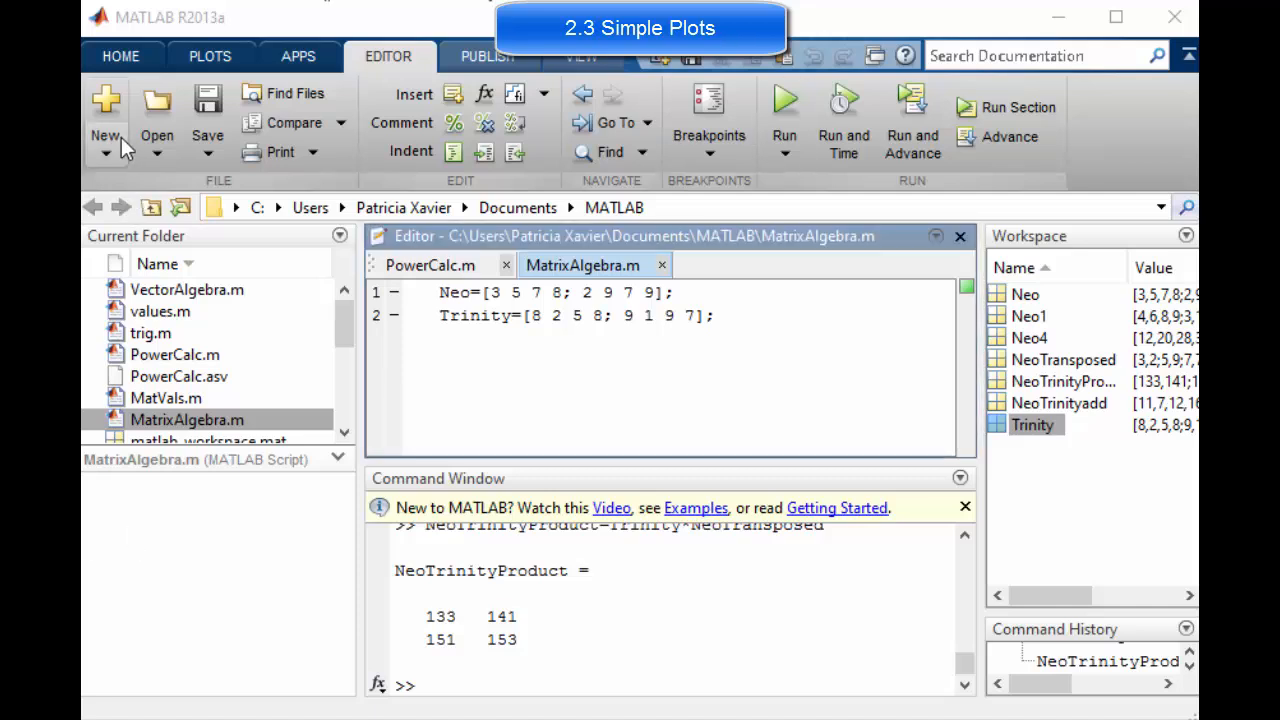
pyautogui.click(104, 108)
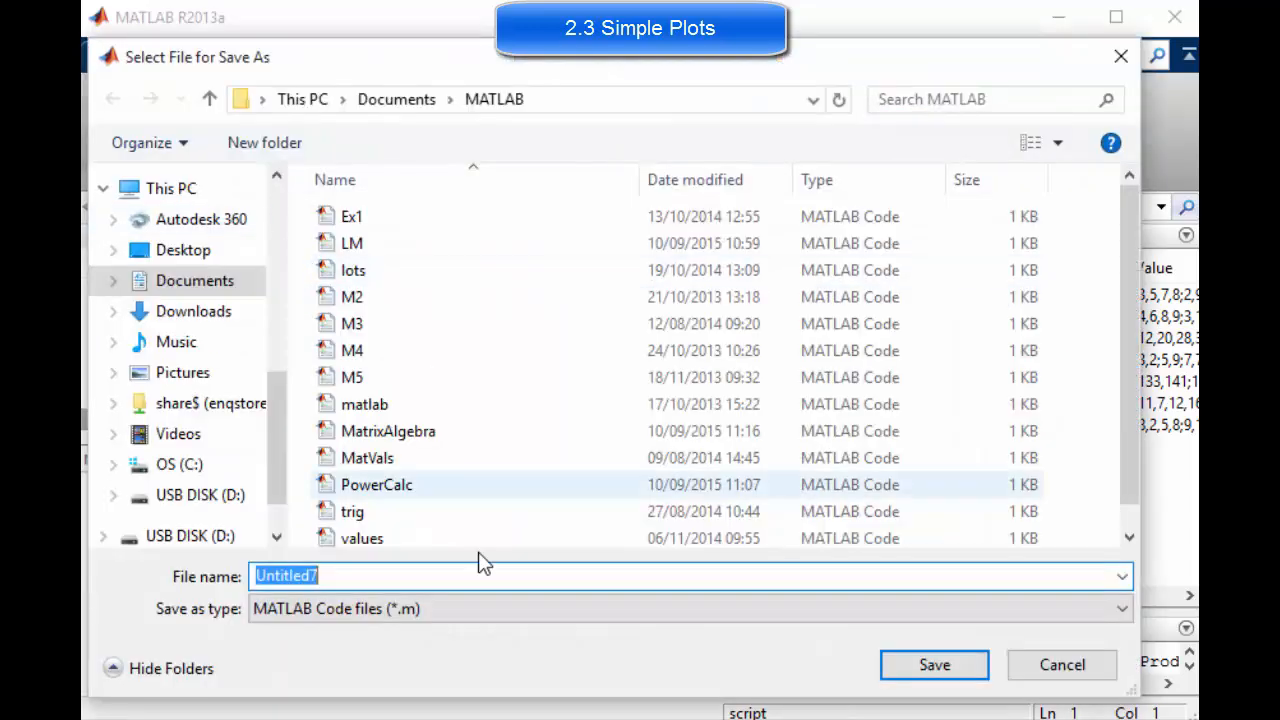
pyautogui.write('Land')
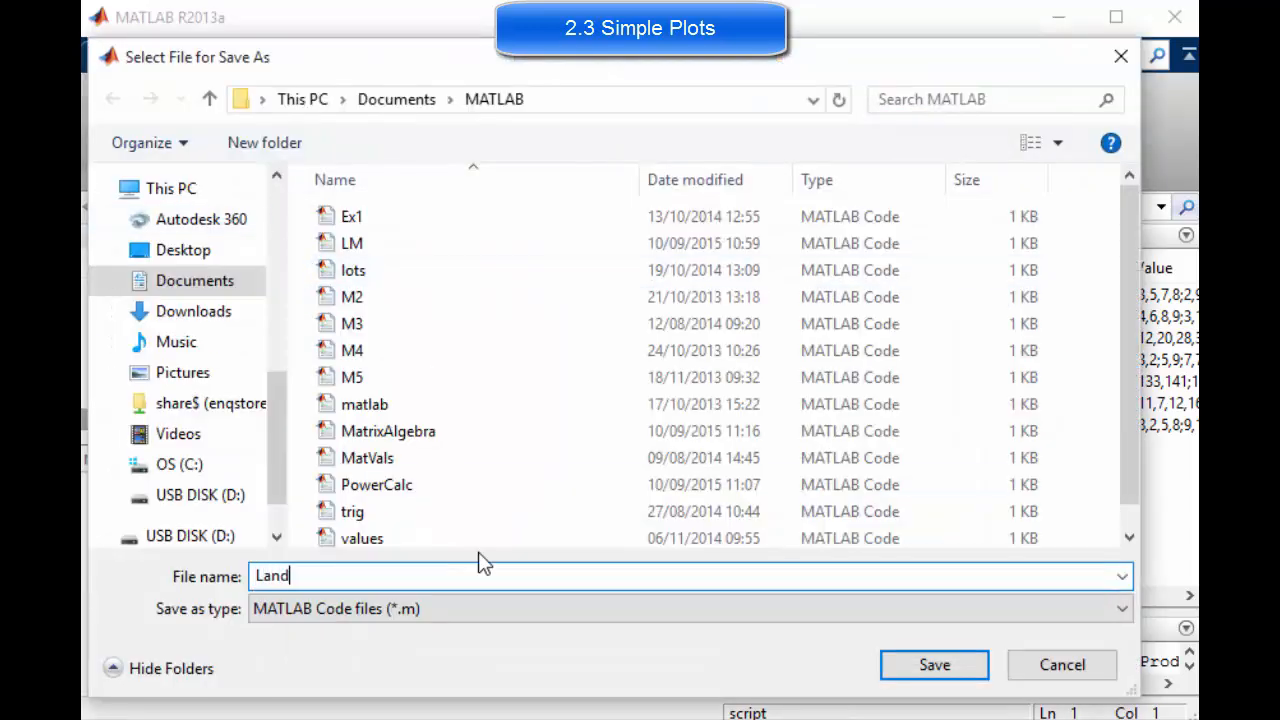
pyautogui.write('Speed')
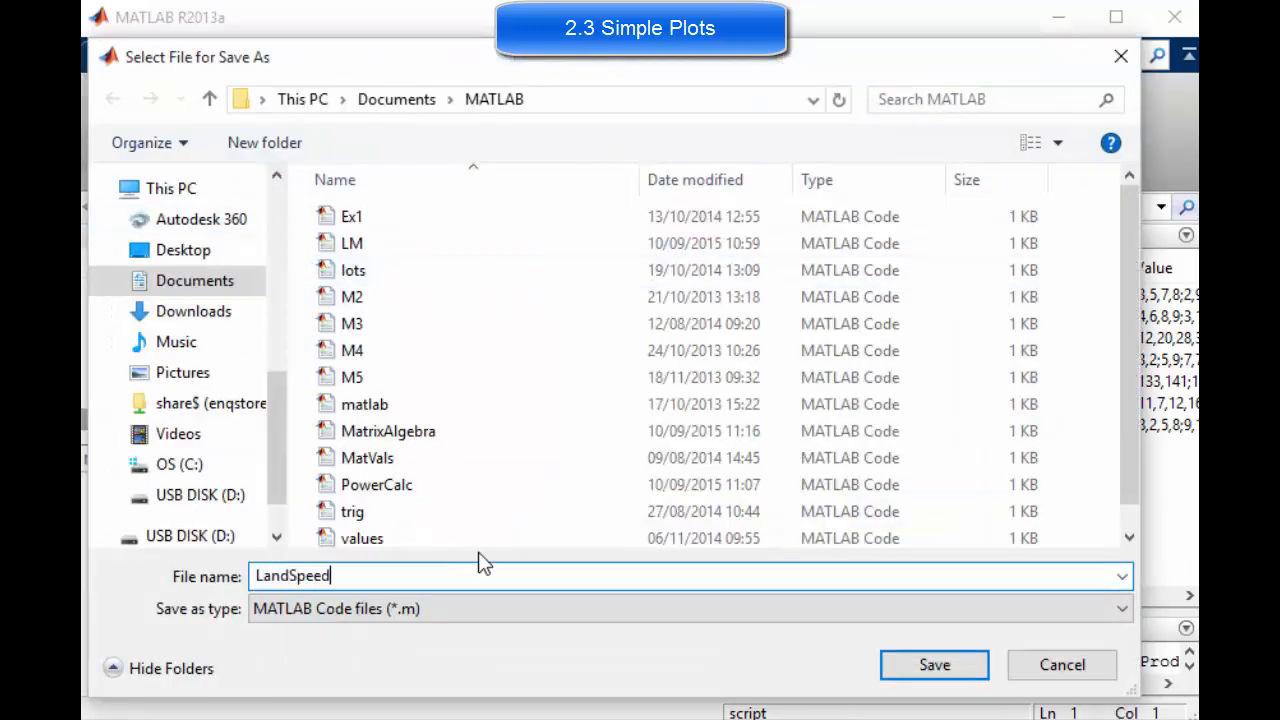
pyautogui.click(932, 664)
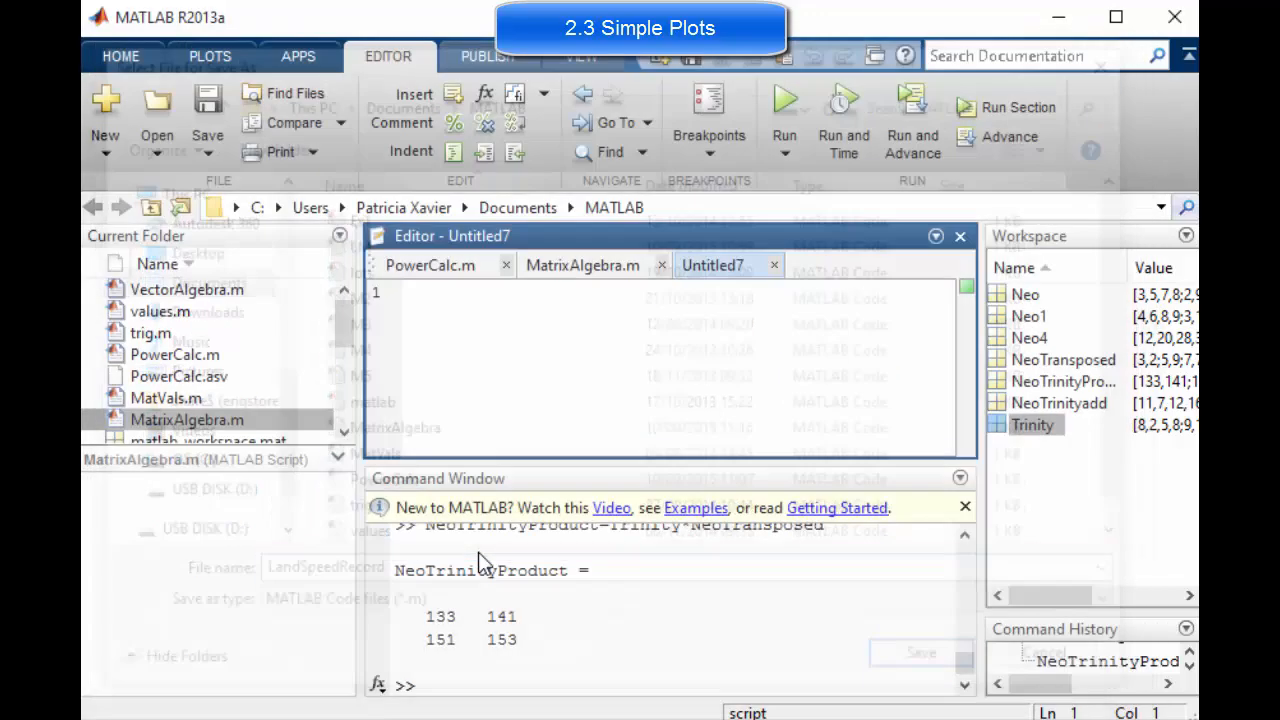
# - Write the %Create data vectors comment and the Year and SpeedRecord_mph vectors ending at 763
pyautogui.click(920, 652)
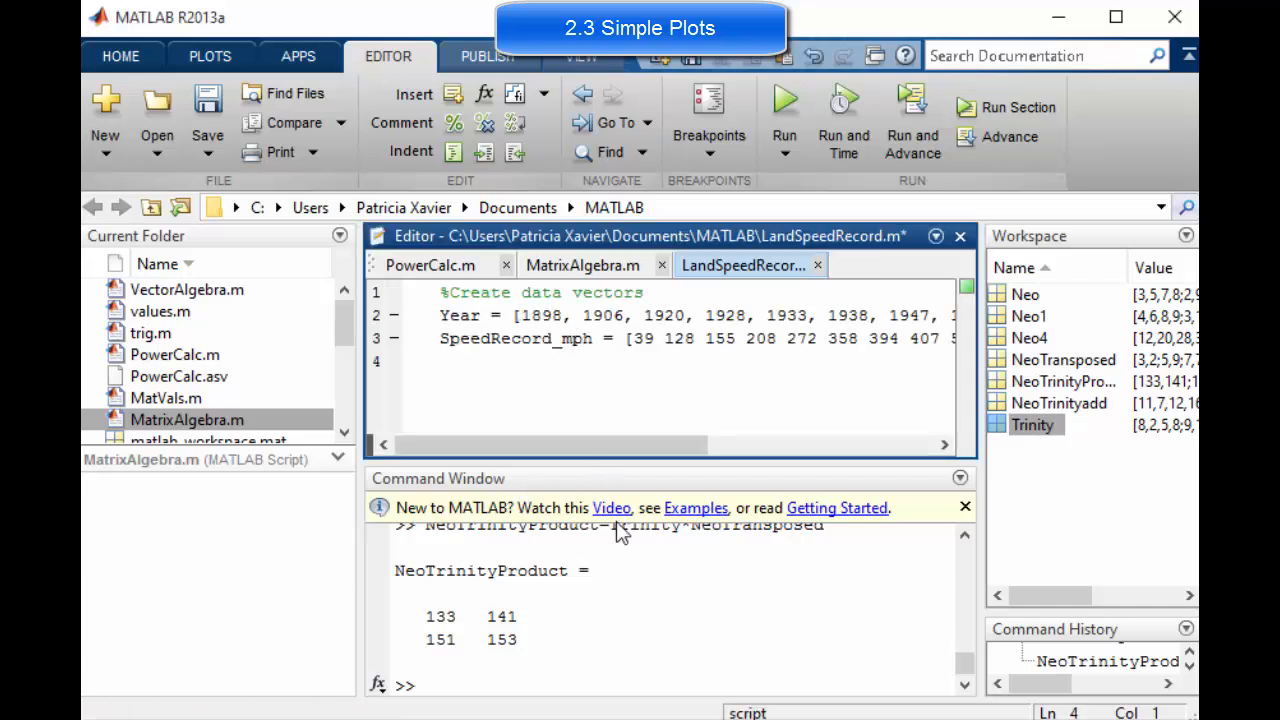
pyautogui.moveTo(650, 444)
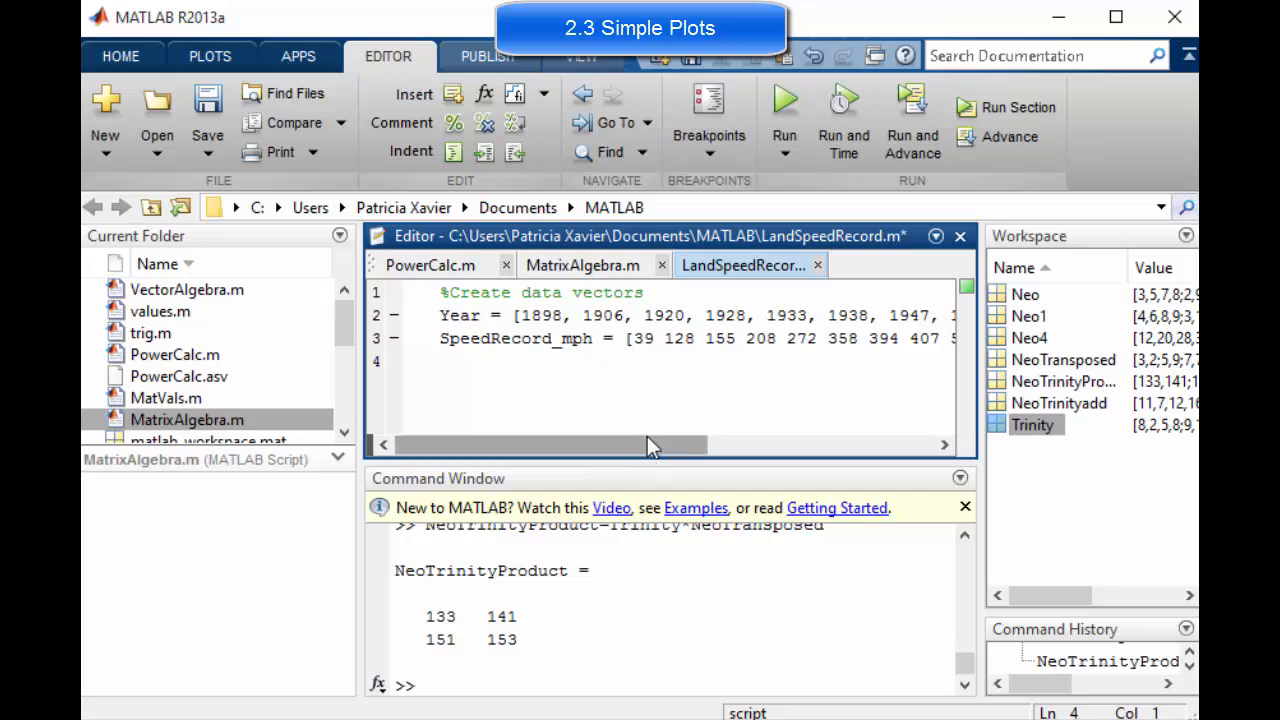
pyautogui.hscroll(3)
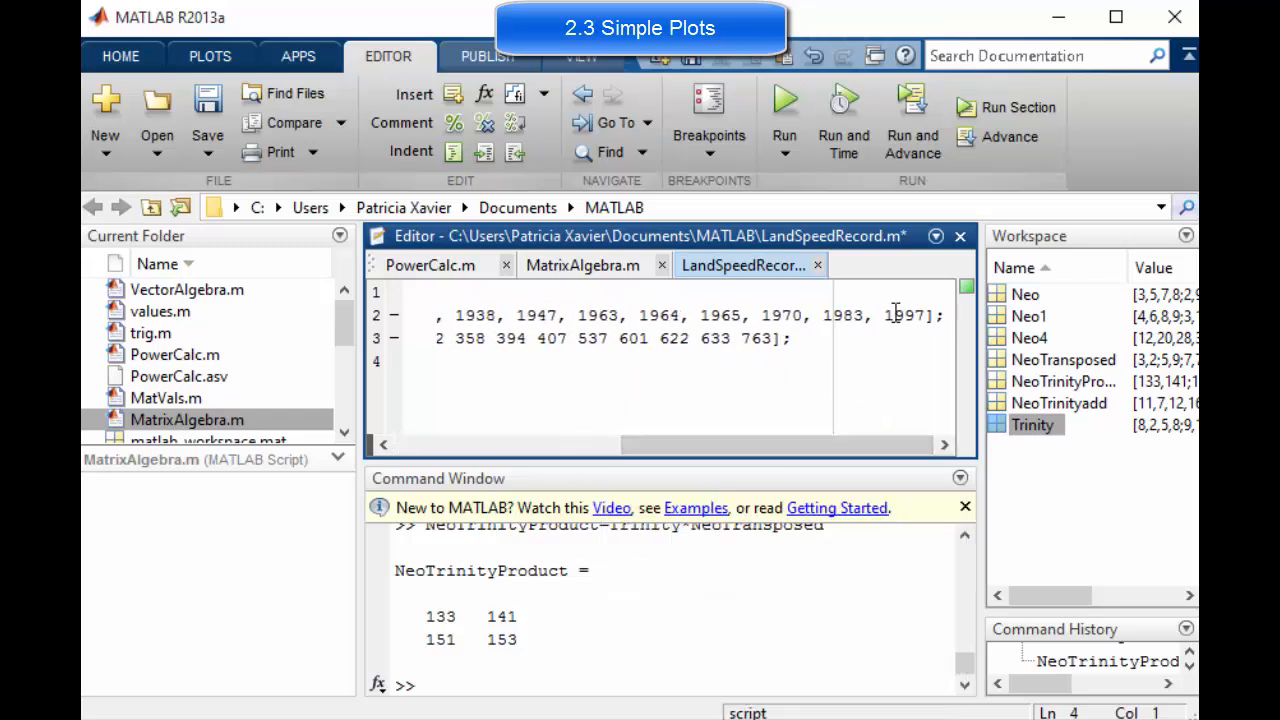
pyautogui.click(784, 338)
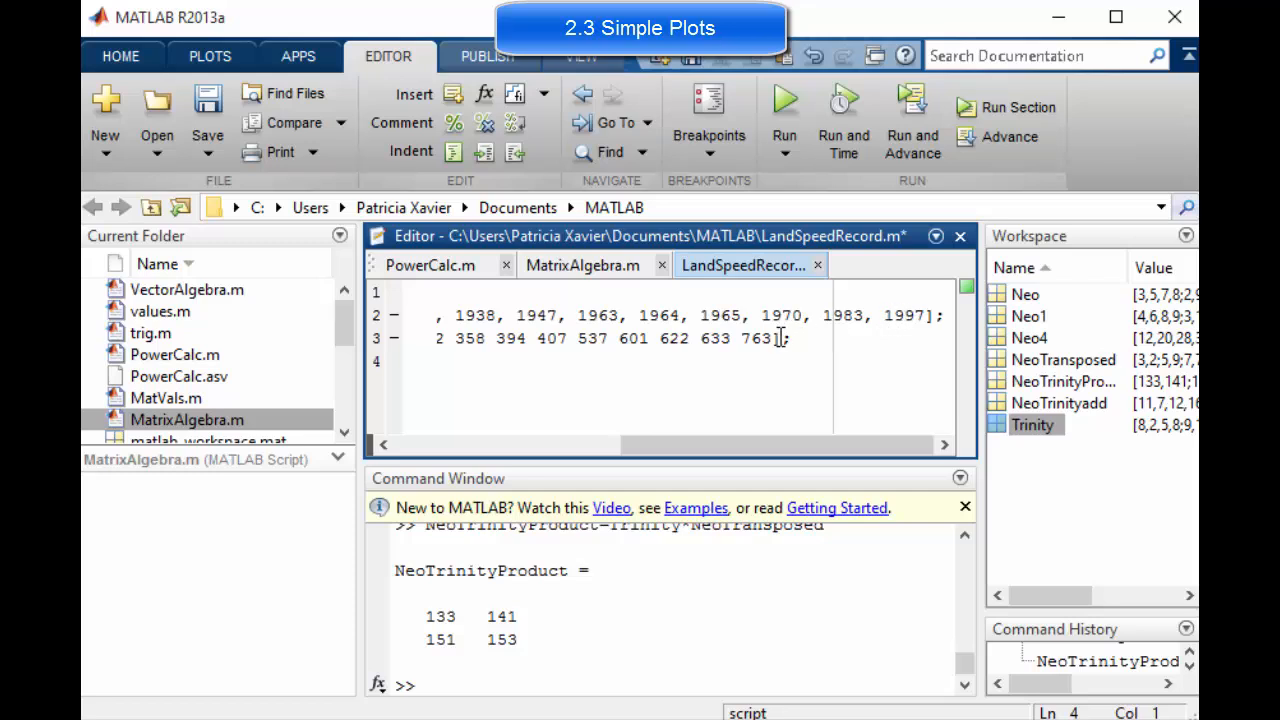
pyautogui.doubleClick(756, 338)
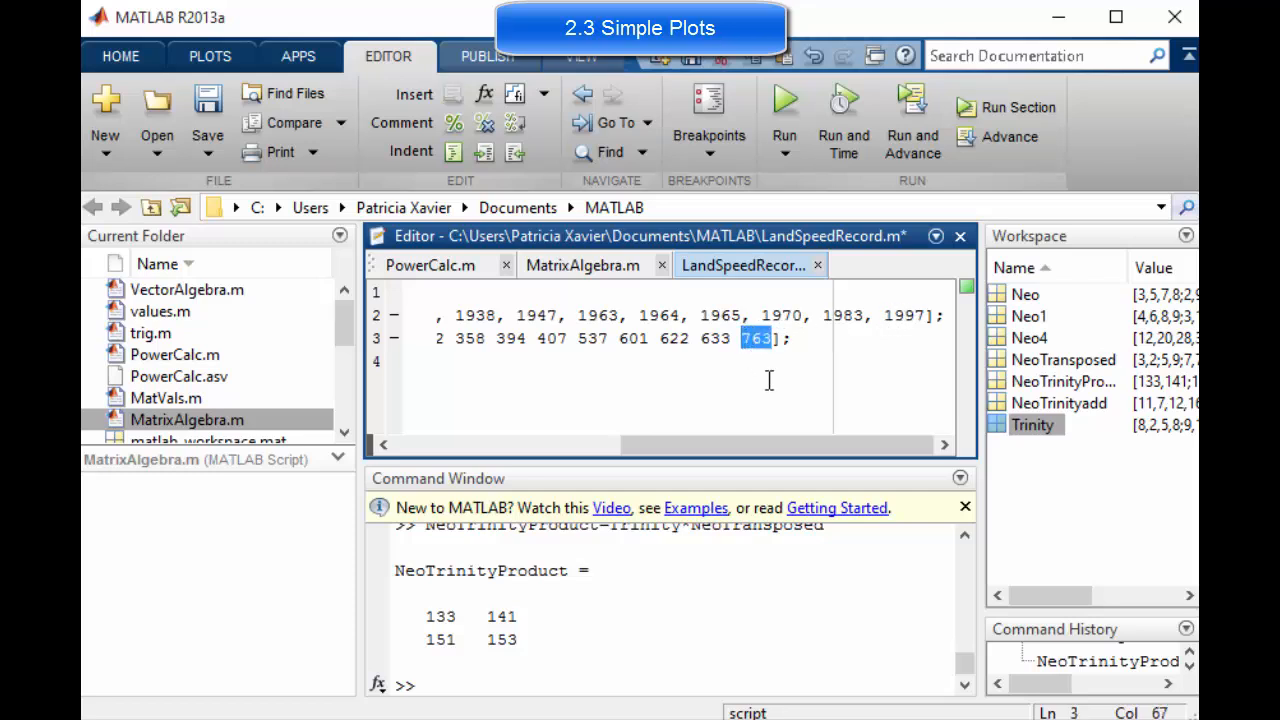
pyautogui.moveTo(280, 122)
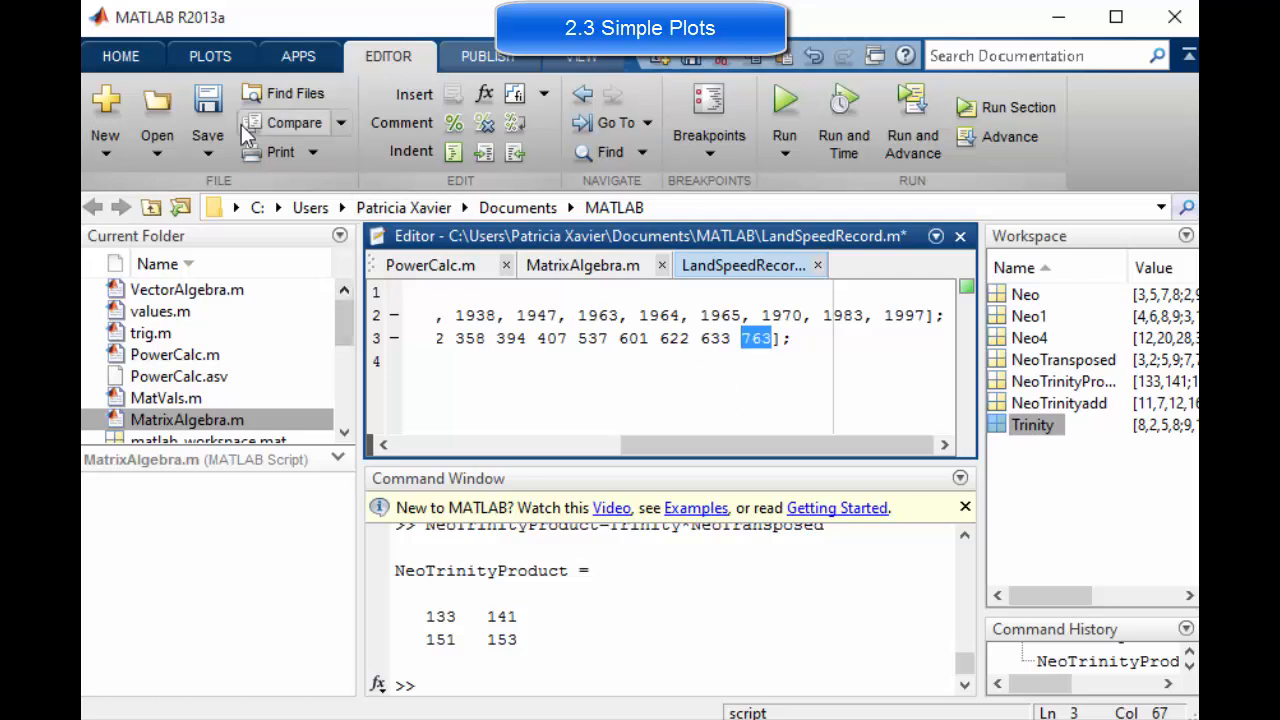
pyautogui.moveTo(308, 184)
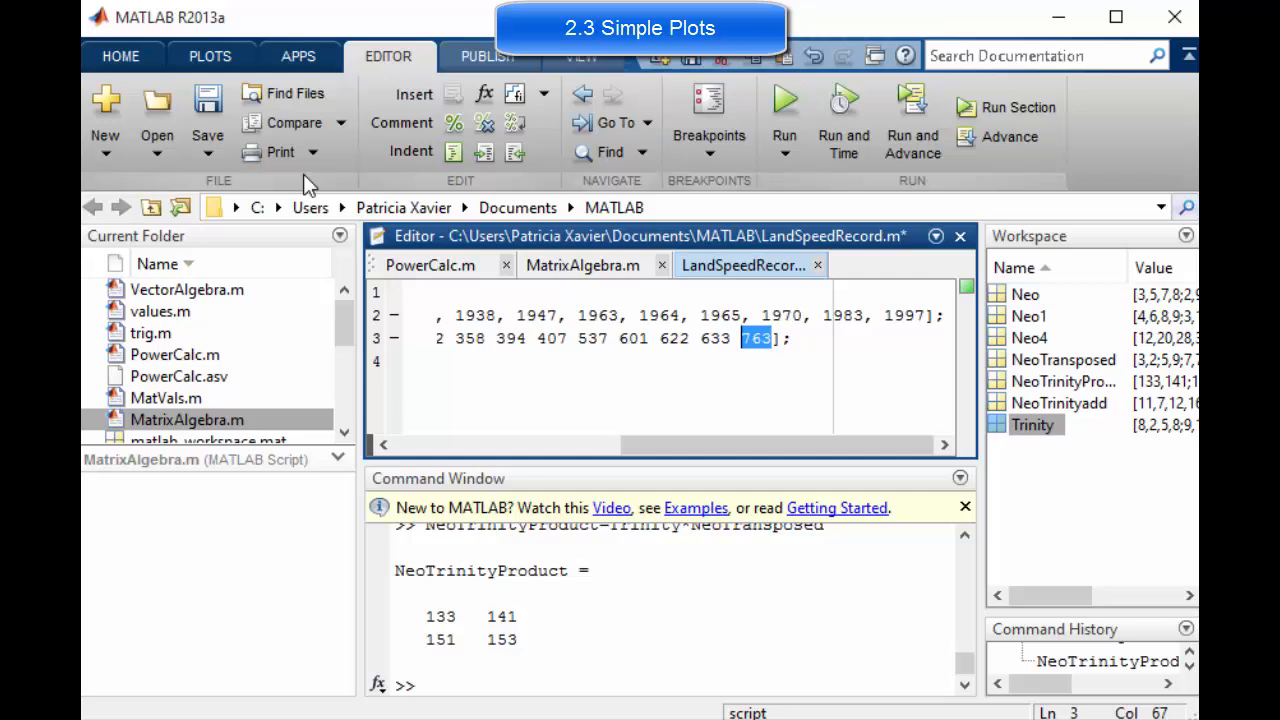
pyautogui.moveTo(630, 244)
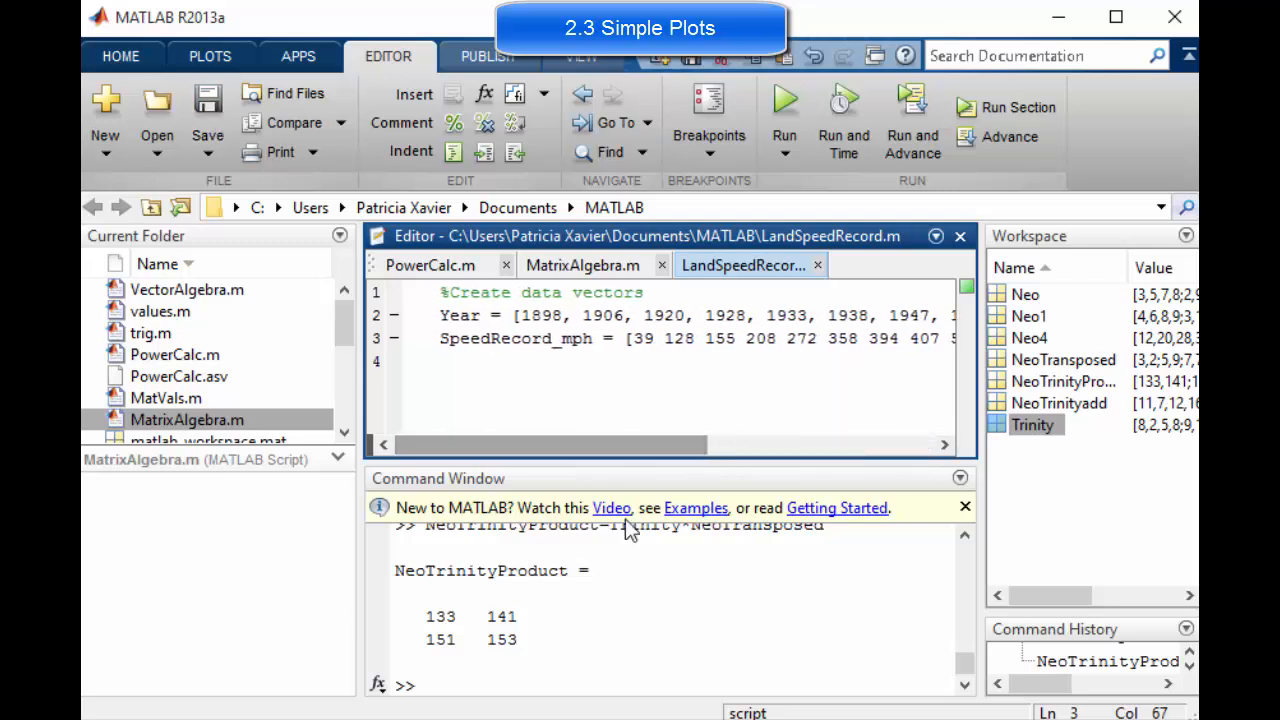
# - Run clear and clc to empty the workspace and the Command Window
pyautogui.write('clear')
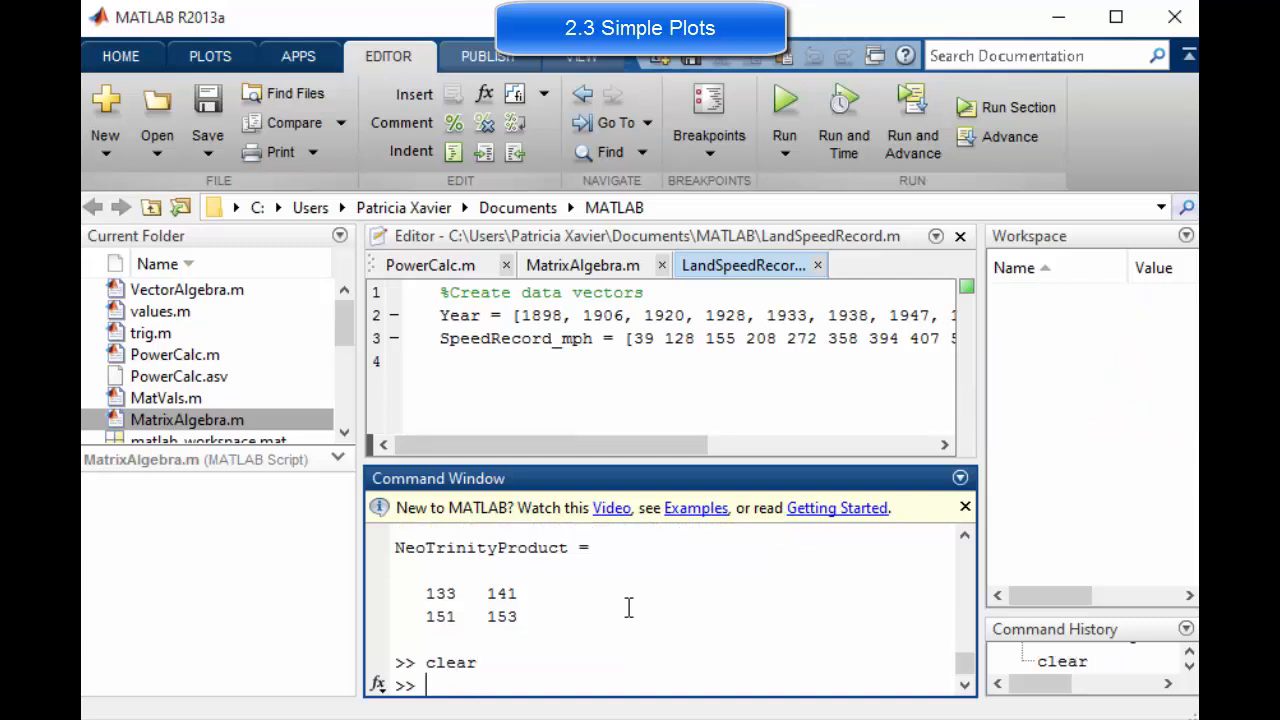
pyautogui.write('clc')
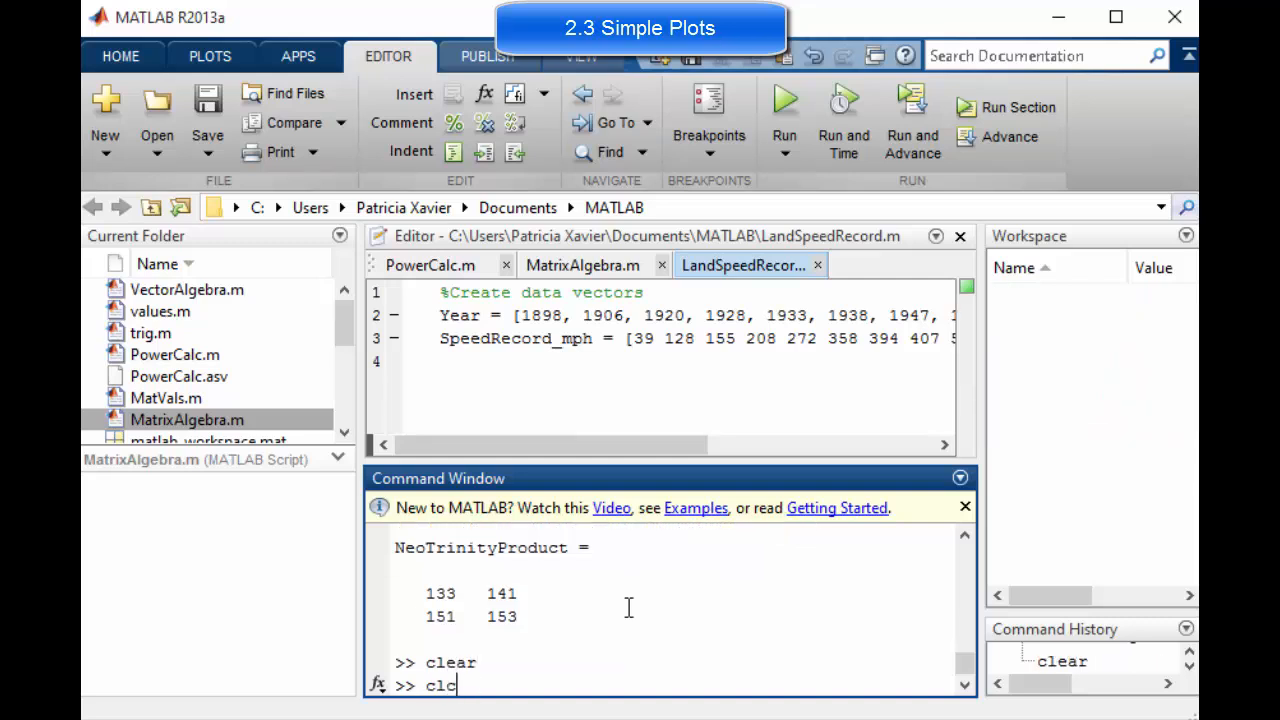
pyautogui.press('enter')
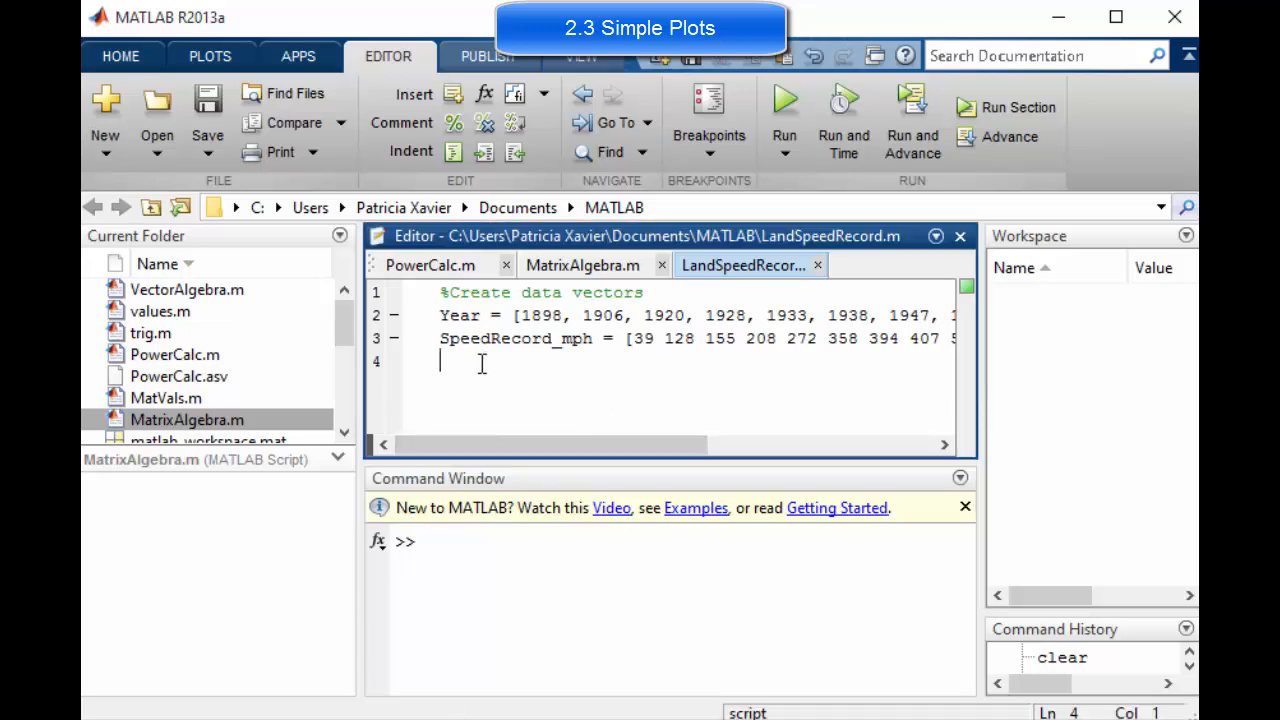
# - Add the line plot(Year,SpeedRecord_mph) below the data vectors
pyautogui.press('enter')
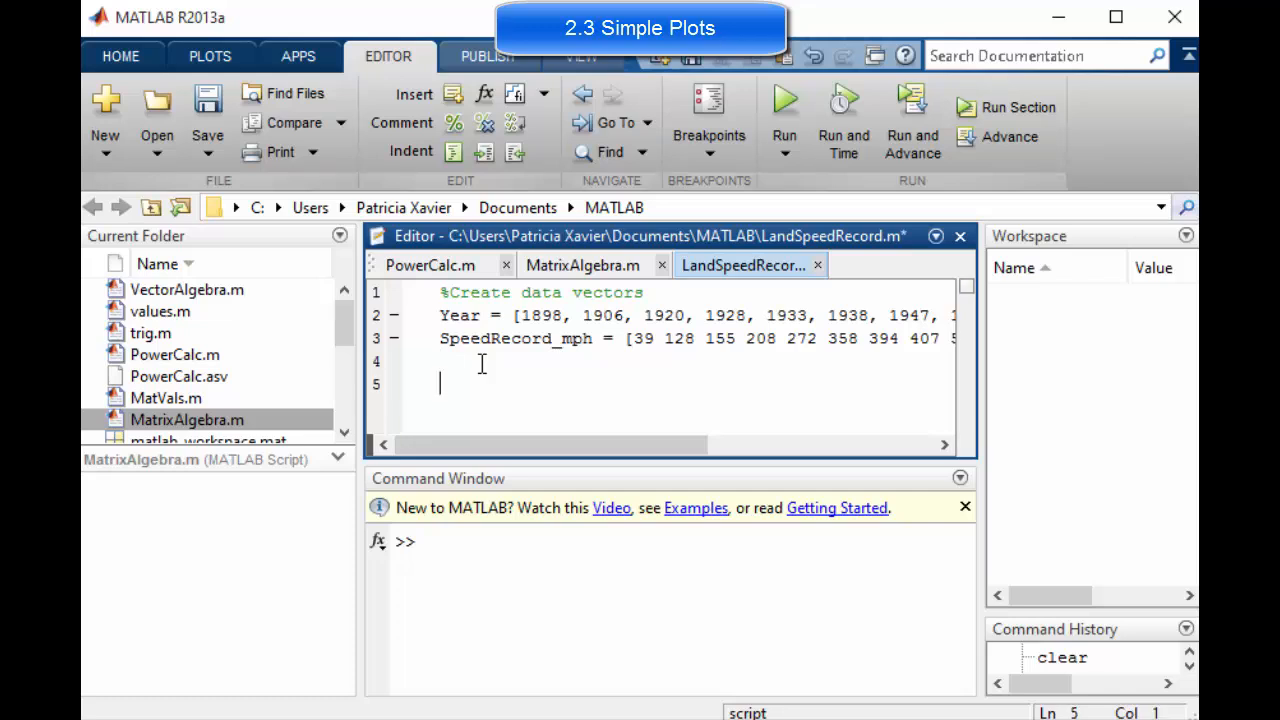
pyautogui.write('plot')
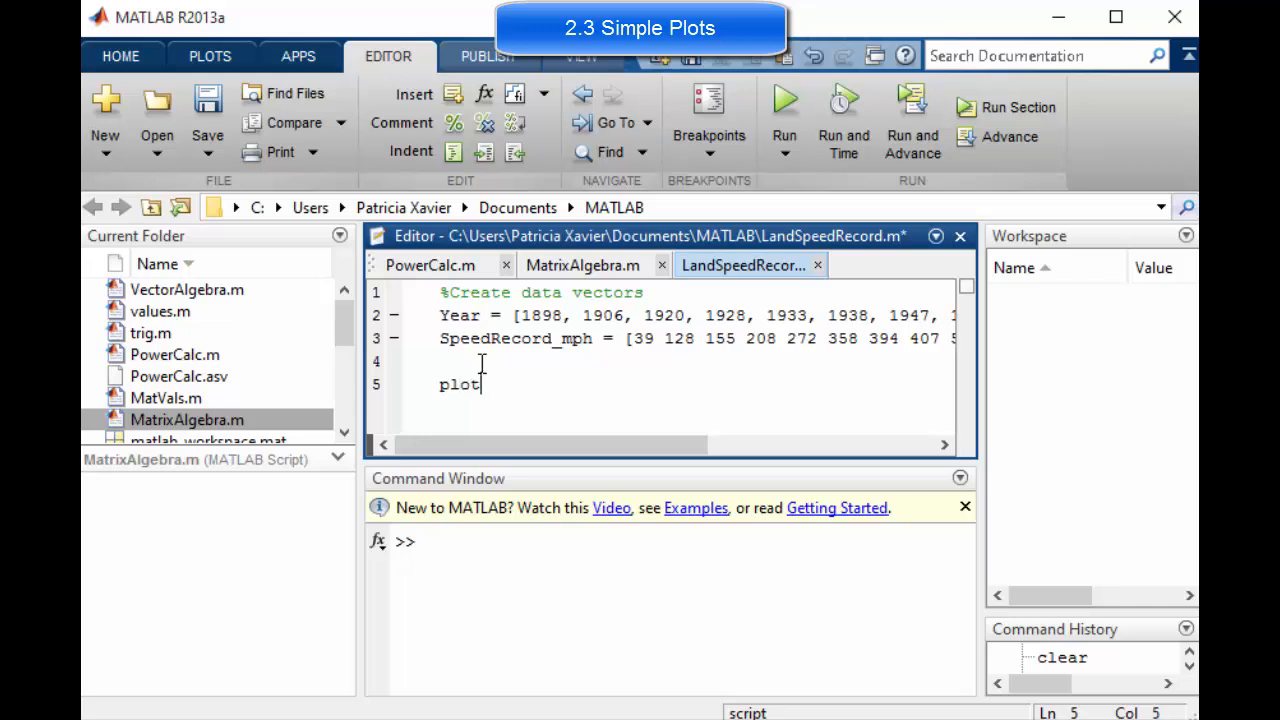
pyautogui.write('(')
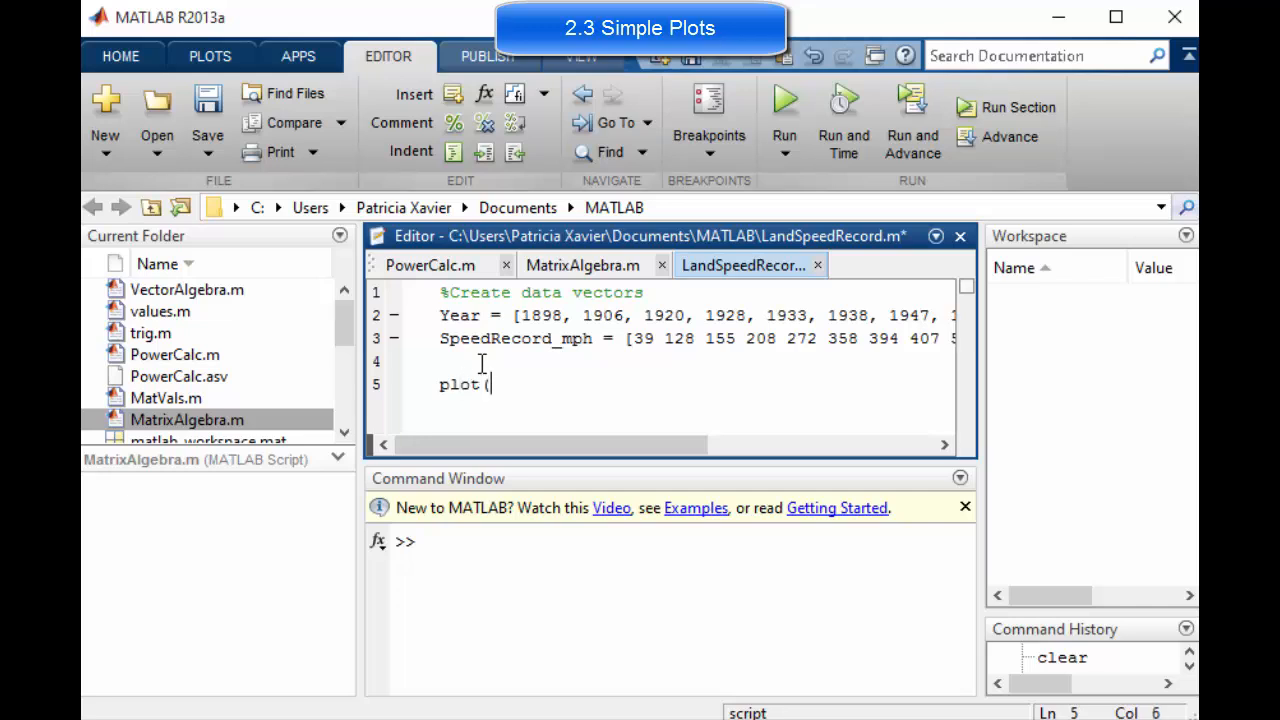
pyautogui.write('Year')
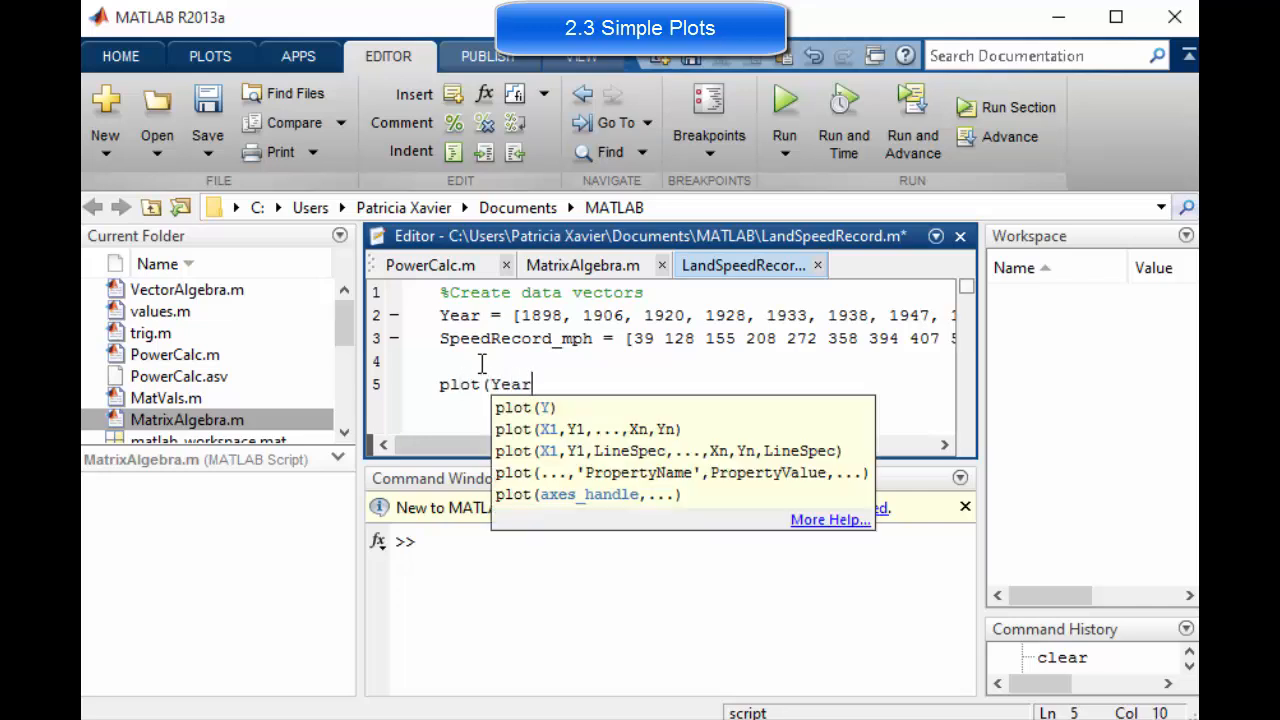
pyautogui.write(',')
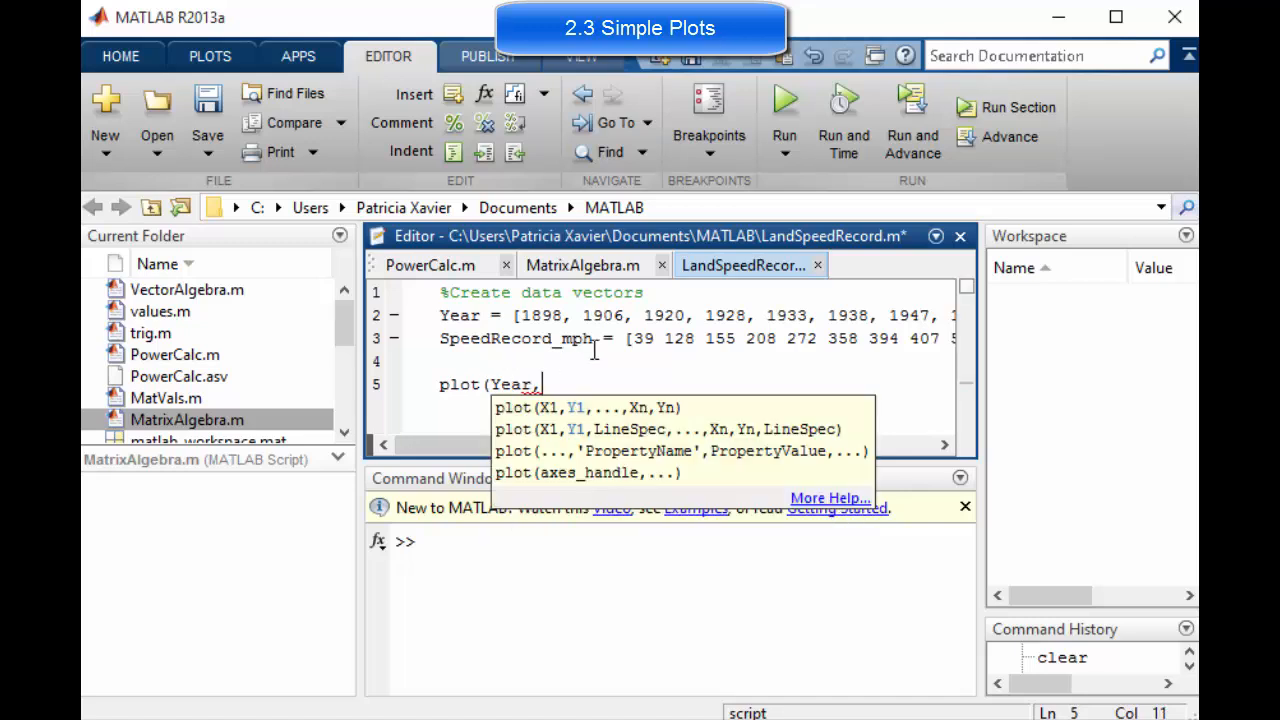
pyautogui.doubleClick(516, 338)
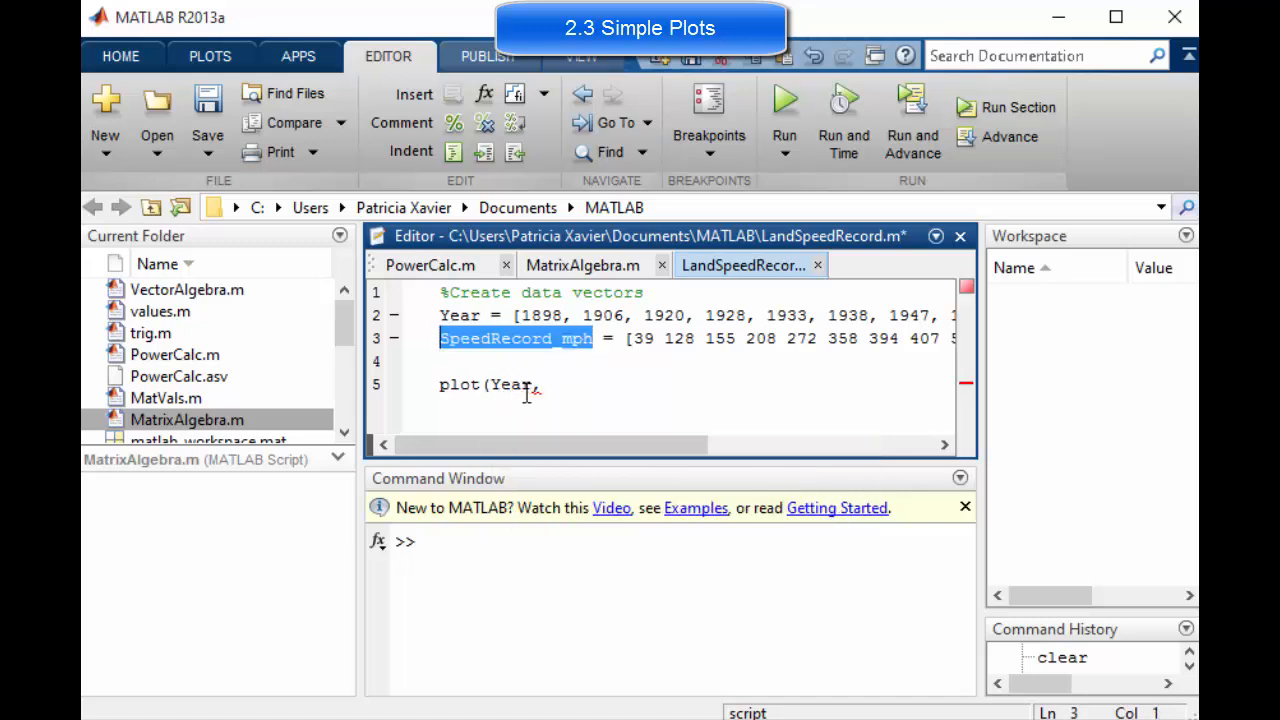
pyautogui.write('SpeedRecord_mph)')
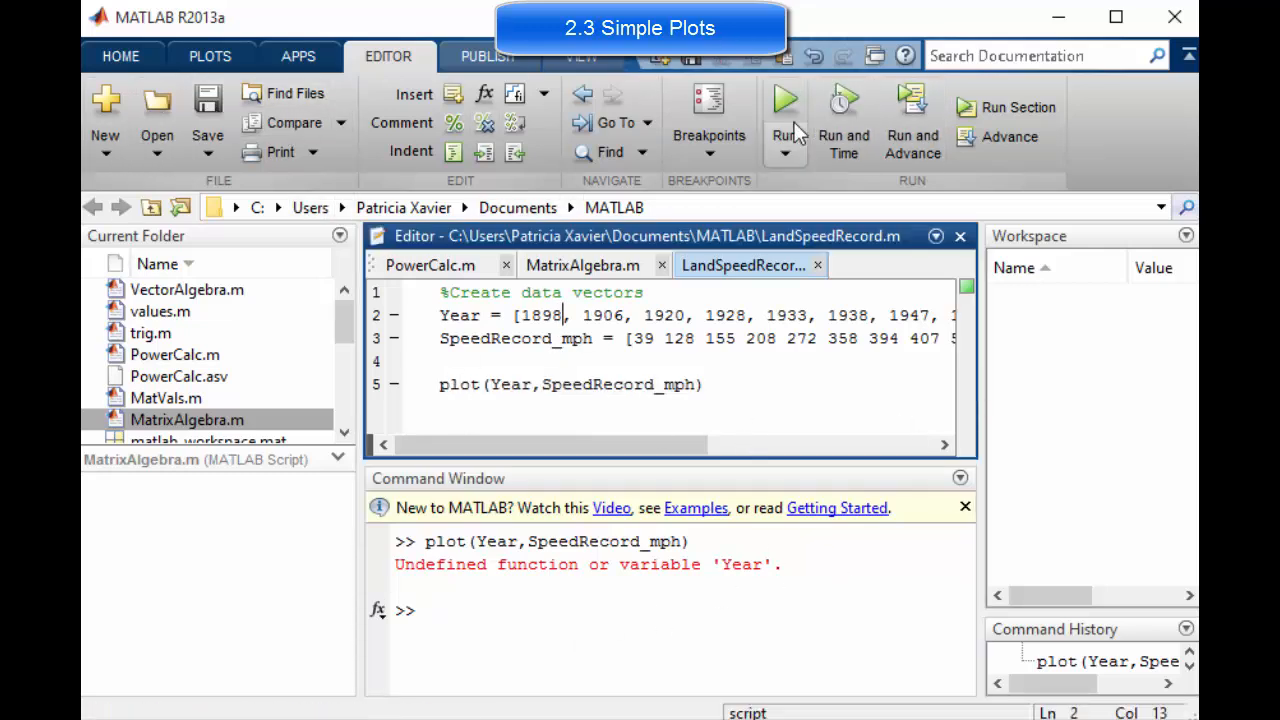
# - Run LandSpeedRecord to draw Figure 1's line plot, then return to the script
pyautogui.click(784, 98)
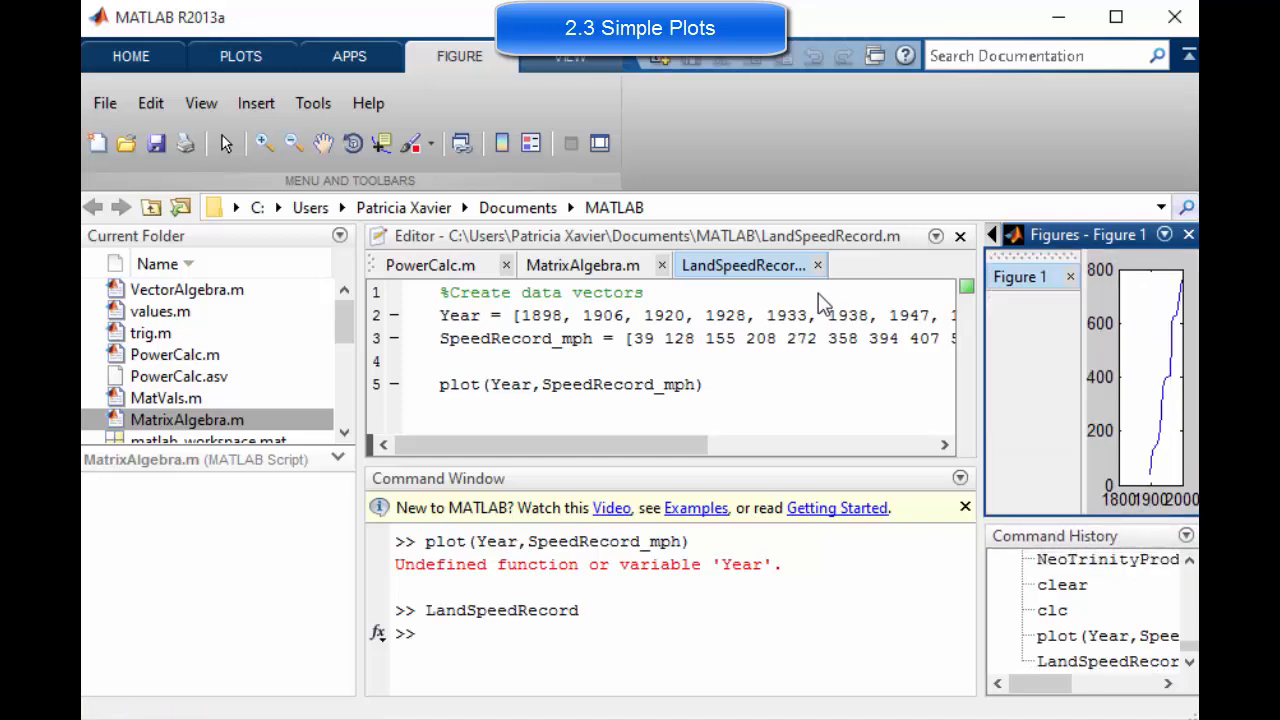
pyautogui.moveTo(648, 288)
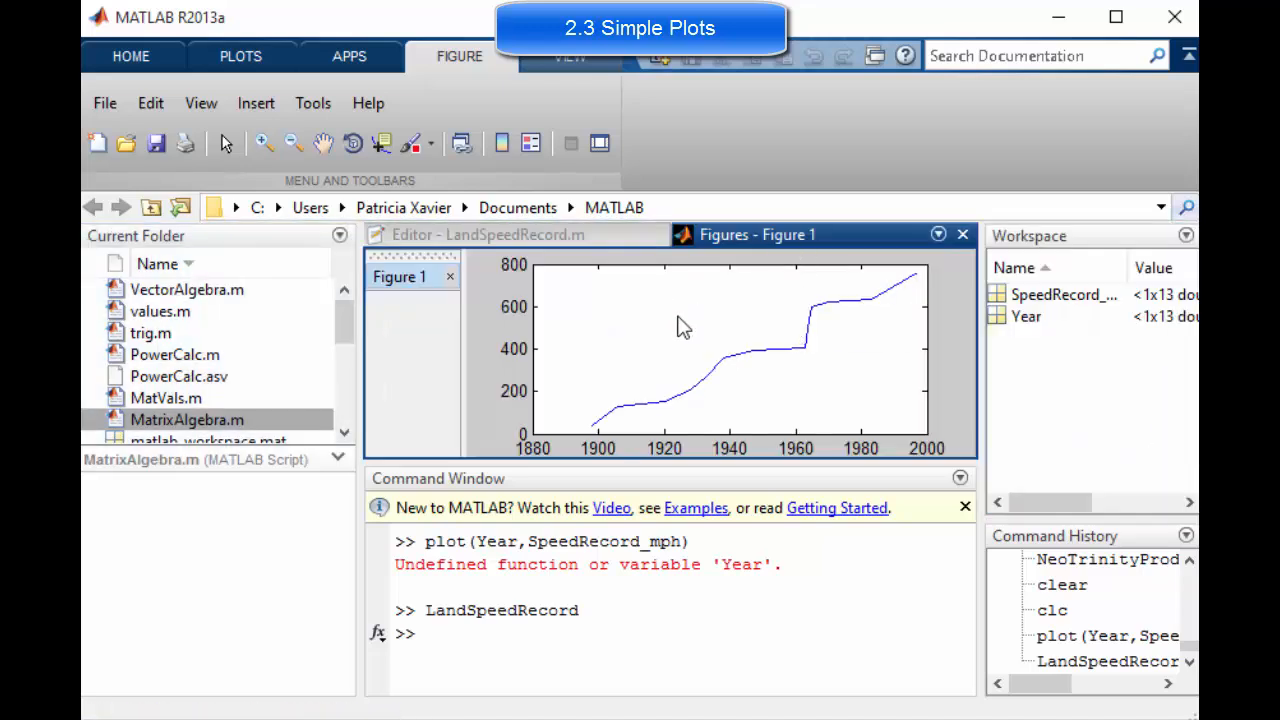
pyautogui.moveTo(744, 378)
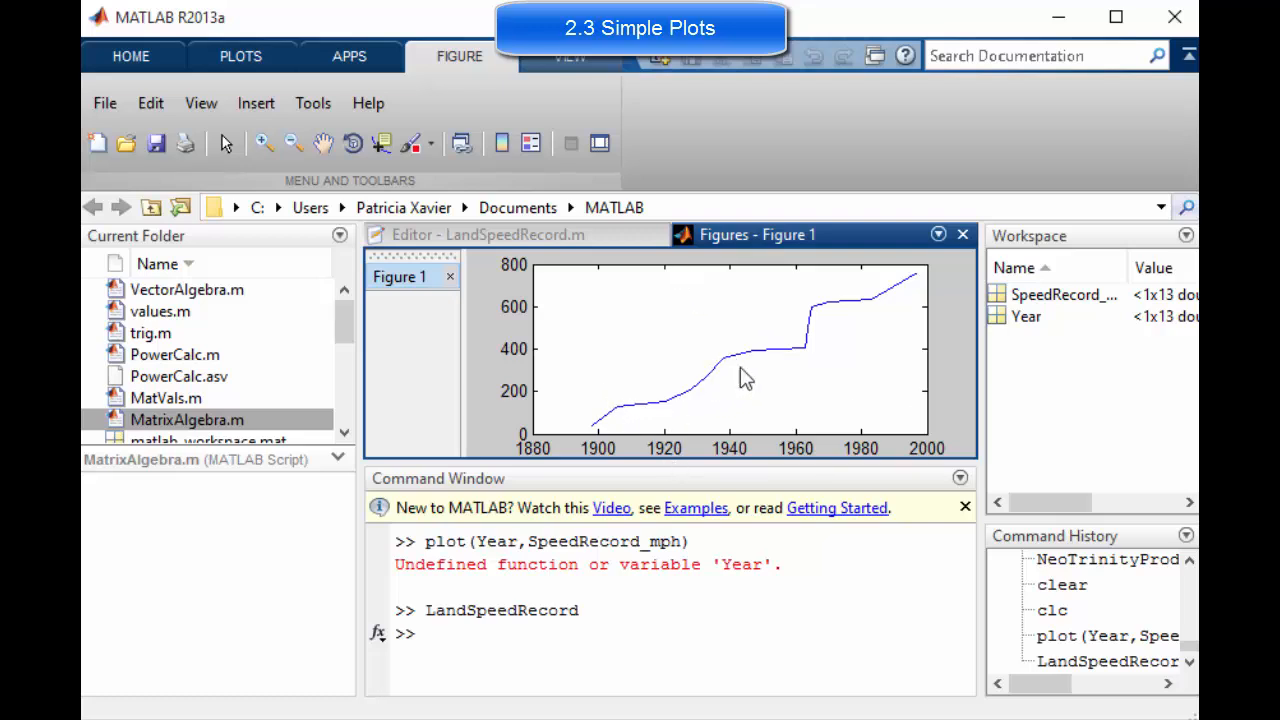
pyautogui.moveTo(572, 456)
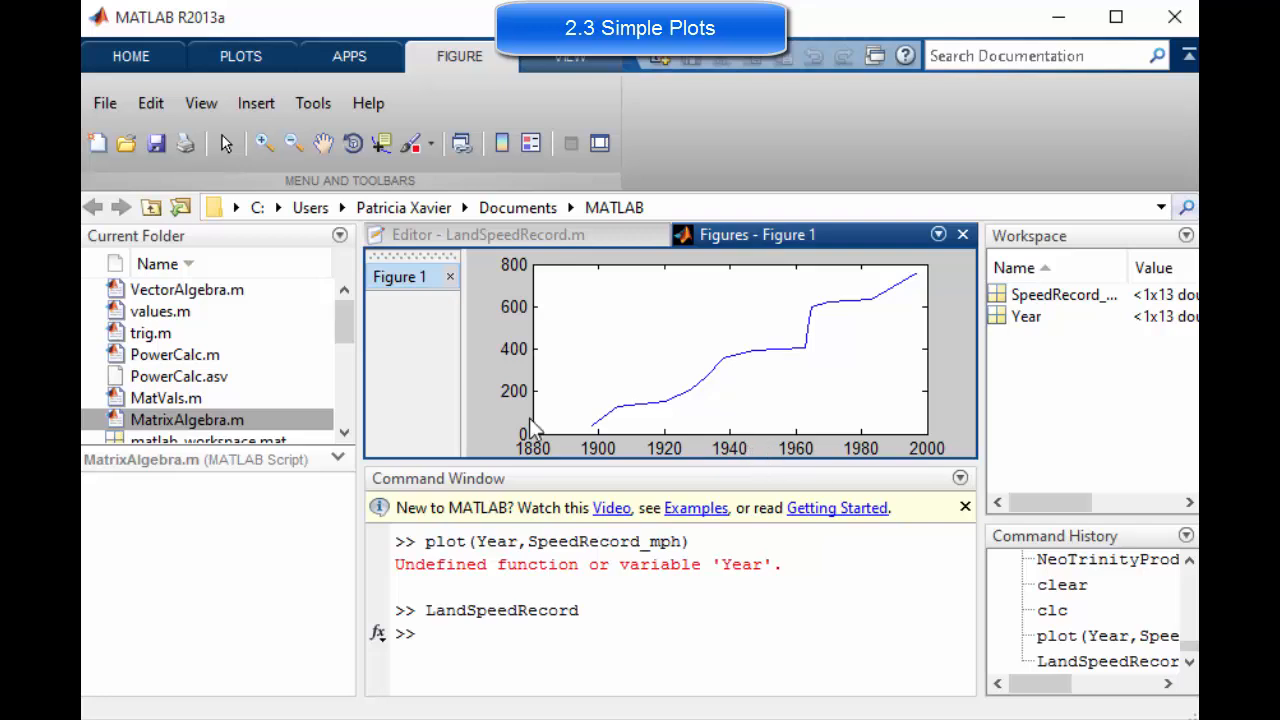
pyautogui.moveTo(540, 360)
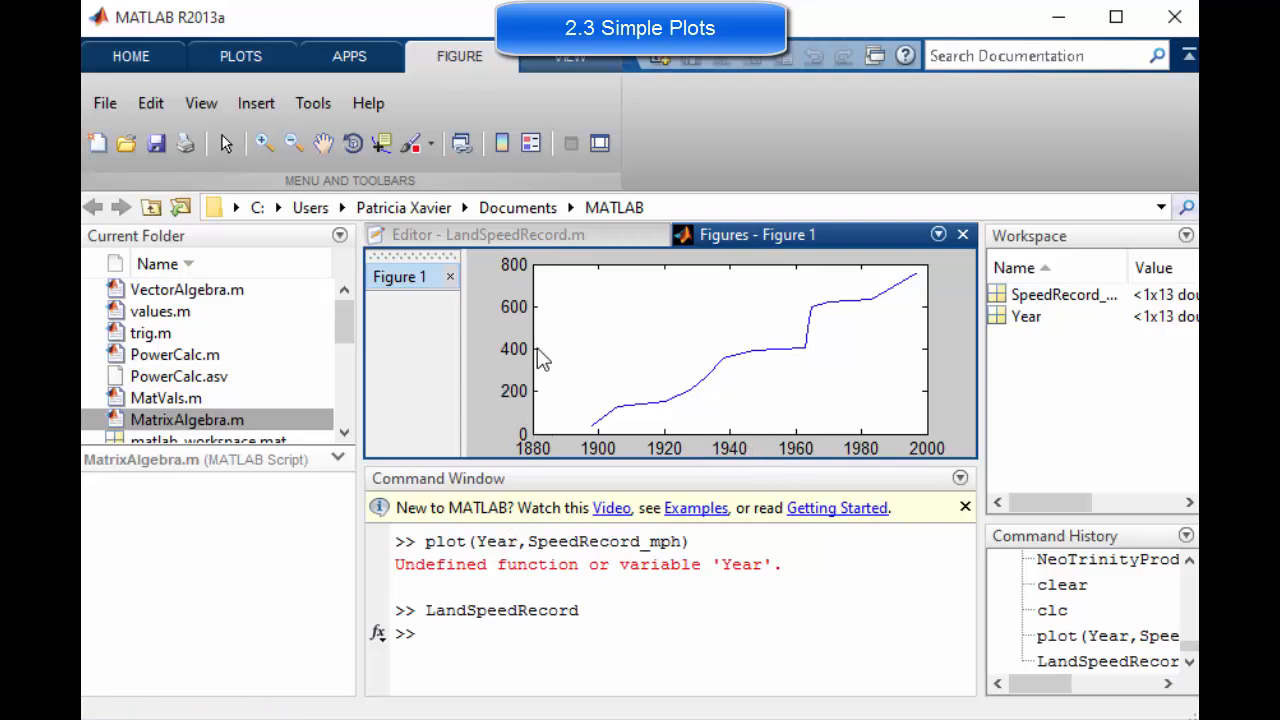
pyautogui.click(744, 264)
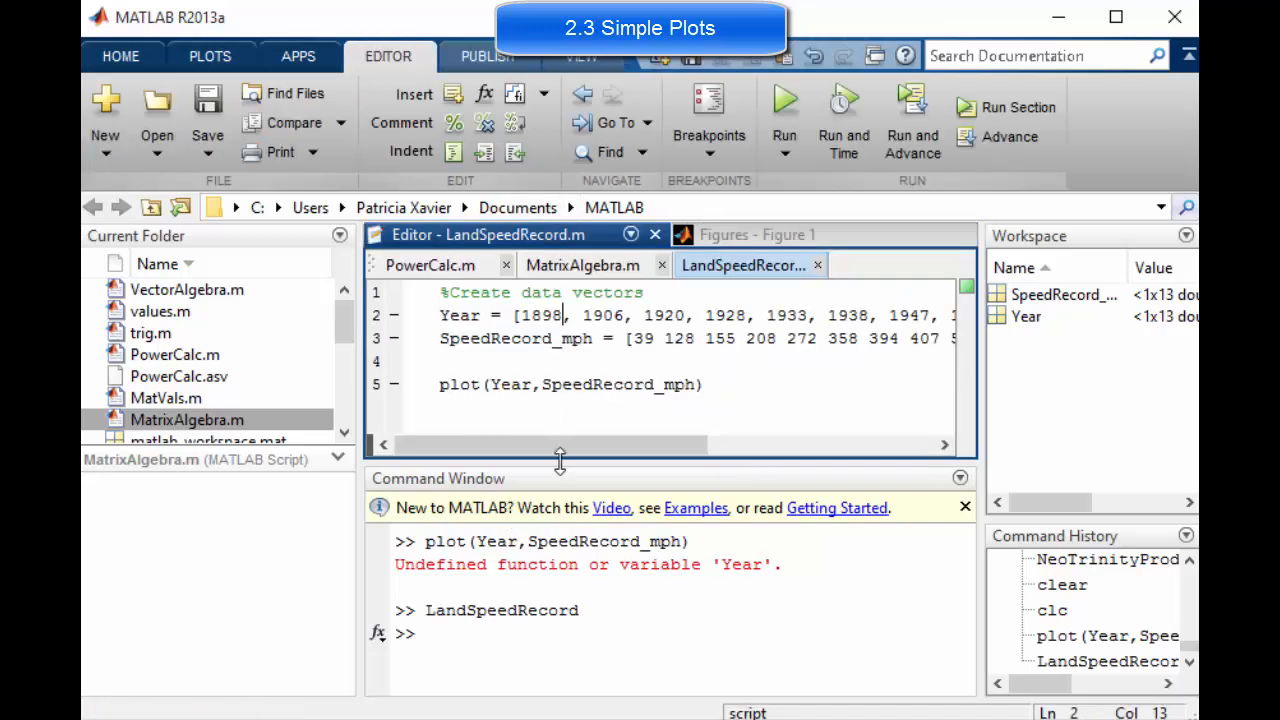
# - Add figure and bar(Year,SpeedRecord_mph) after the plot line and run the script
pyautogui.rightClick(704, 384)
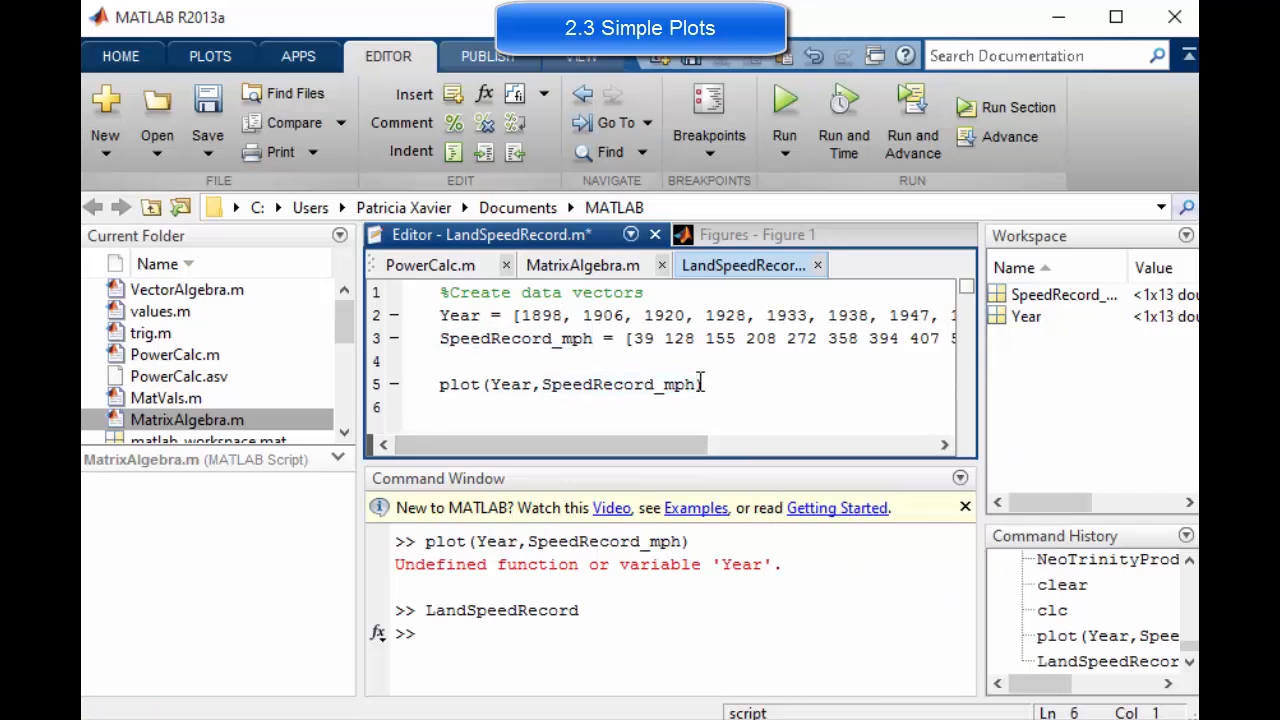
pyautogui.write('bar')
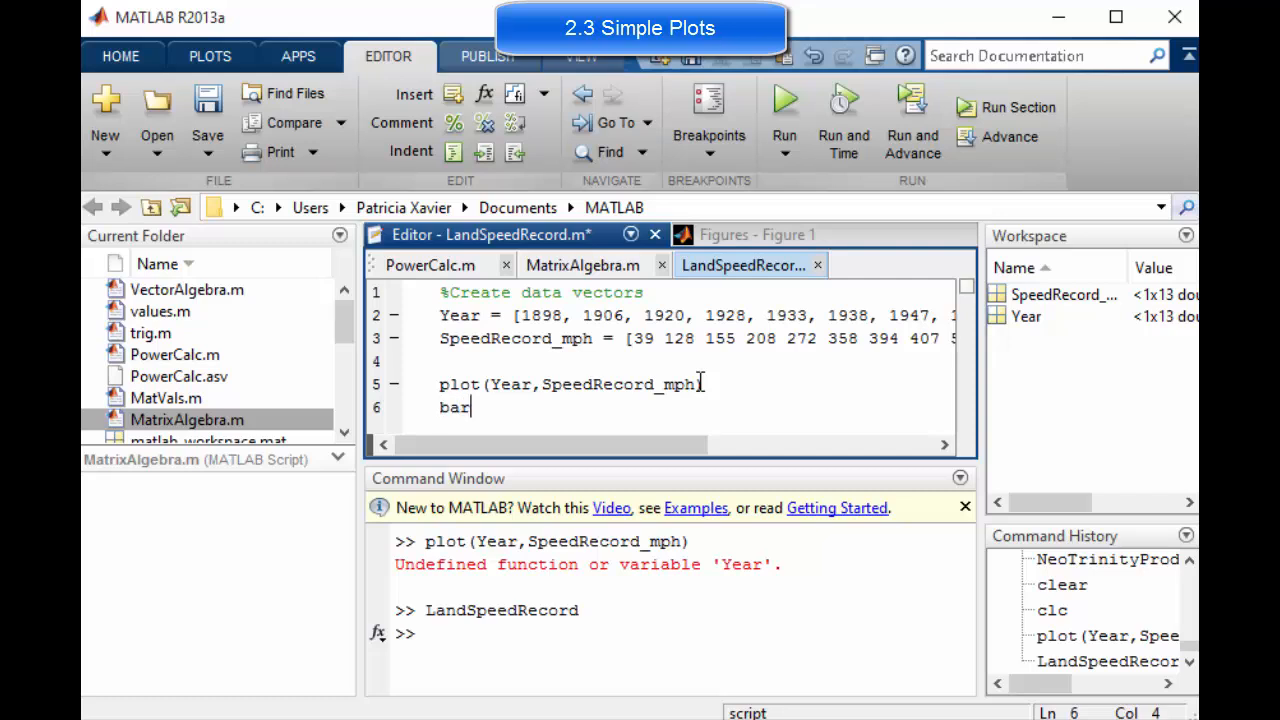
pyautogui.moveTo(520, 384); pyautogui.dragTo(704, 384)
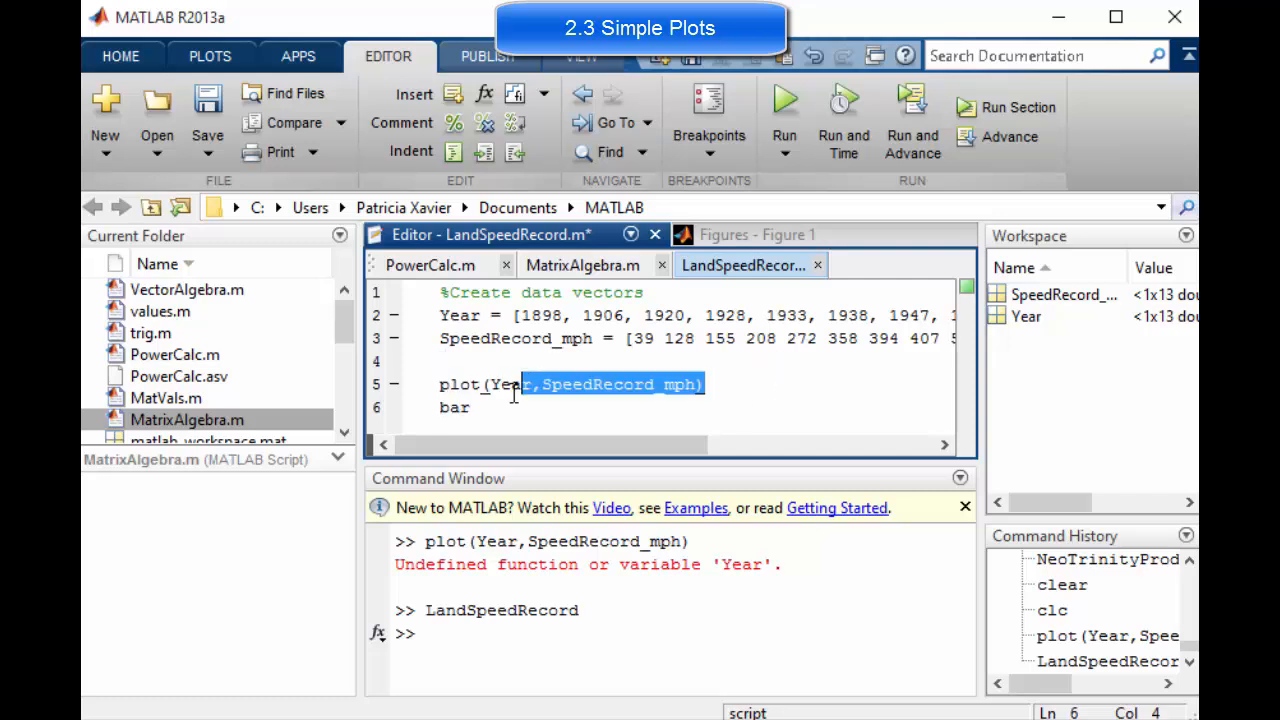
pyautogui.click(470, 408)
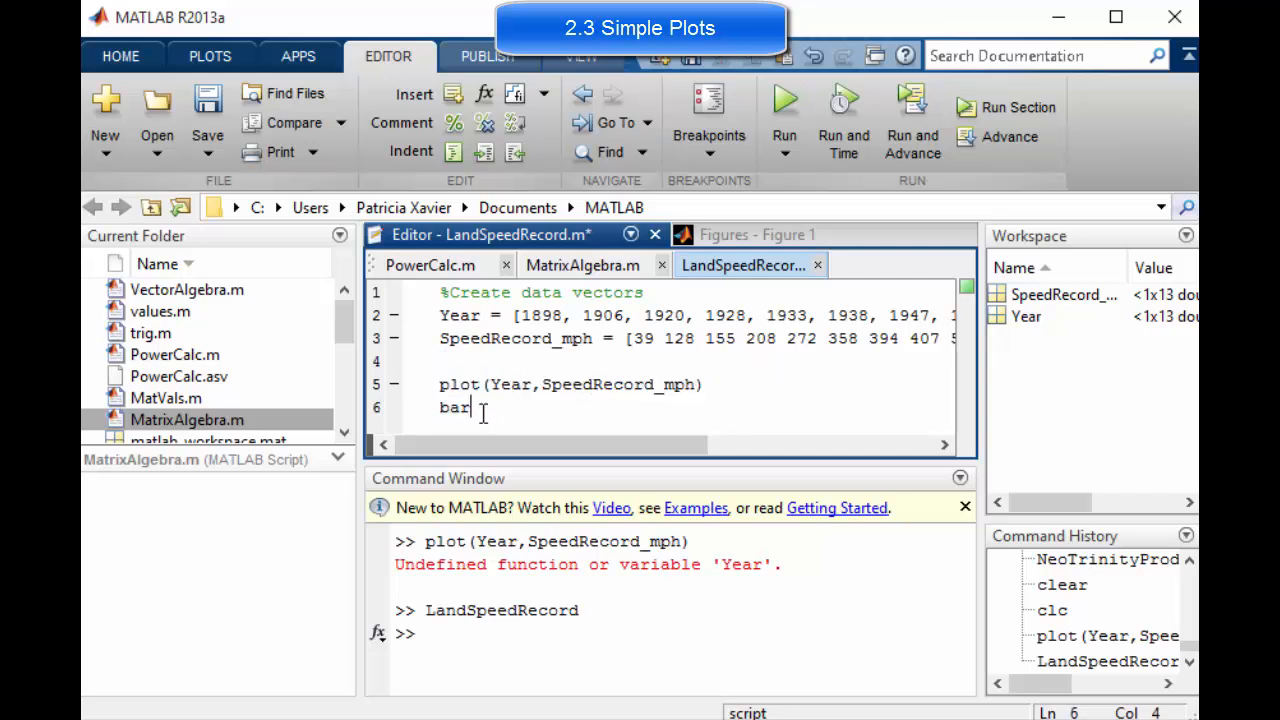
pyautogui.write('(Year,SpeedRecord_mph)')
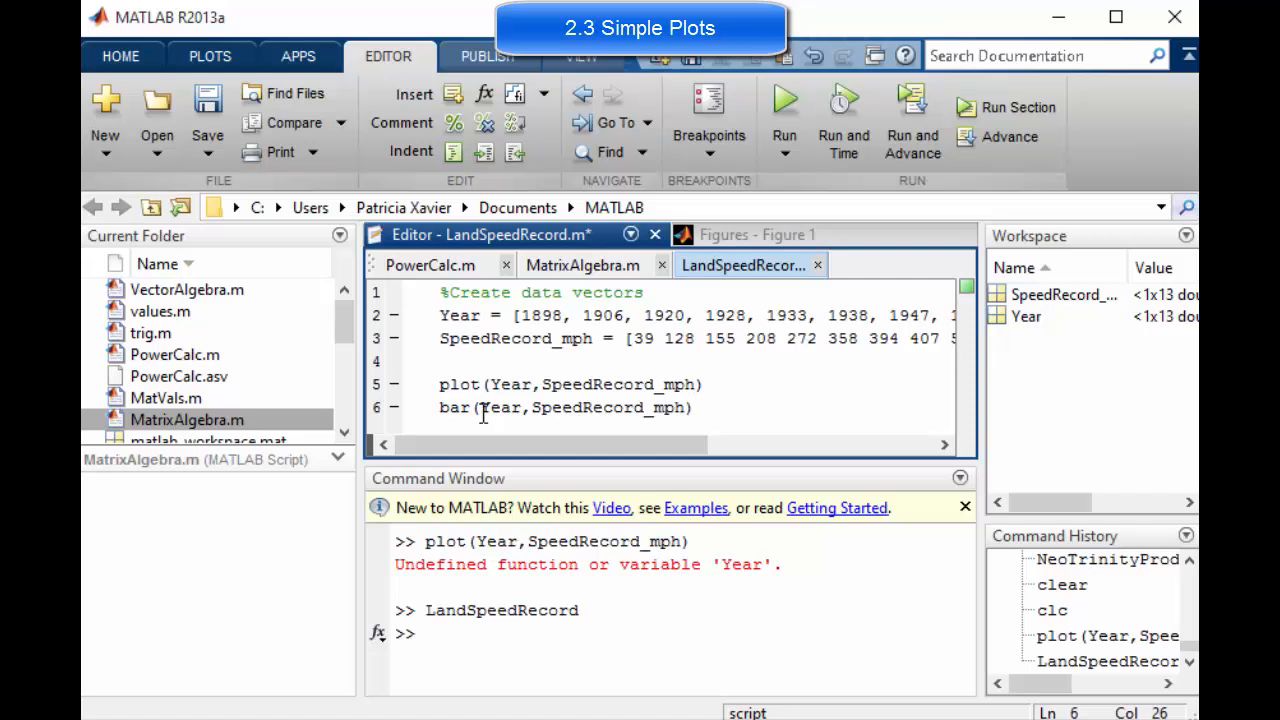
pyautogui.click(704, 384)
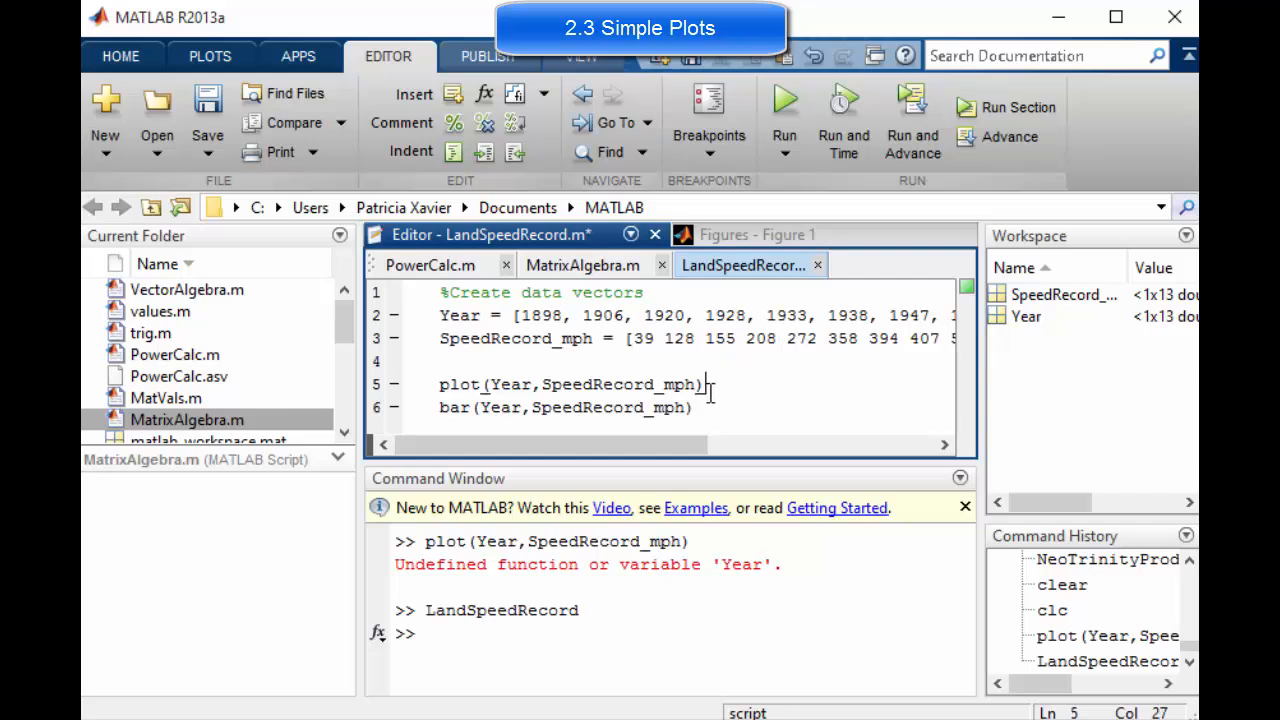
pyautogui.write('figure')
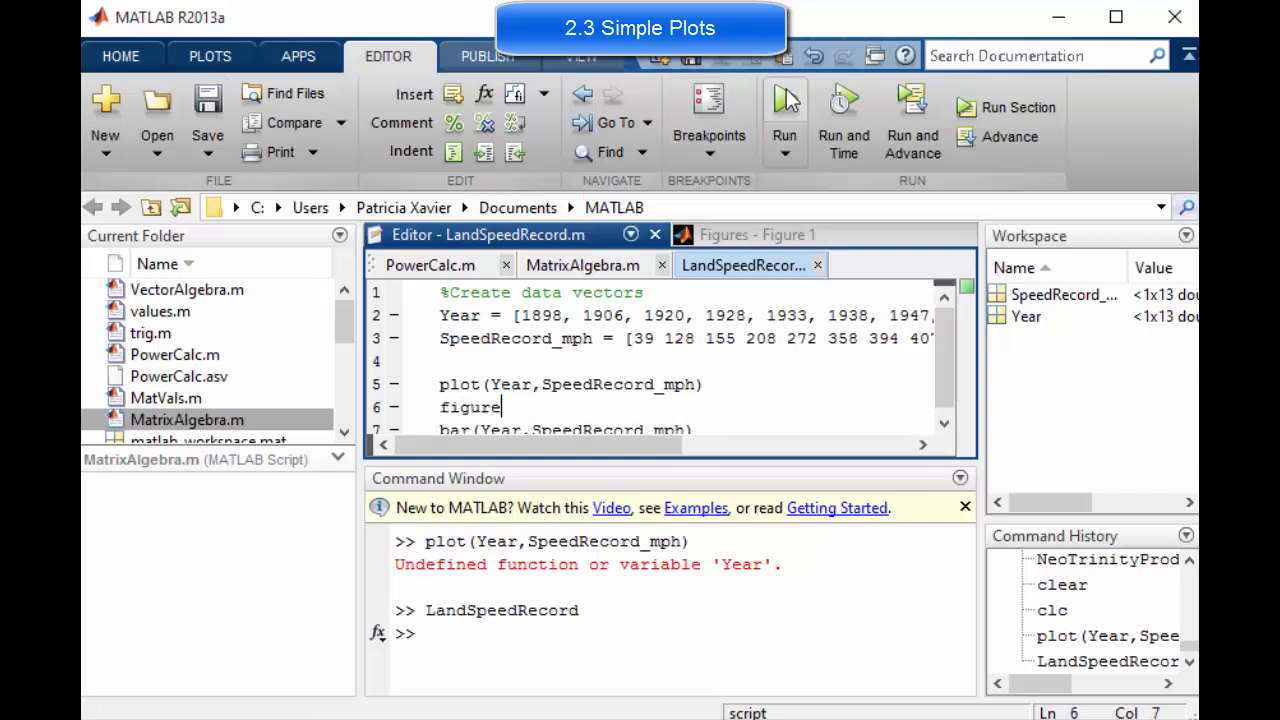
pyautogui.click(784, 108)
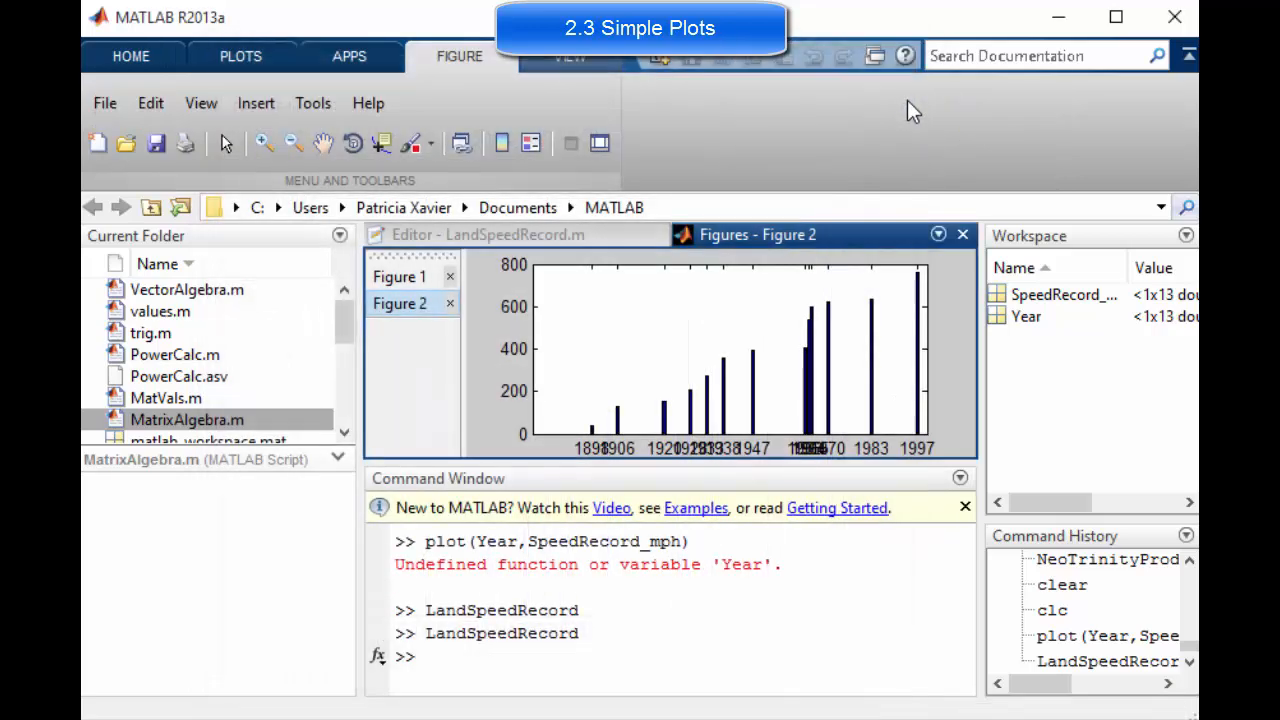
pyautogui.moveTo(740, 248)
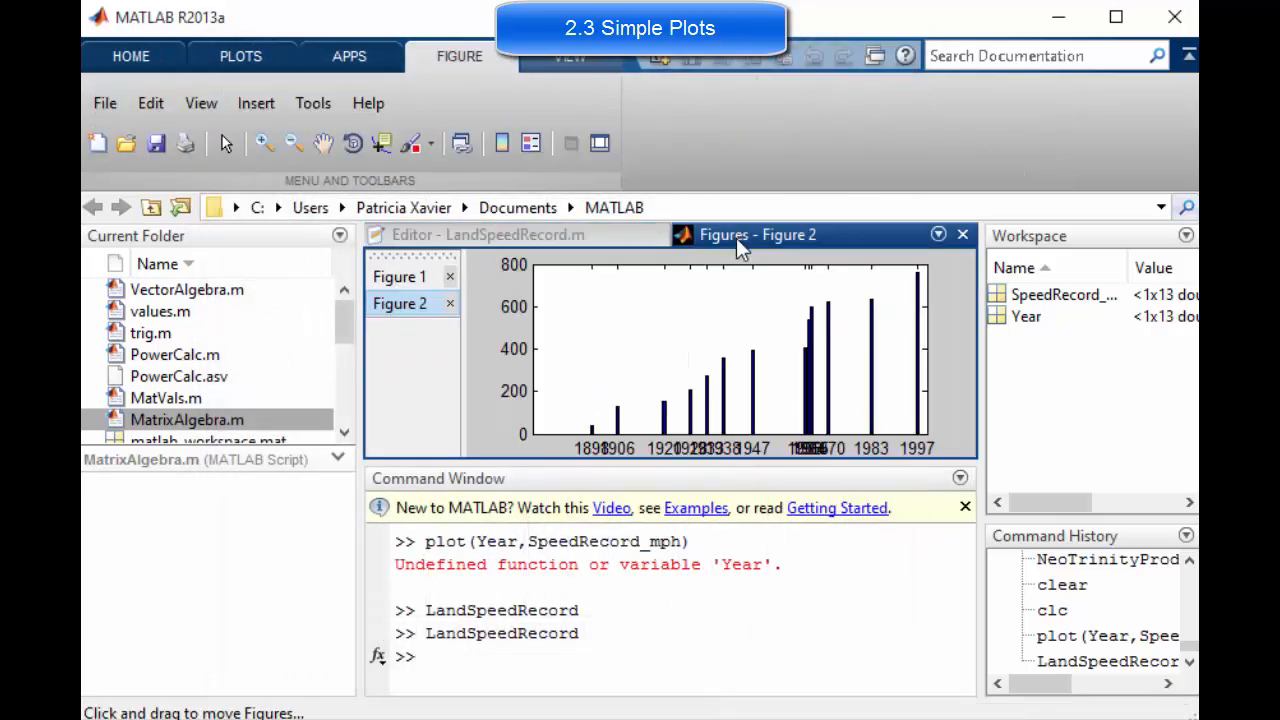
# - Switch between the docked Figure 1 line plot and Figure 2 bar chart
pyautogui.click(400, 276)
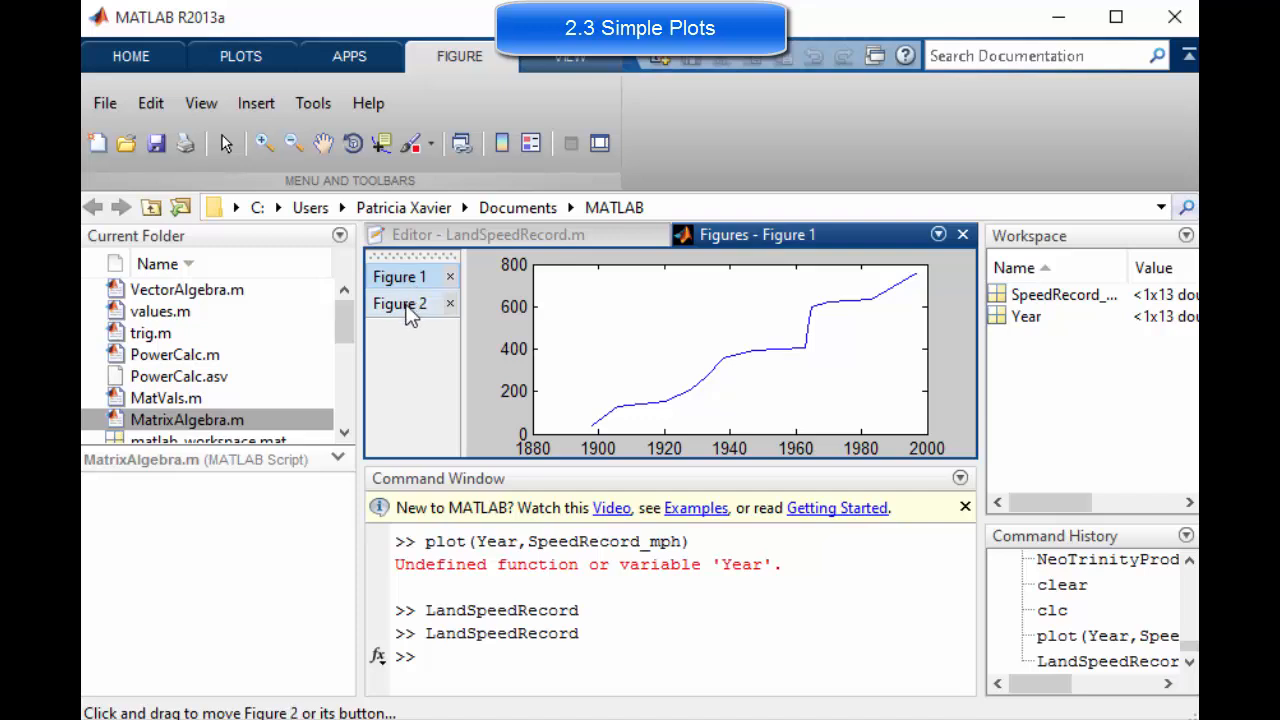
pyautogui.click(400, 304)
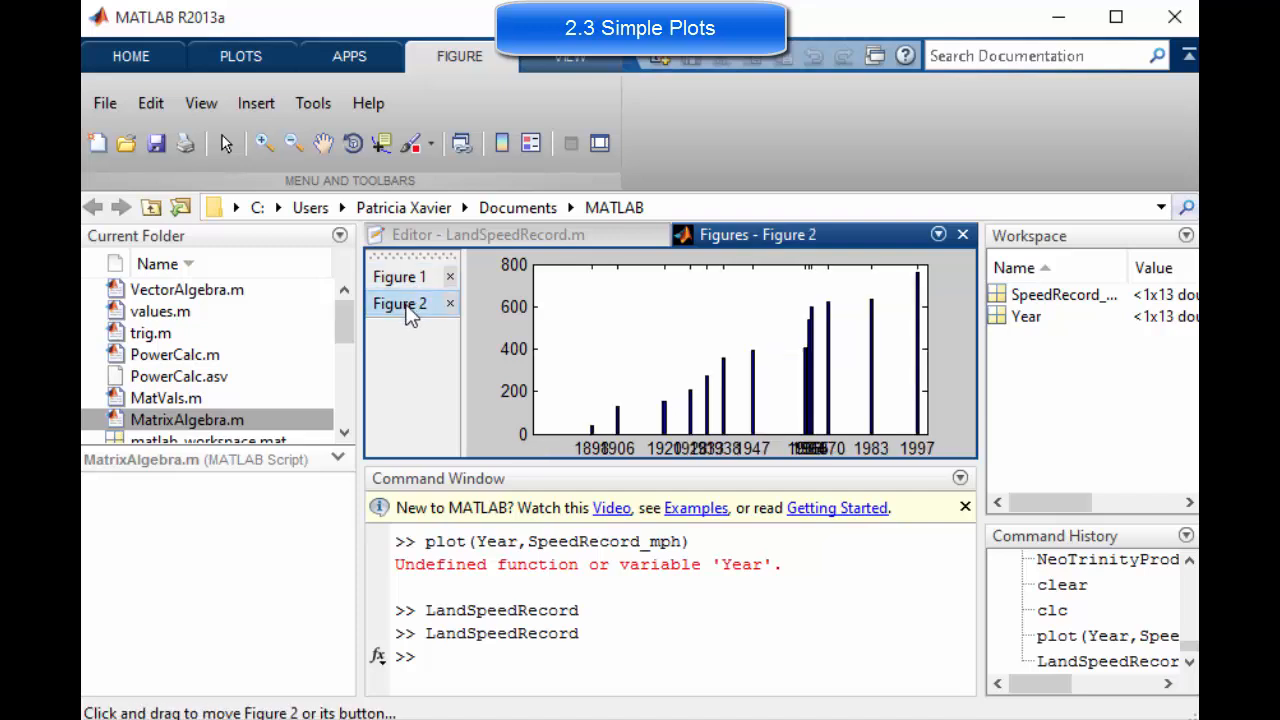
pyautogui.click(400, 276)
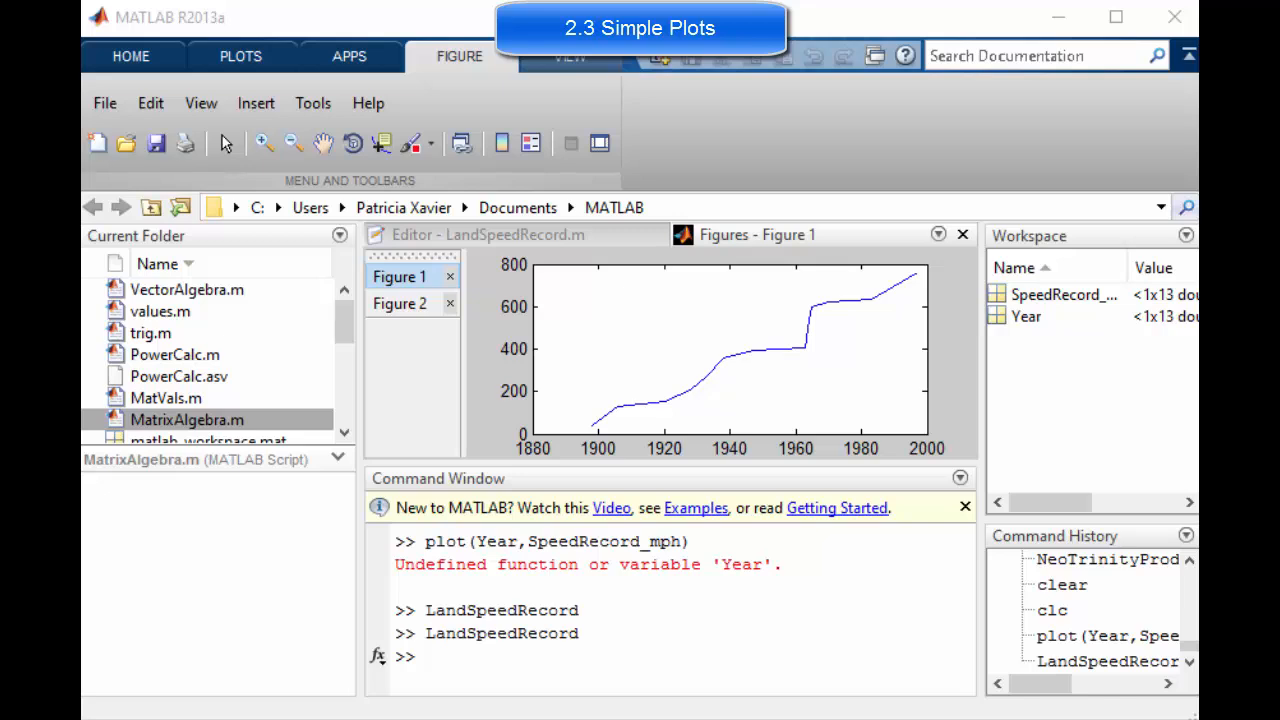
pyautogui.moveTo(178, 198)
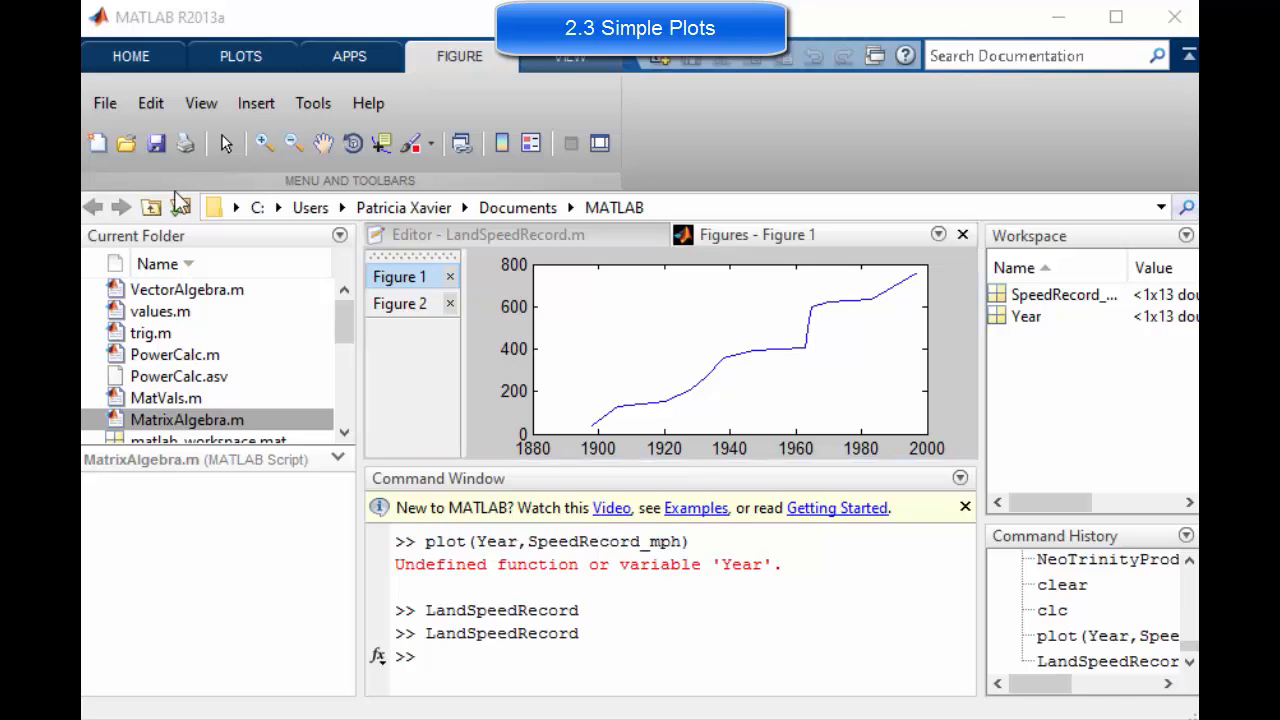
pyautogui.moveTo(388, 344)
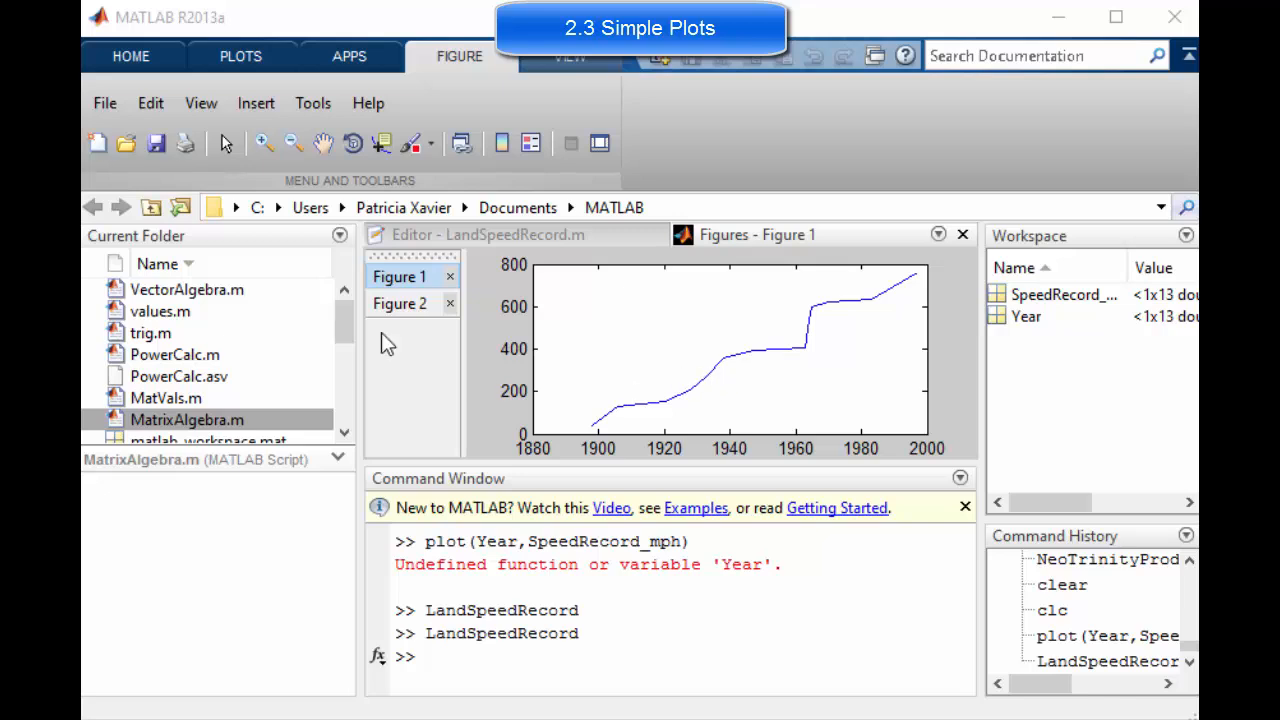
pyautogui.moveTo(724, 376)
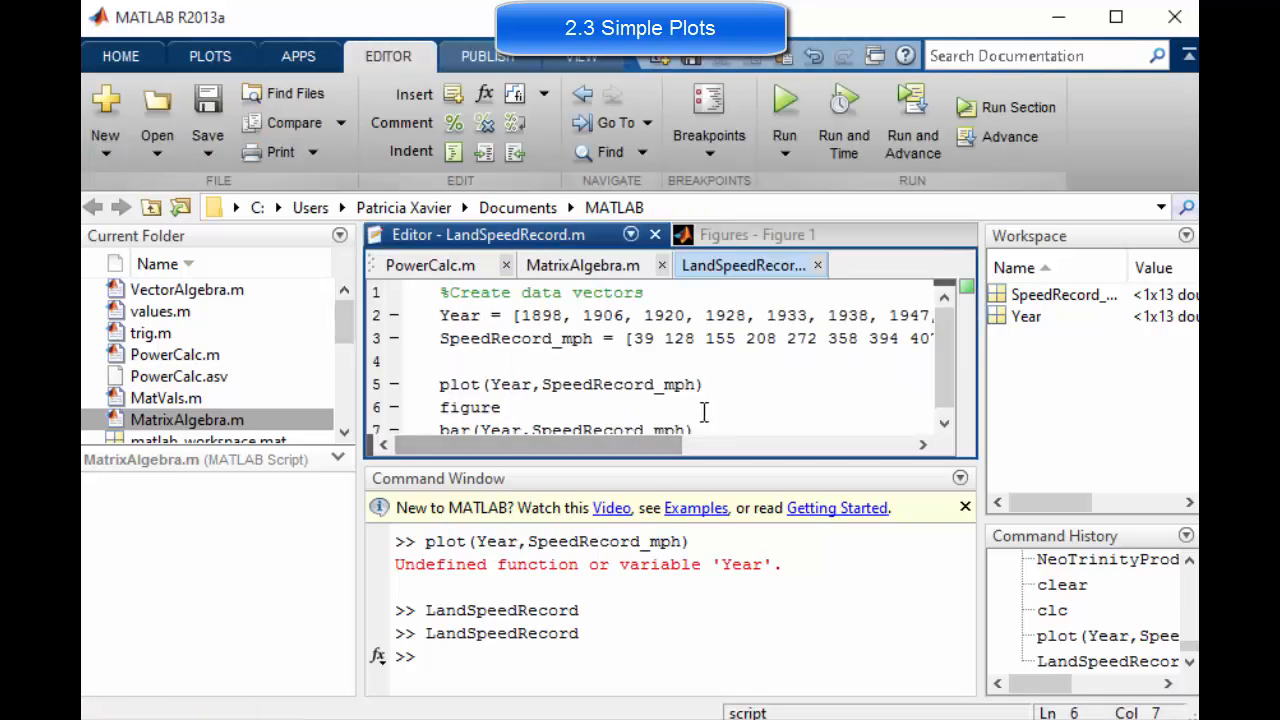
# - Duplicate the figure and bar lines and change bar to scatter(Year,SpeedRecord_mph)
pyautogui.moveTo(440, 400); pyautogui.dragTo(690, 424)
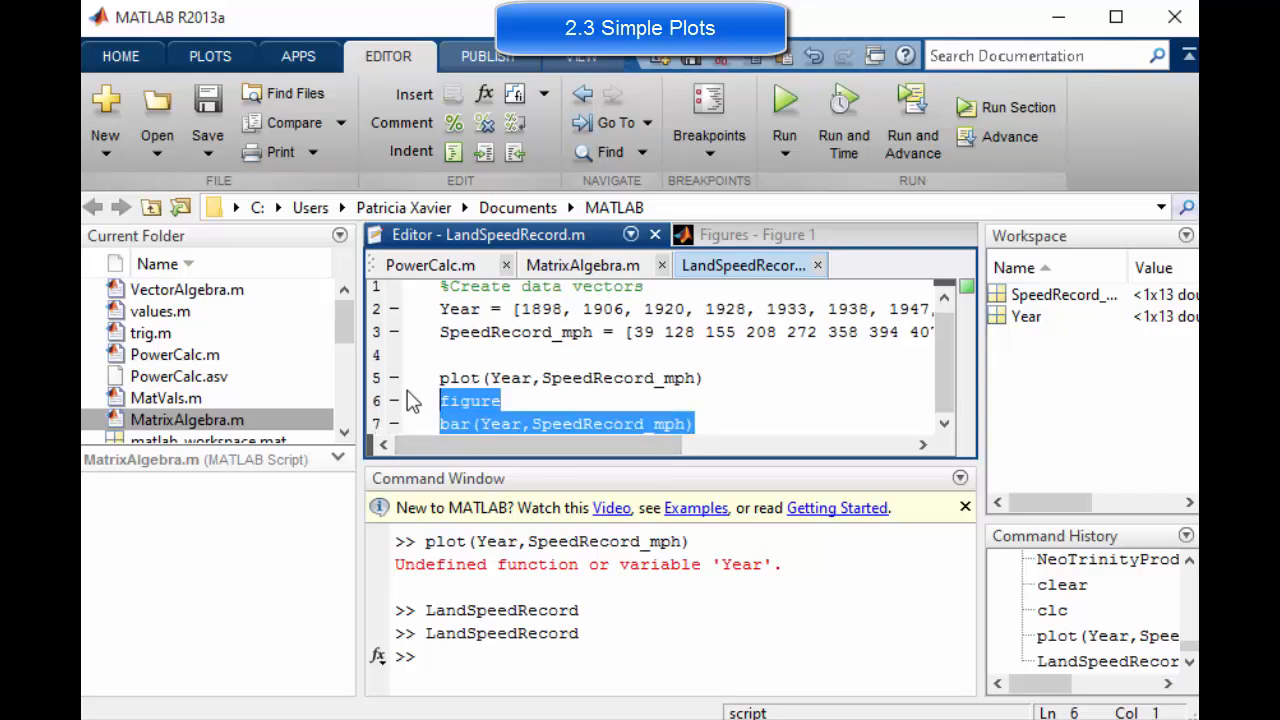
pyautogui.write('figure')
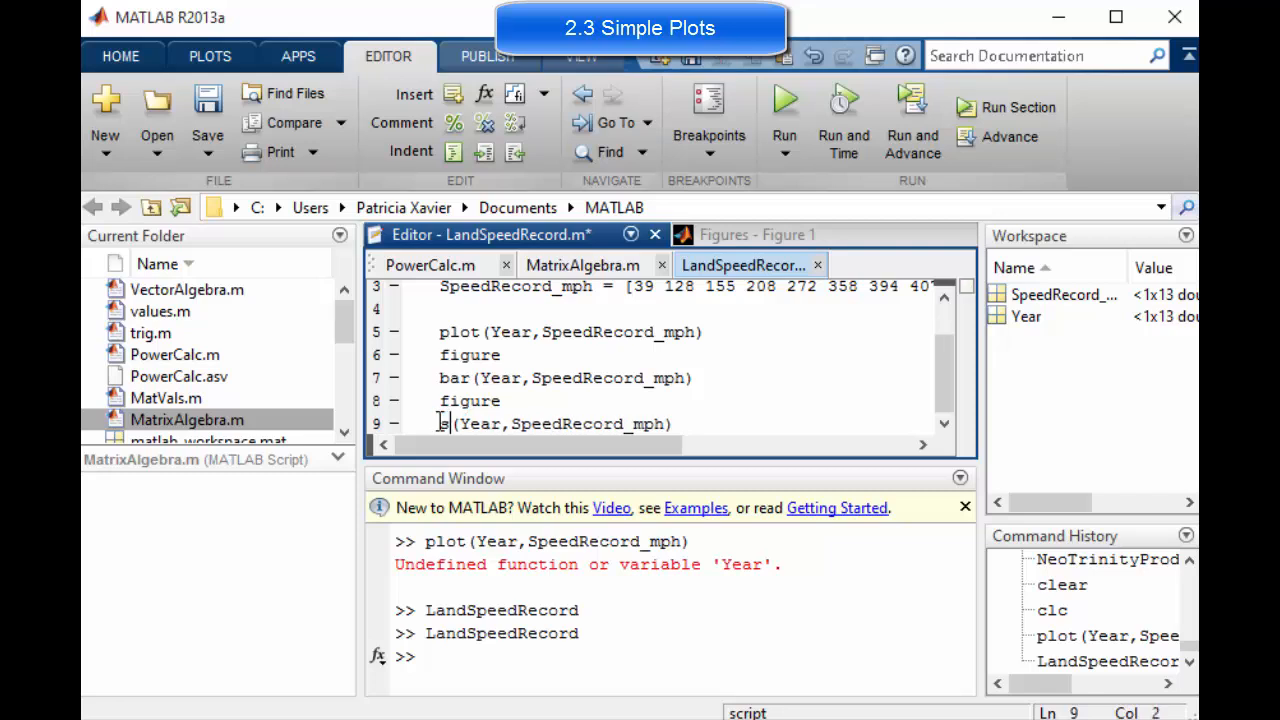
pyautogui.write('catter')
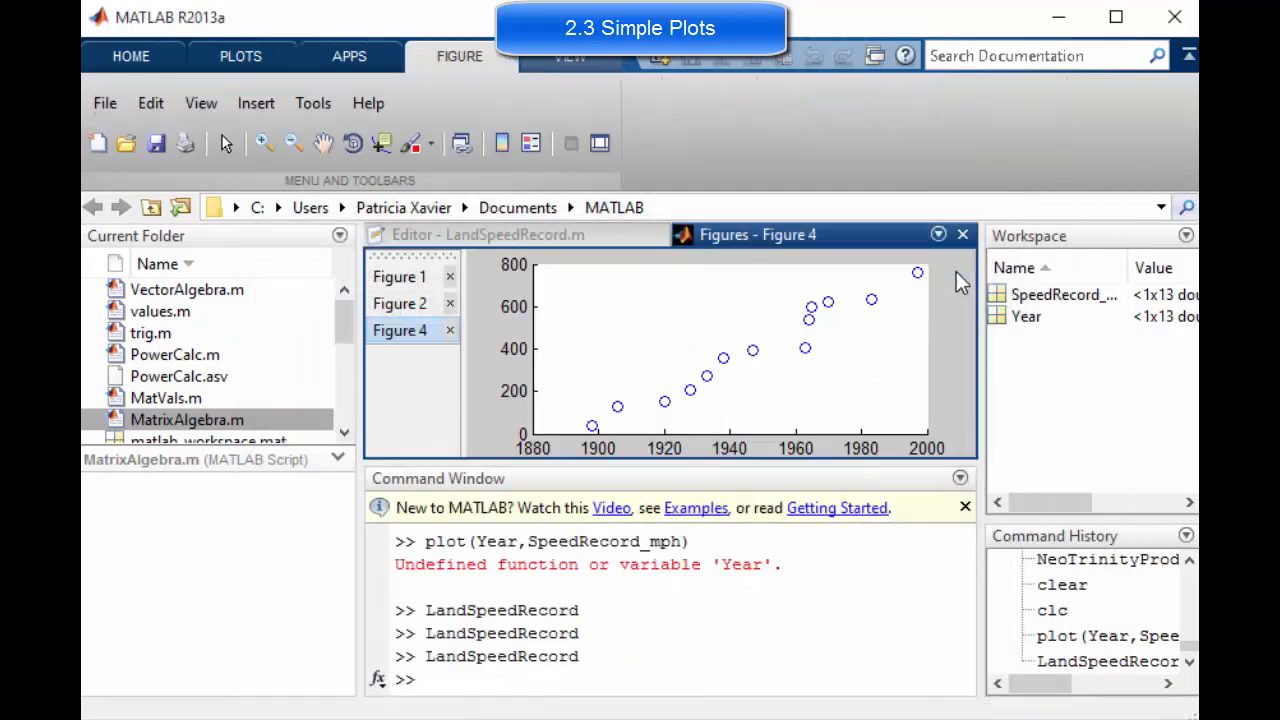
# - View Figures 1, 2 and 4 in turn: line plot, bar chart, circle scatter
pyautogui.click(400, 276)
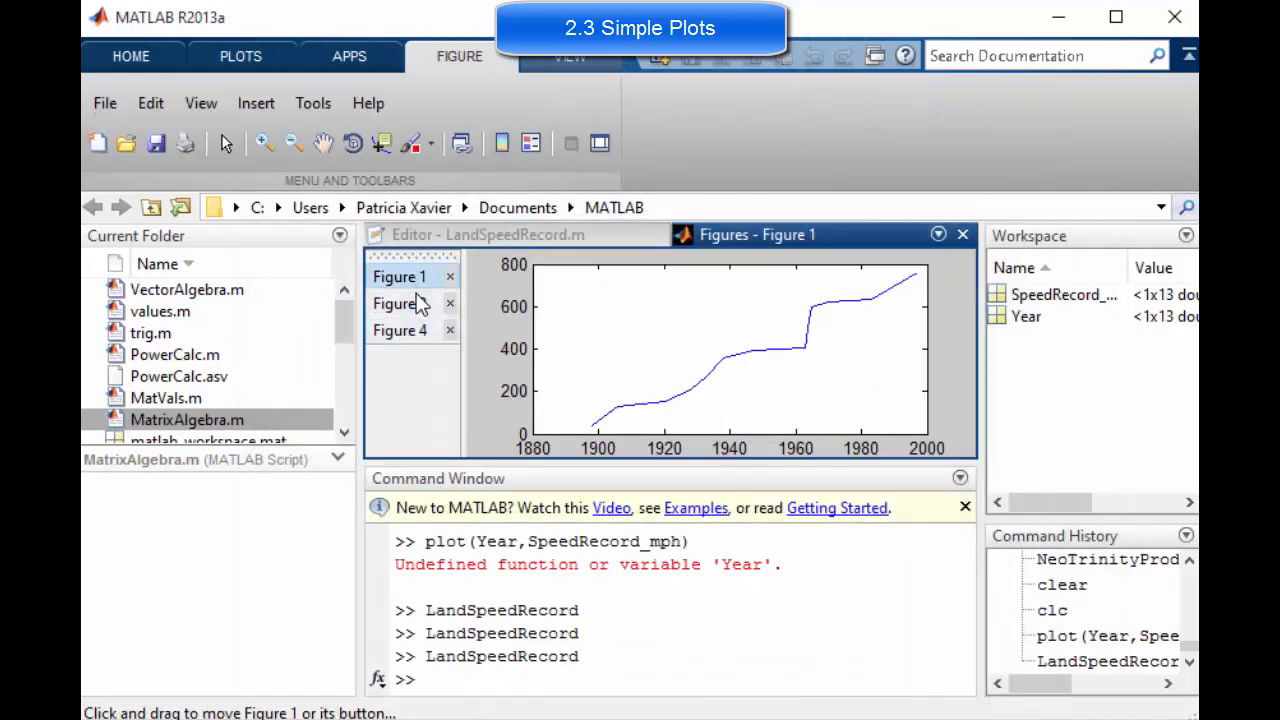
pyautogui.click(400, 304)
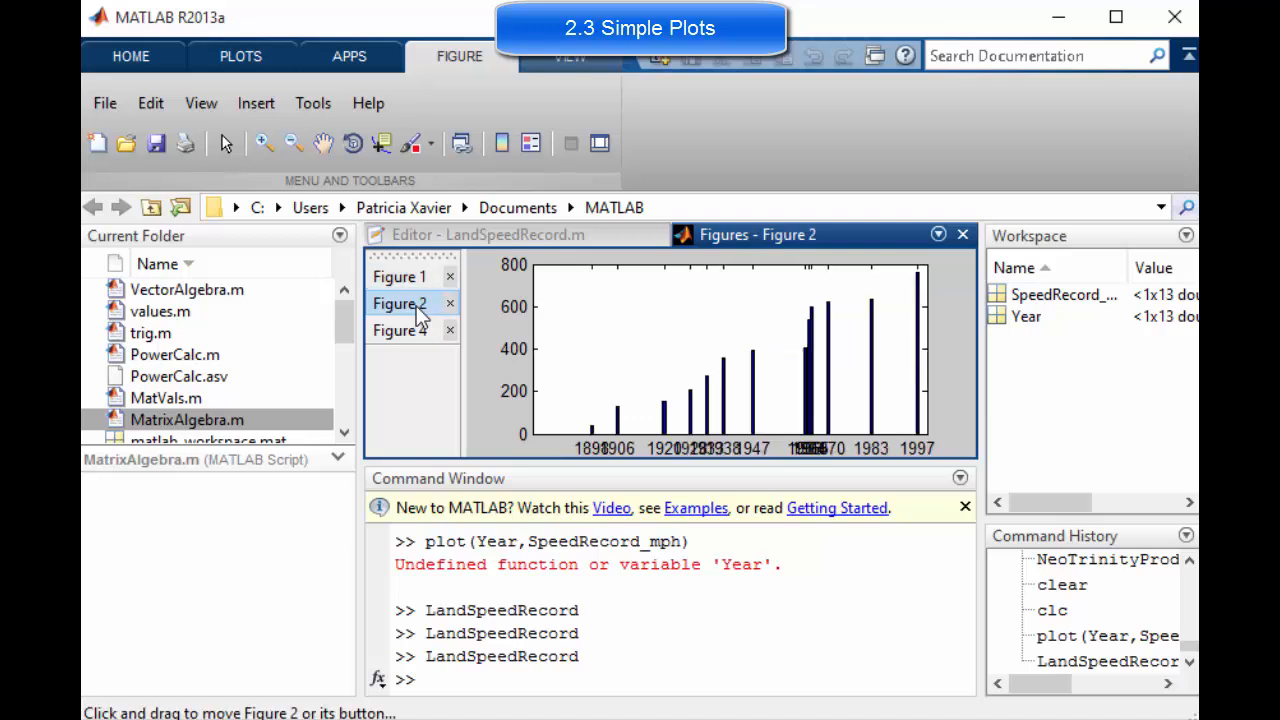
pyautogui.click(400, 330)
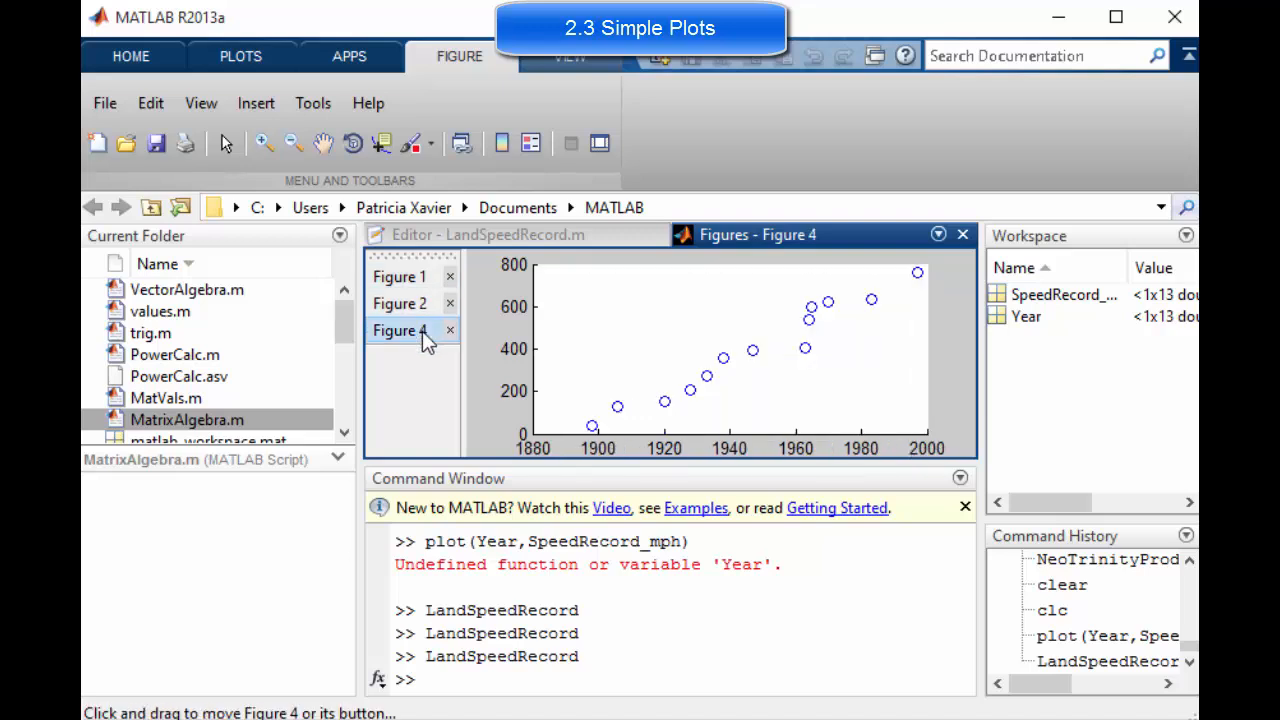
pyautogui.moveTo(510, 234)
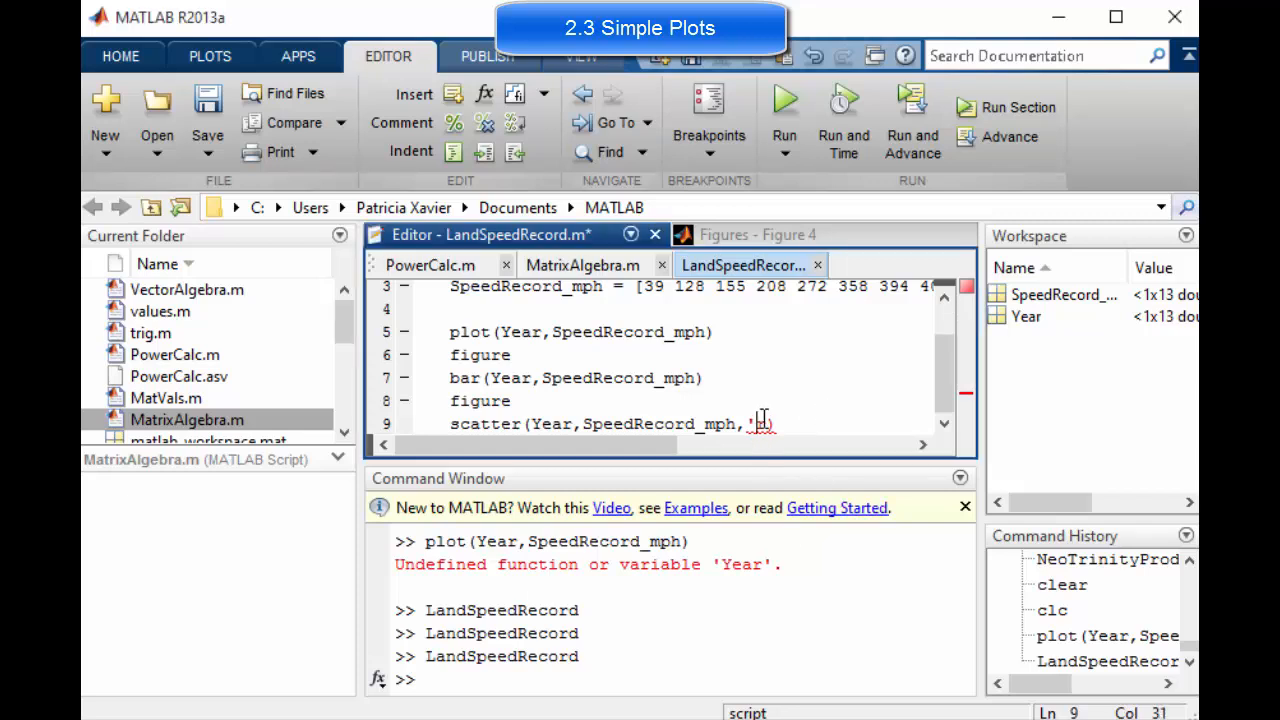
# - Add the quoted 'rx' marker argument to the scatter command for red crosses
pyautogui.write('rx)')
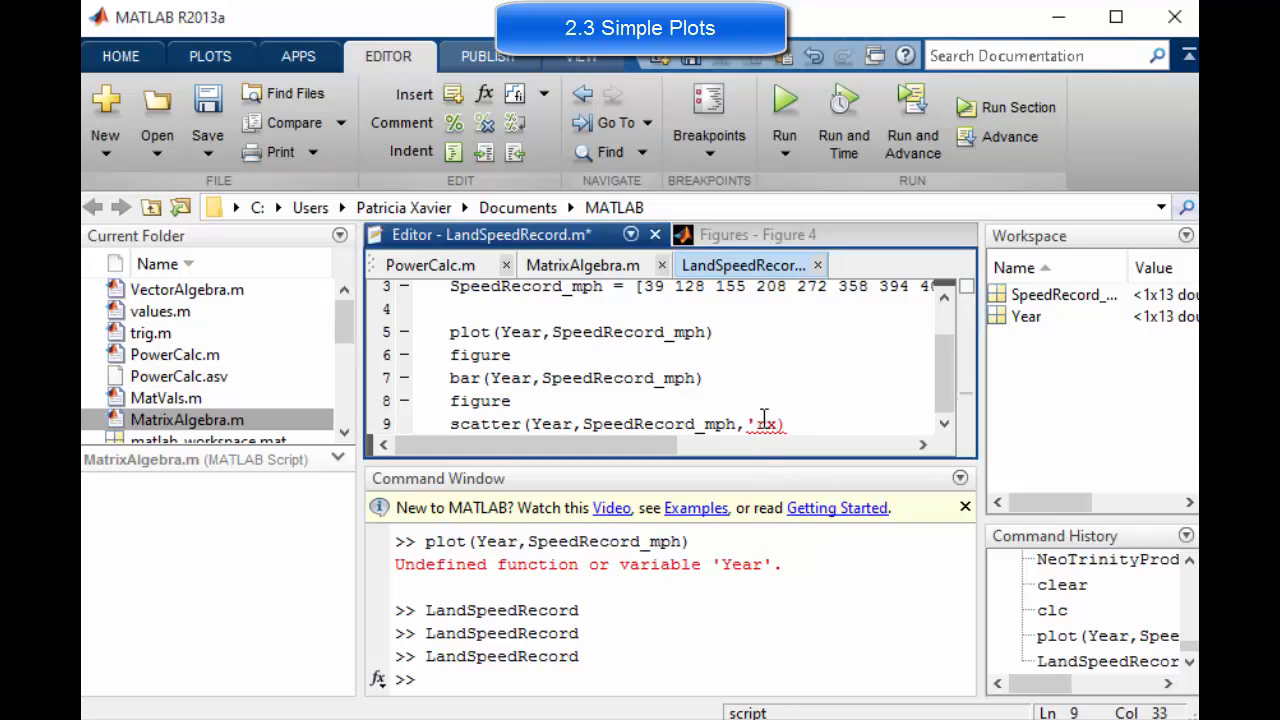
pyautogui.write("'")
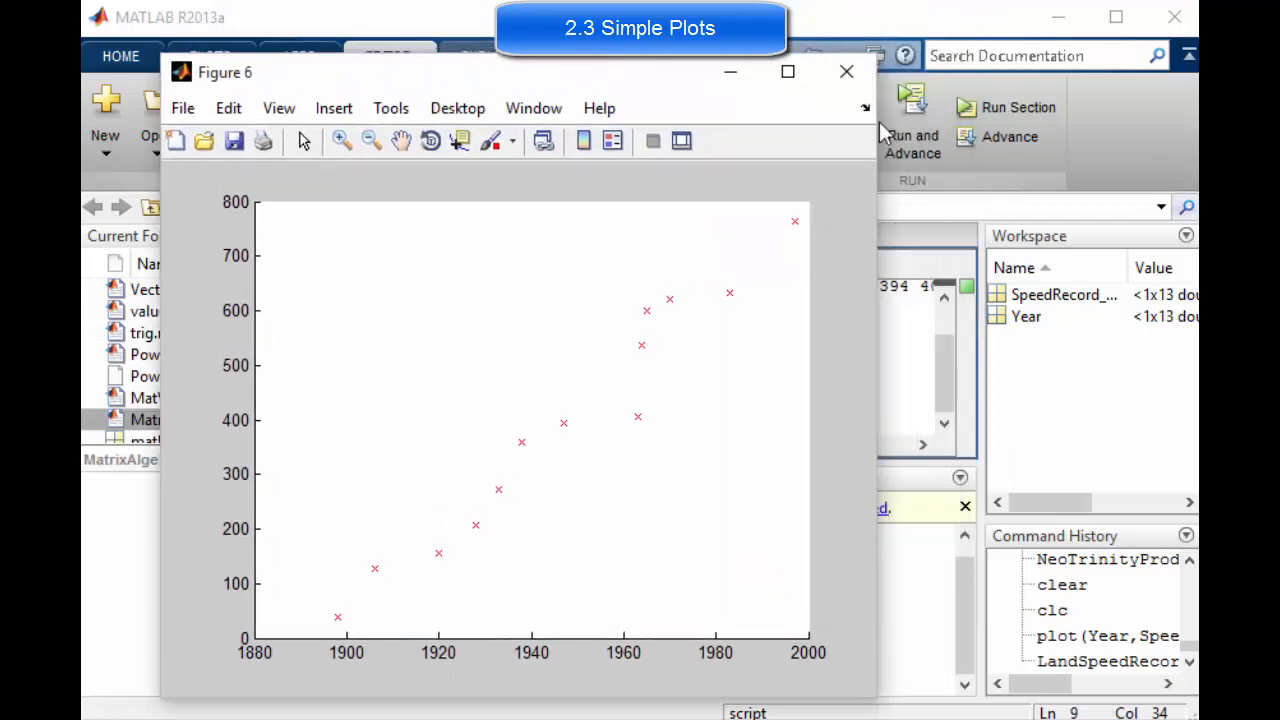
pyautogui.moveTo(860, 140)
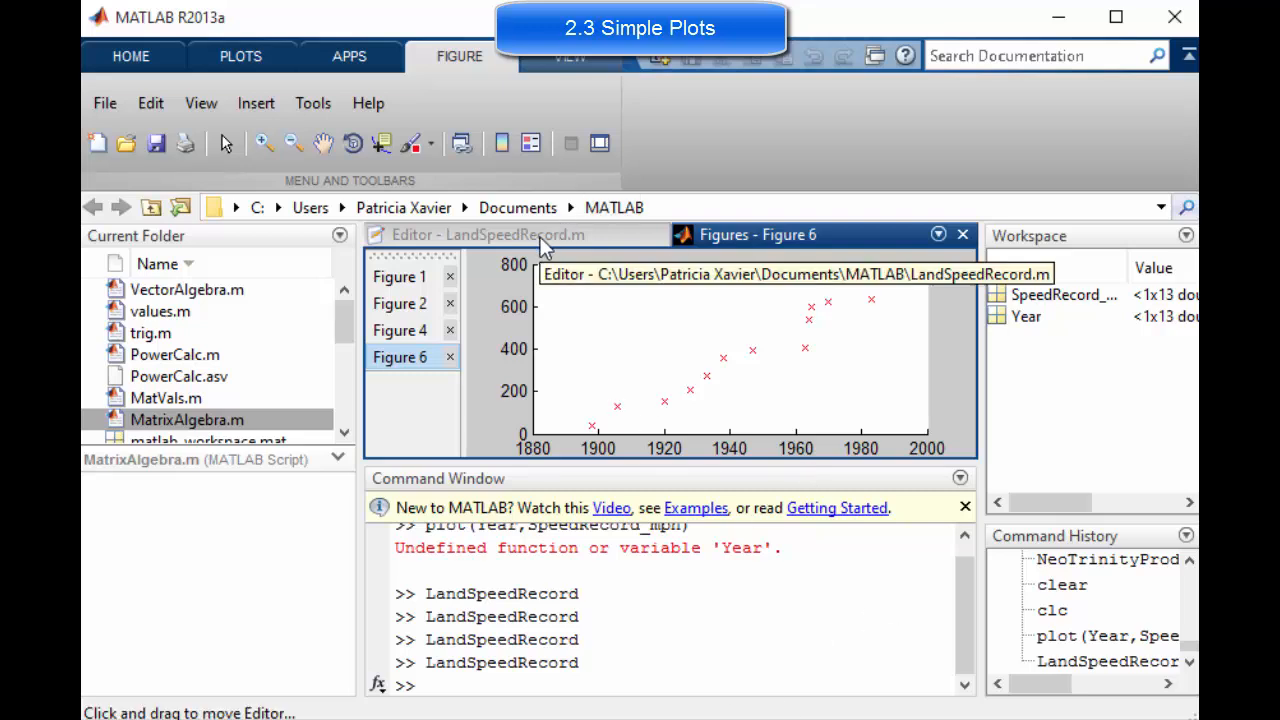
# - Unquote rx in the scatter line and evaluate it alone, raising an undefined-variable error
pyautogui.click(488, 234)
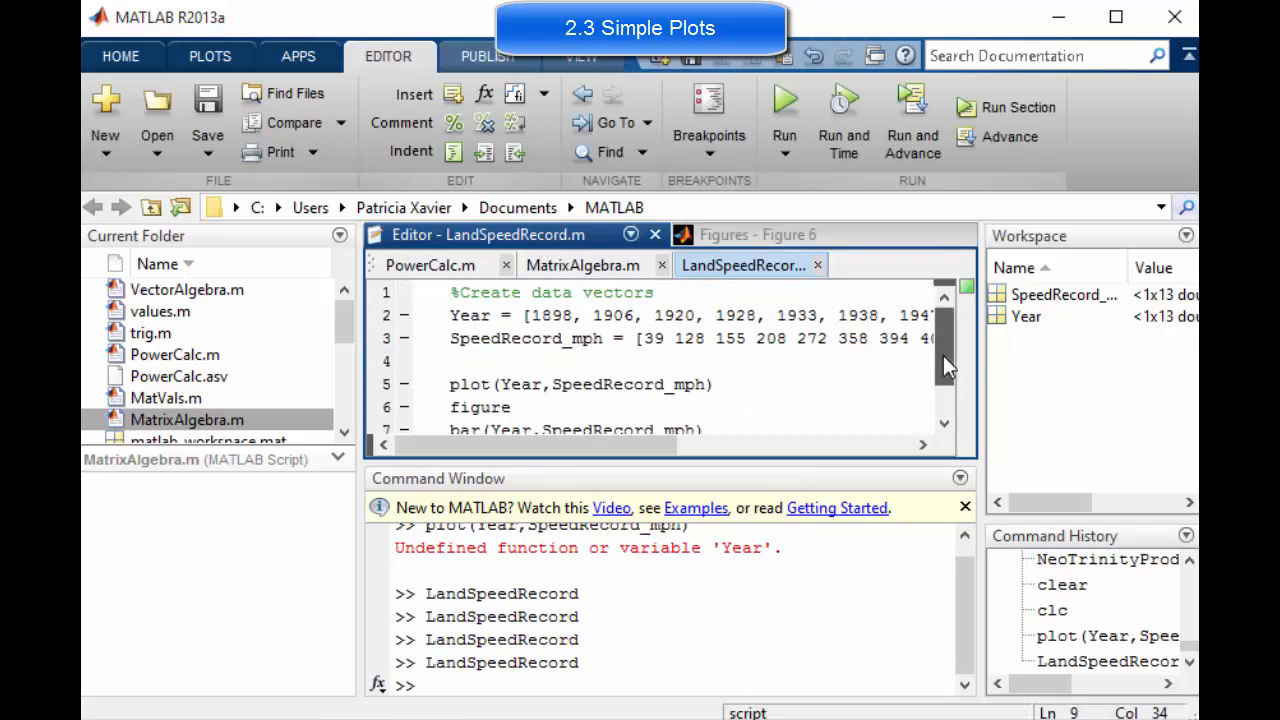
pyautogui.scroll(-3)
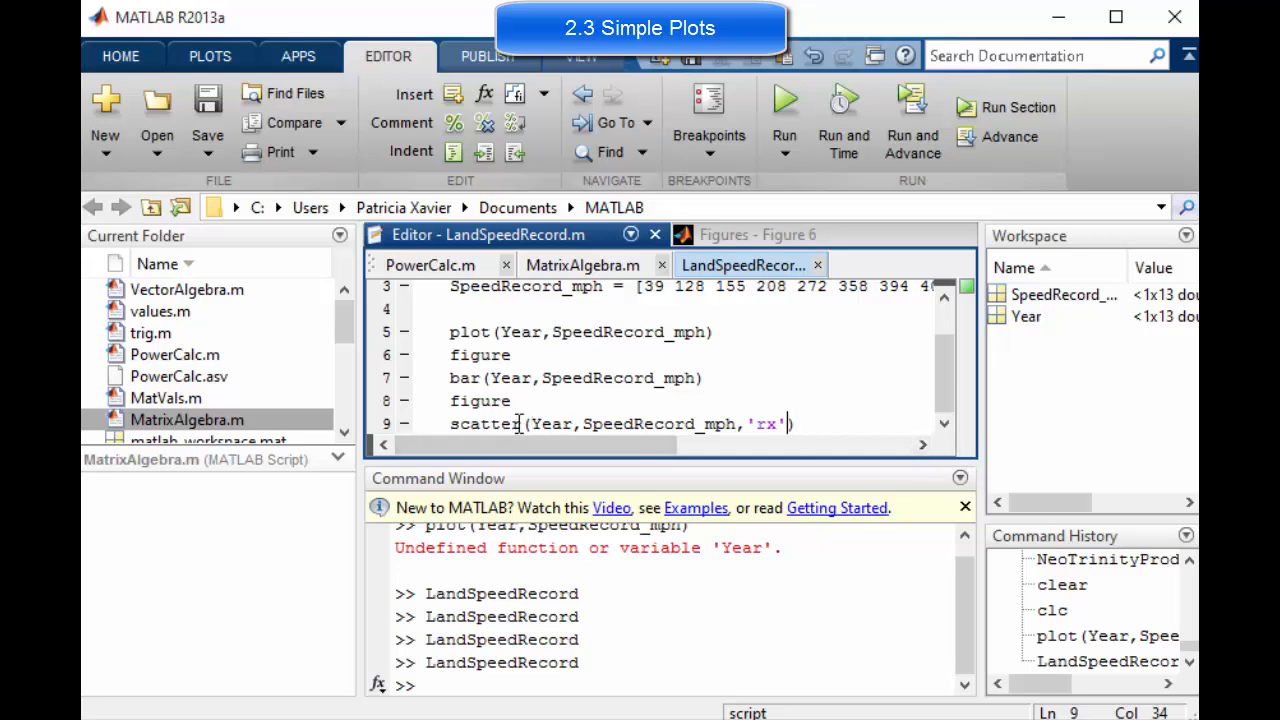
pyautogui.doubleClick(484, 424)
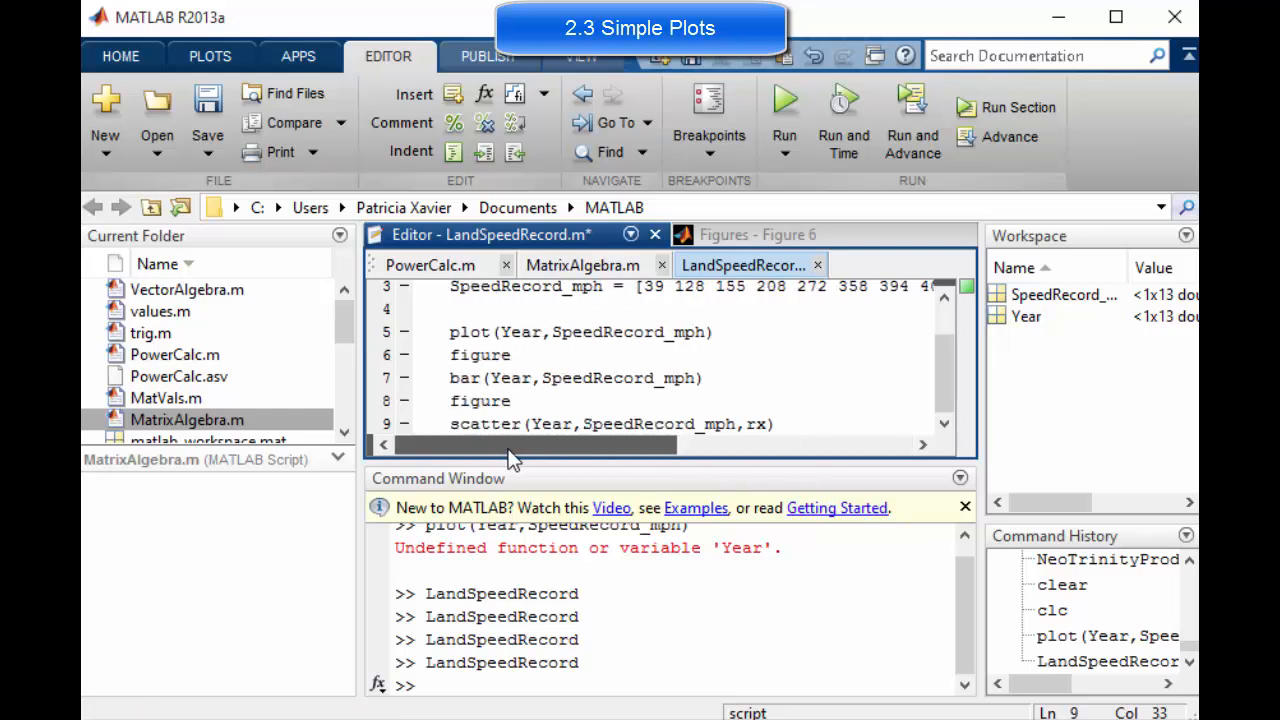
pyautogui.tripleClick(610, 424)
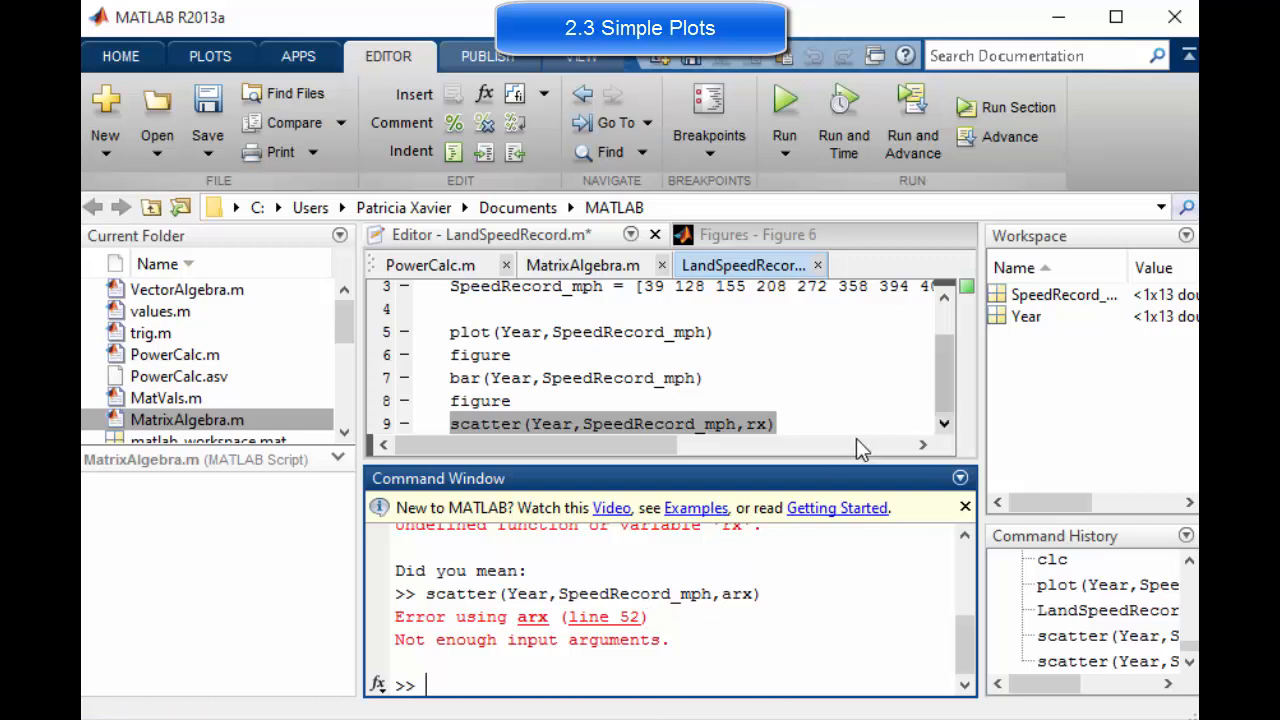
pyautogui.click(764, 424)
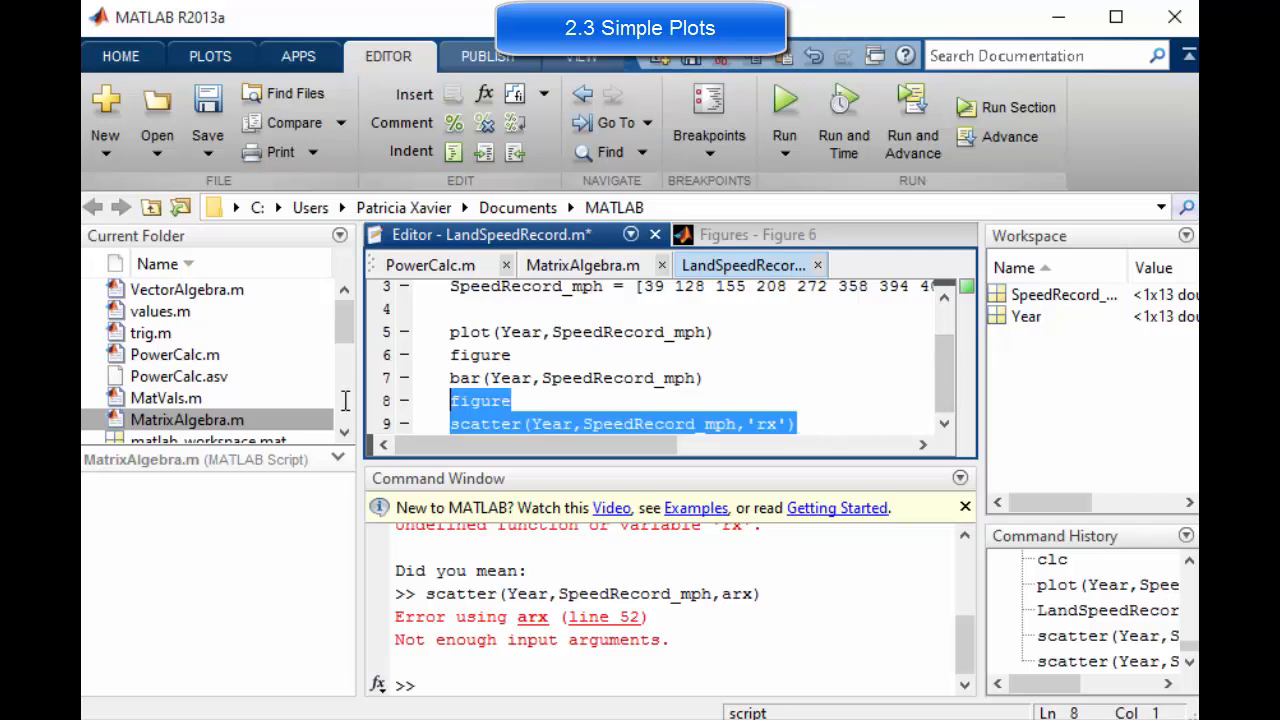
# - Remove the earlier plot and bar lines, keeping only the figure and scatter calls
pyautogui.click(796, 424)
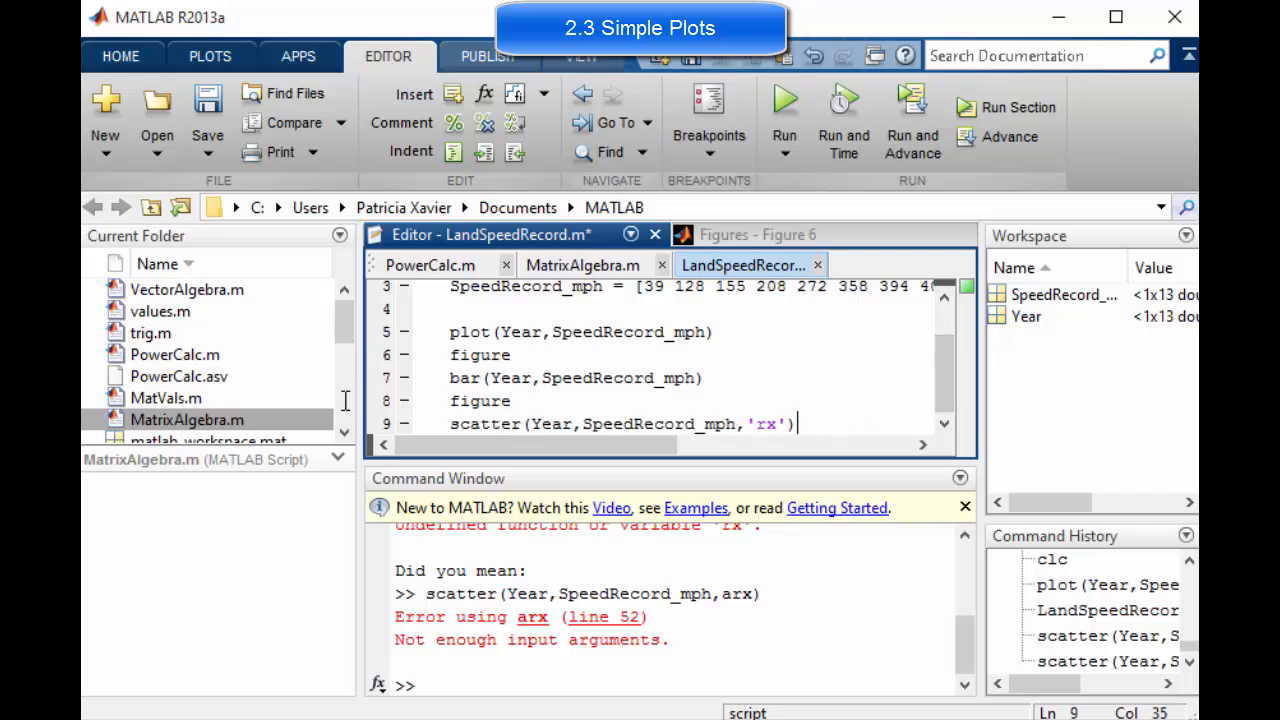
pyautogui.moveTo(450, 332); pyautogui.dragTo(796, 424)
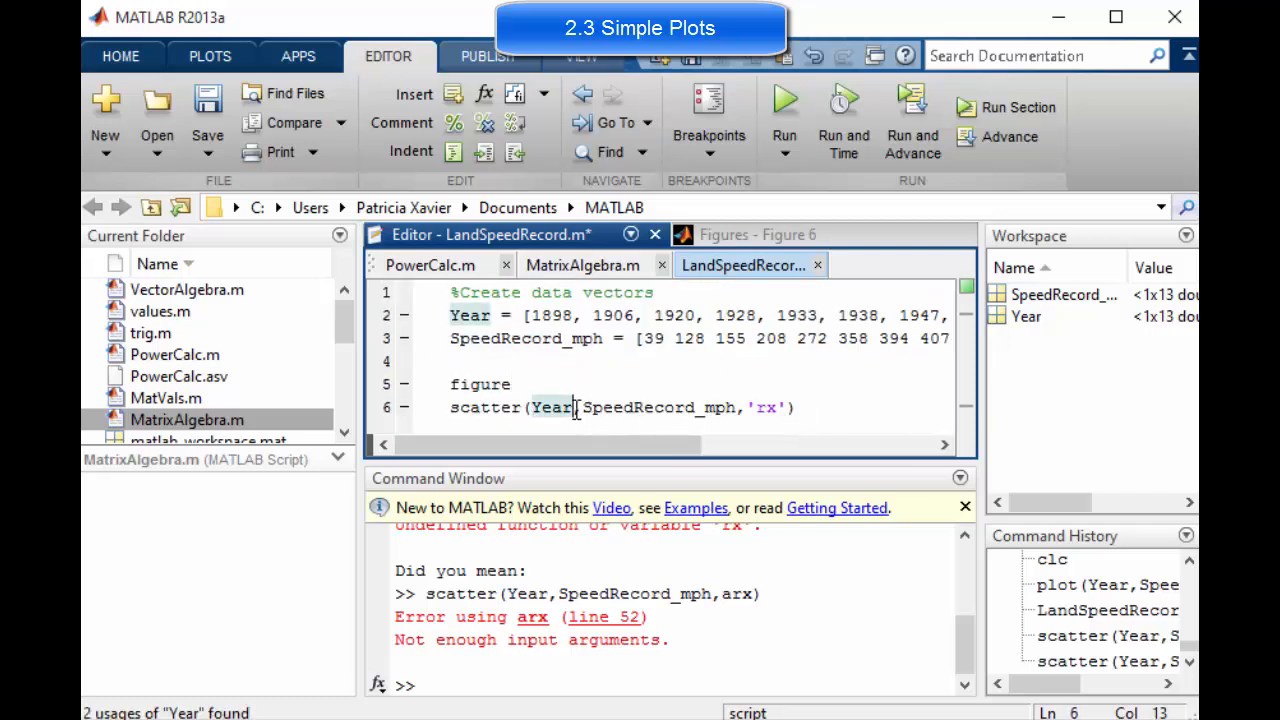
# - Restrict the scatter to the first six years with Year(1:6) against SpeedRecord_mph using 'rx'
pyautogui.write('(')
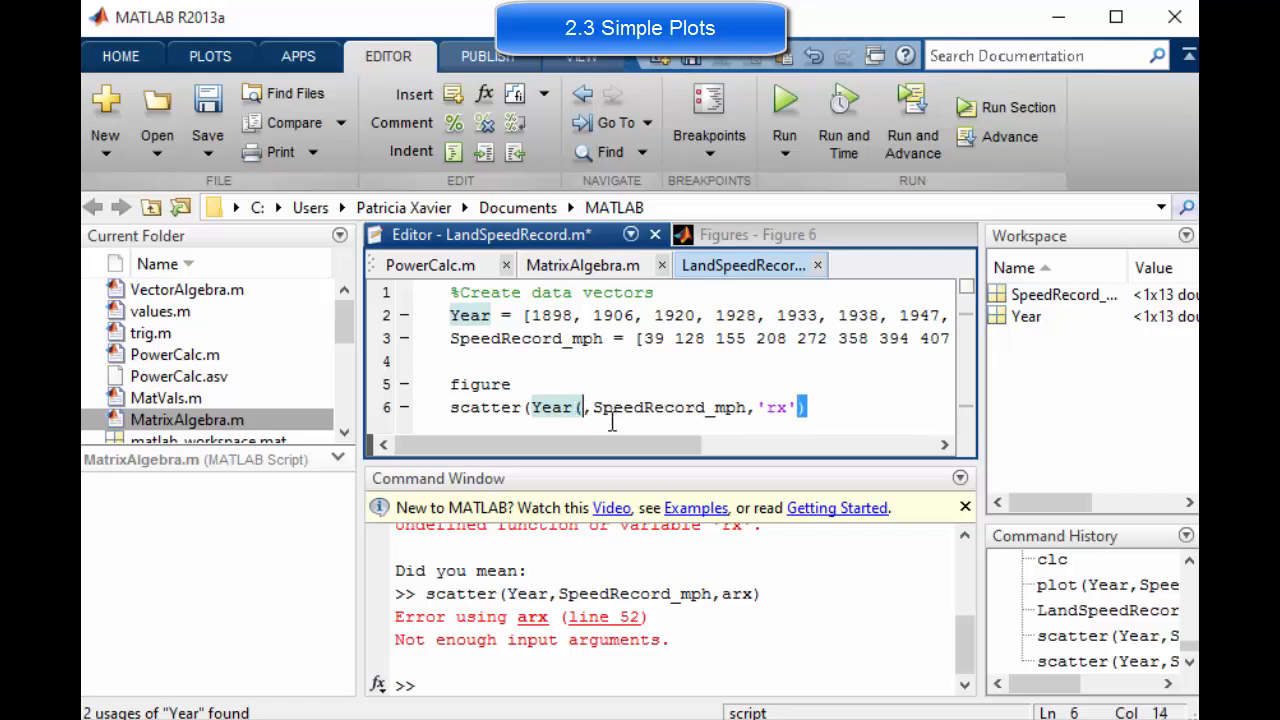
pyautogui.write('1:')
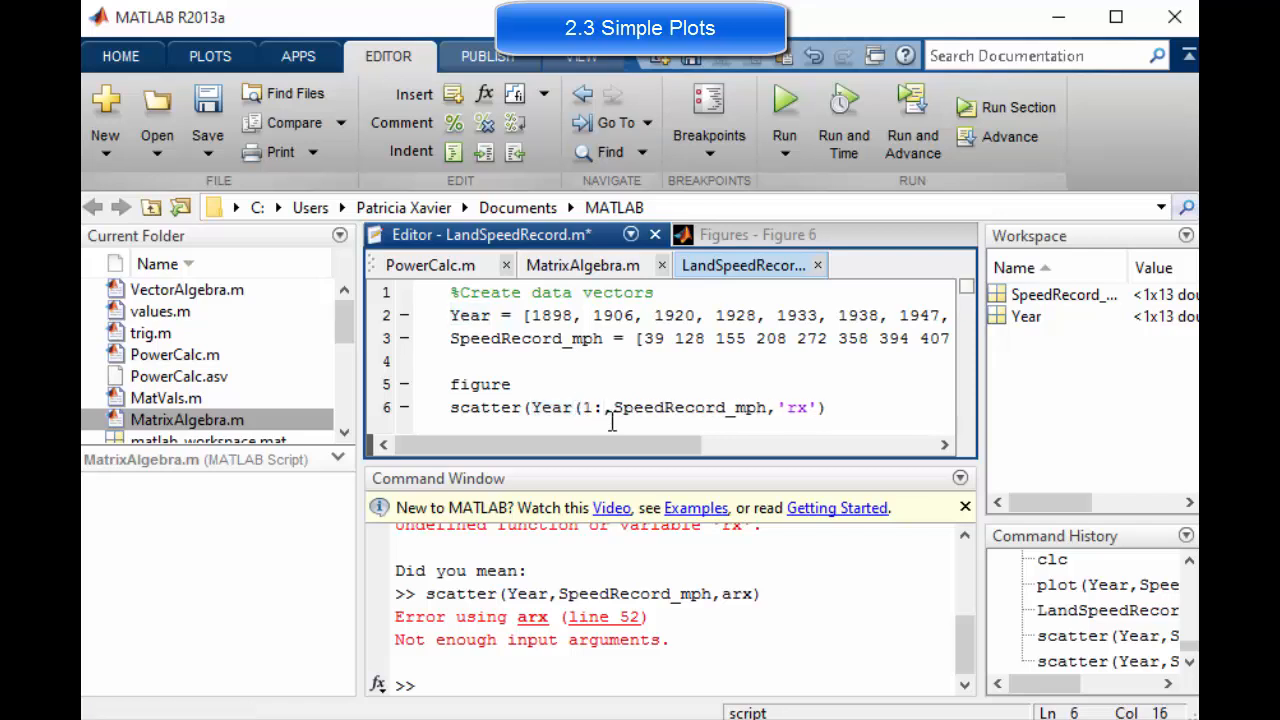
pyautogui.doubleClick(688, 408)
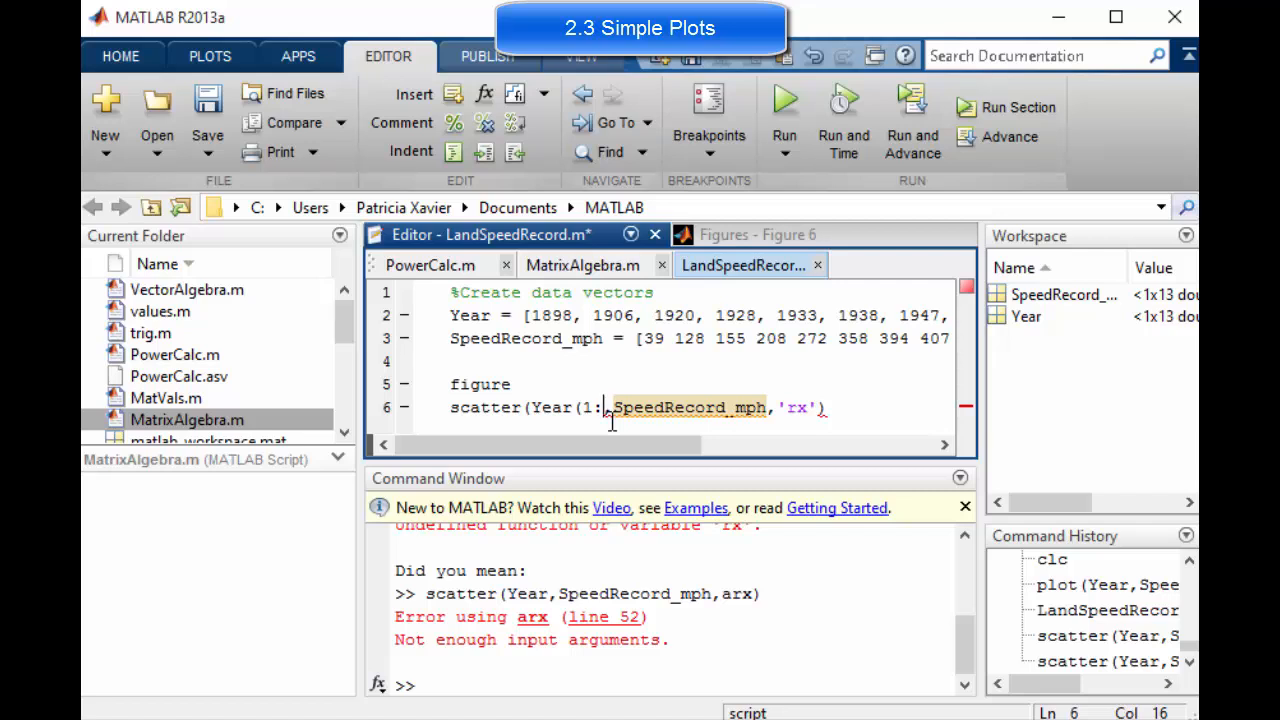
pyautogui.write('6)')
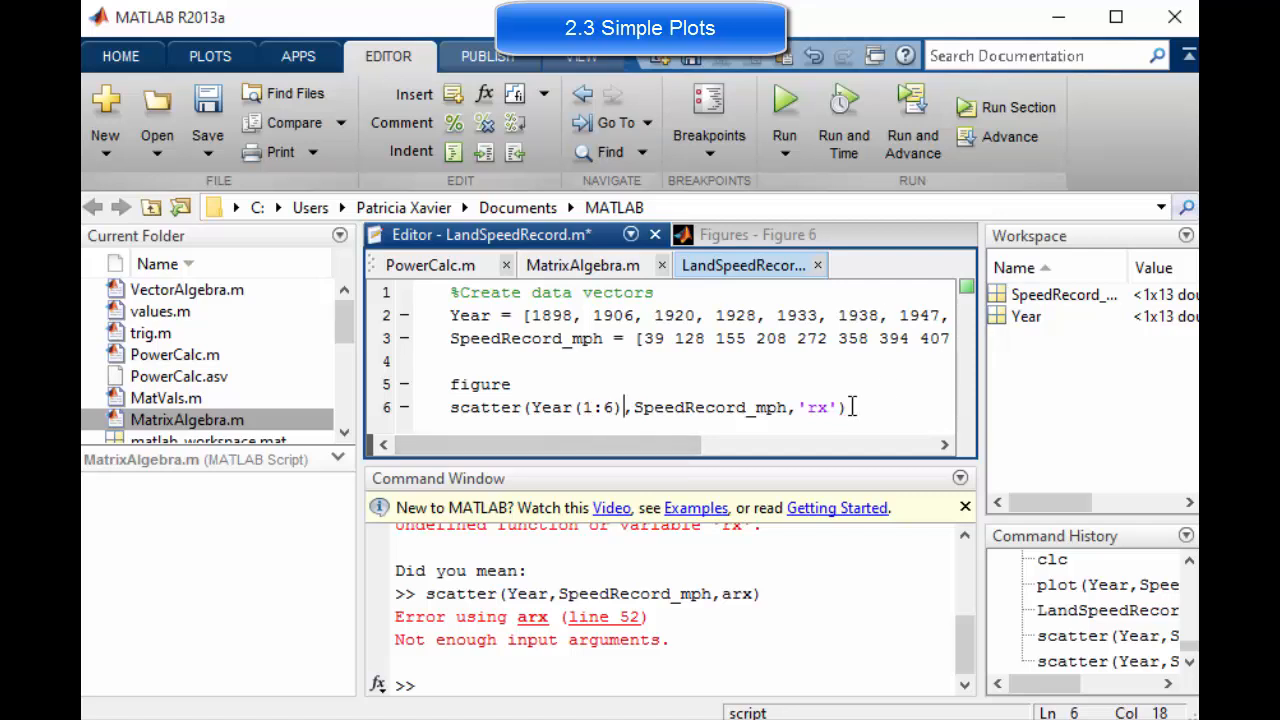
pyautogui.doubleClick(710, 408)
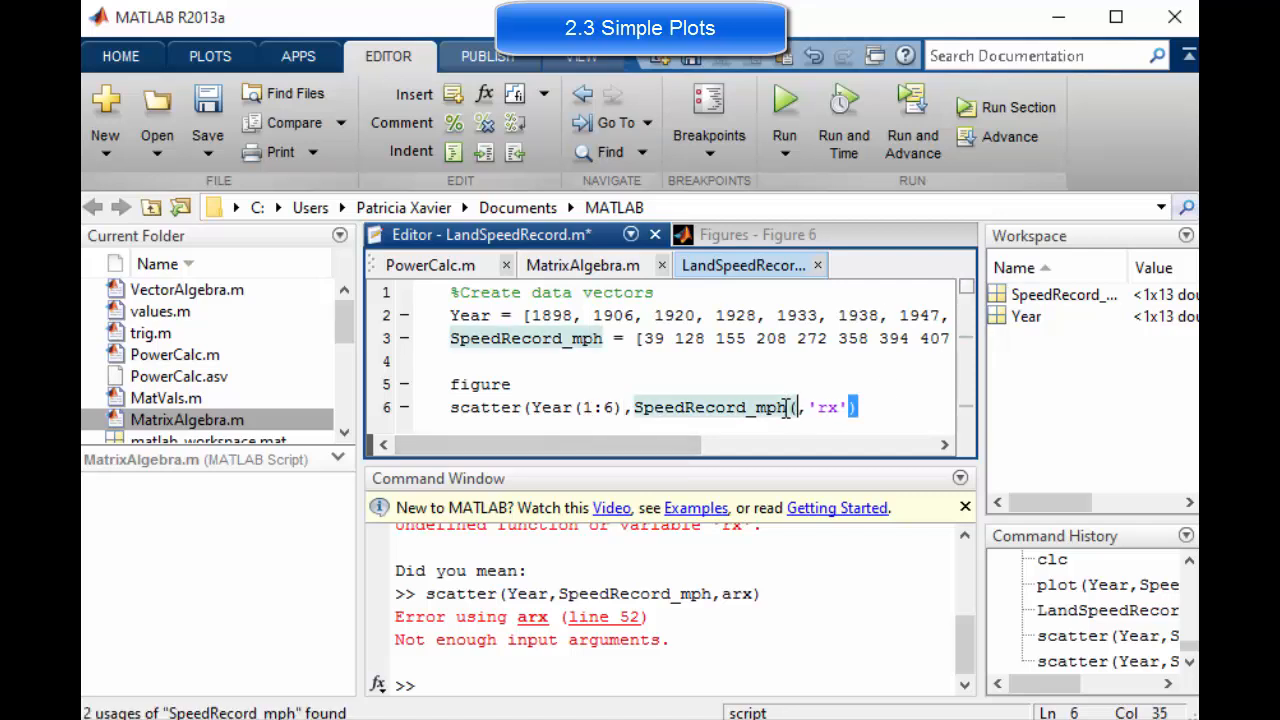